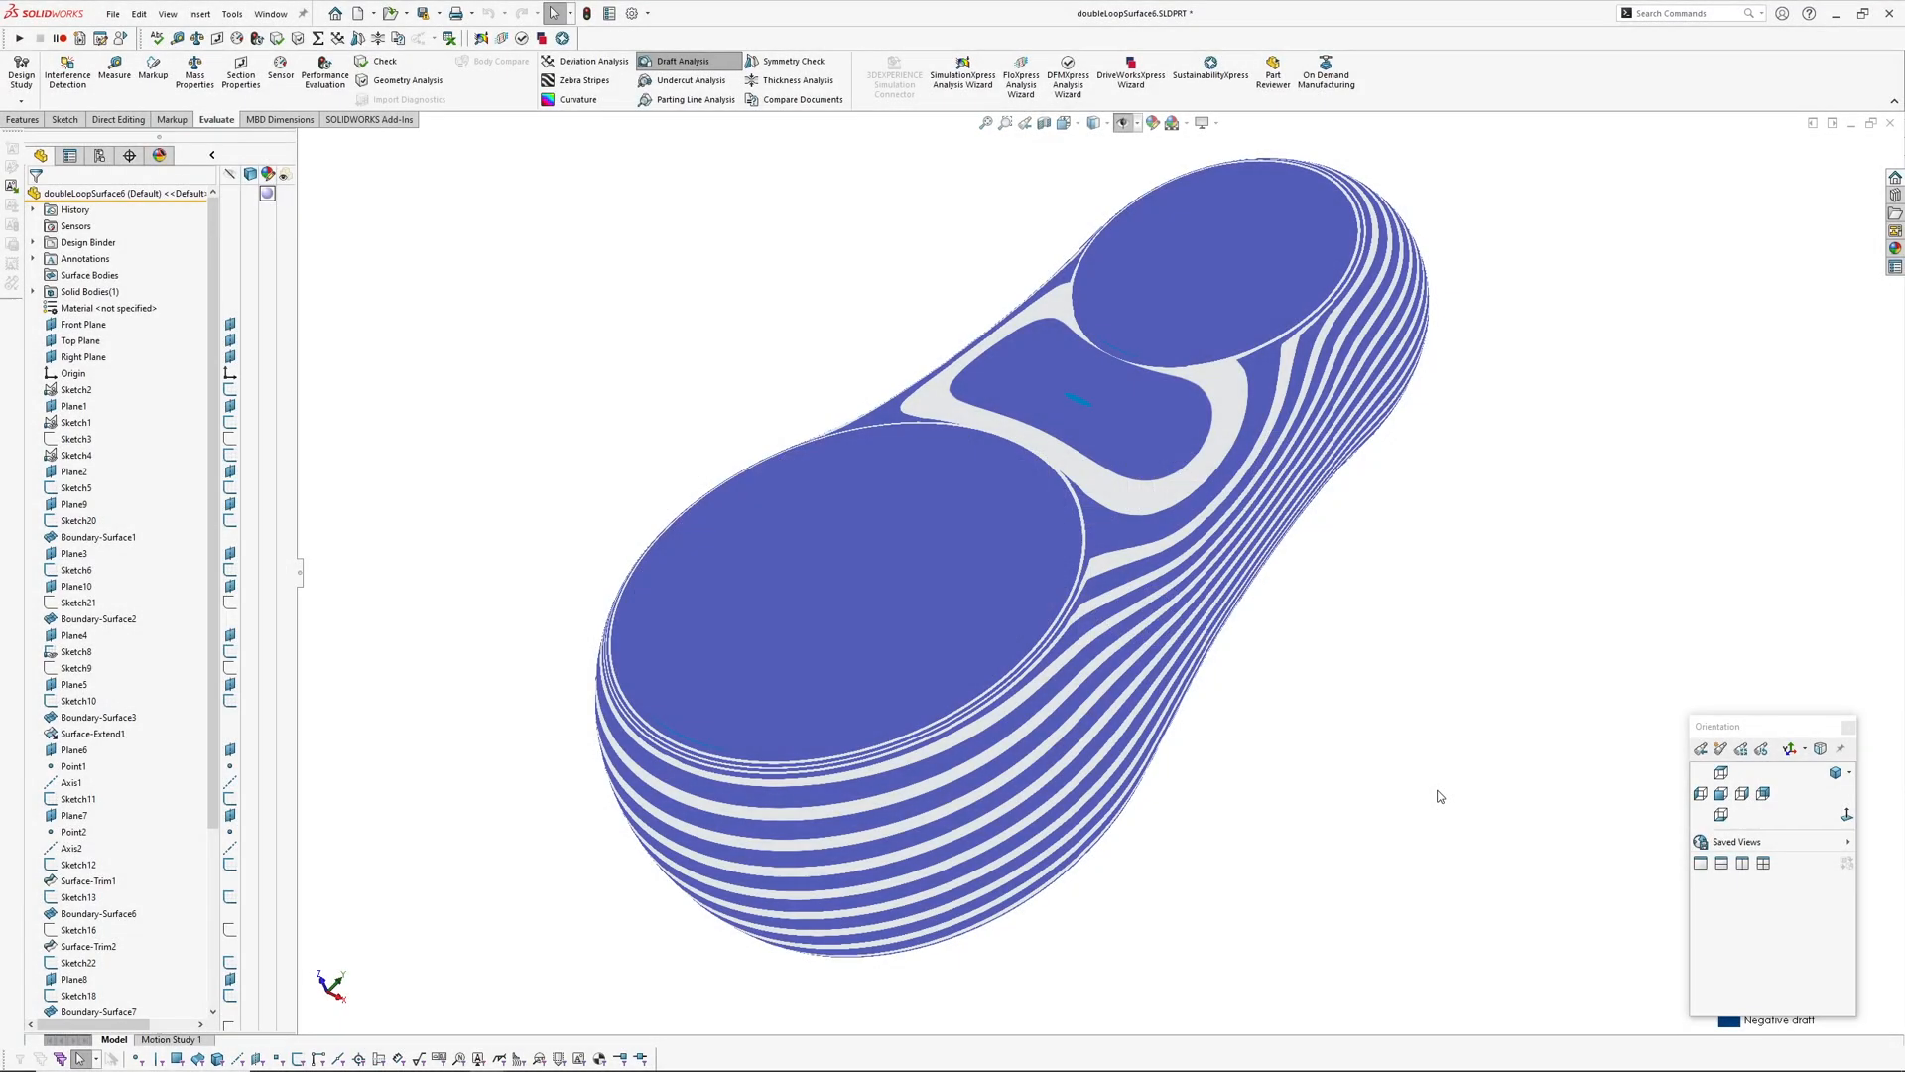
mouse_move(1441, 751)
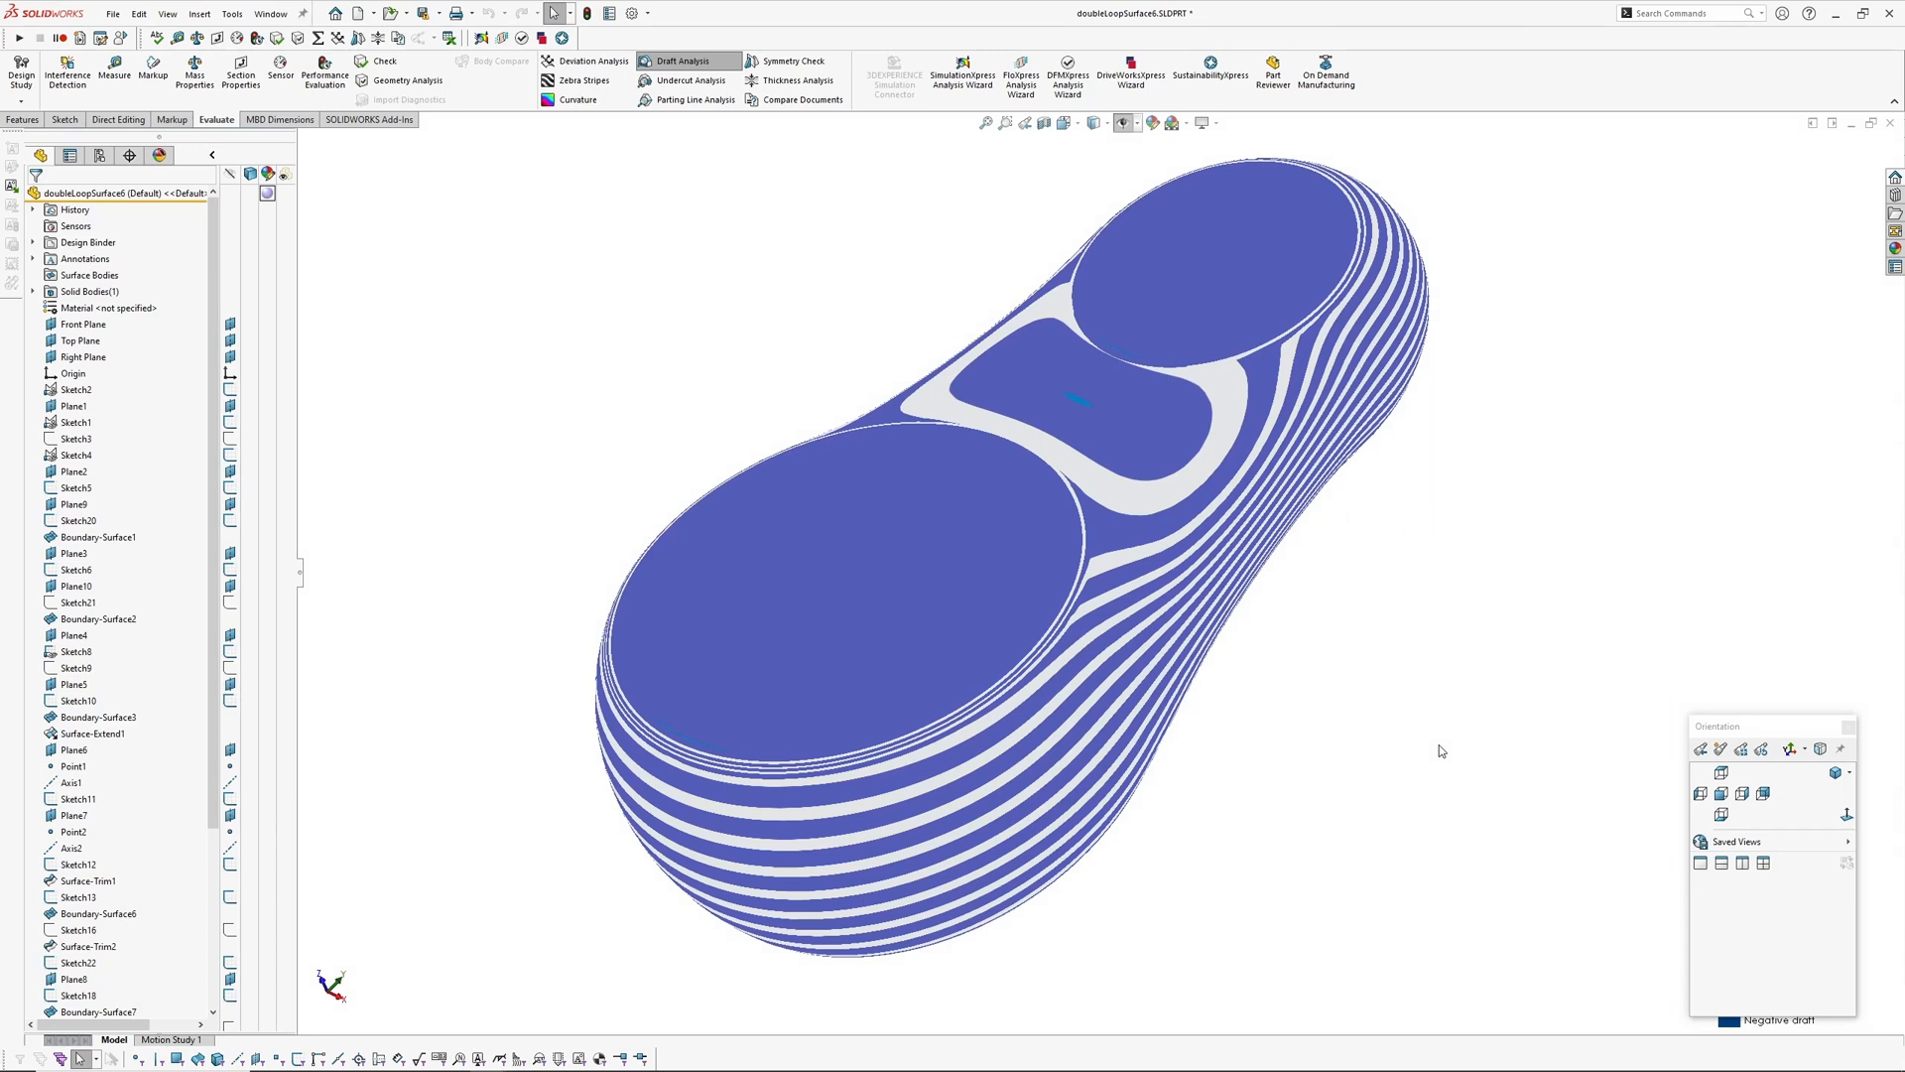
mouse_move(1369, 715)
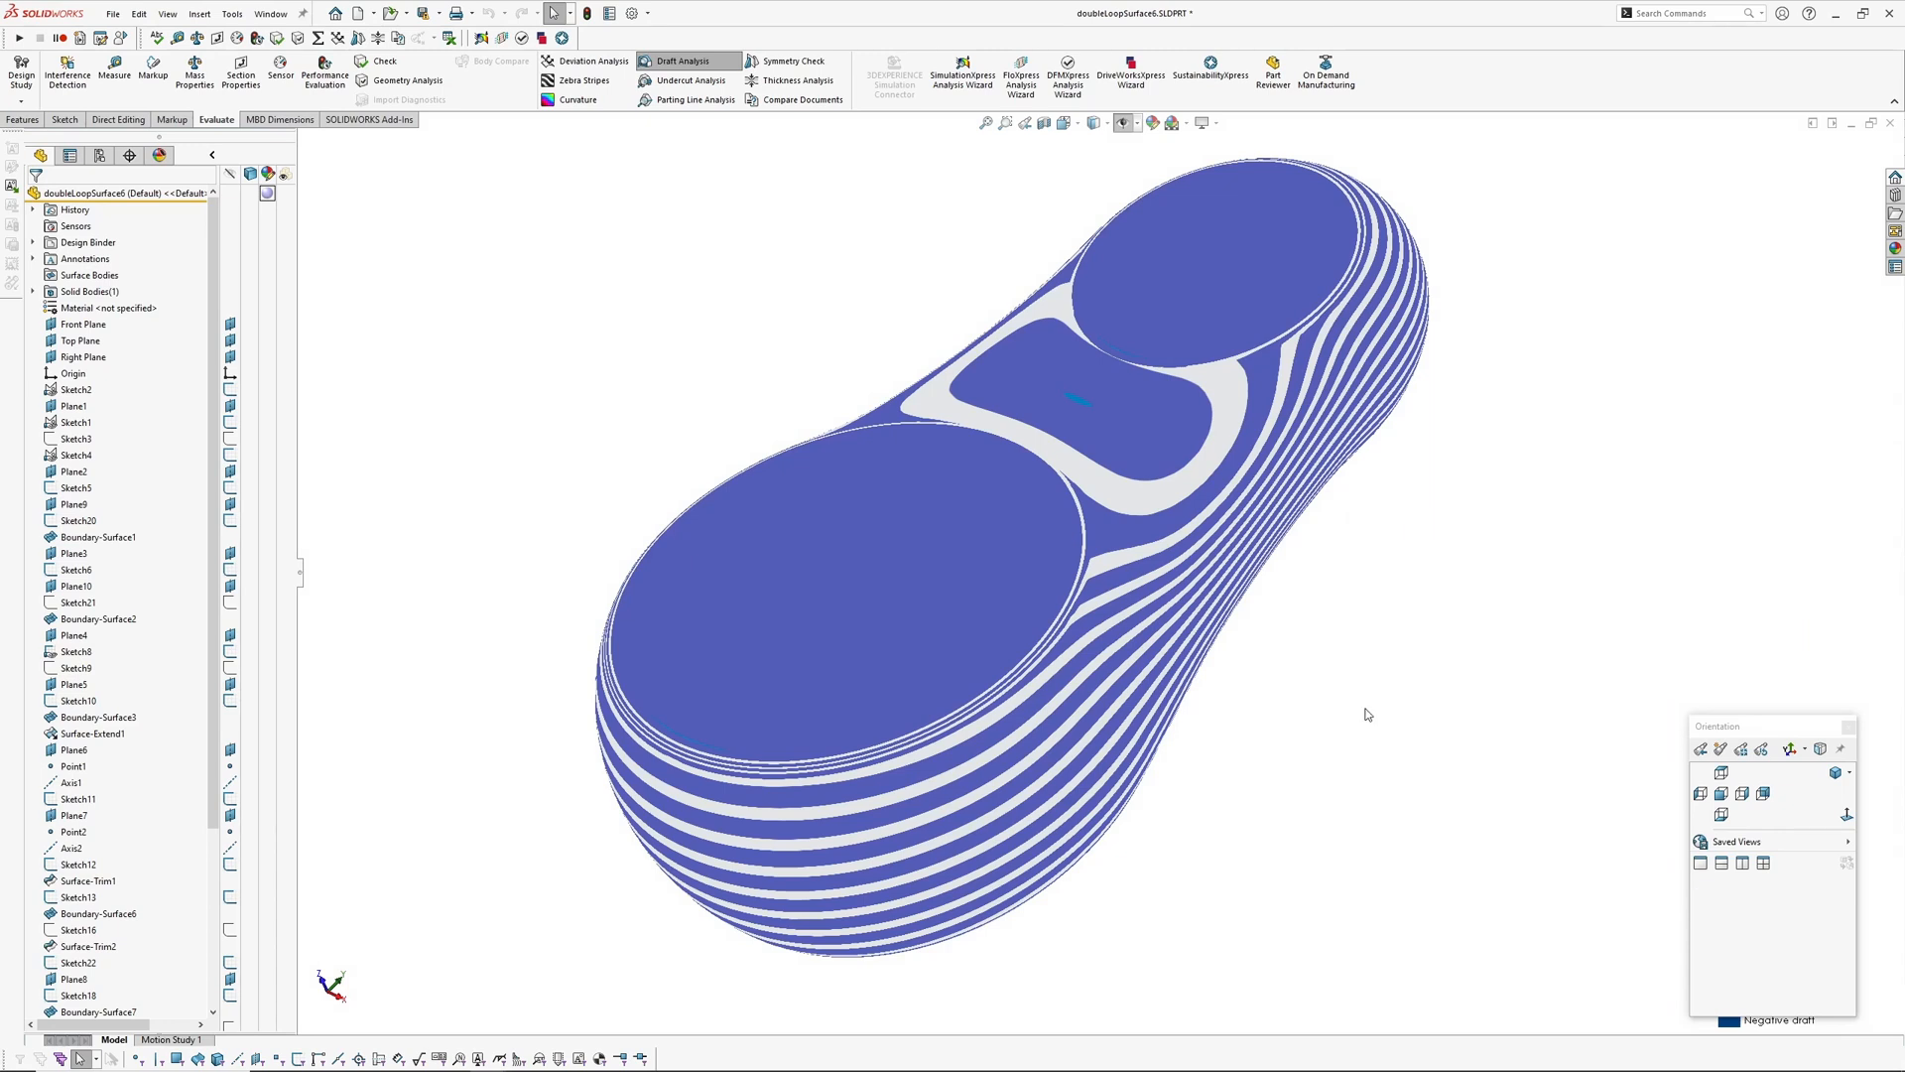
mouse_move(1372, 679)
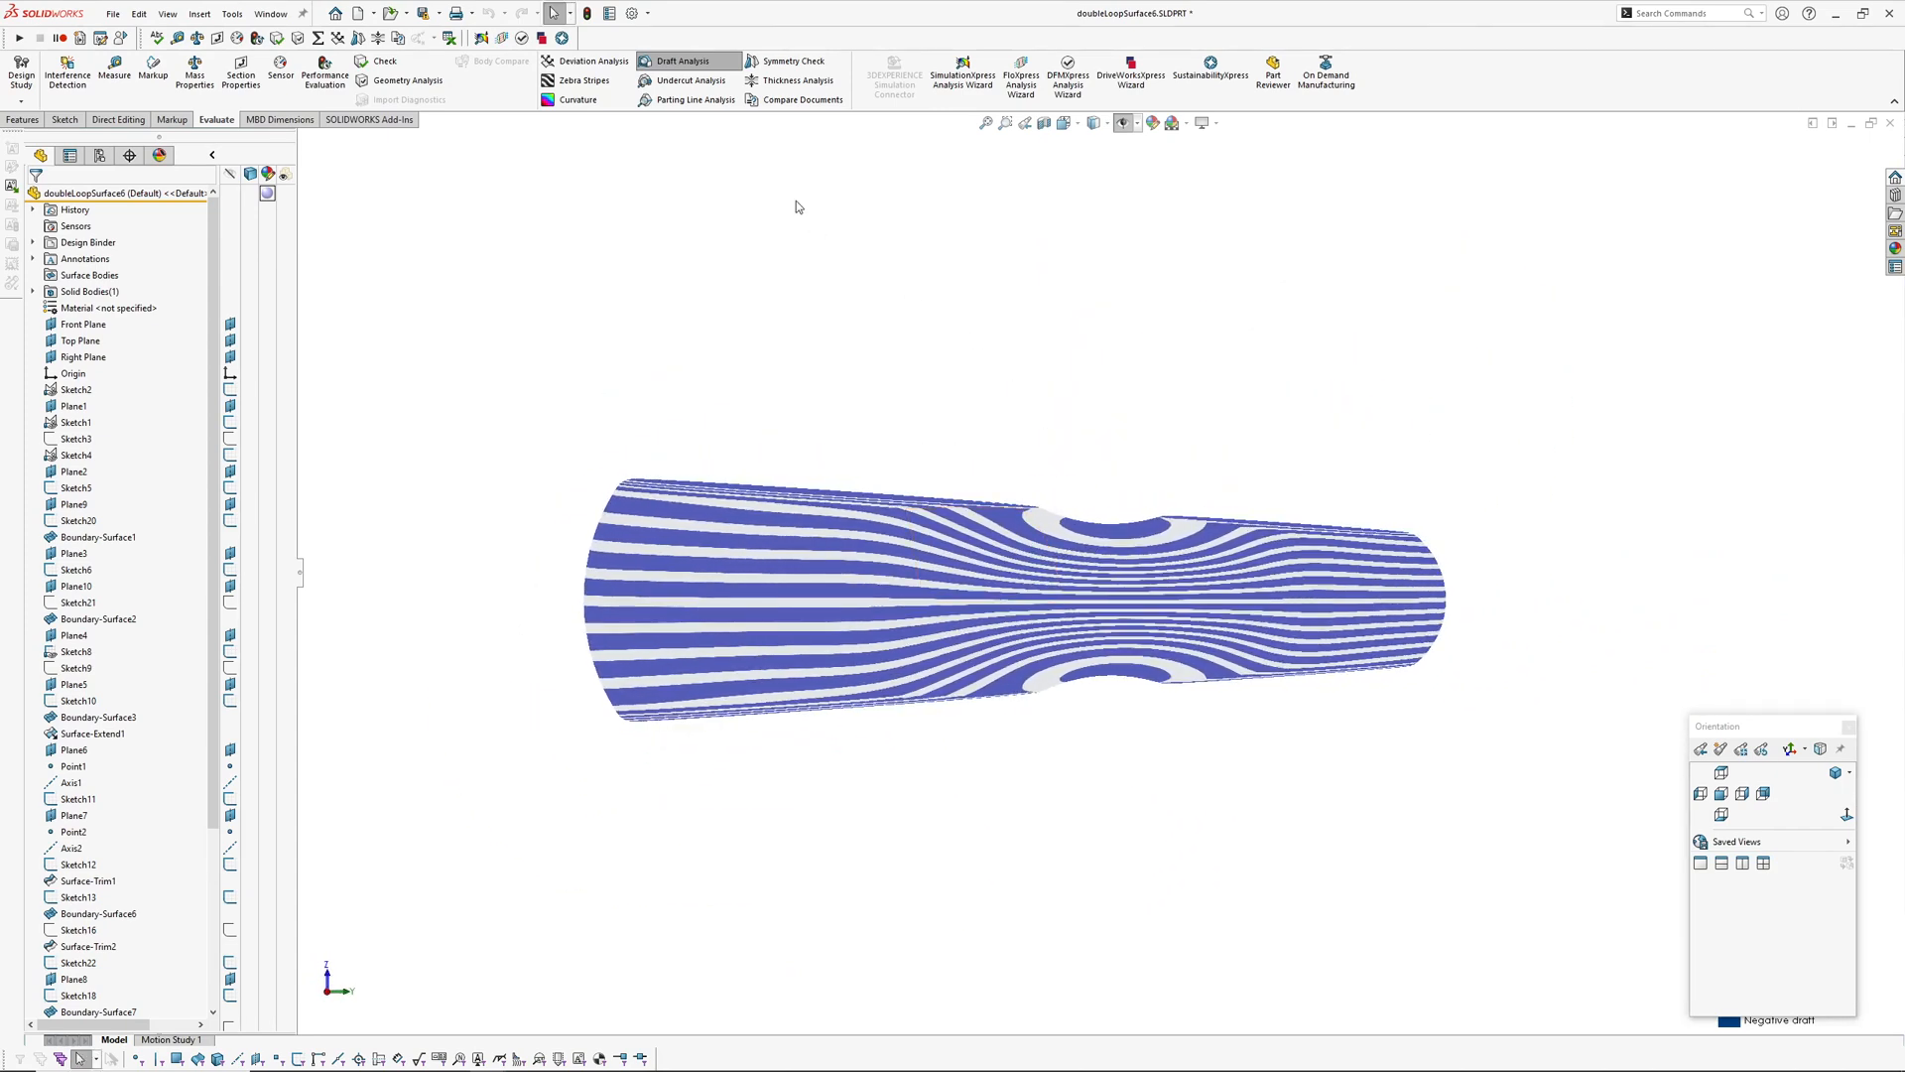
Orbit and zoom to the handle's waist stripes and read a side face's draft angle
drag(1033, 596, 1105, 522)
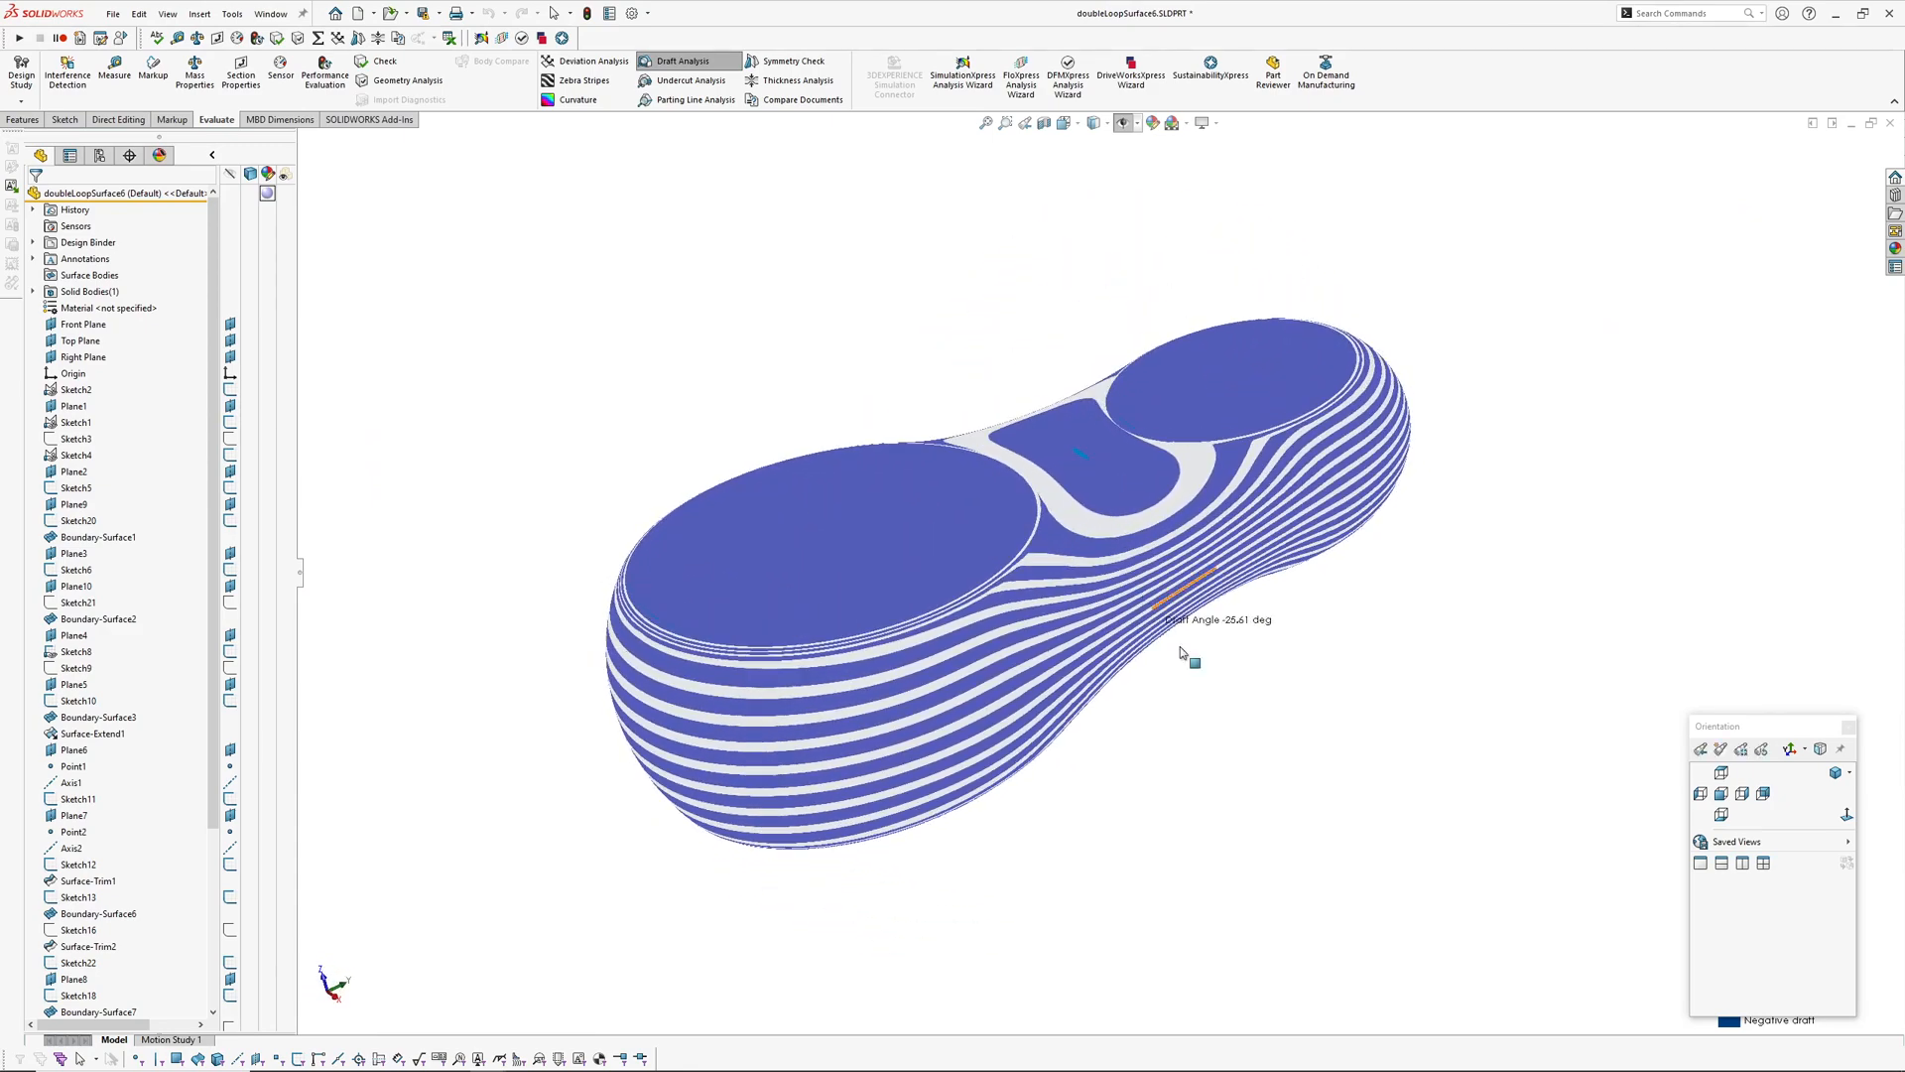
drag(1179, 653, 1167, 685)
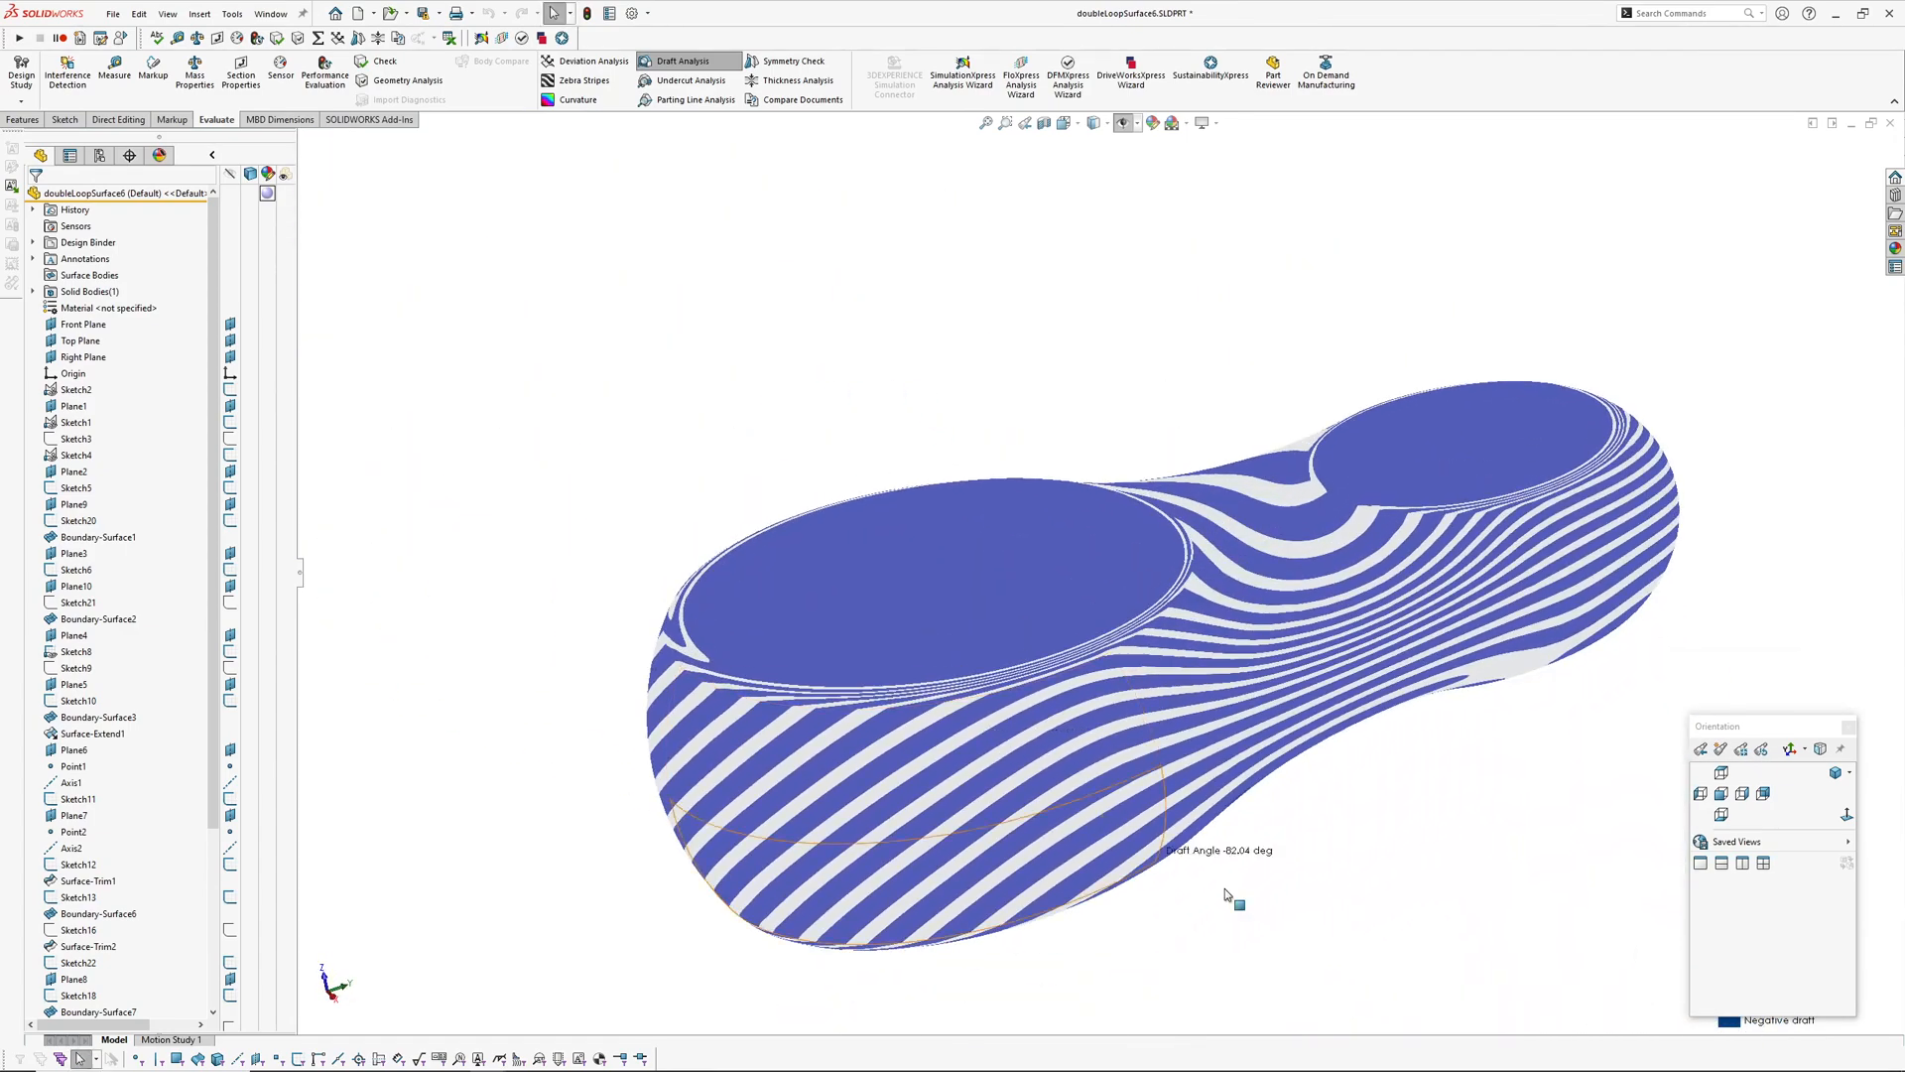
drag(1226, 895, 1111, 704)
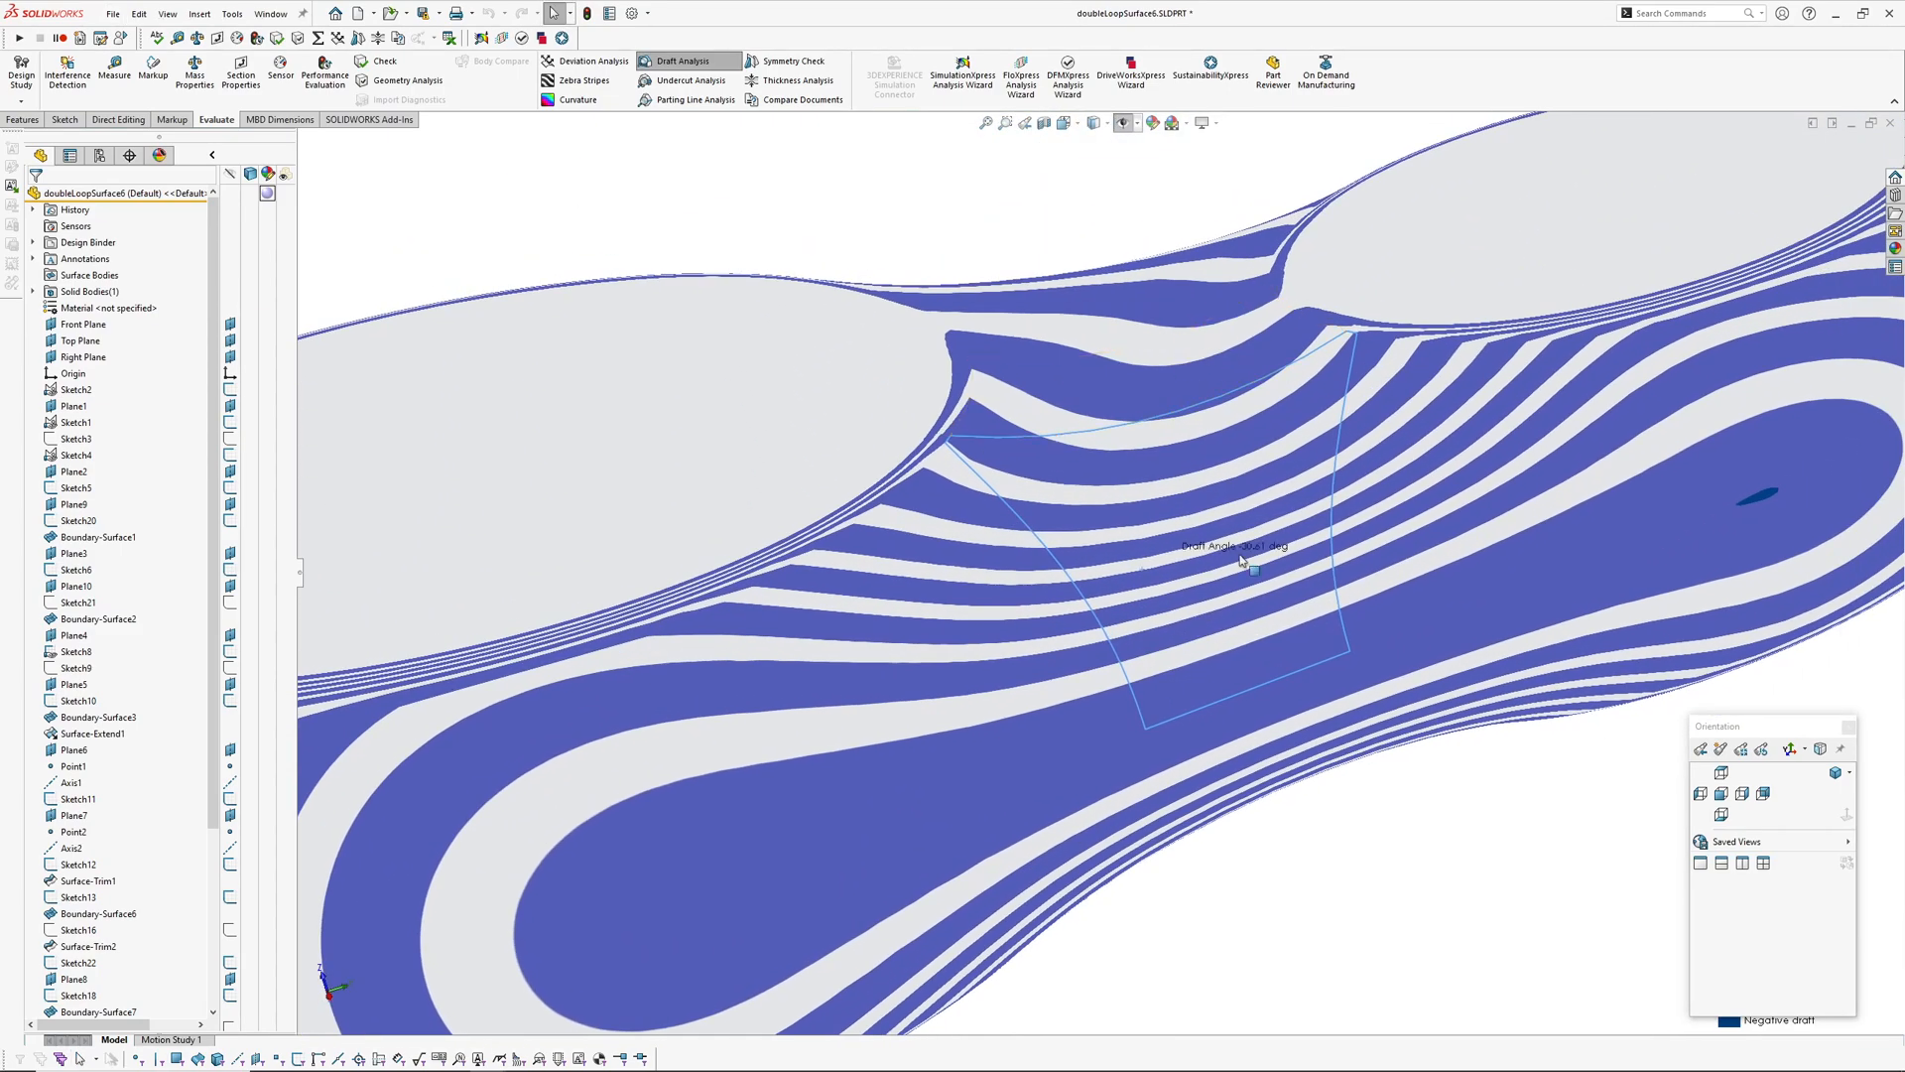
click(1103, 123)
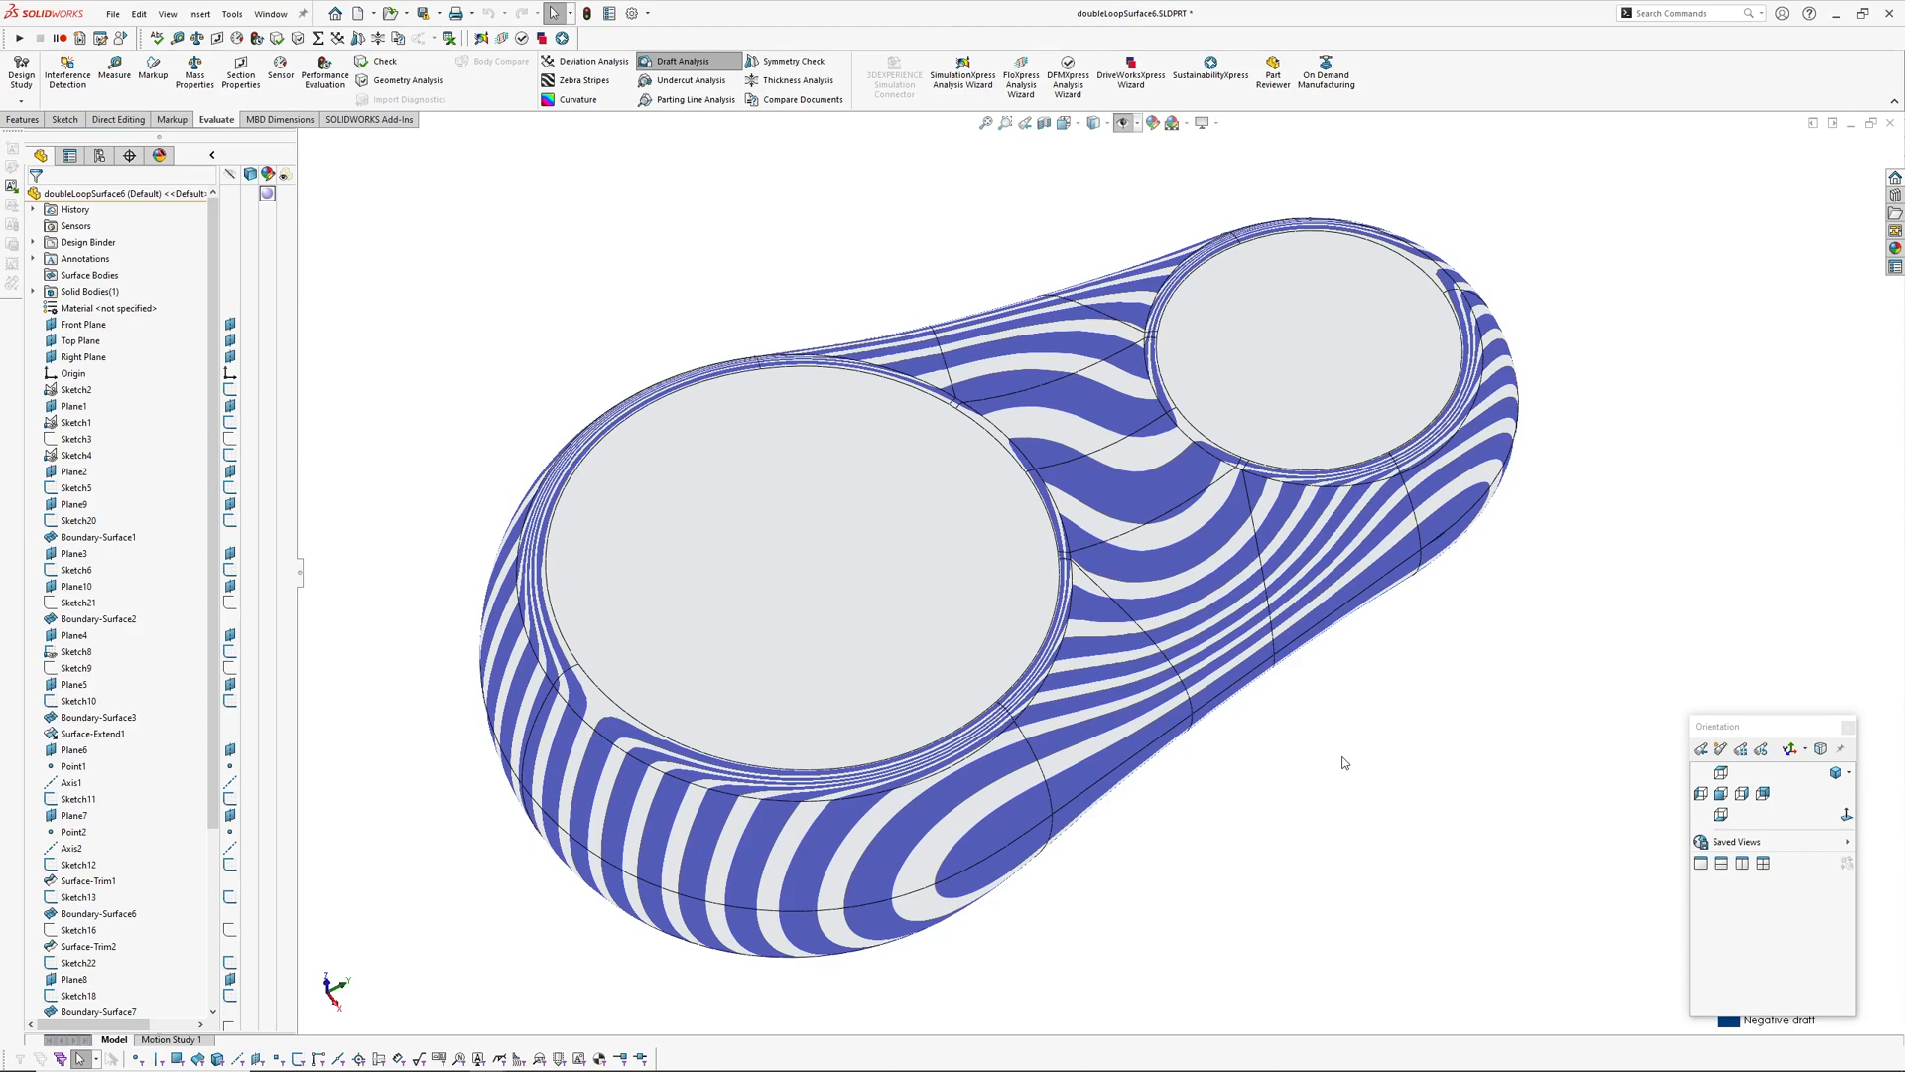
mouse_move(1362, 766)
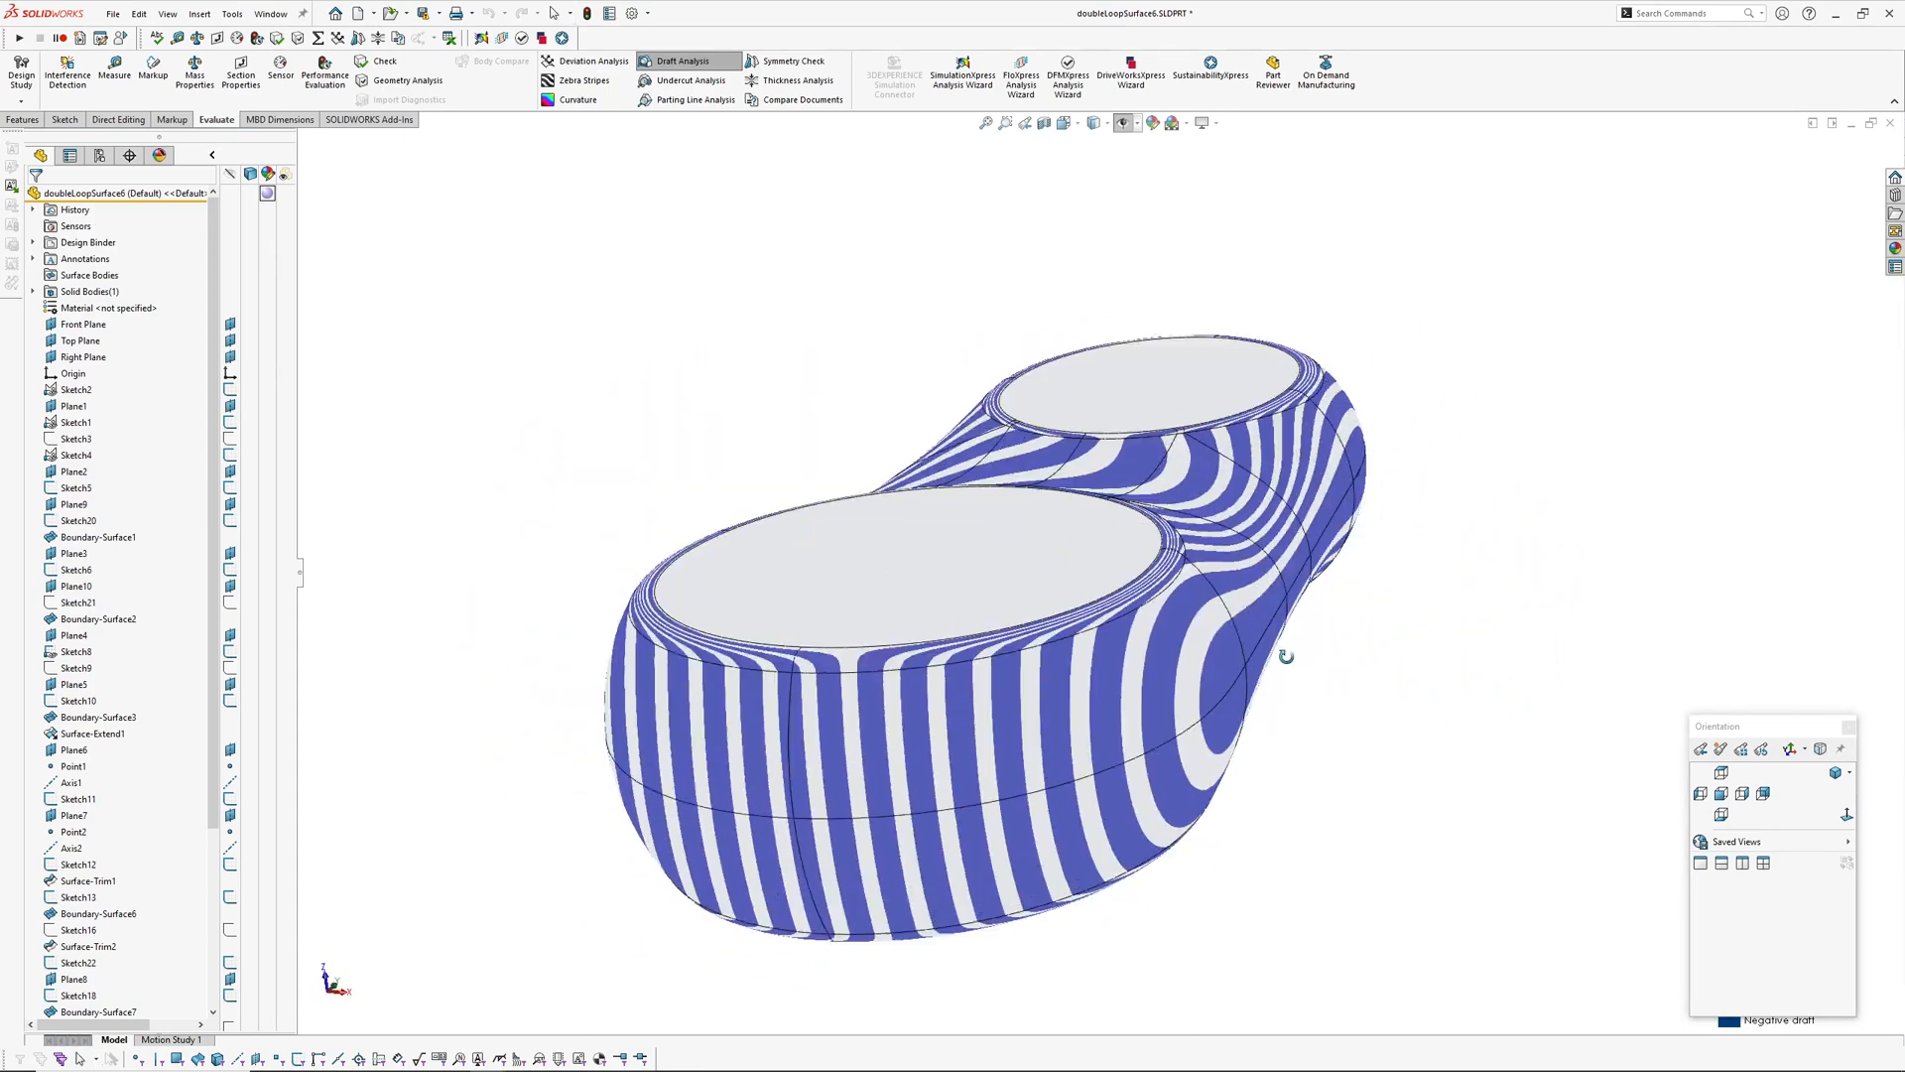
drag(1286, 657, 1314, 724)
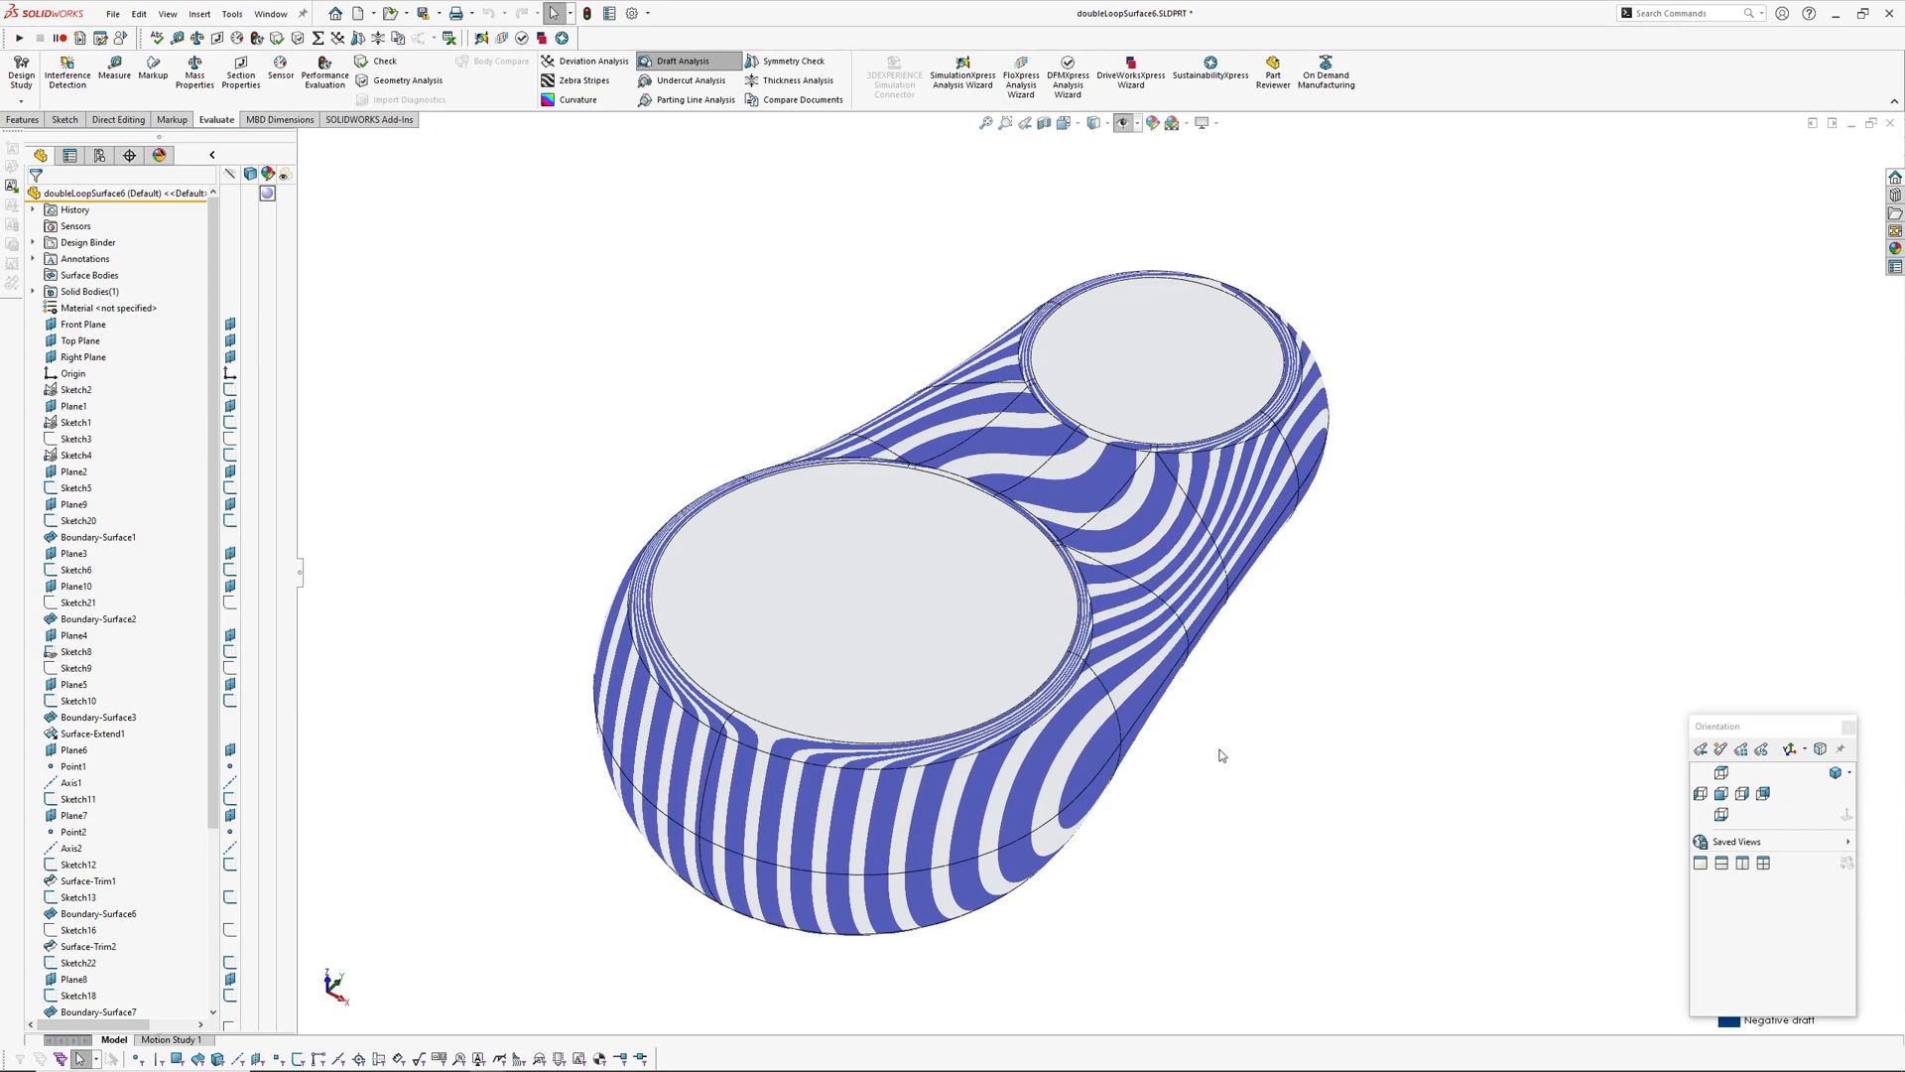
mouse_move(1225, 743)
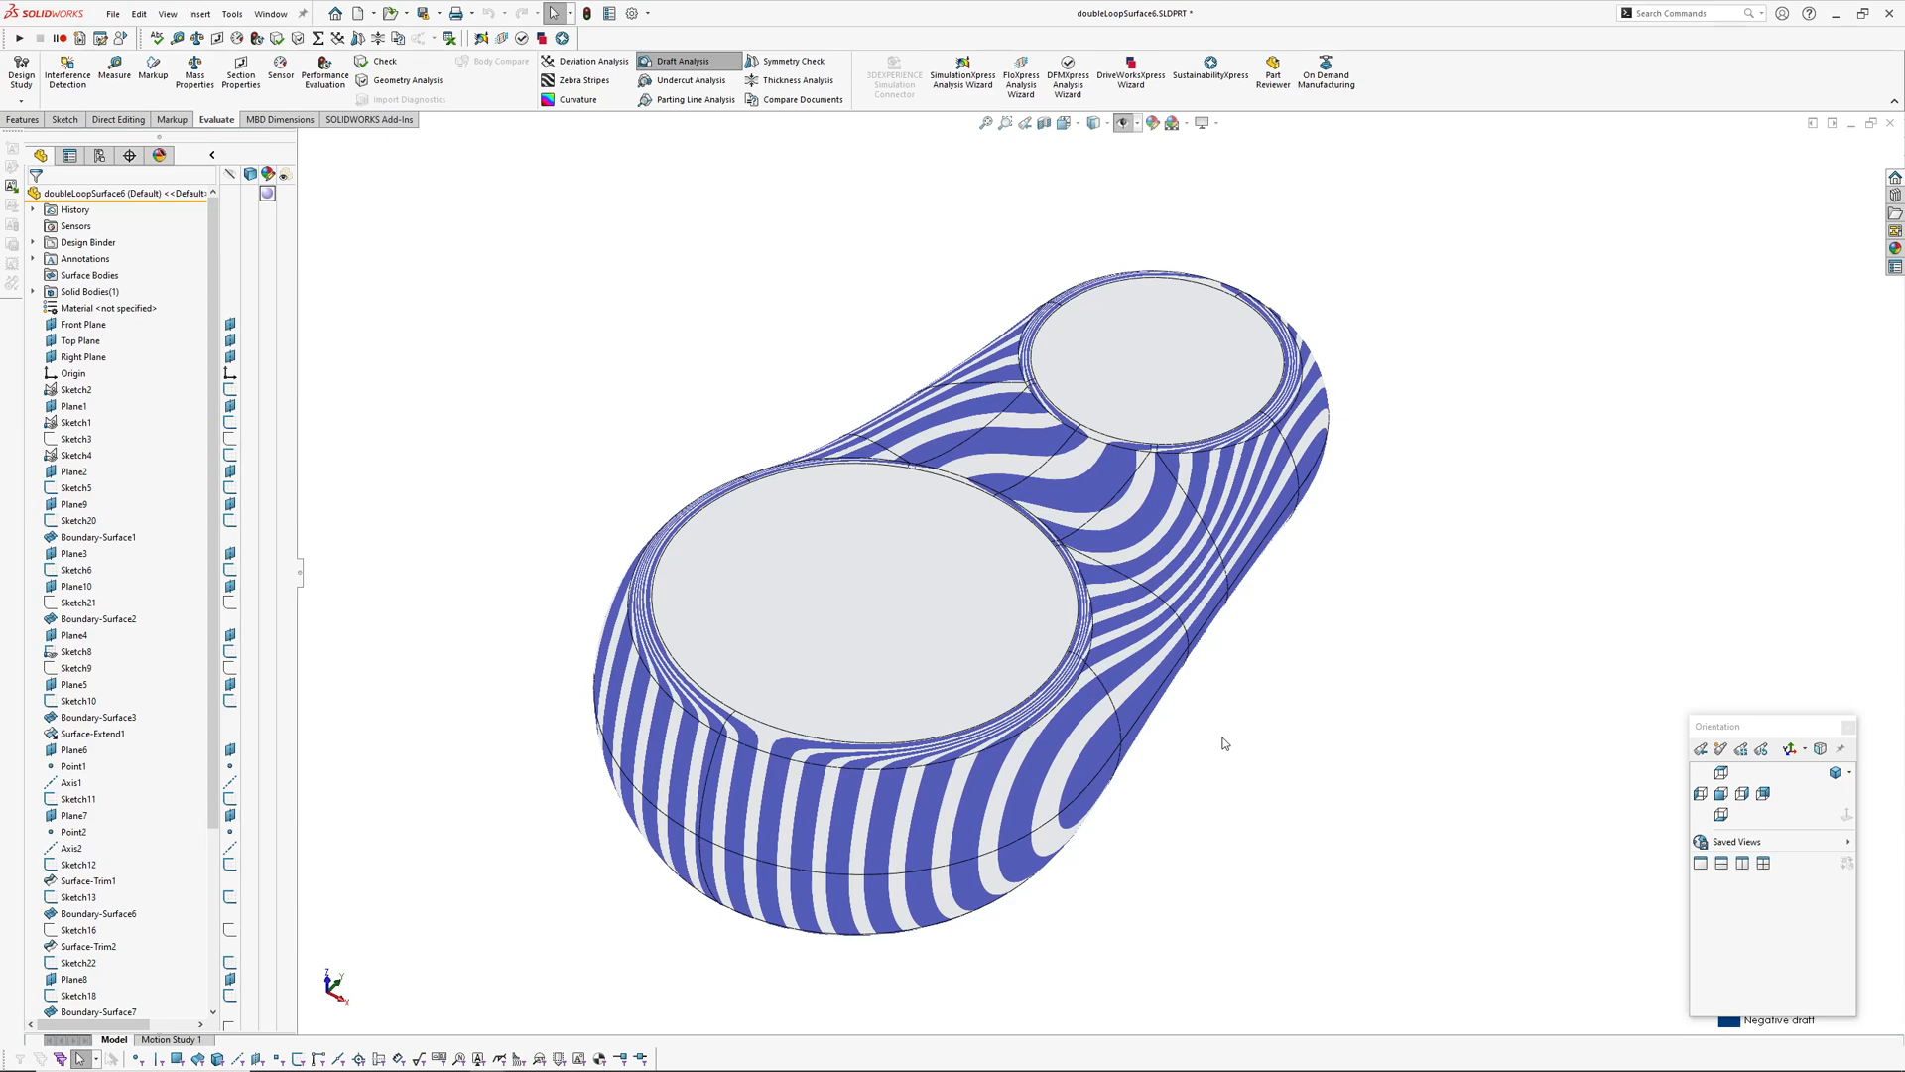
mouse_move(1286, 734)
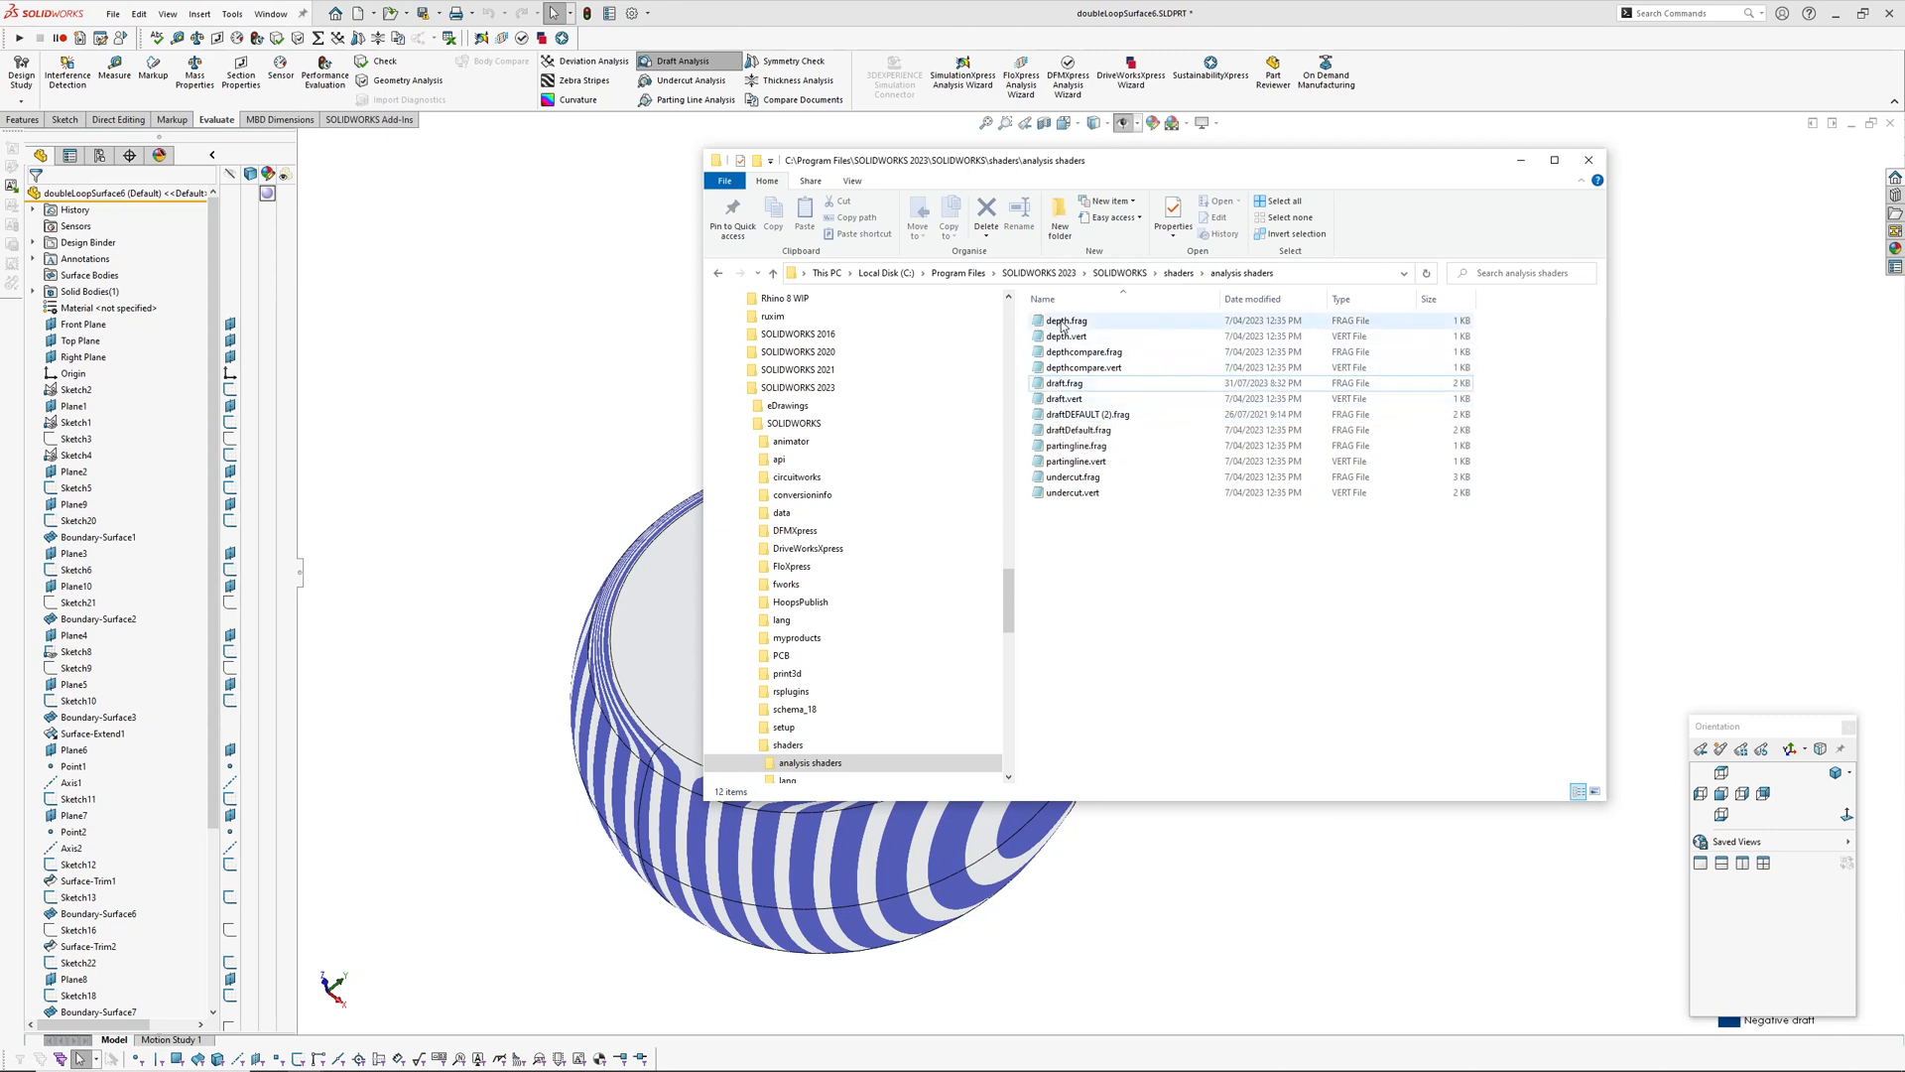
Open draft.frag from the analysis shaders folder in Notepad
click(1064, 384)
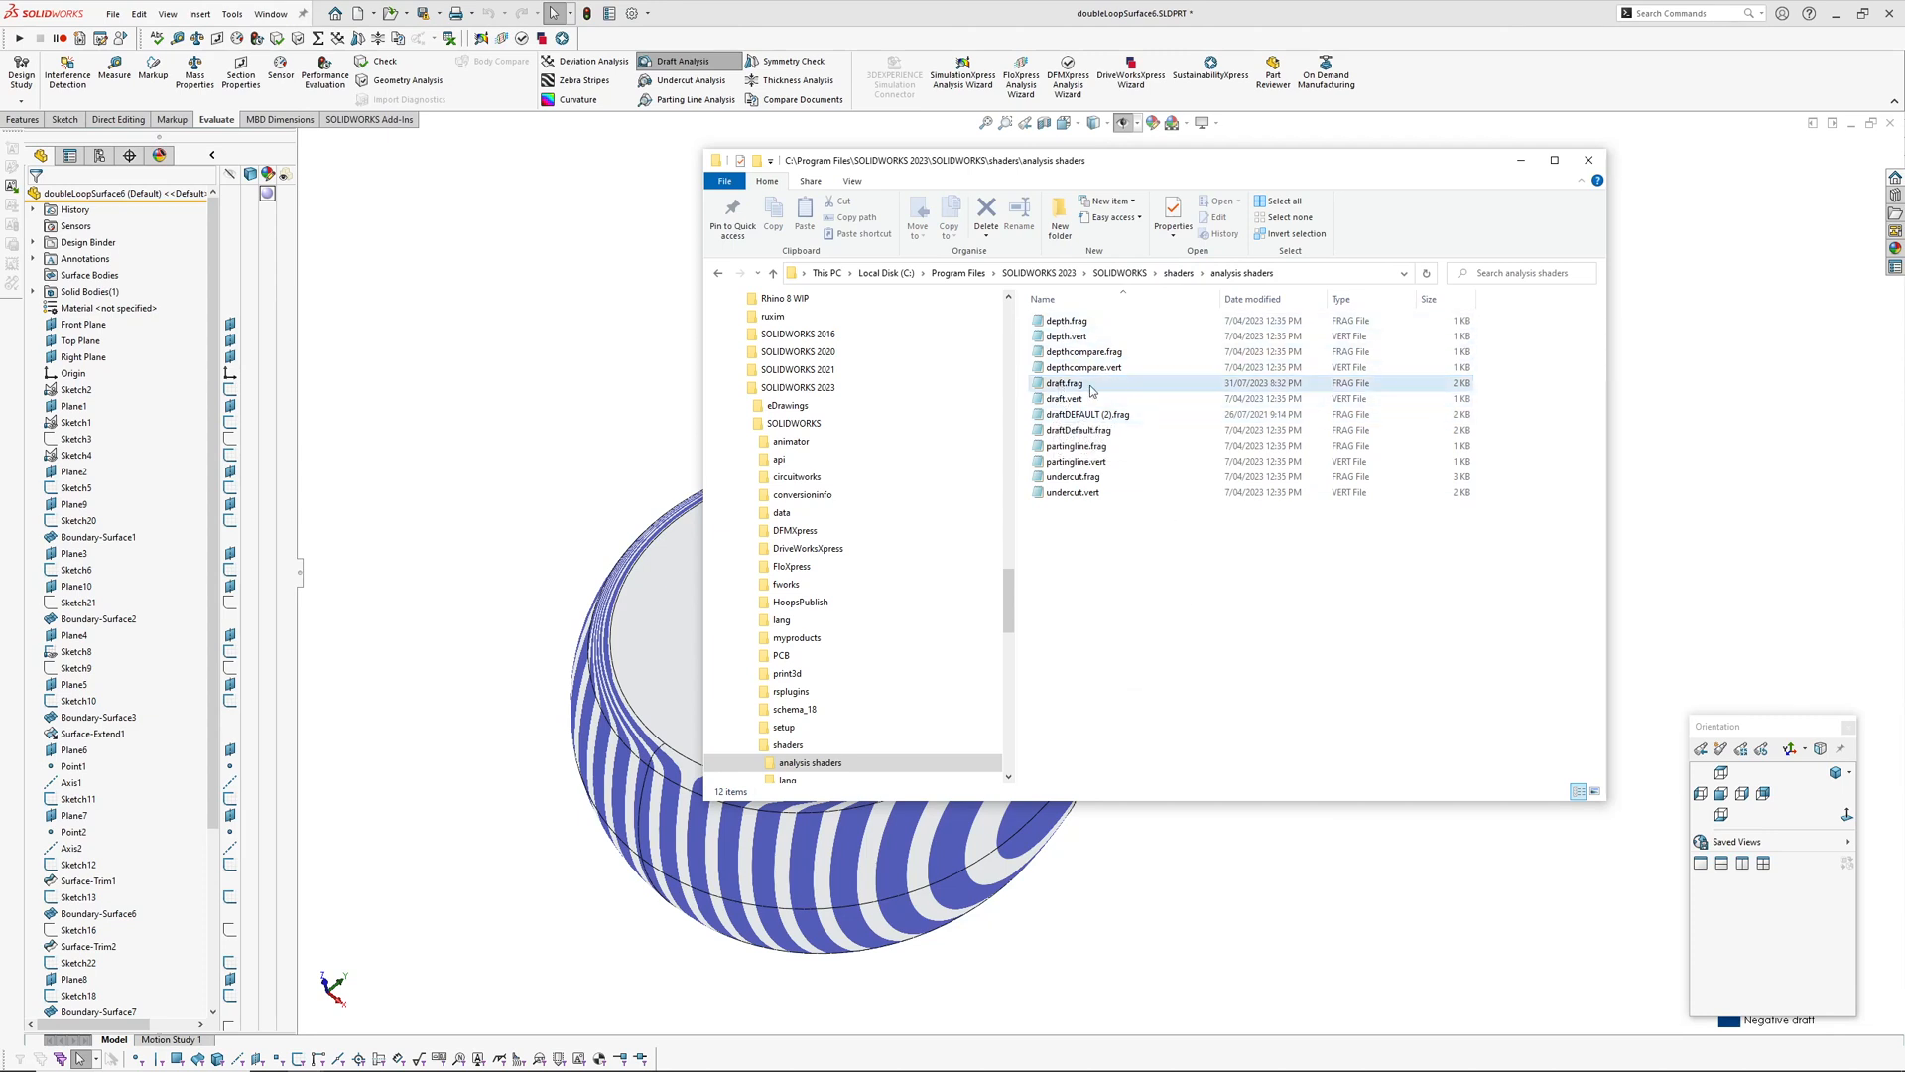
mouse_move(1100, 389)
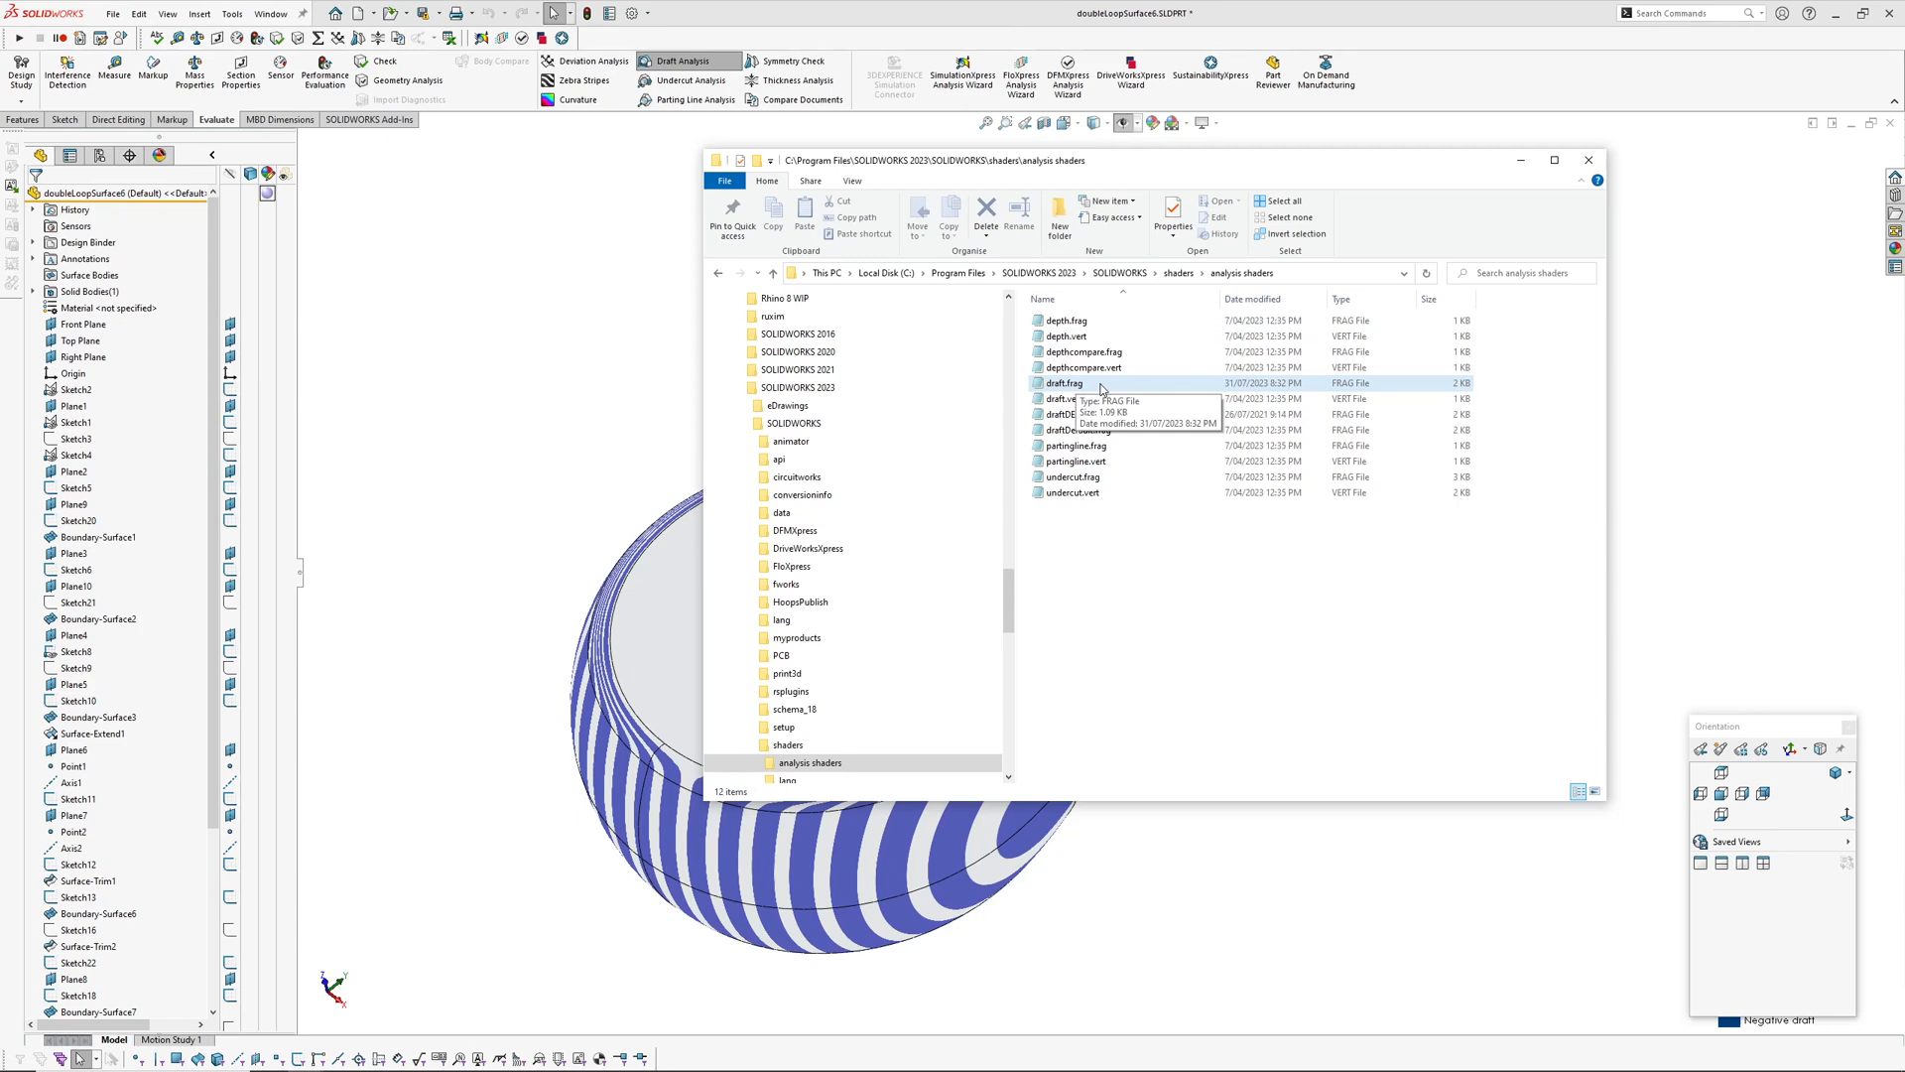
double_click(1065, 383)
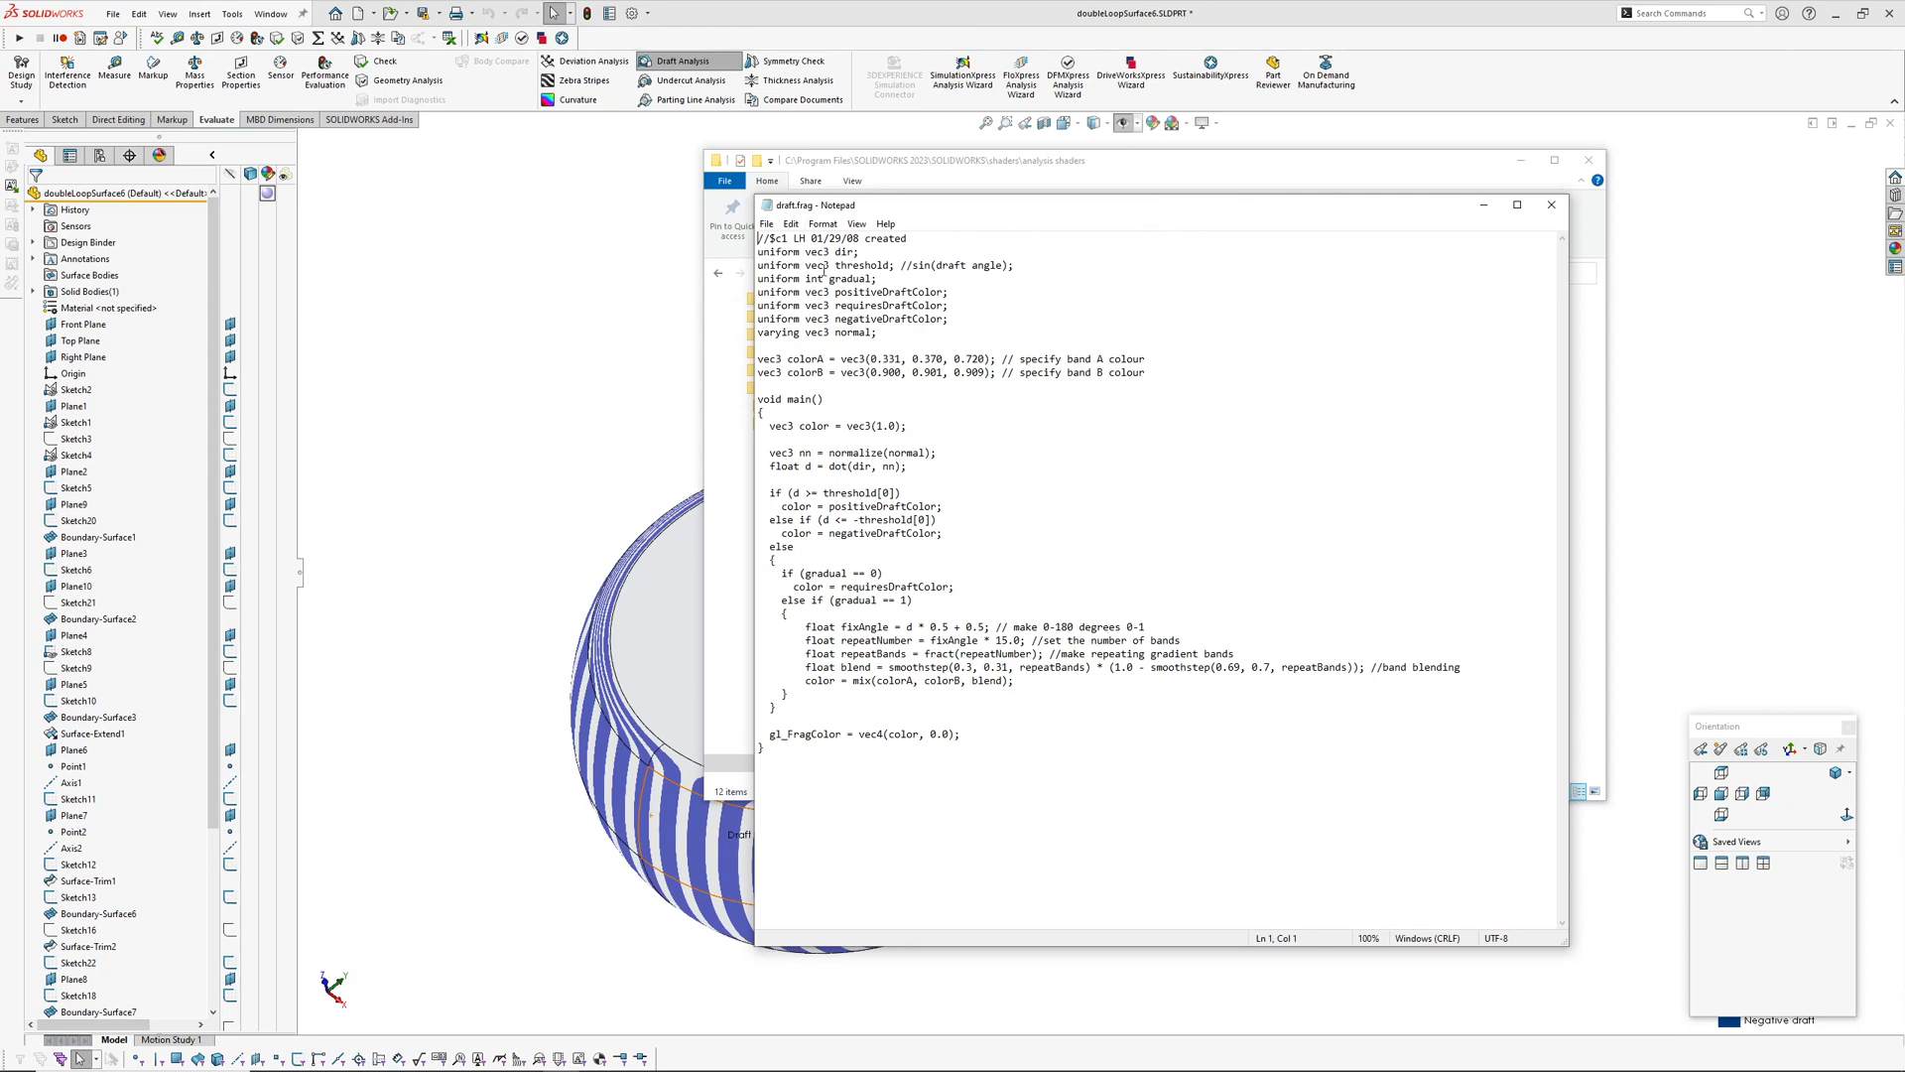
Review the threshold, band A colour line and positive/negative draft colour block in draft.frag
double_click(842, 252)
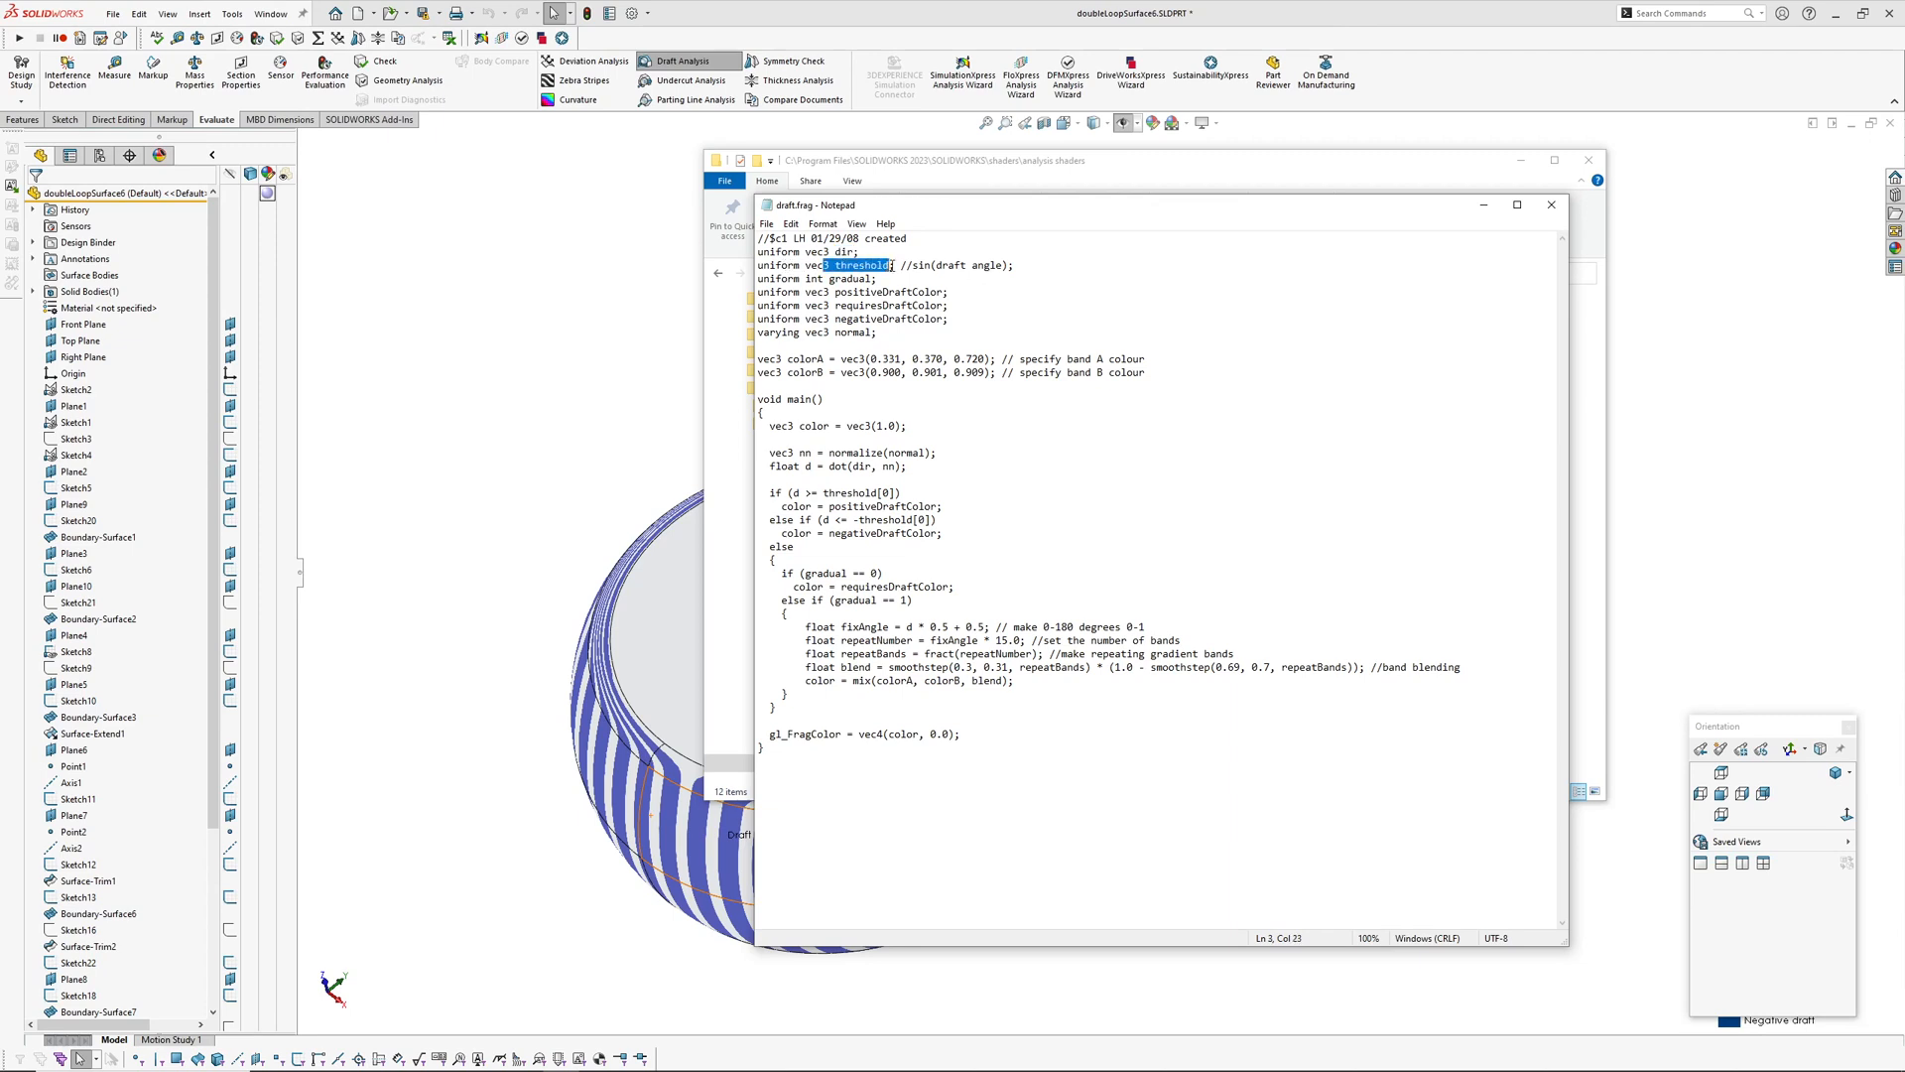
mouse_move(1118, 326)
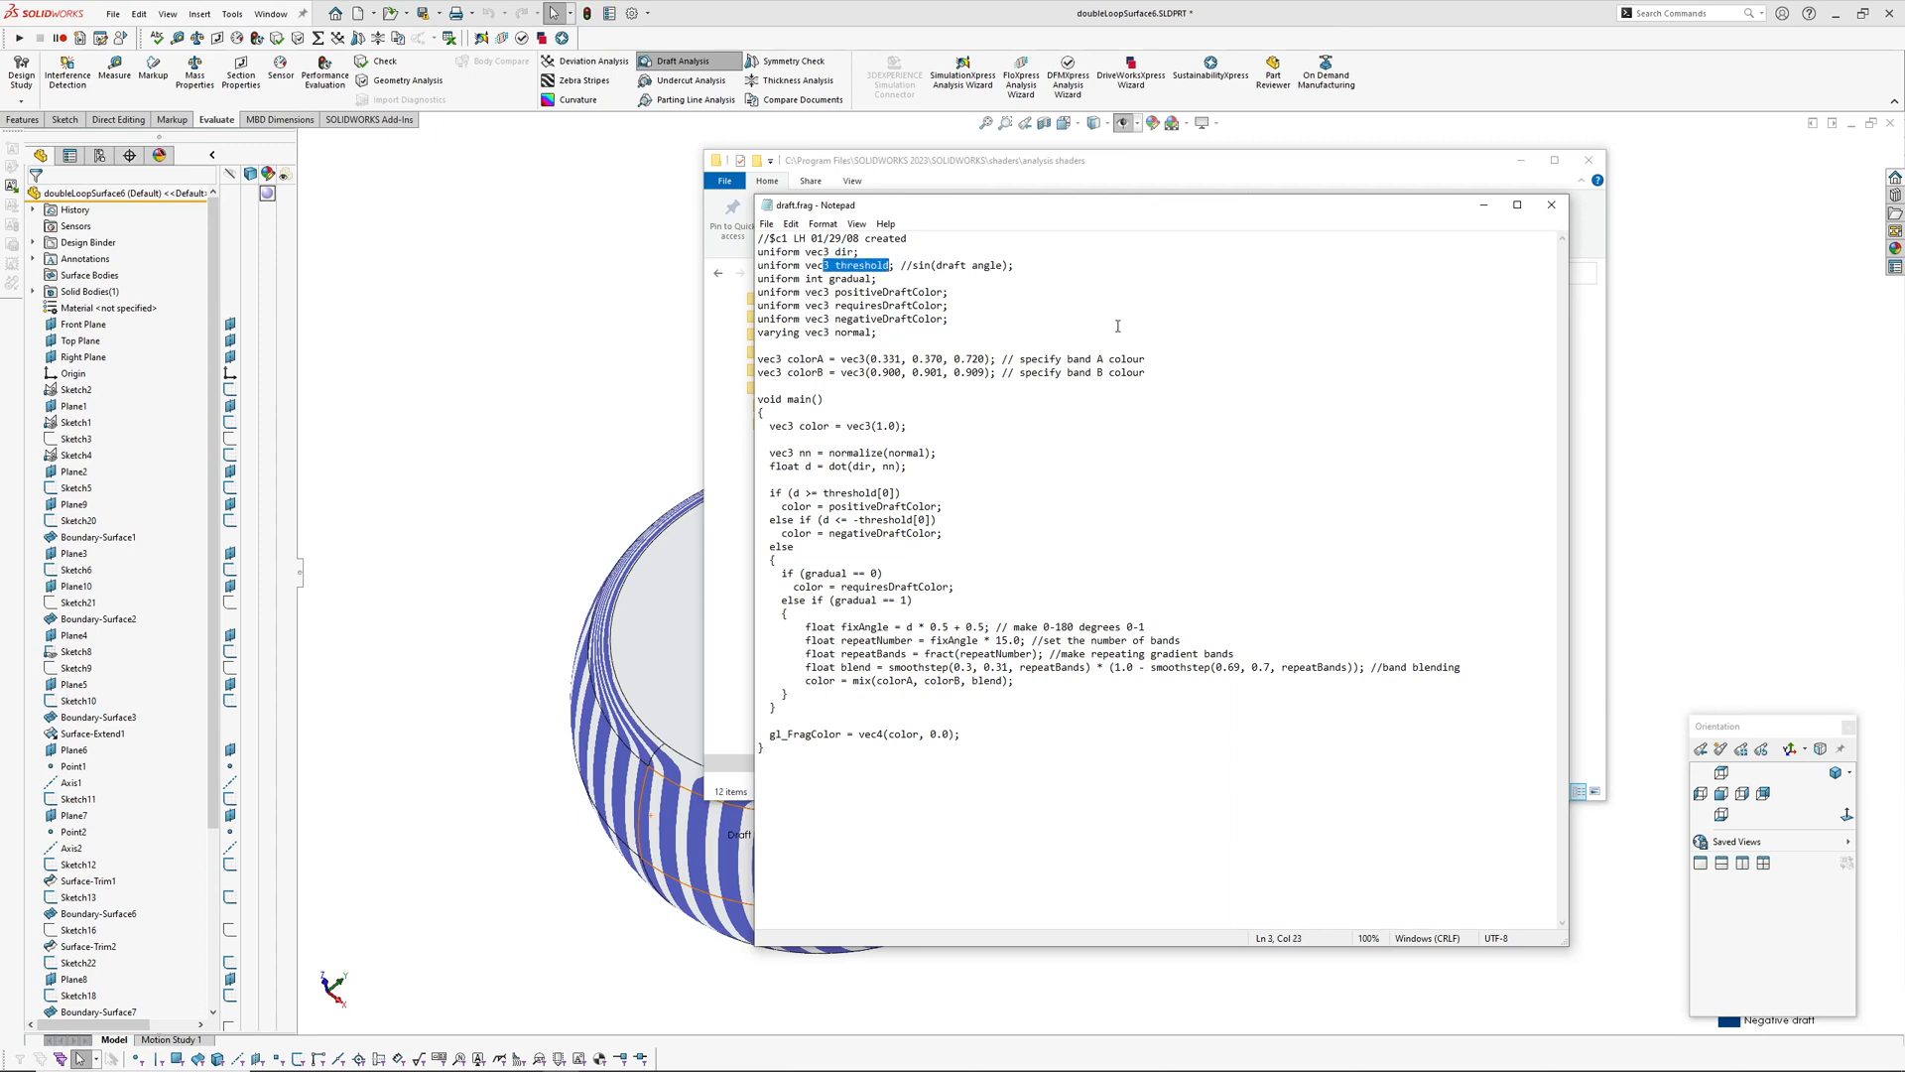
mouse_move(1092, 323)
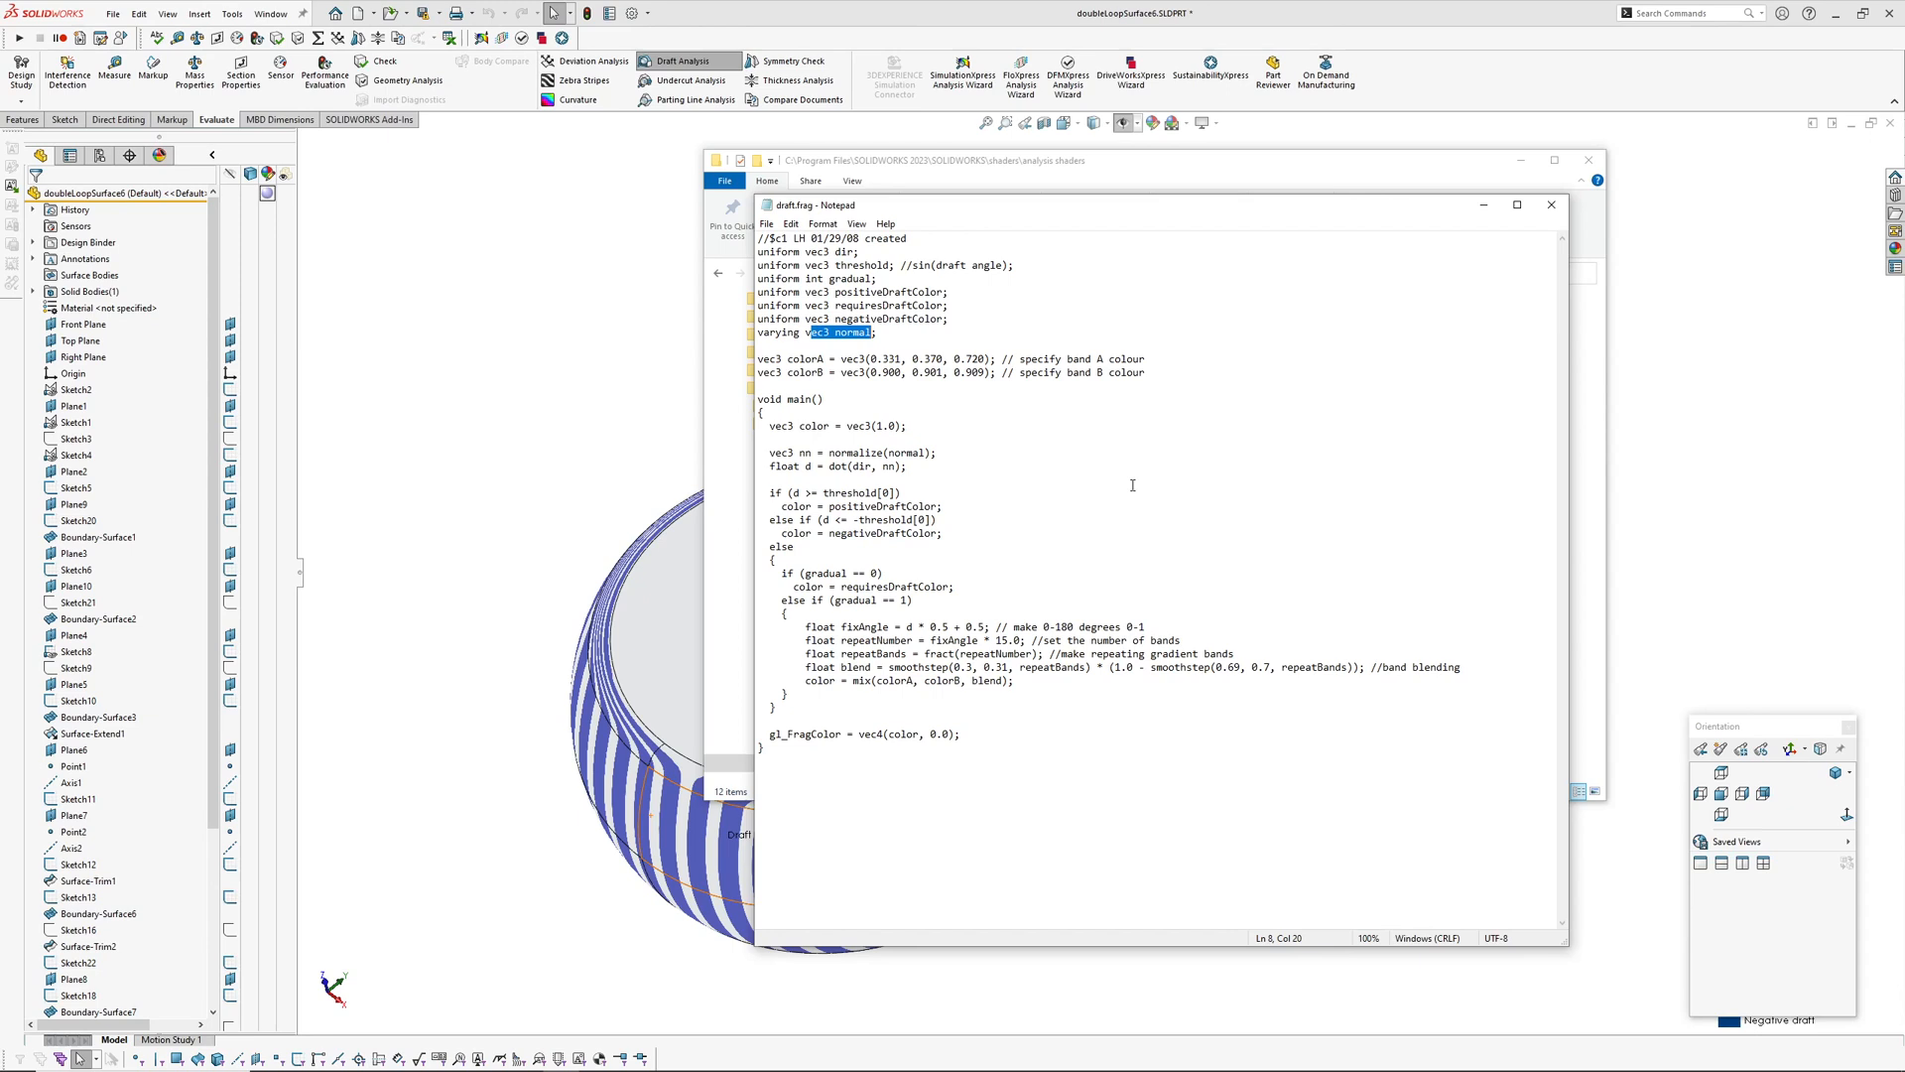
mouse_move(1092, 484)
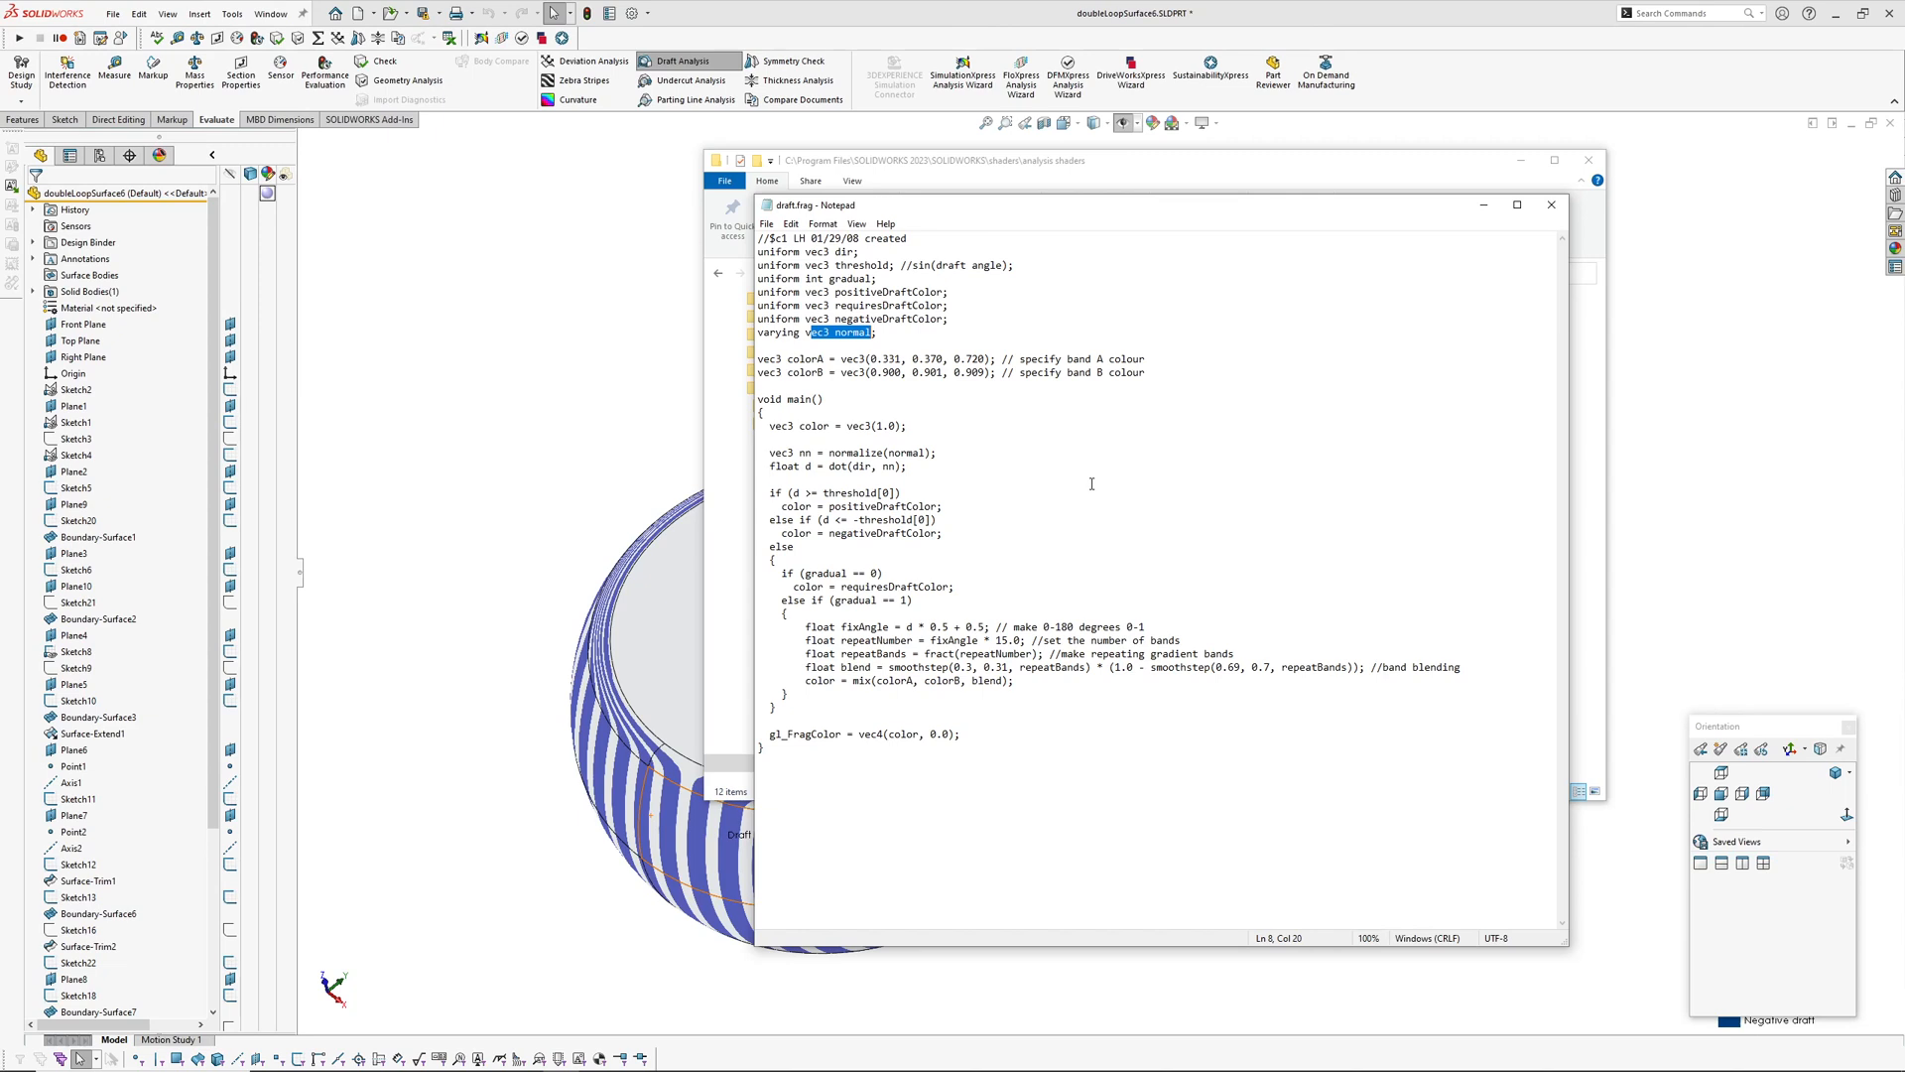
mouse_move(1126, 492)
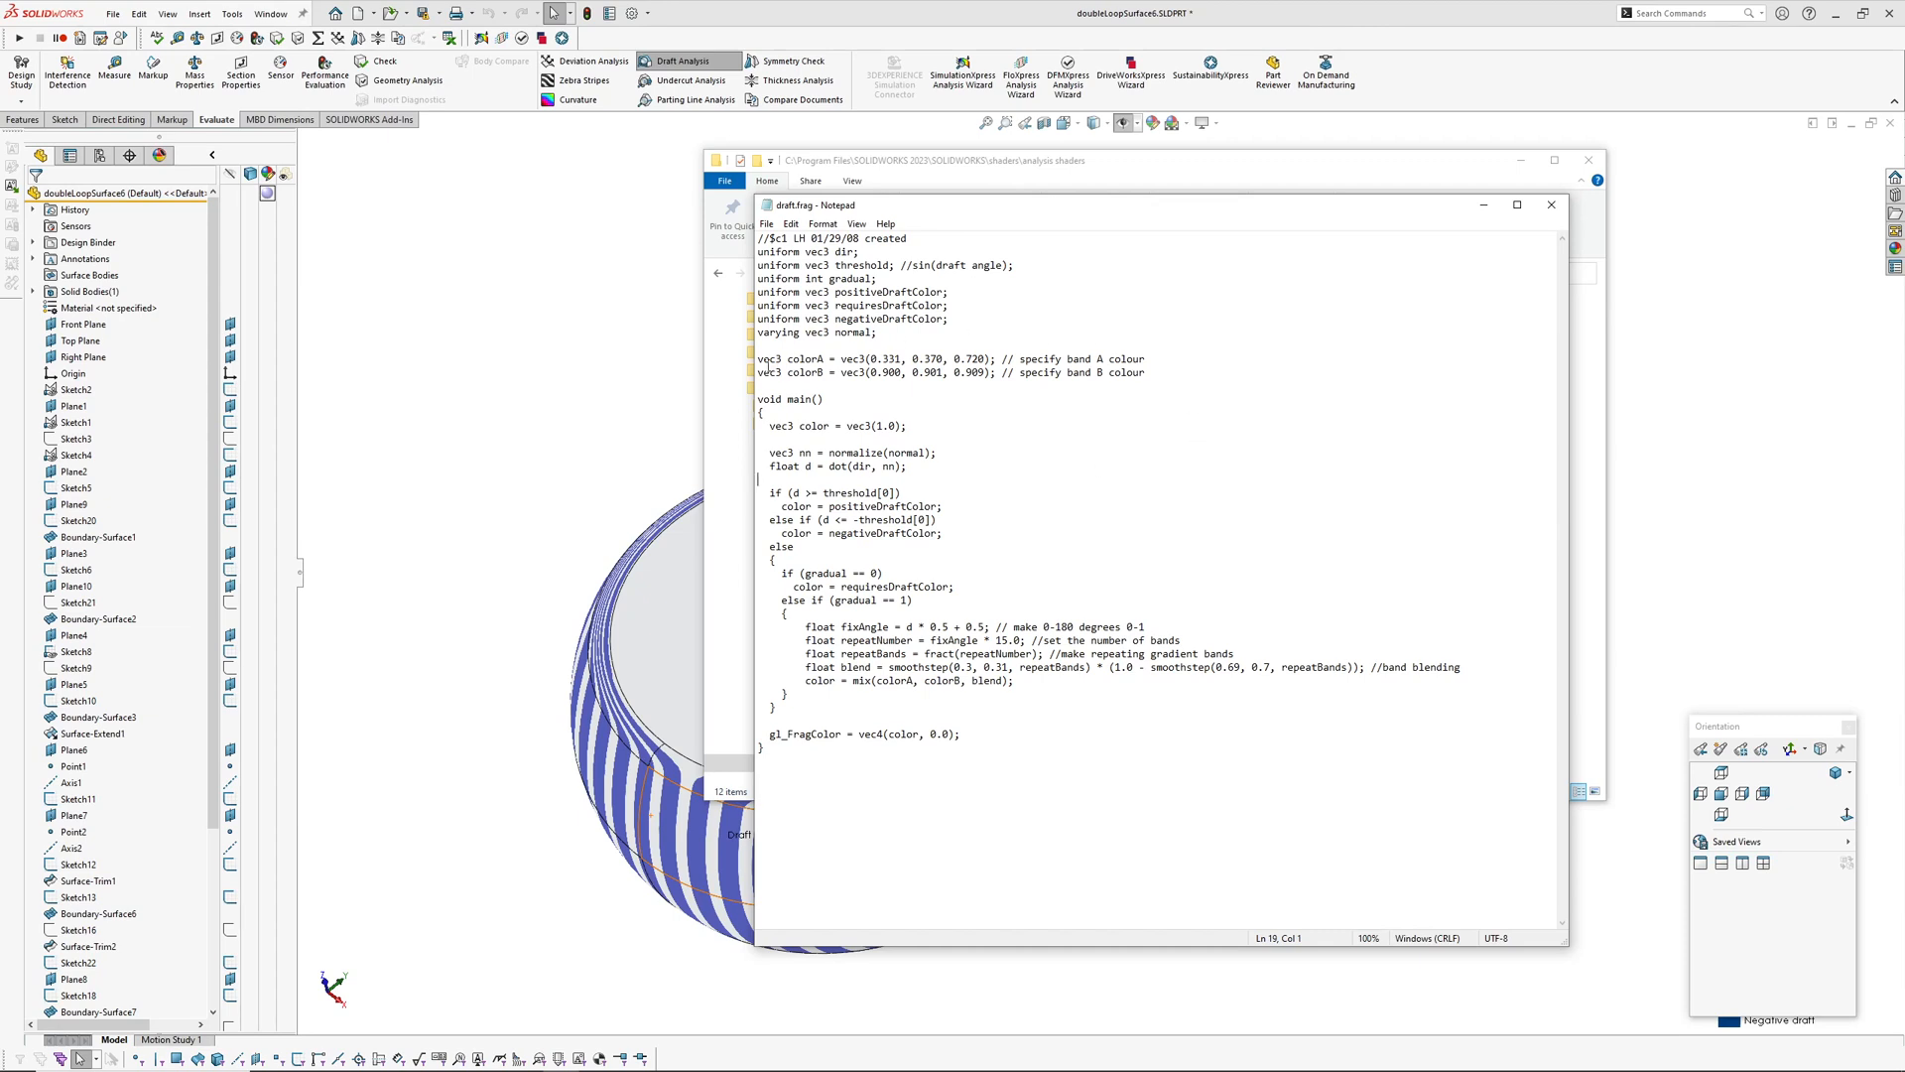
drag(756, 359, 1144, 359)
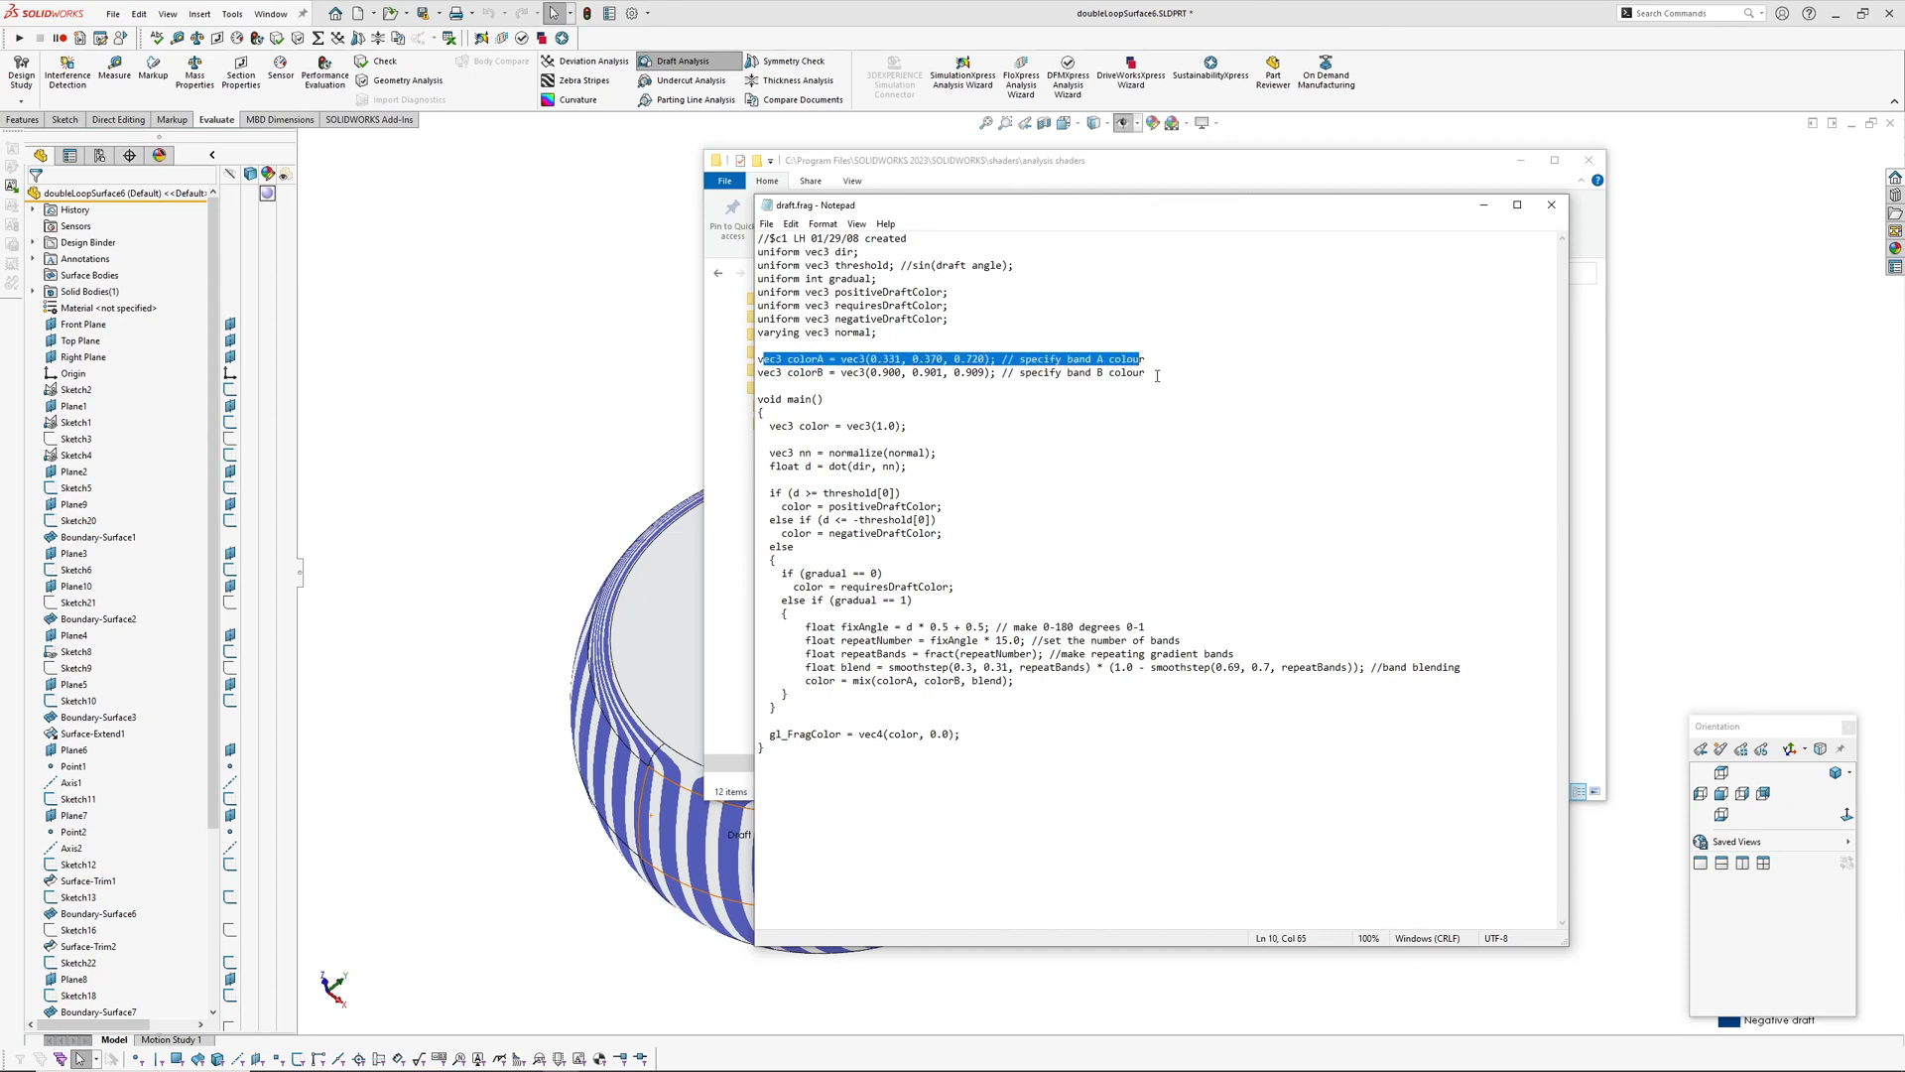
click(909, 425)
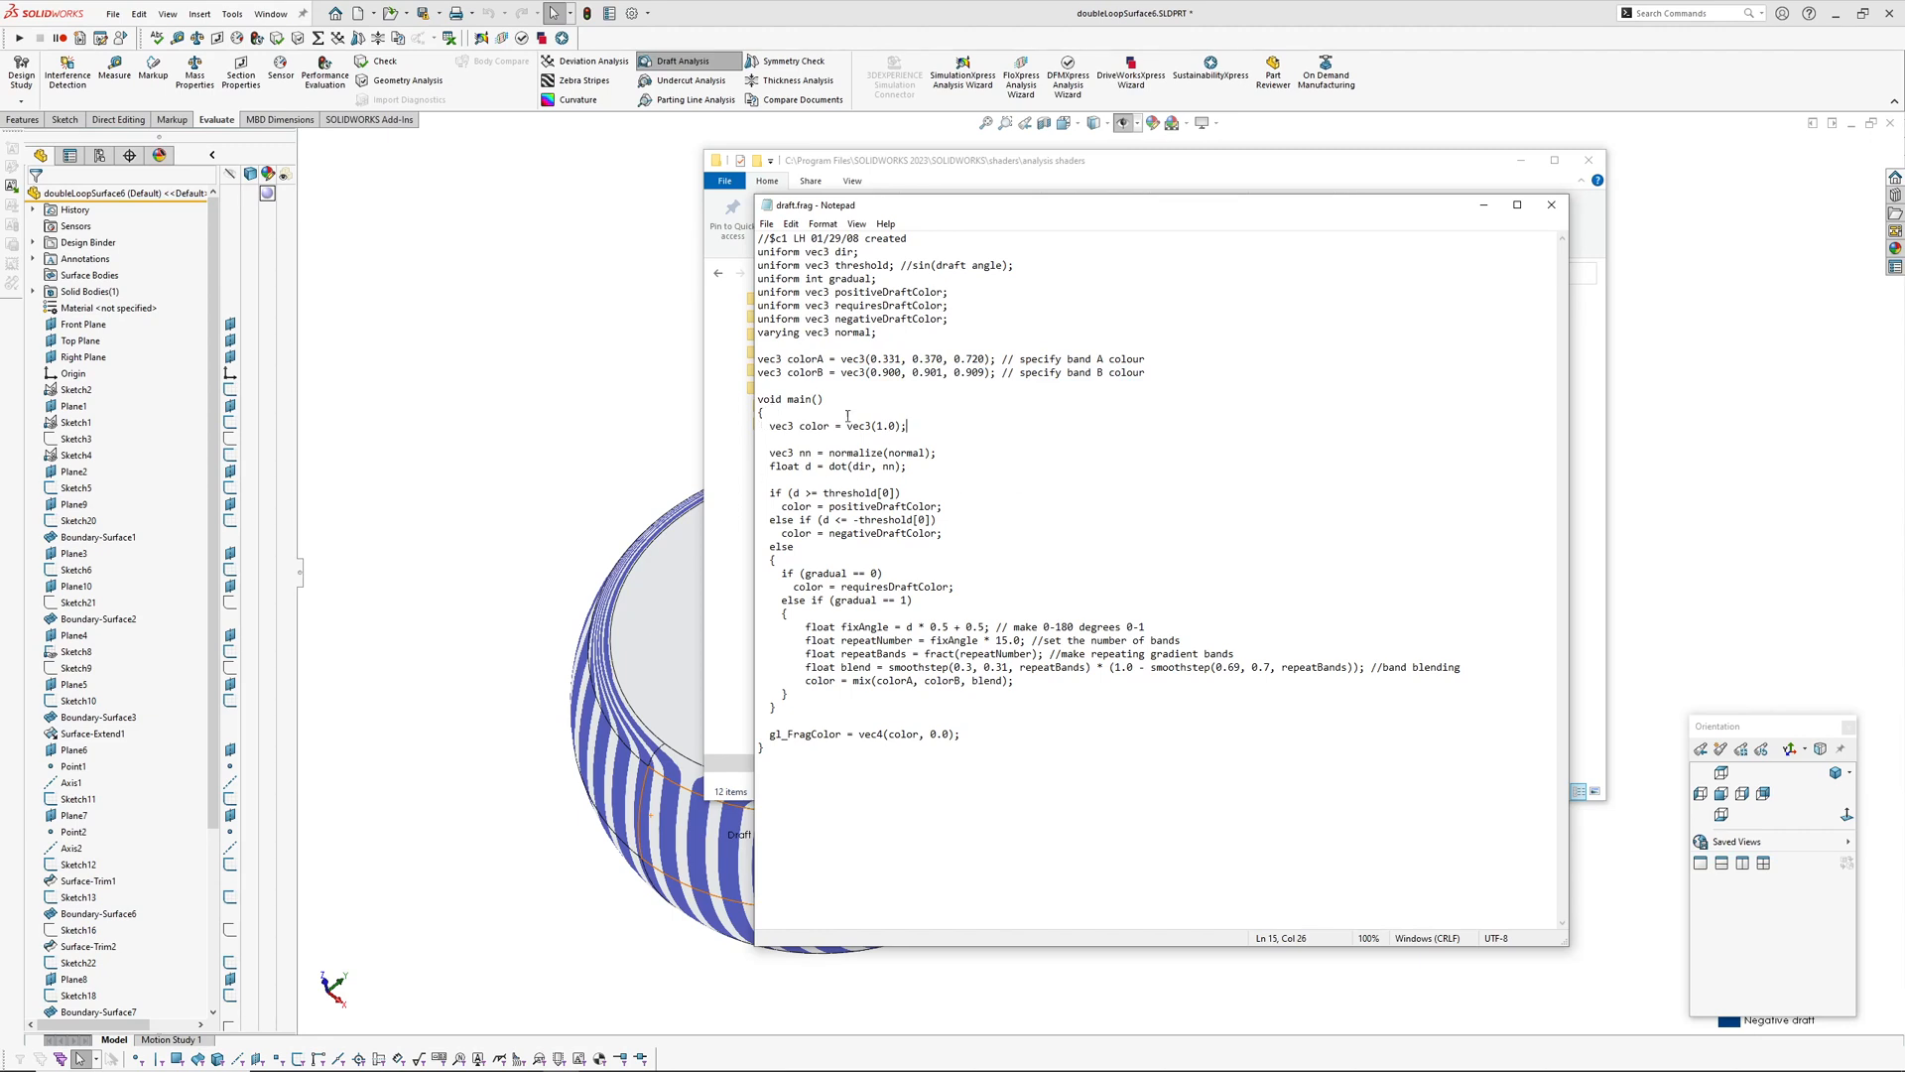
drag(828, 520, 942, 532)
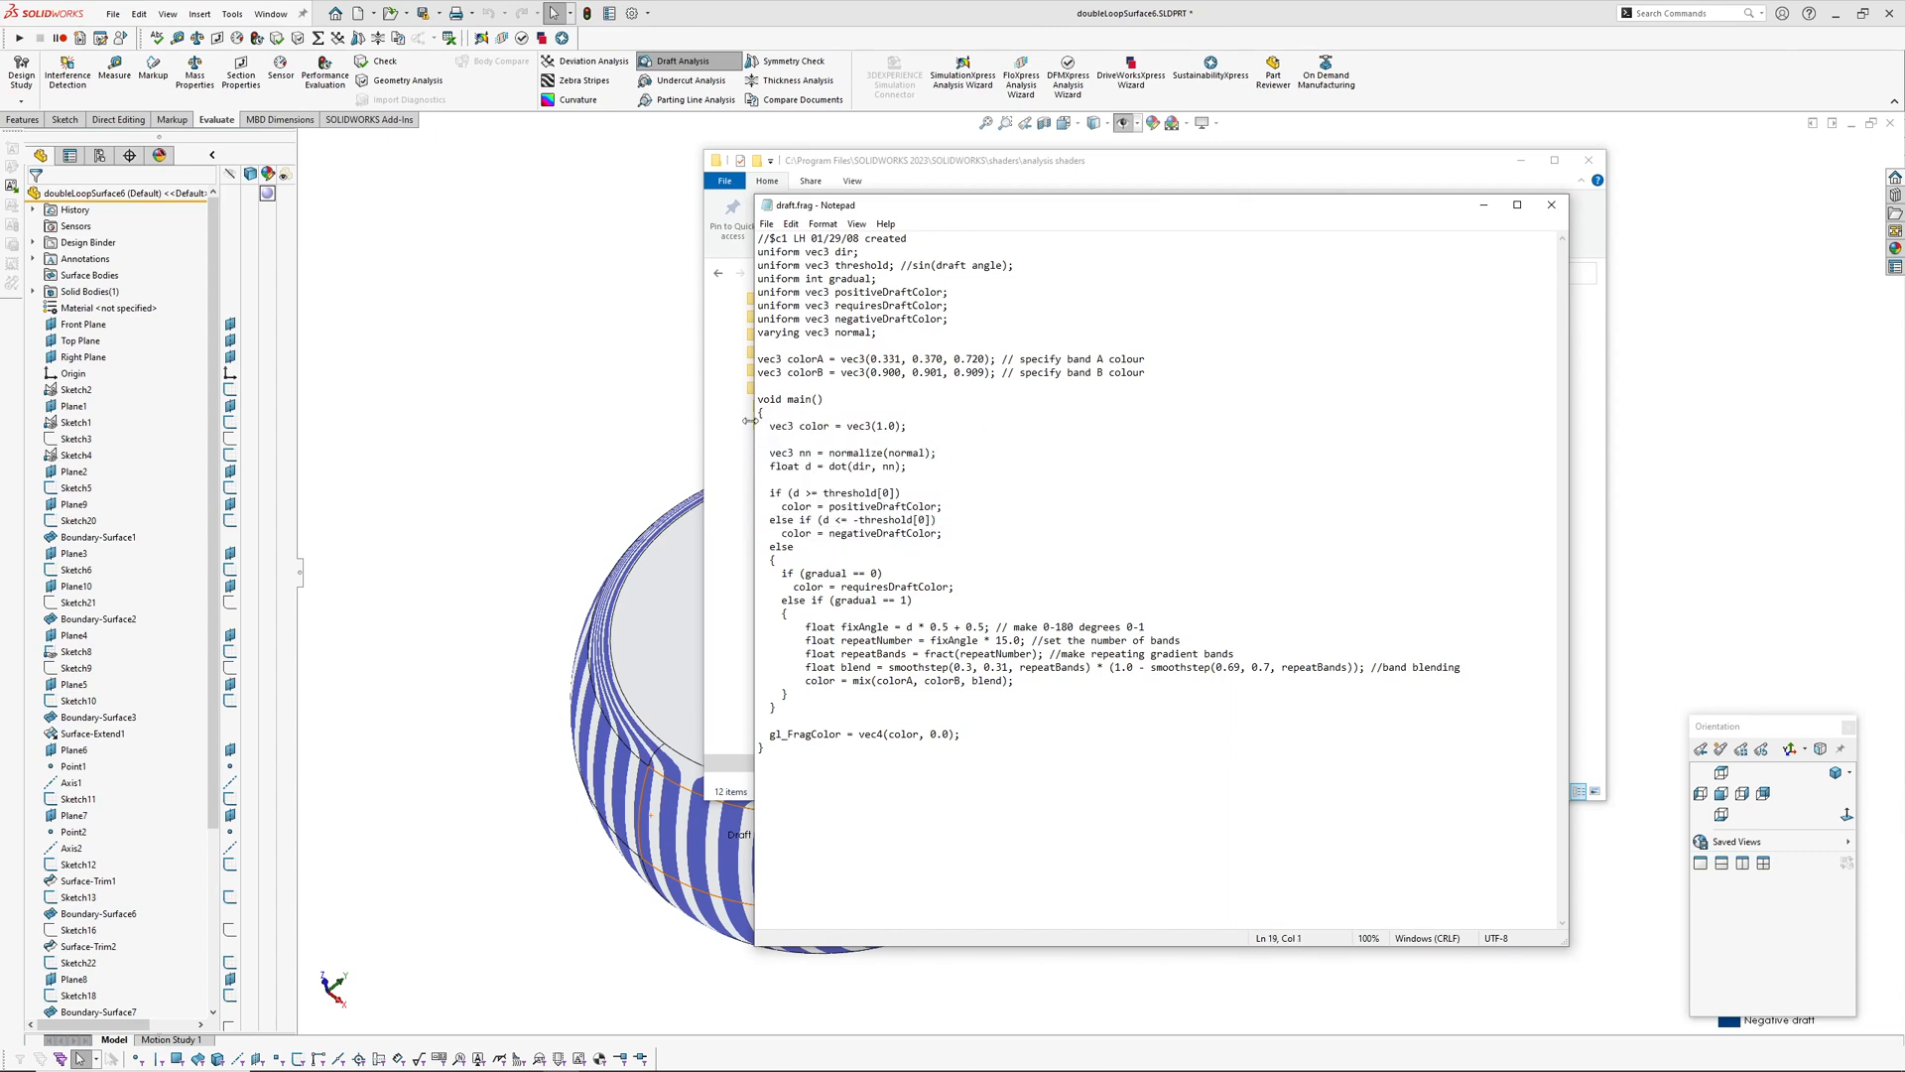
drag(762, 425, 949, 534)
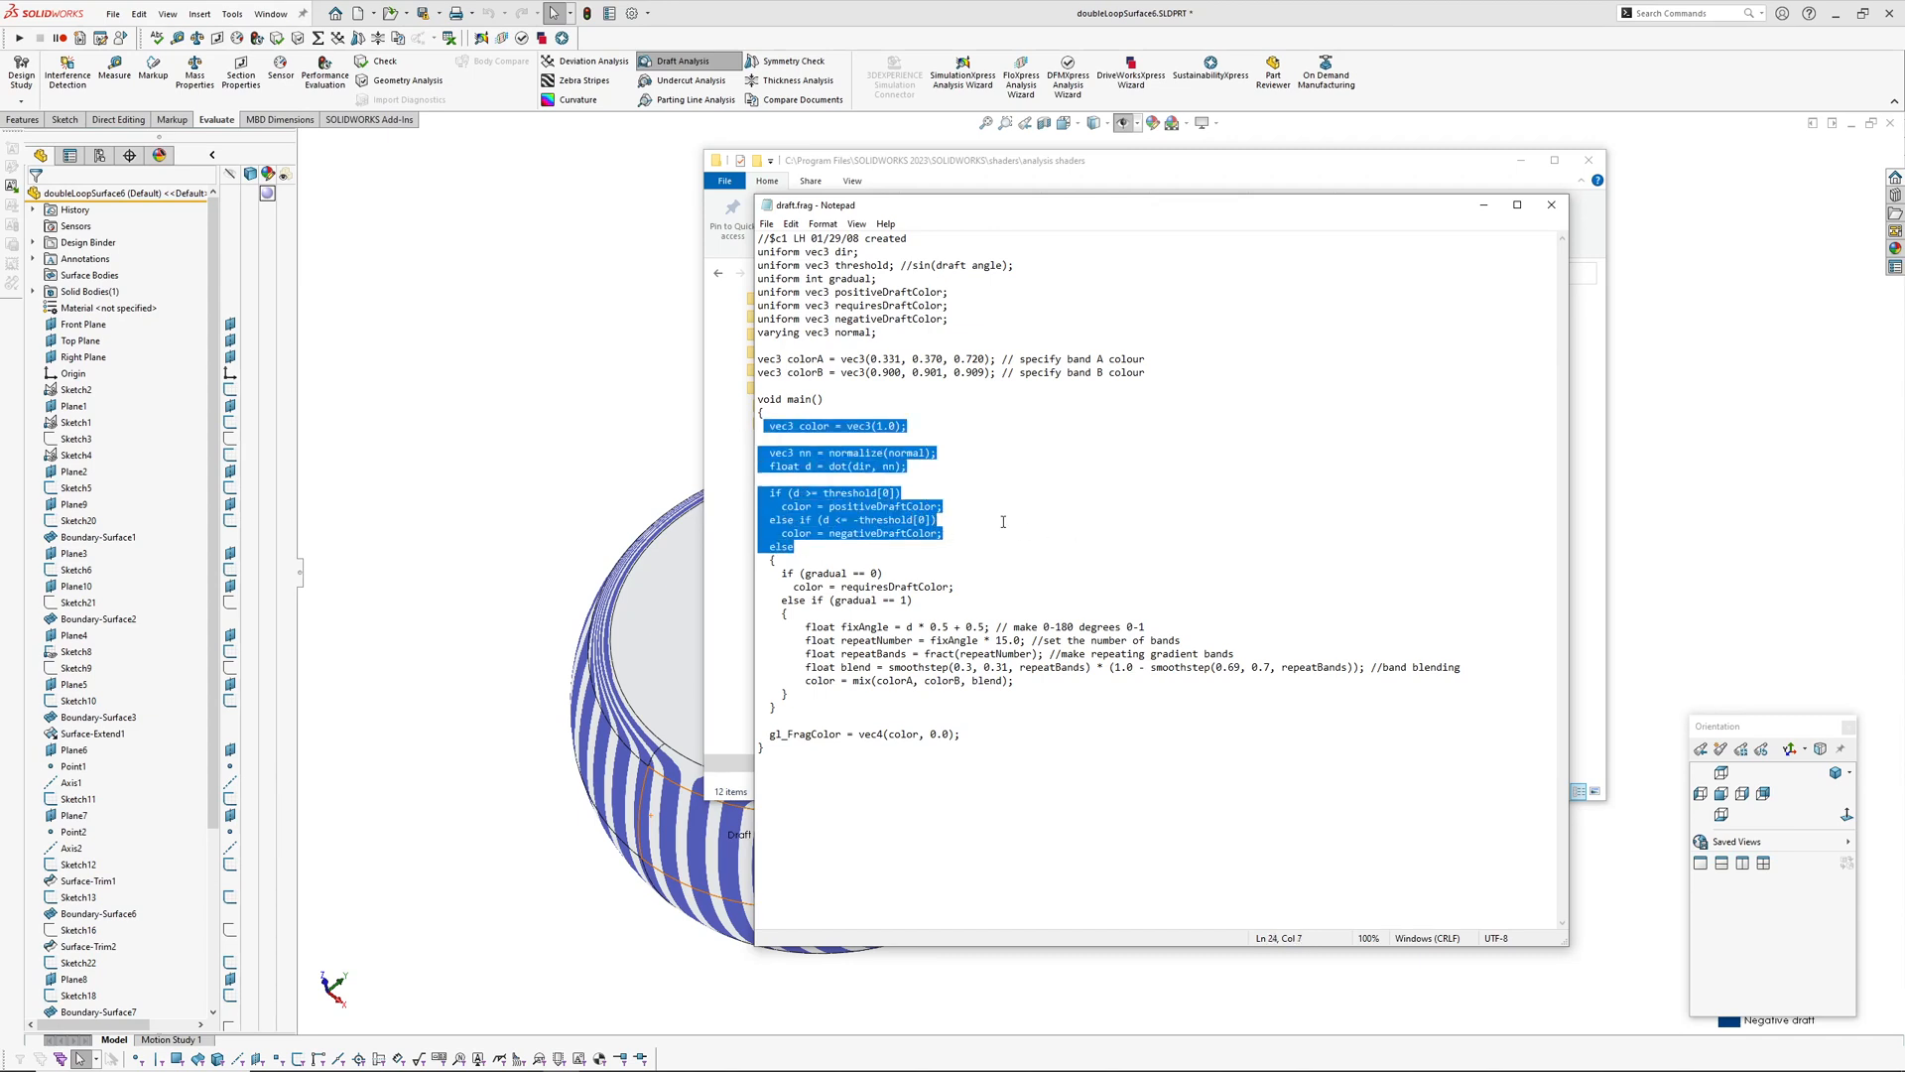
mouse_move(1028, 524)
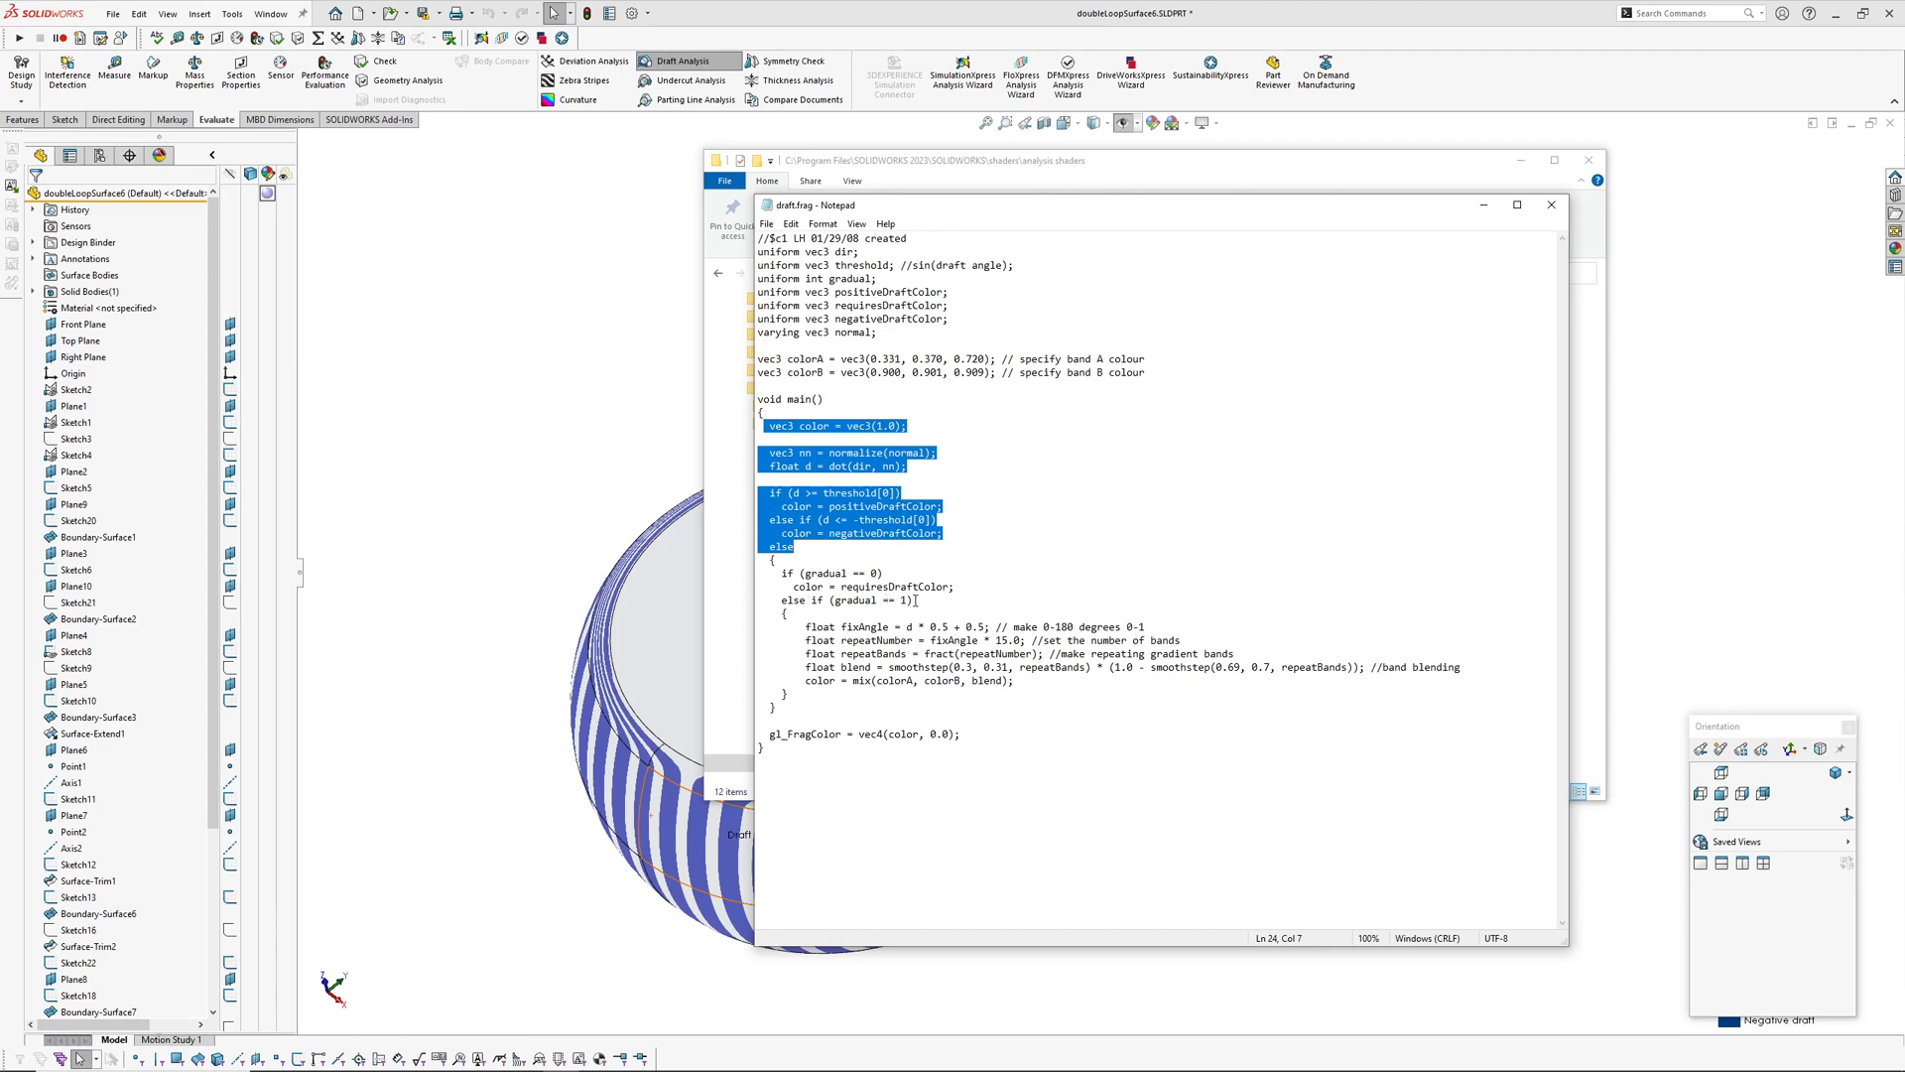
click(806, 625)
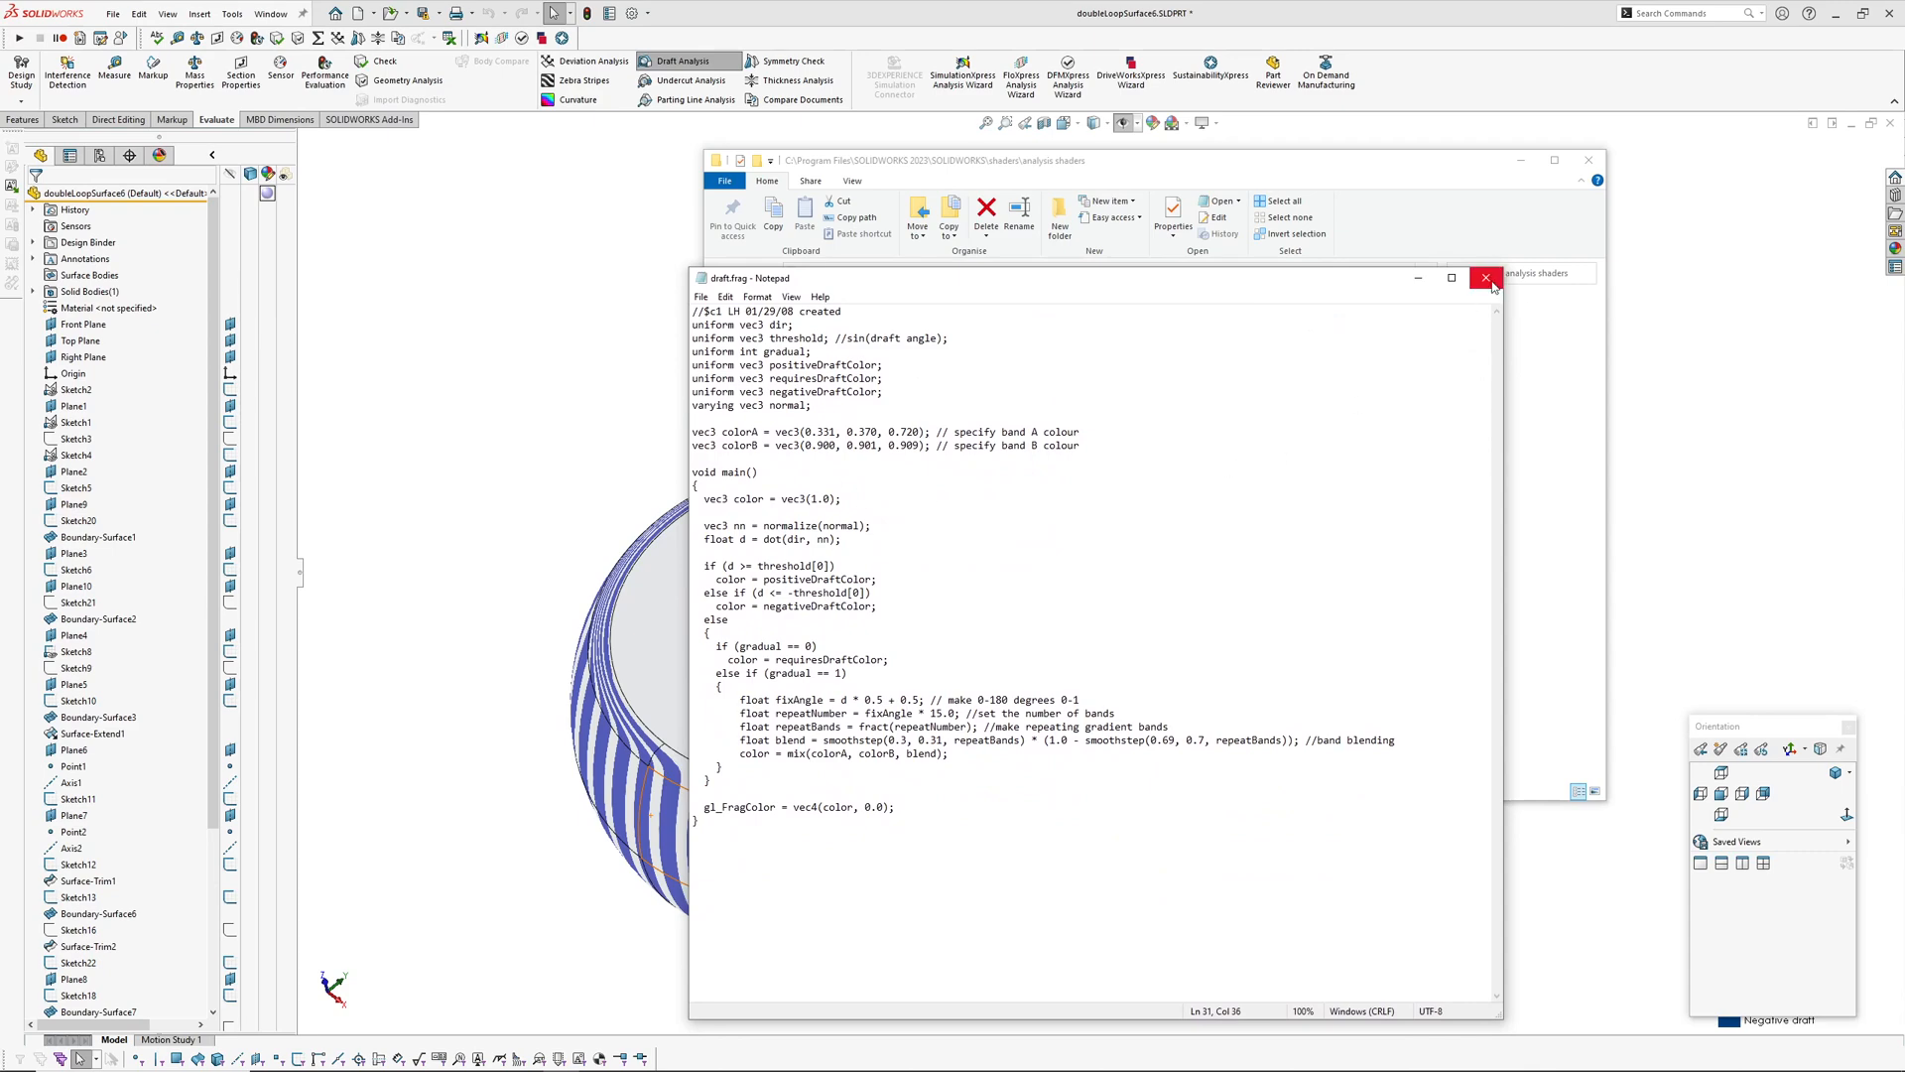
Close the edited draft.frag shader file in Notepad
click(1485, 278)
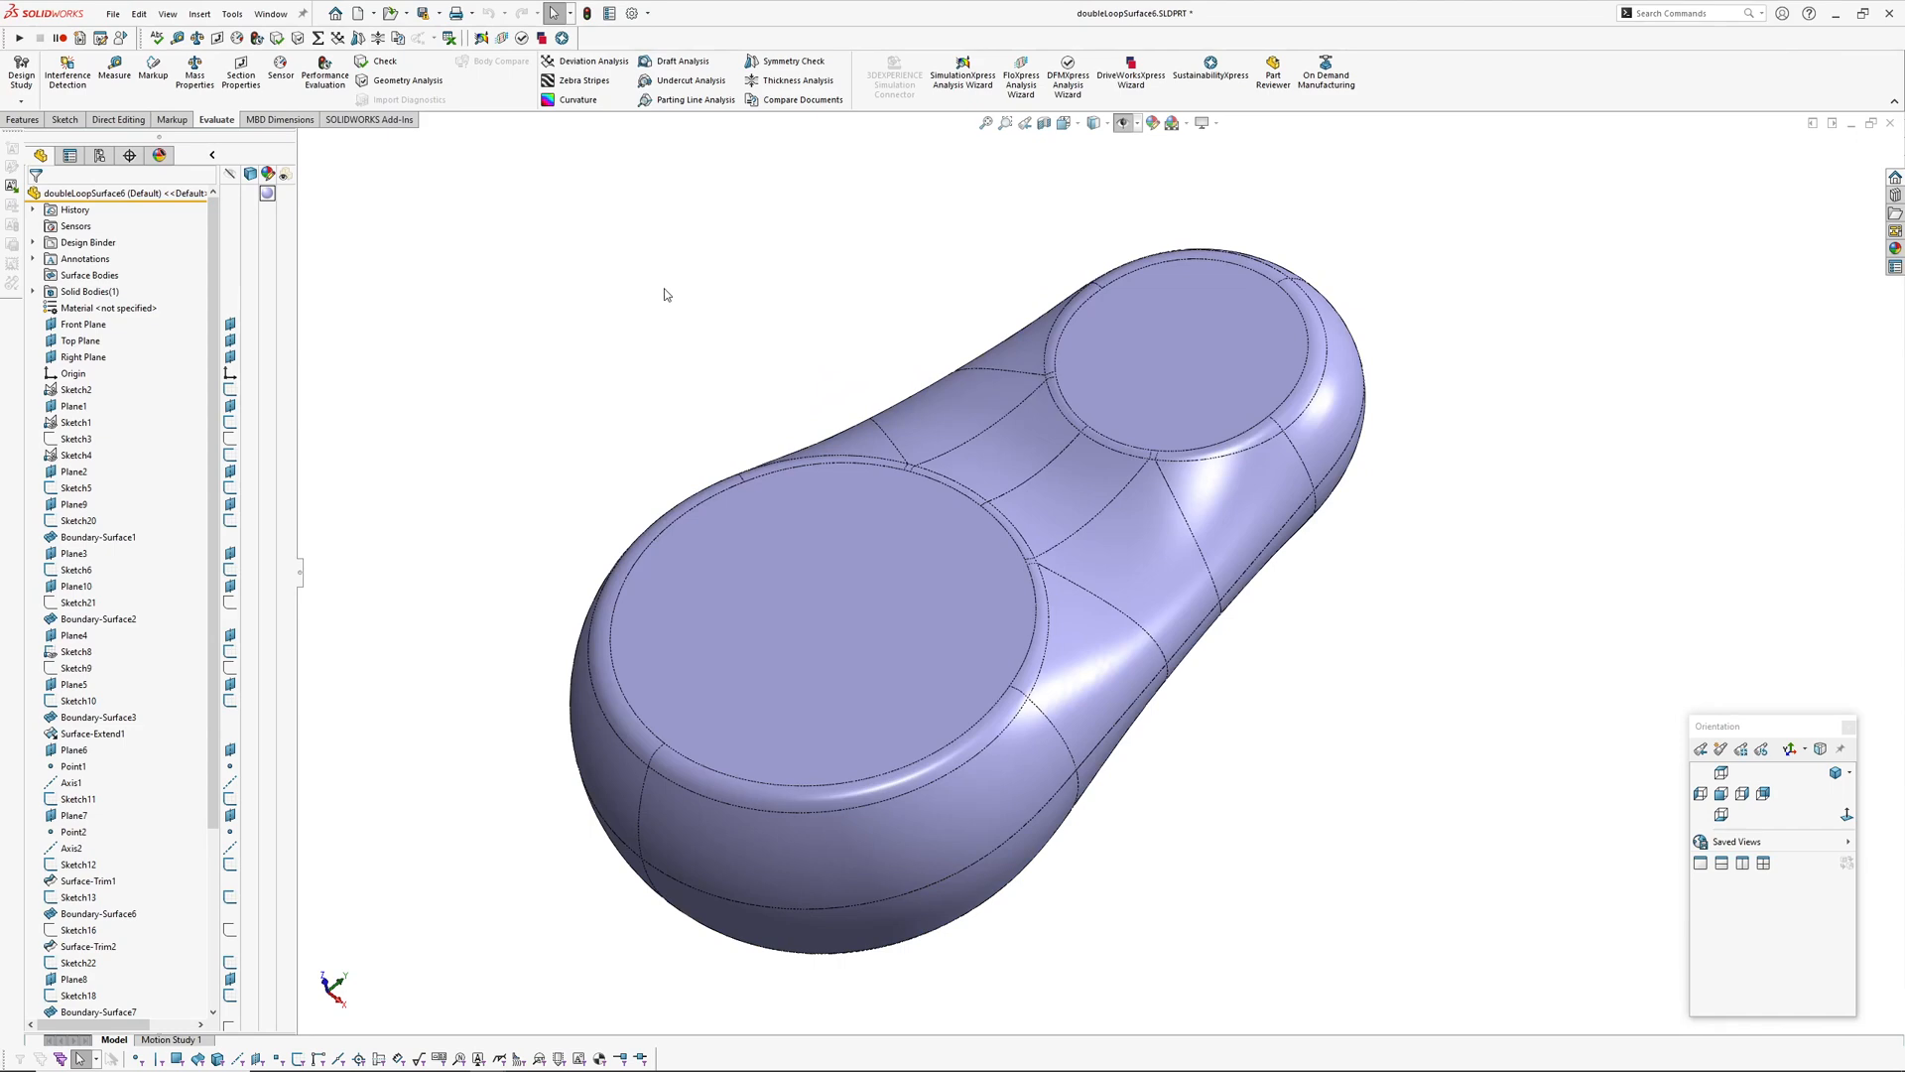
Run a draft analysis against the Front Plane with gradual transition and an 89.00deg angle
click(675, 59)
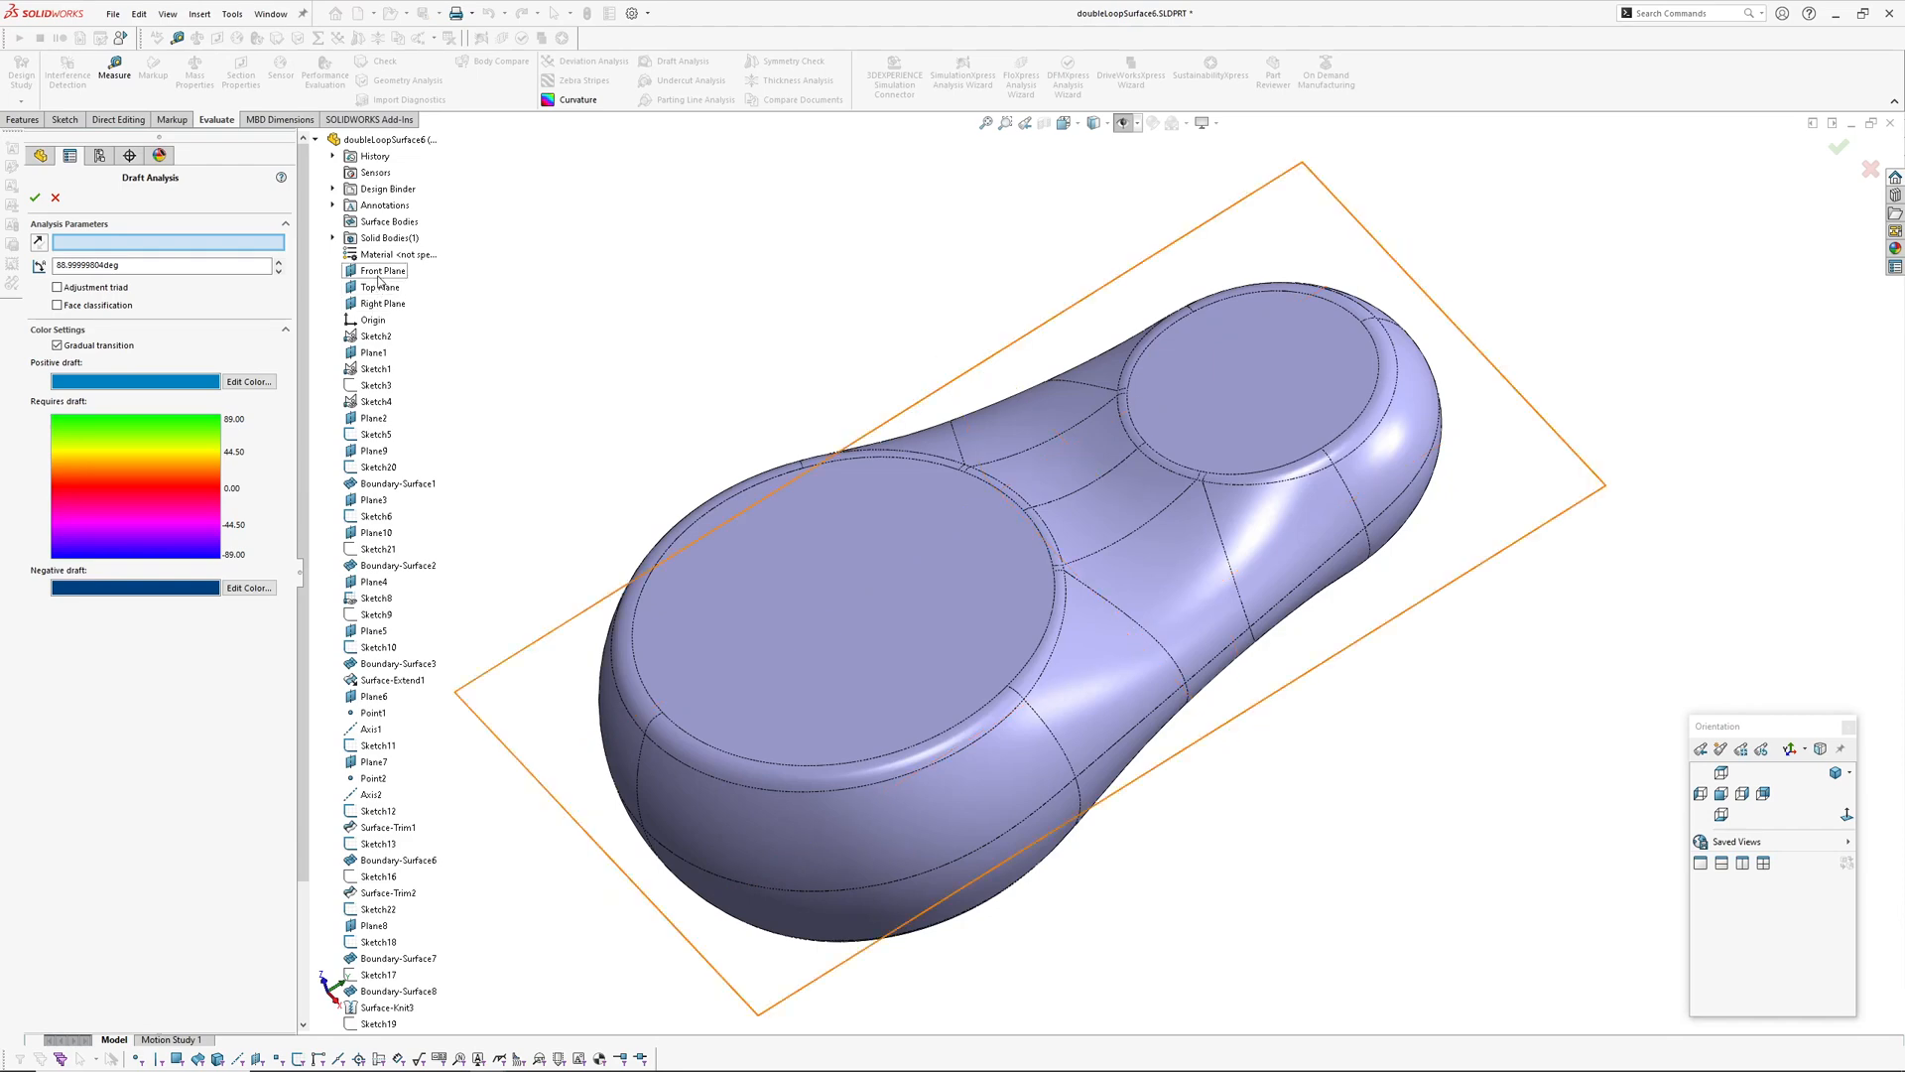
click(381, 270)
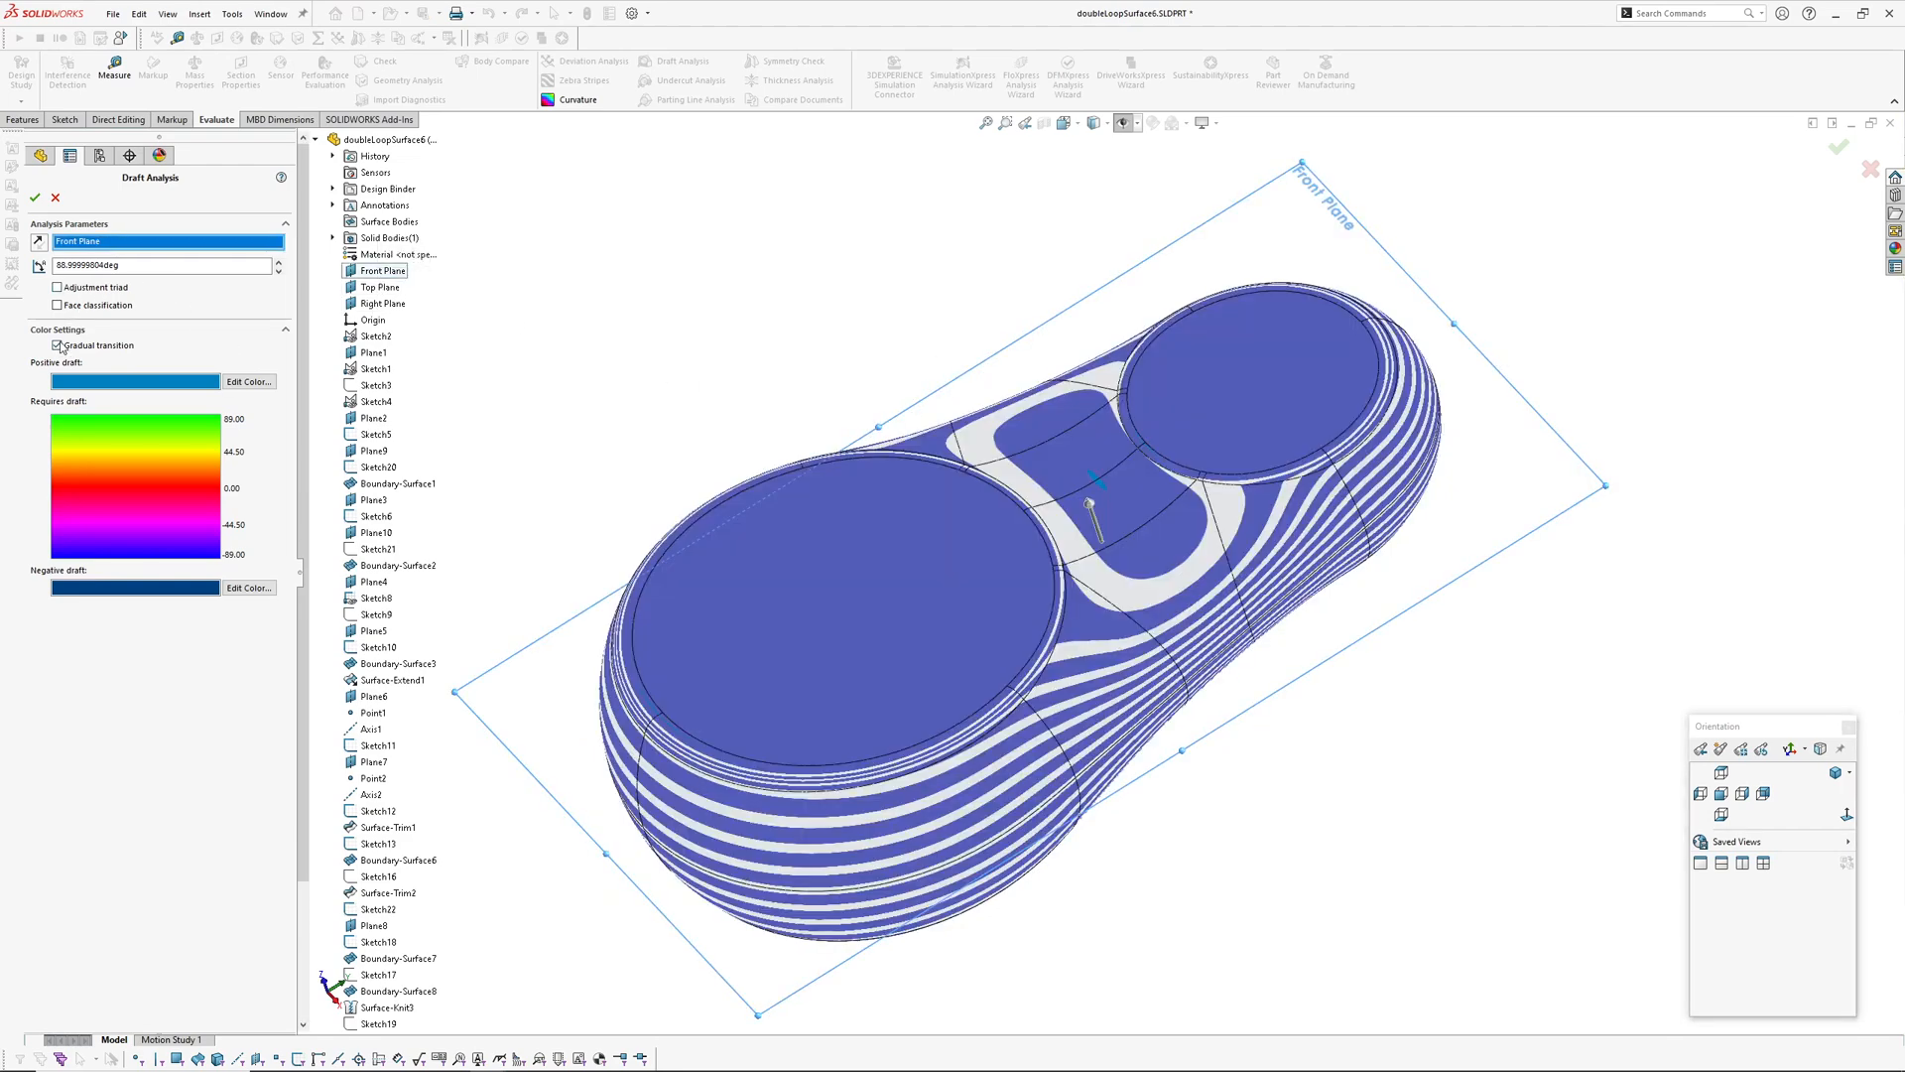
click(56, 346)
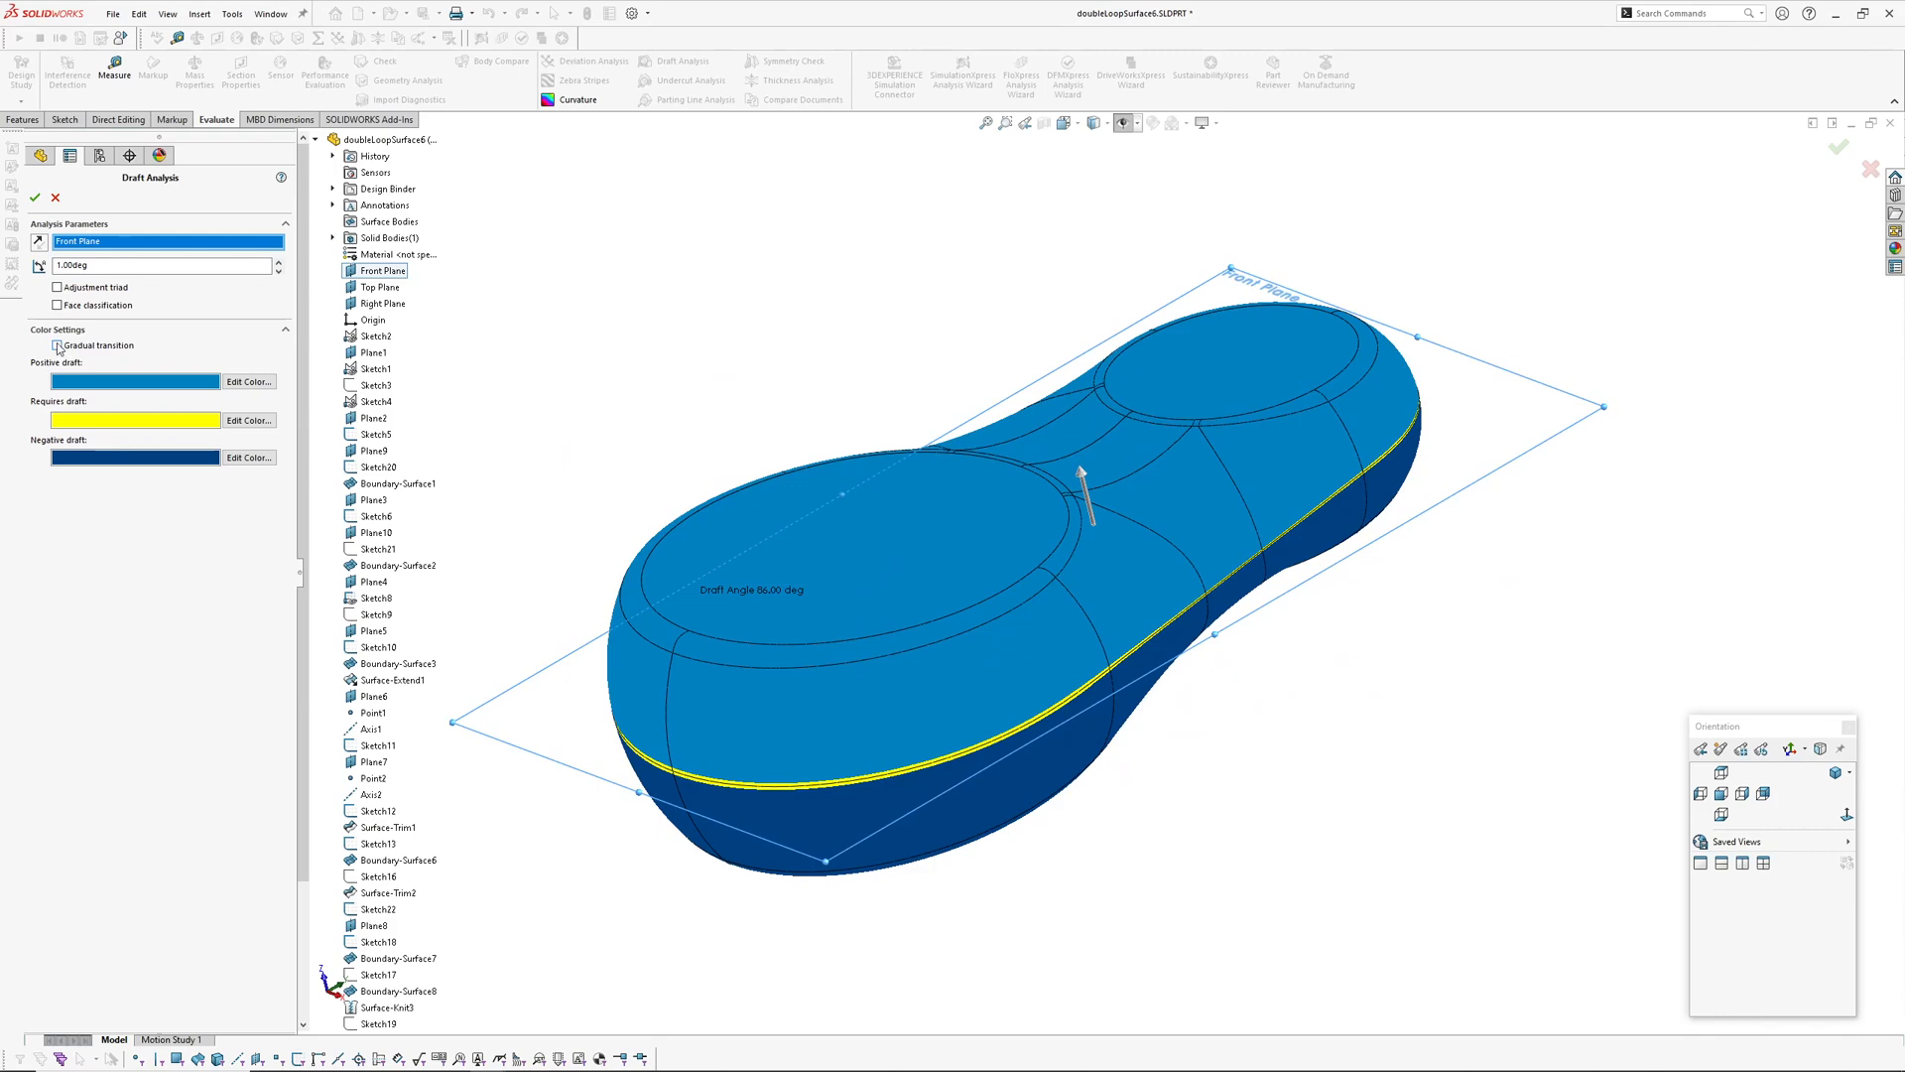
click(58, 345)
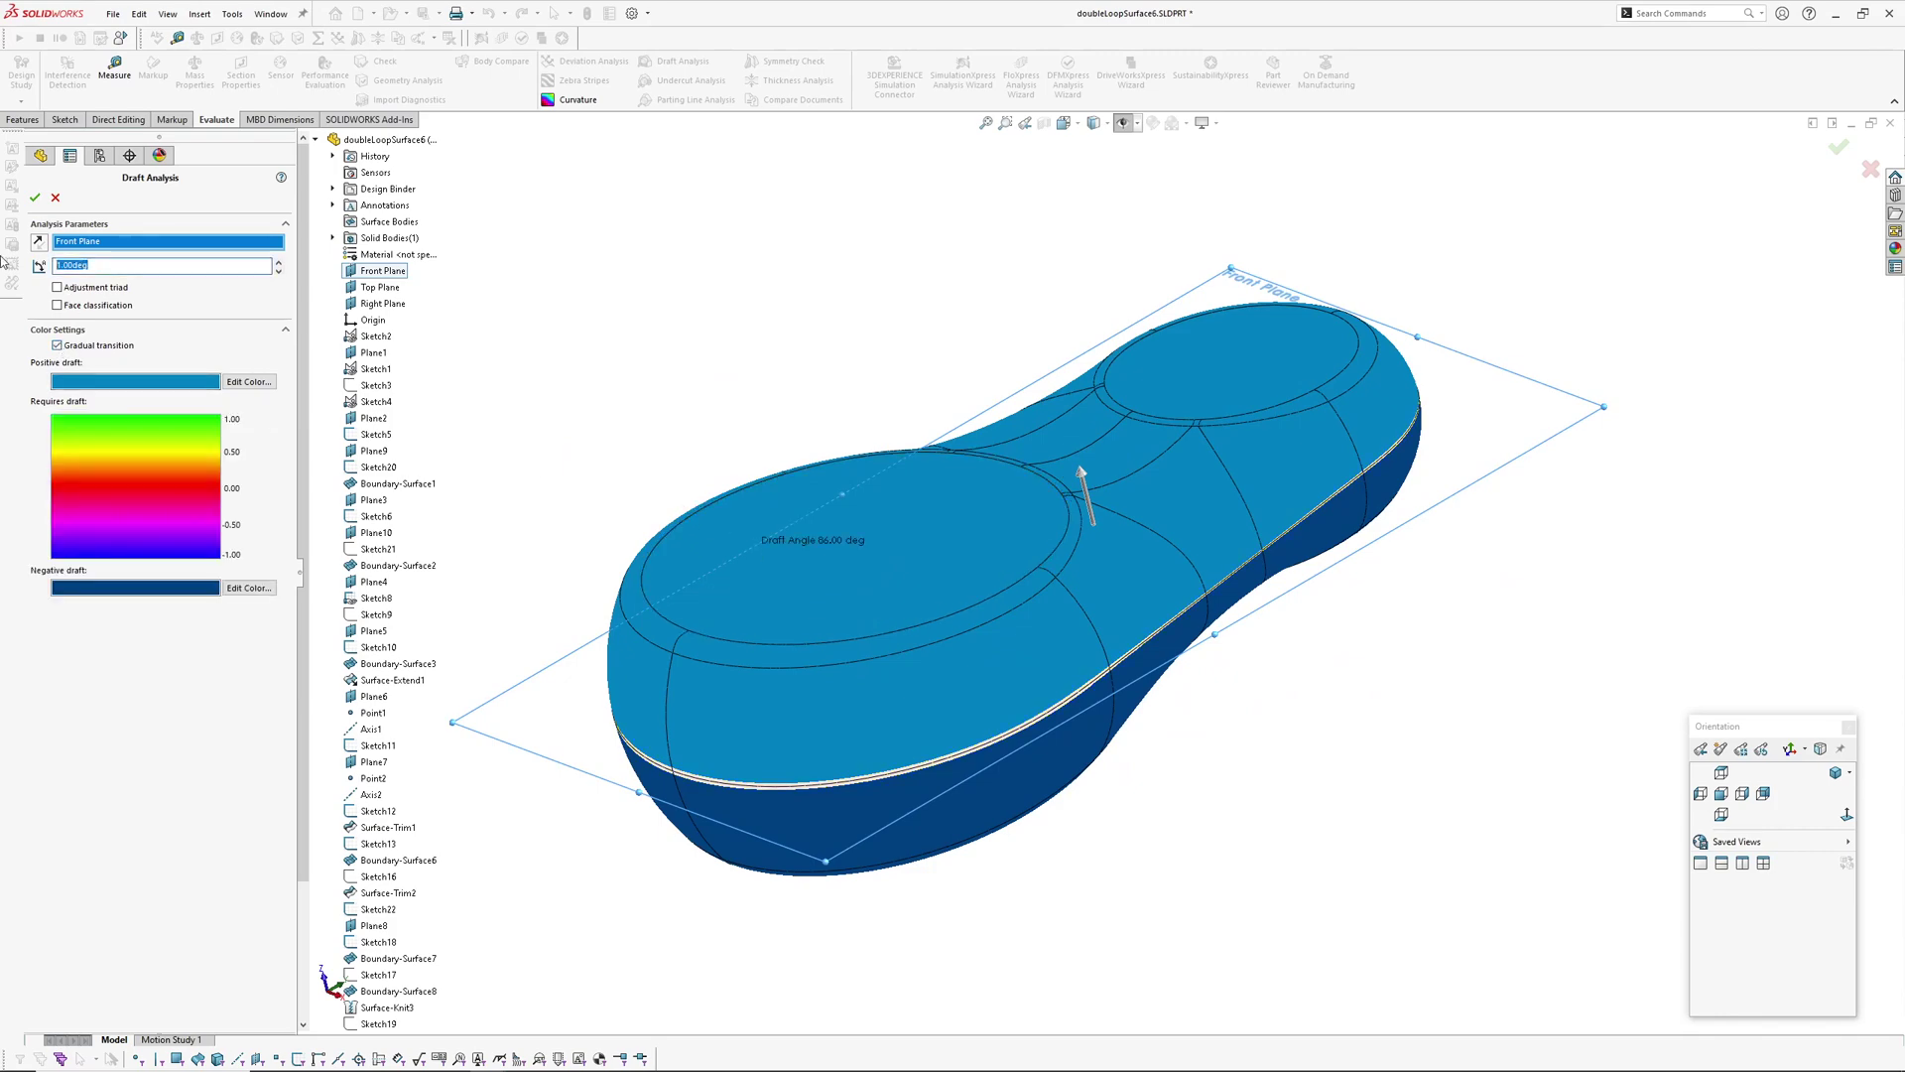
text(89.00deg)
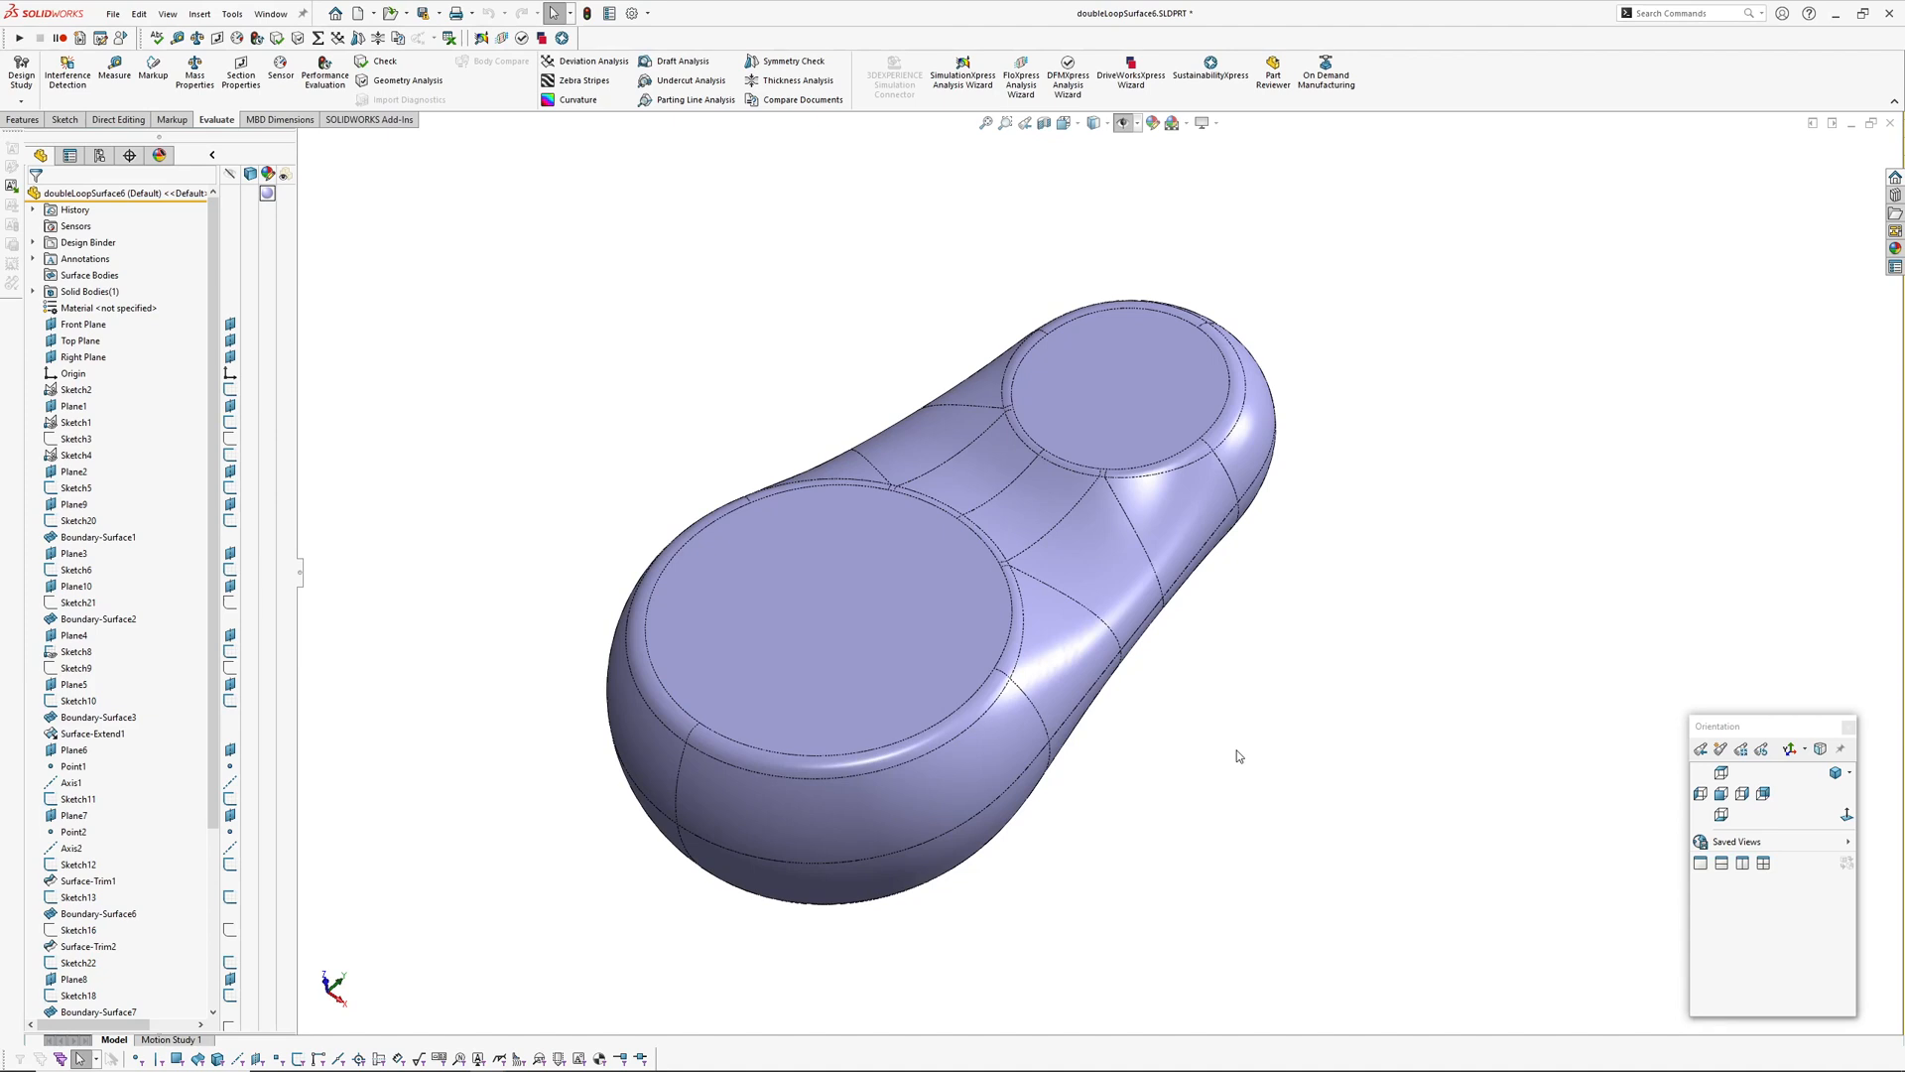
Turn on draft-analysis stripes on the handle and orbit it side-on to inspect the bands
click(690, 59)
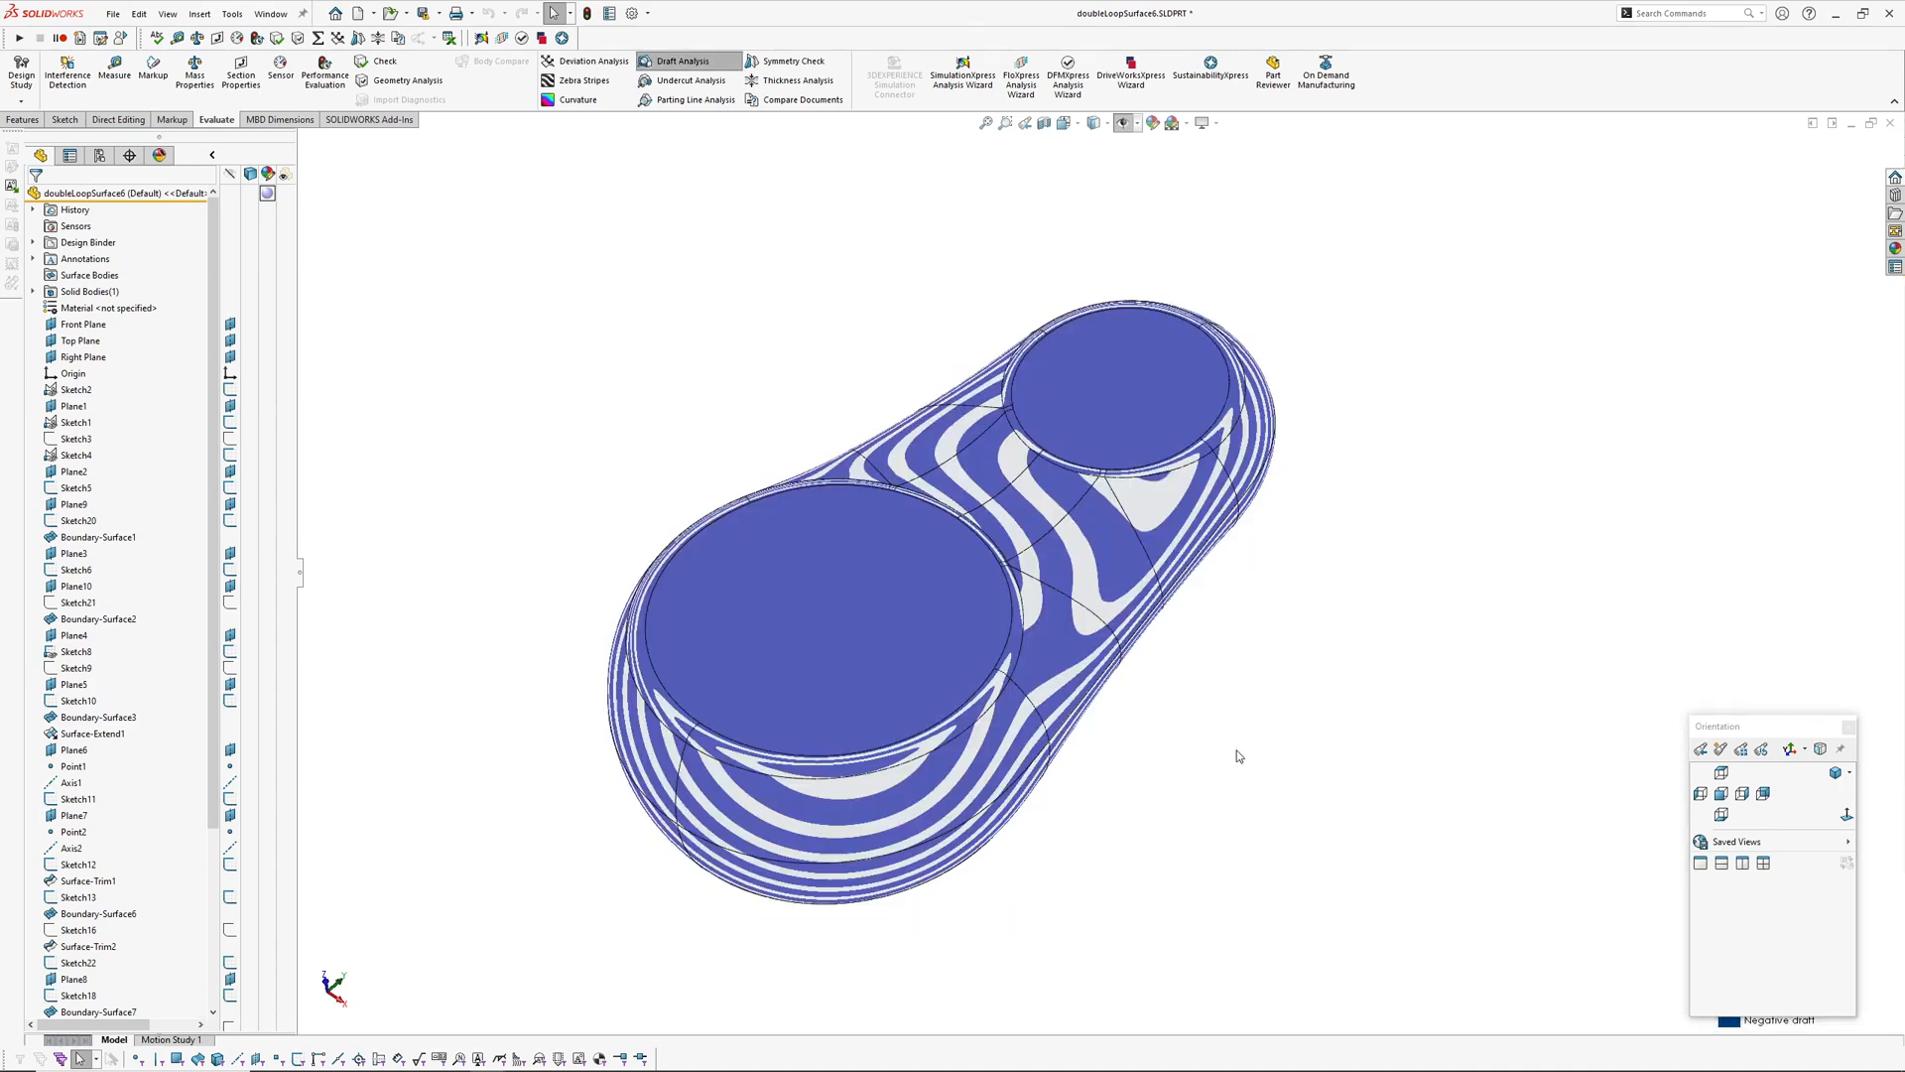
mouse_move(1349, 778)
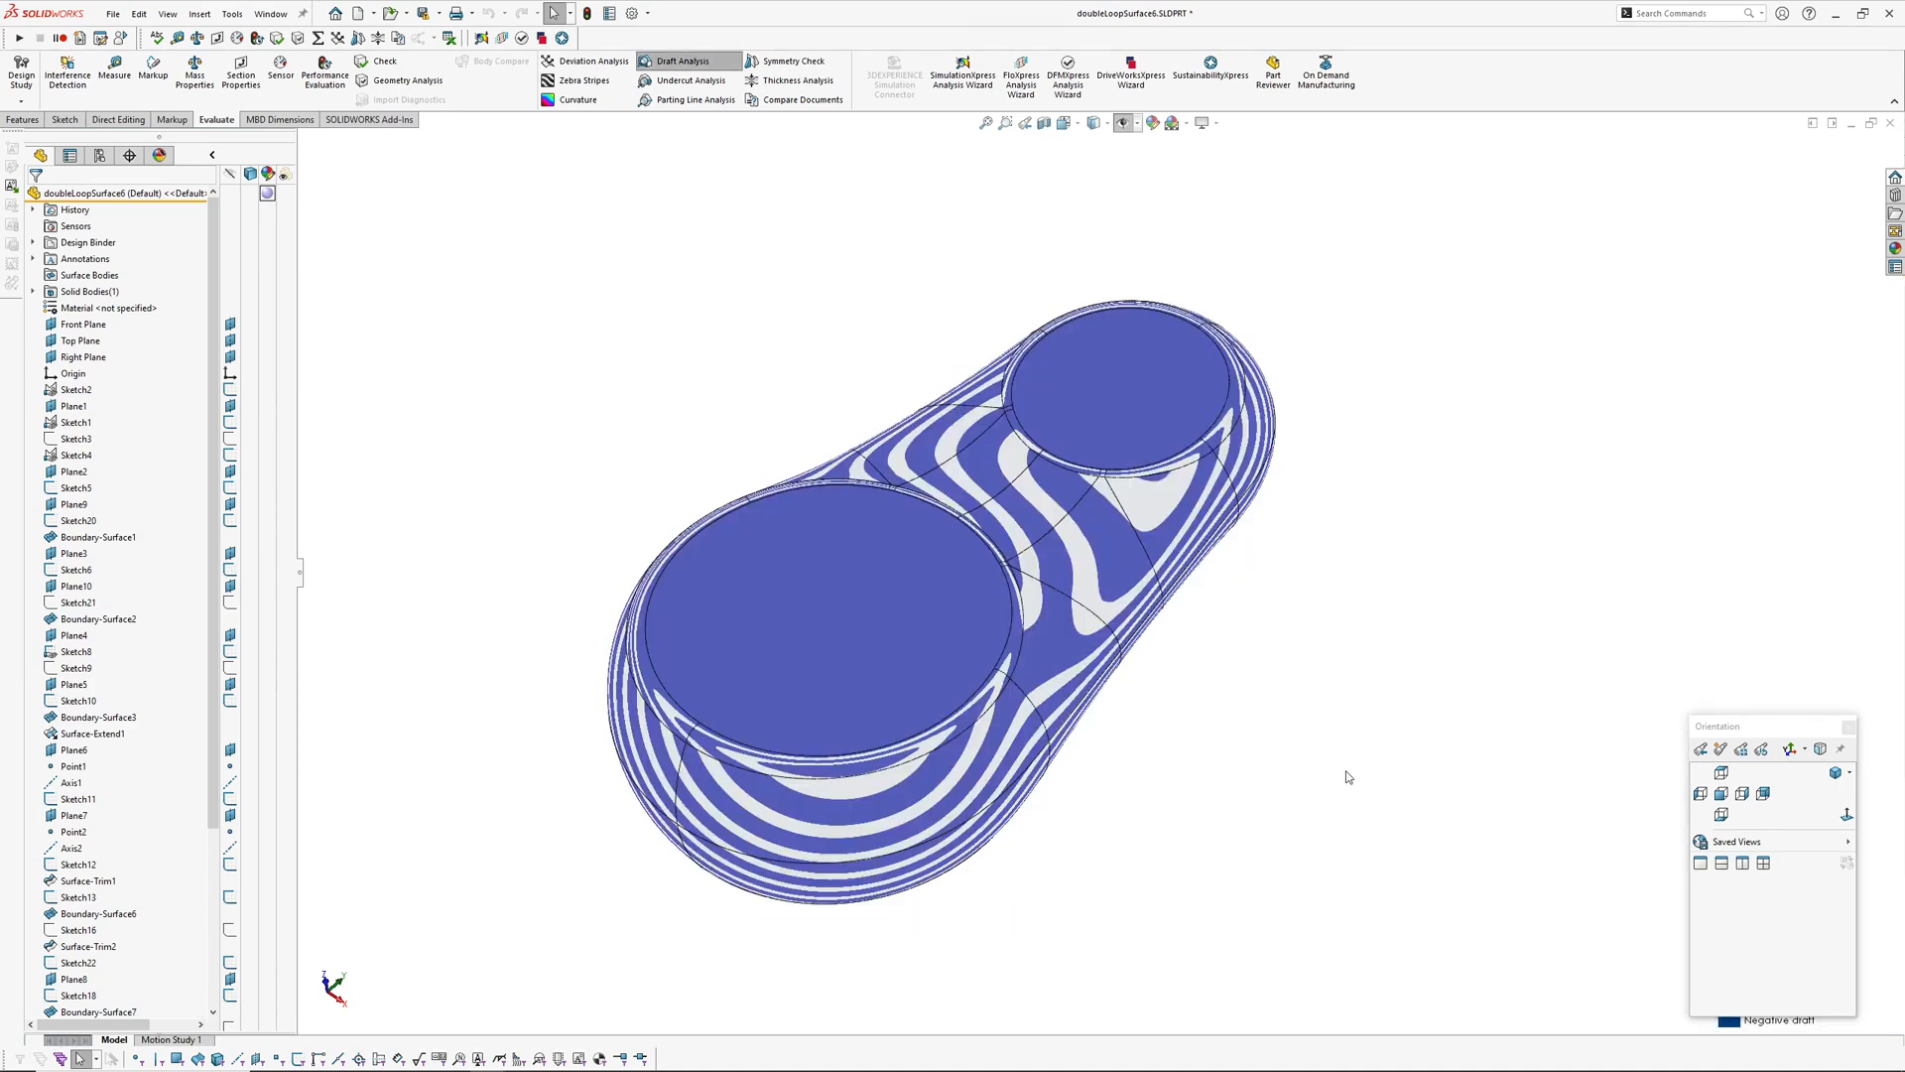
mouse_move(570, 770)
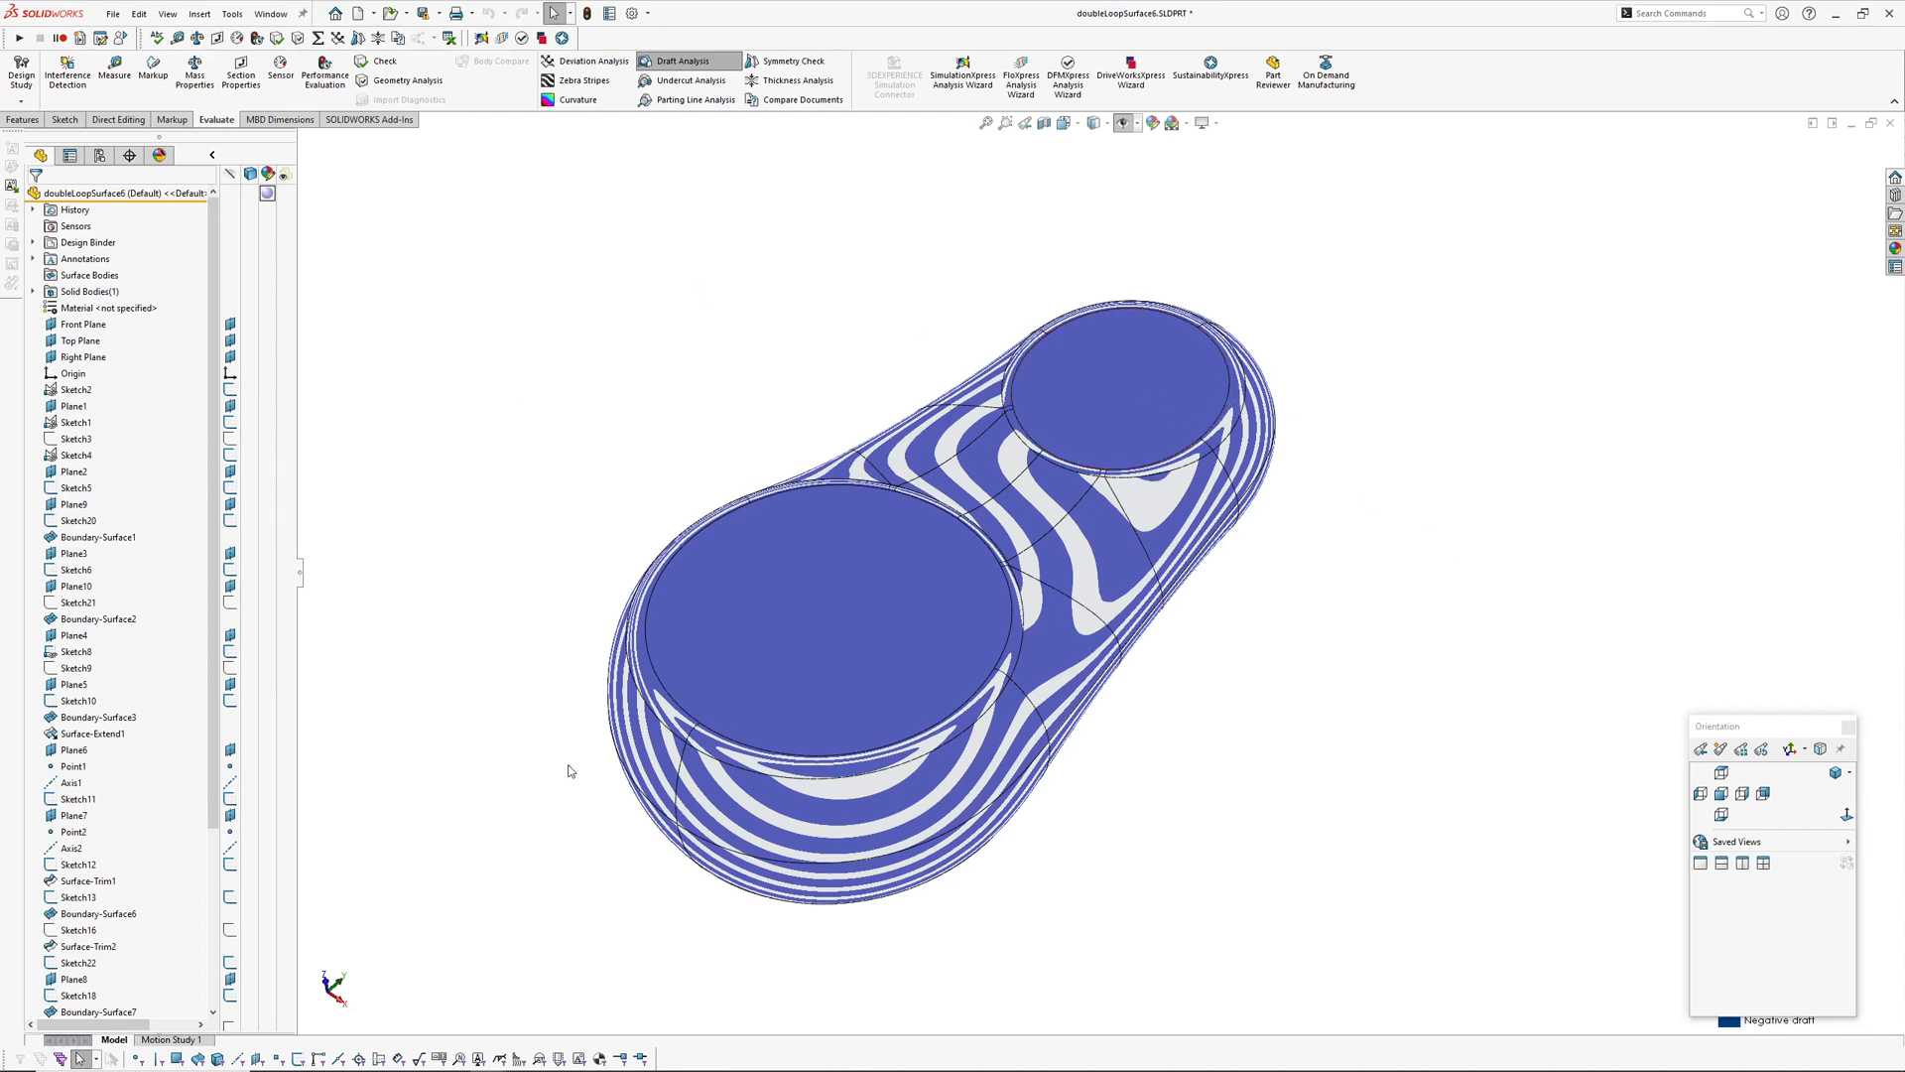
mouse_move(482, 385)
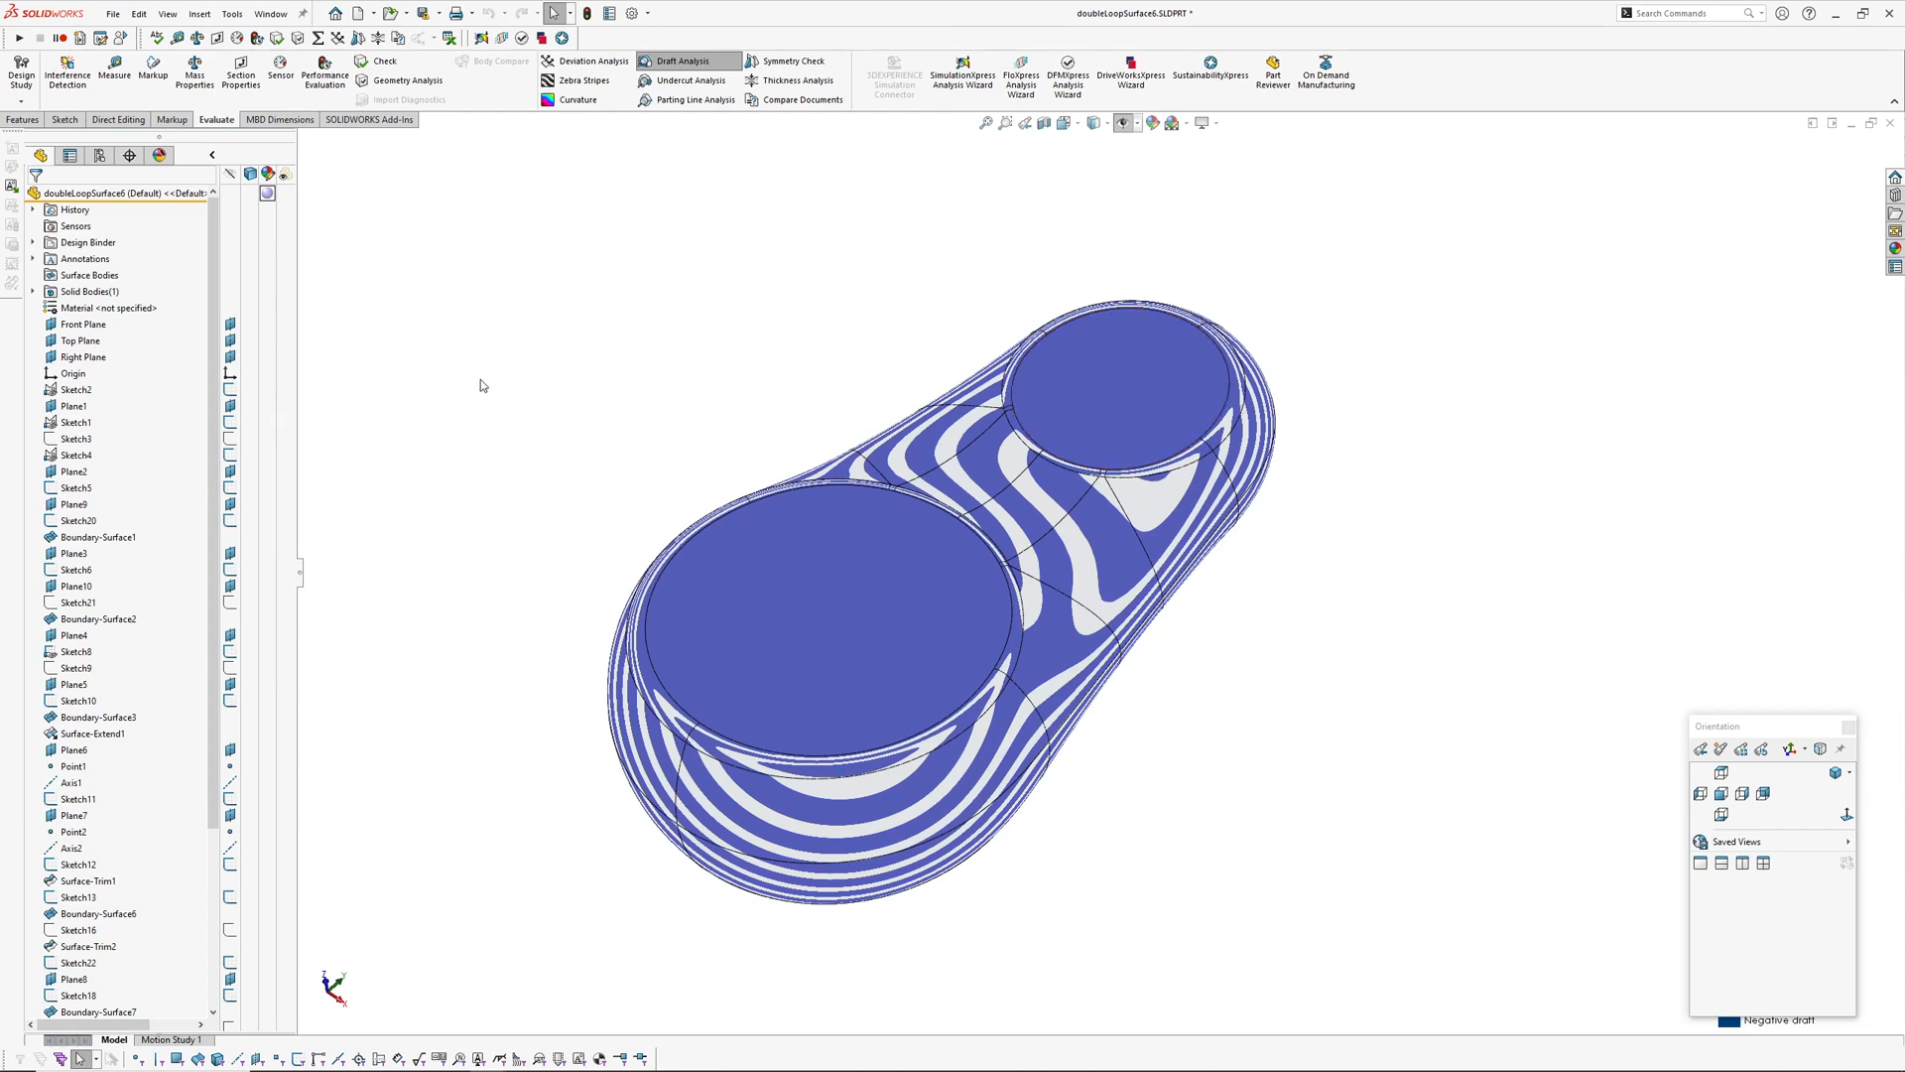
mouse_move(496, 287)
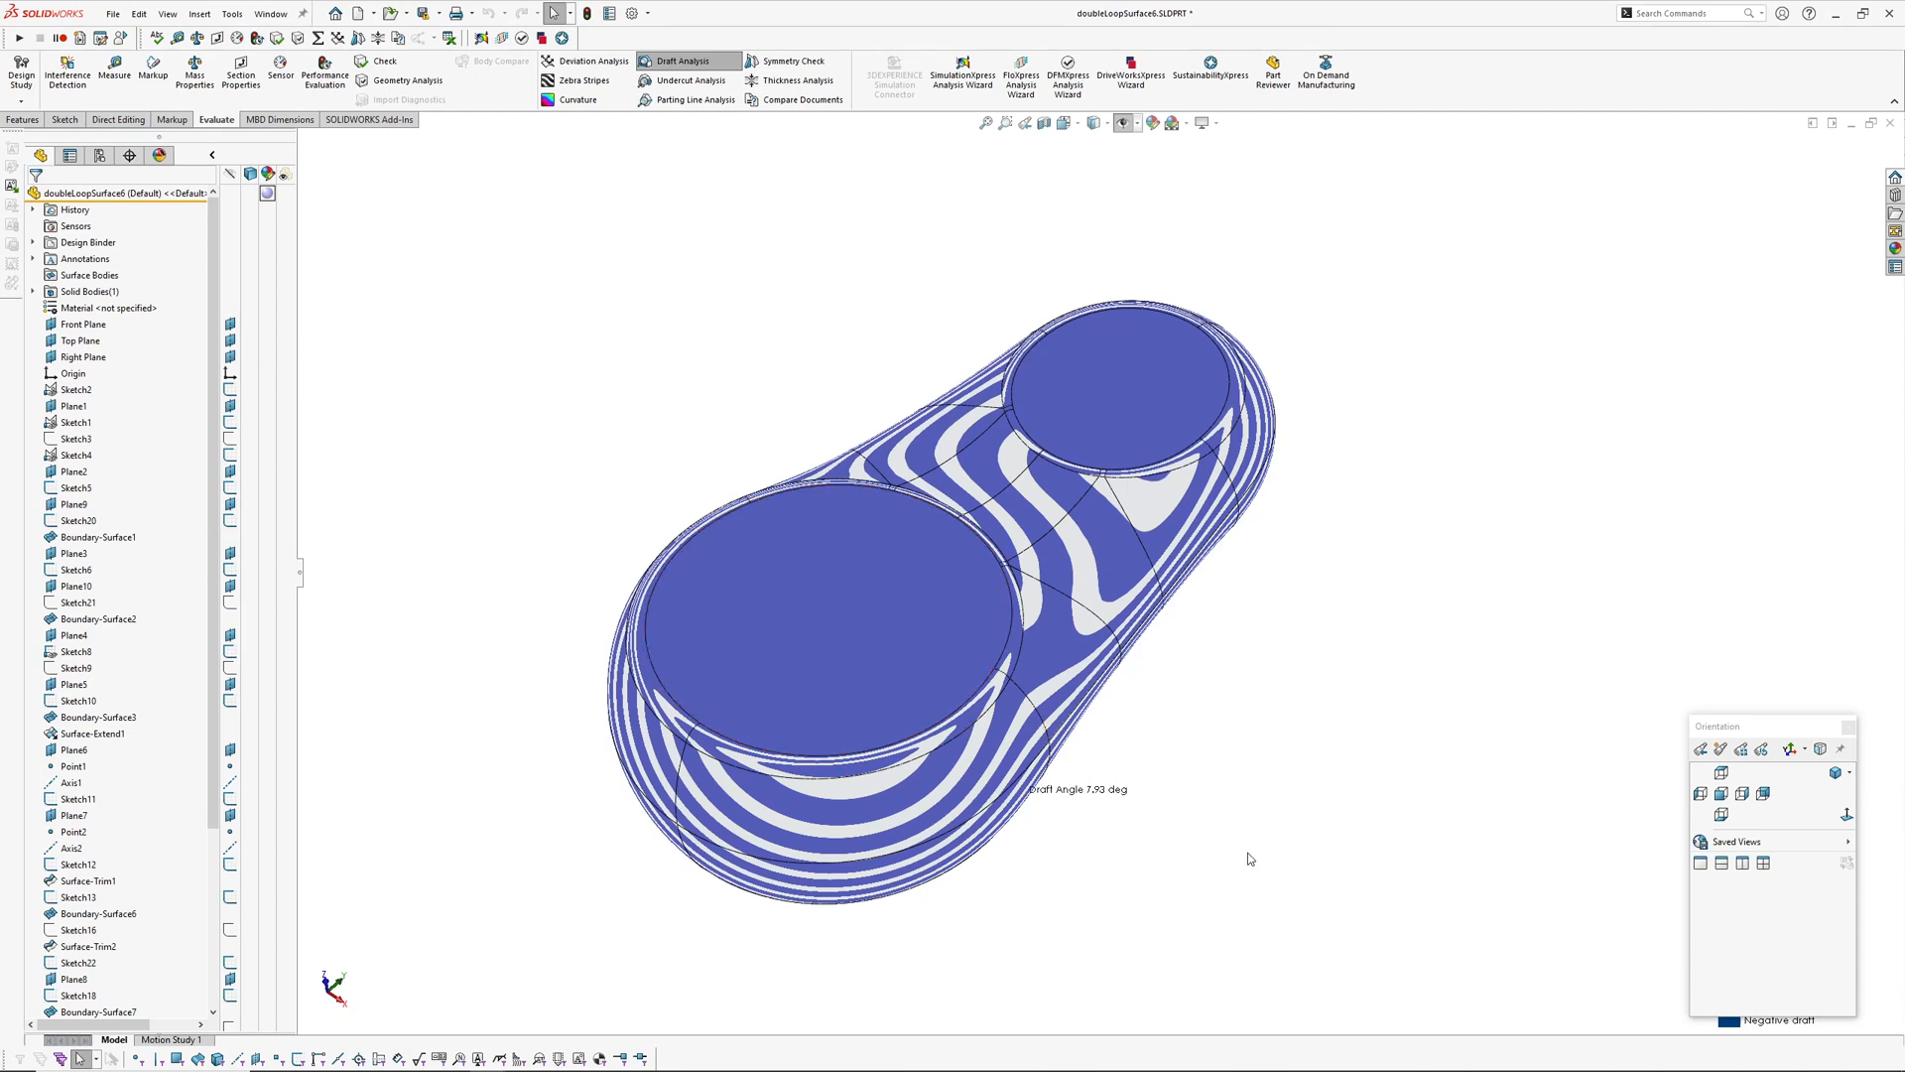
mouse_move(1230, 786)
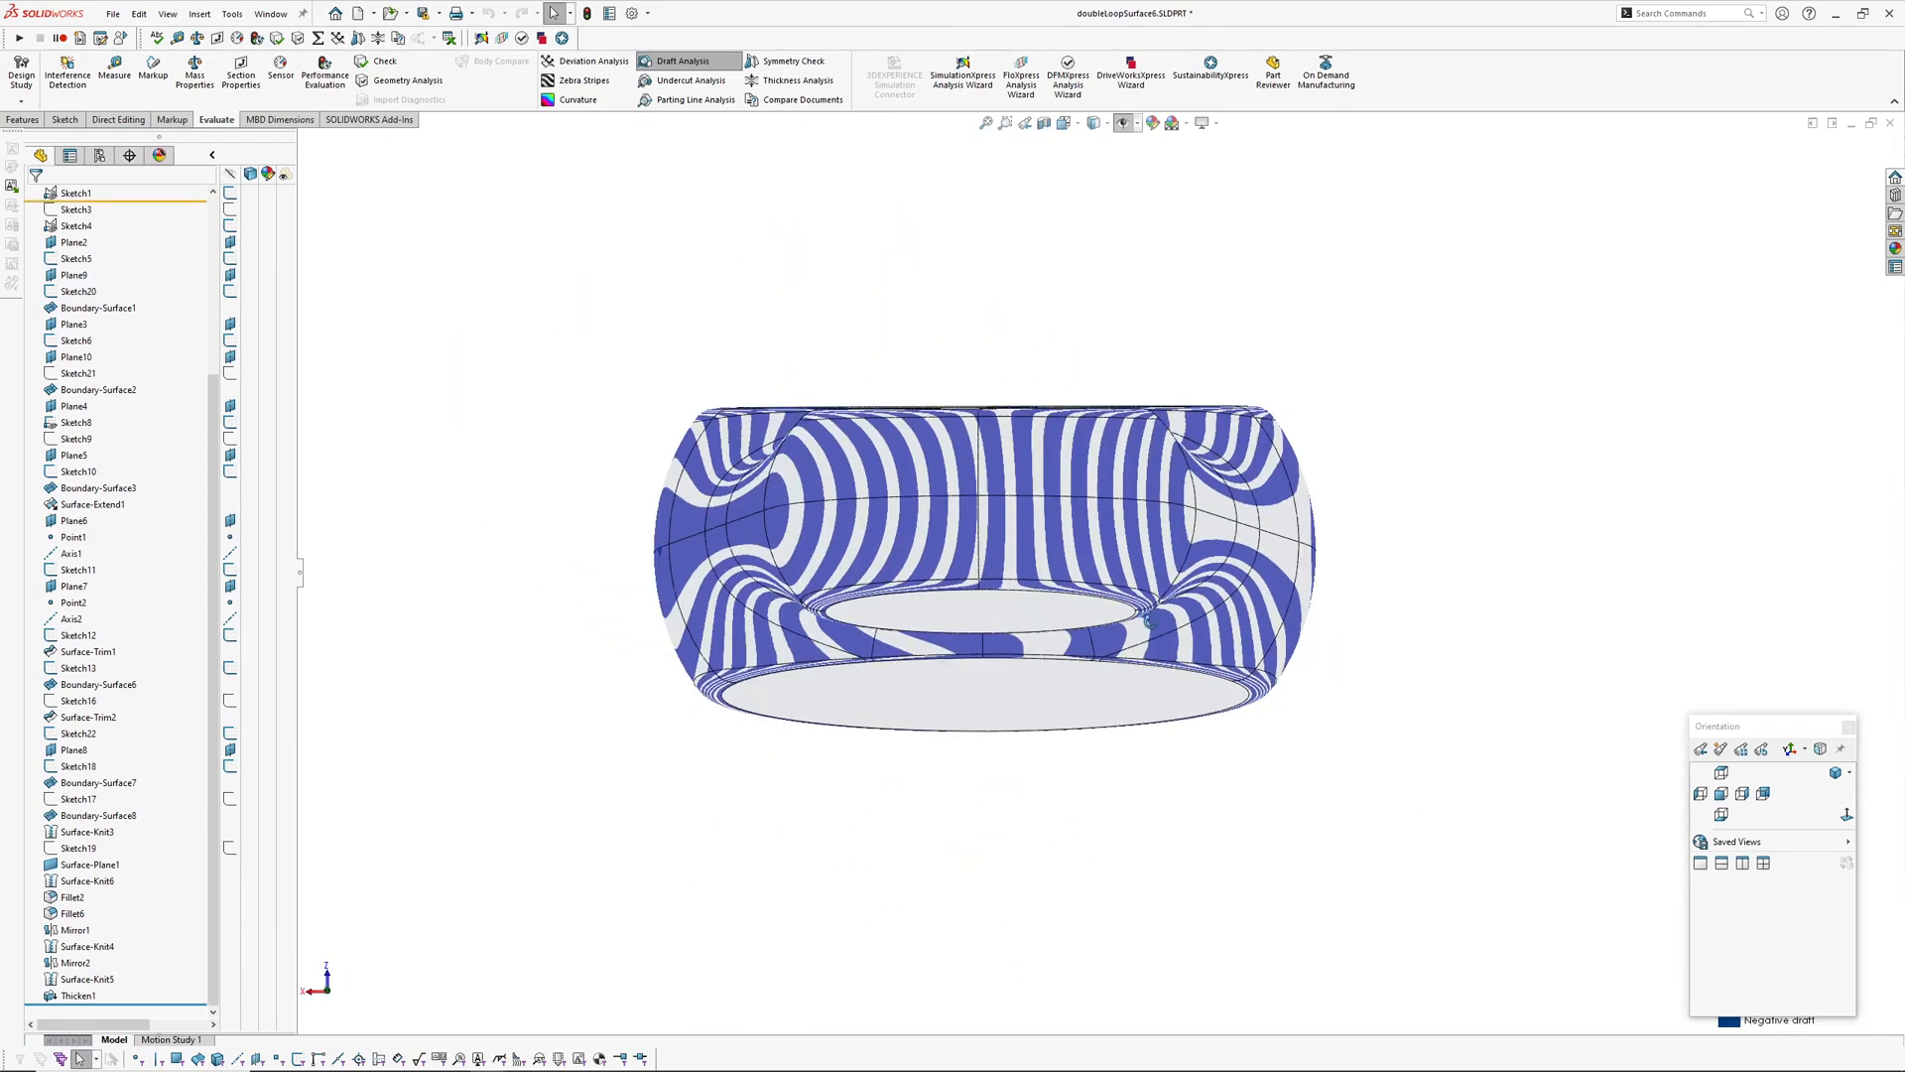
drag(1144, 620, 1173, 728)
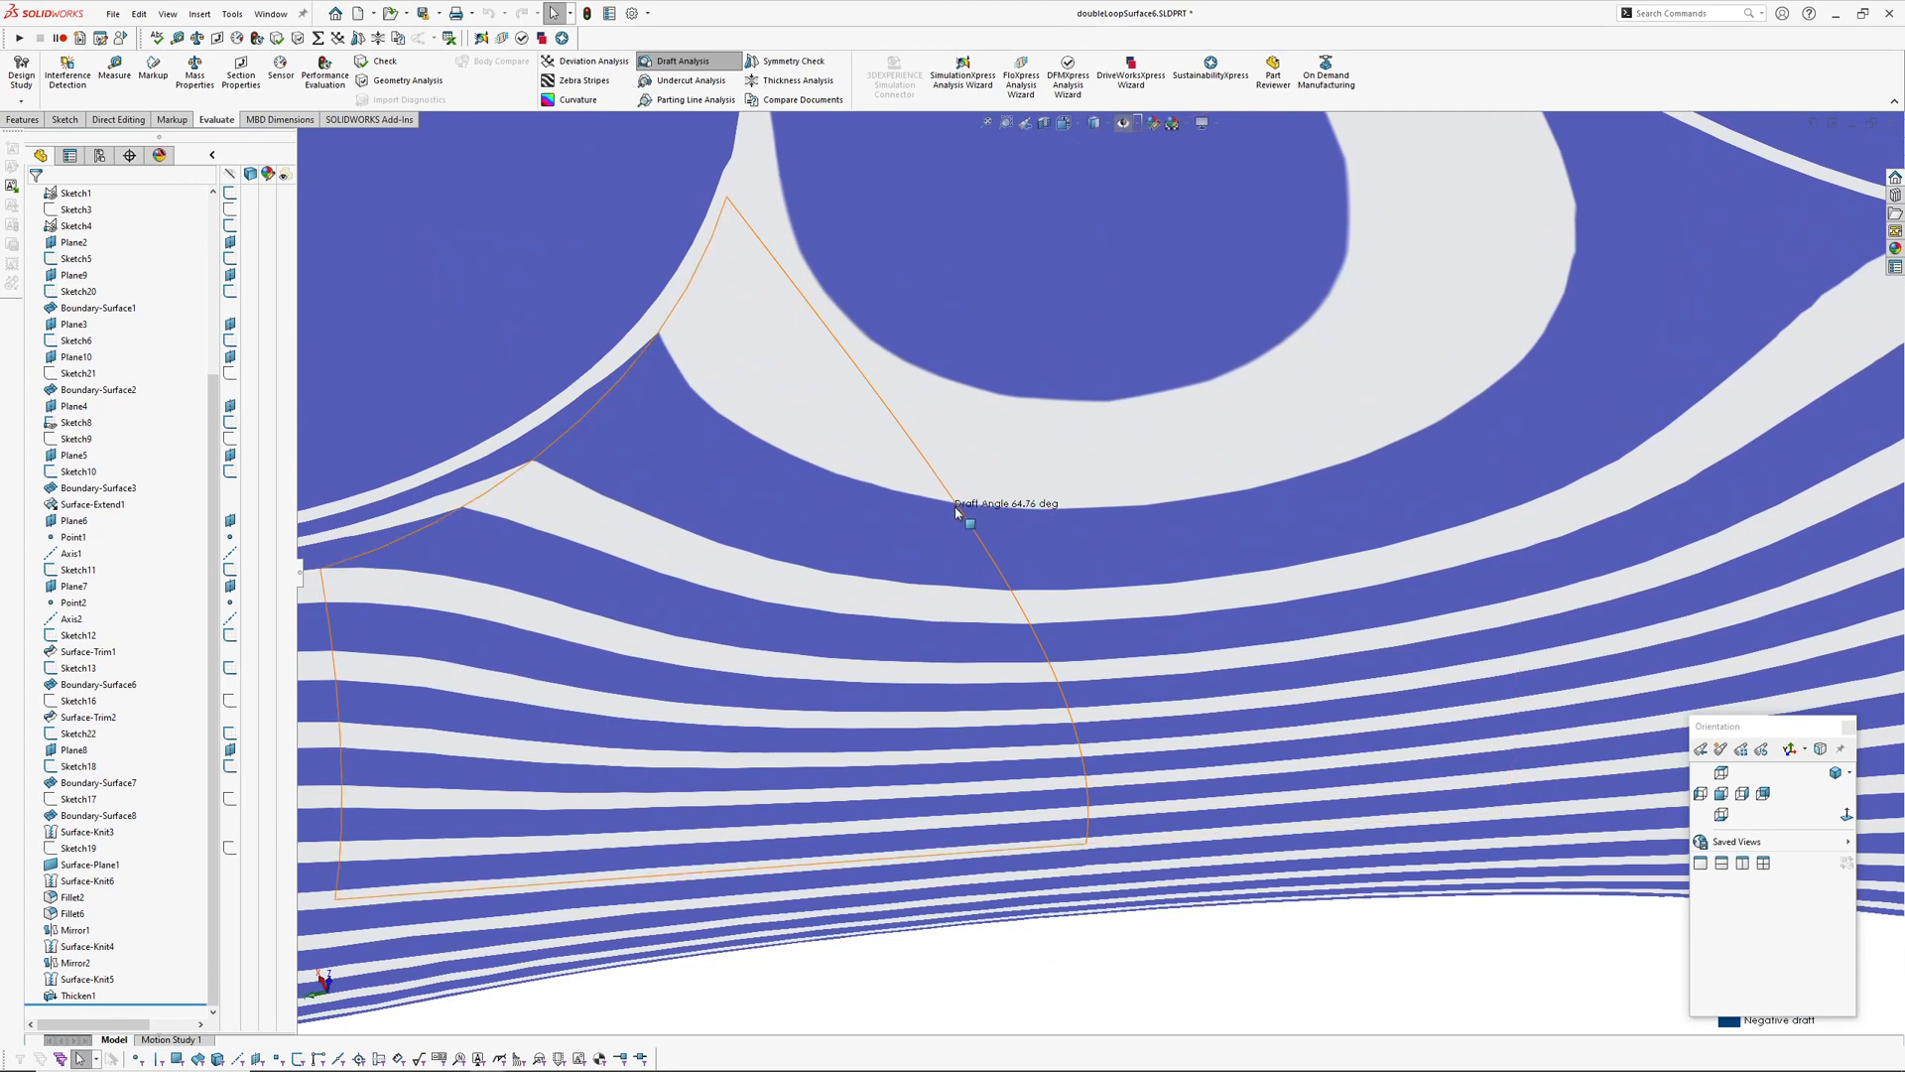
mouse_move(897, 488)
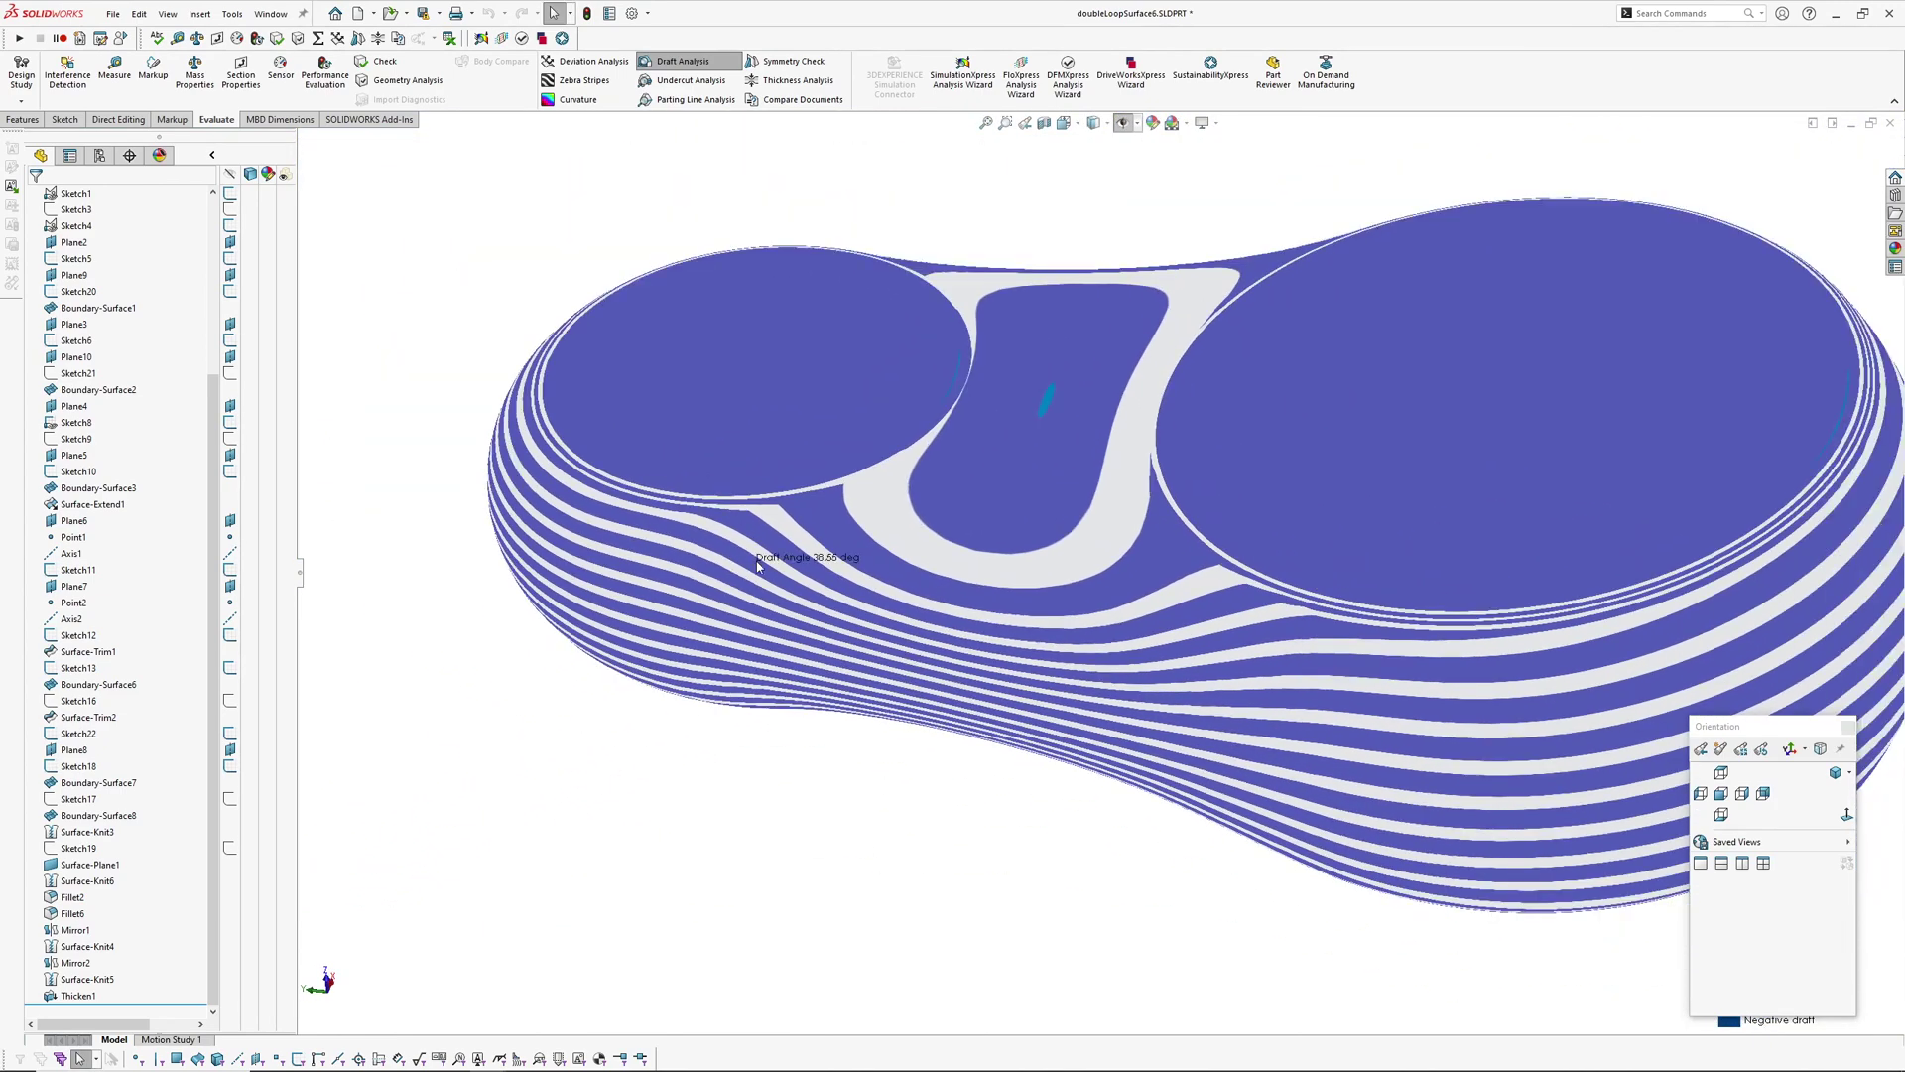
Turn off draft analysis and switch to the lesPaulBody_v006 part via the Window menu
click(685, 60)
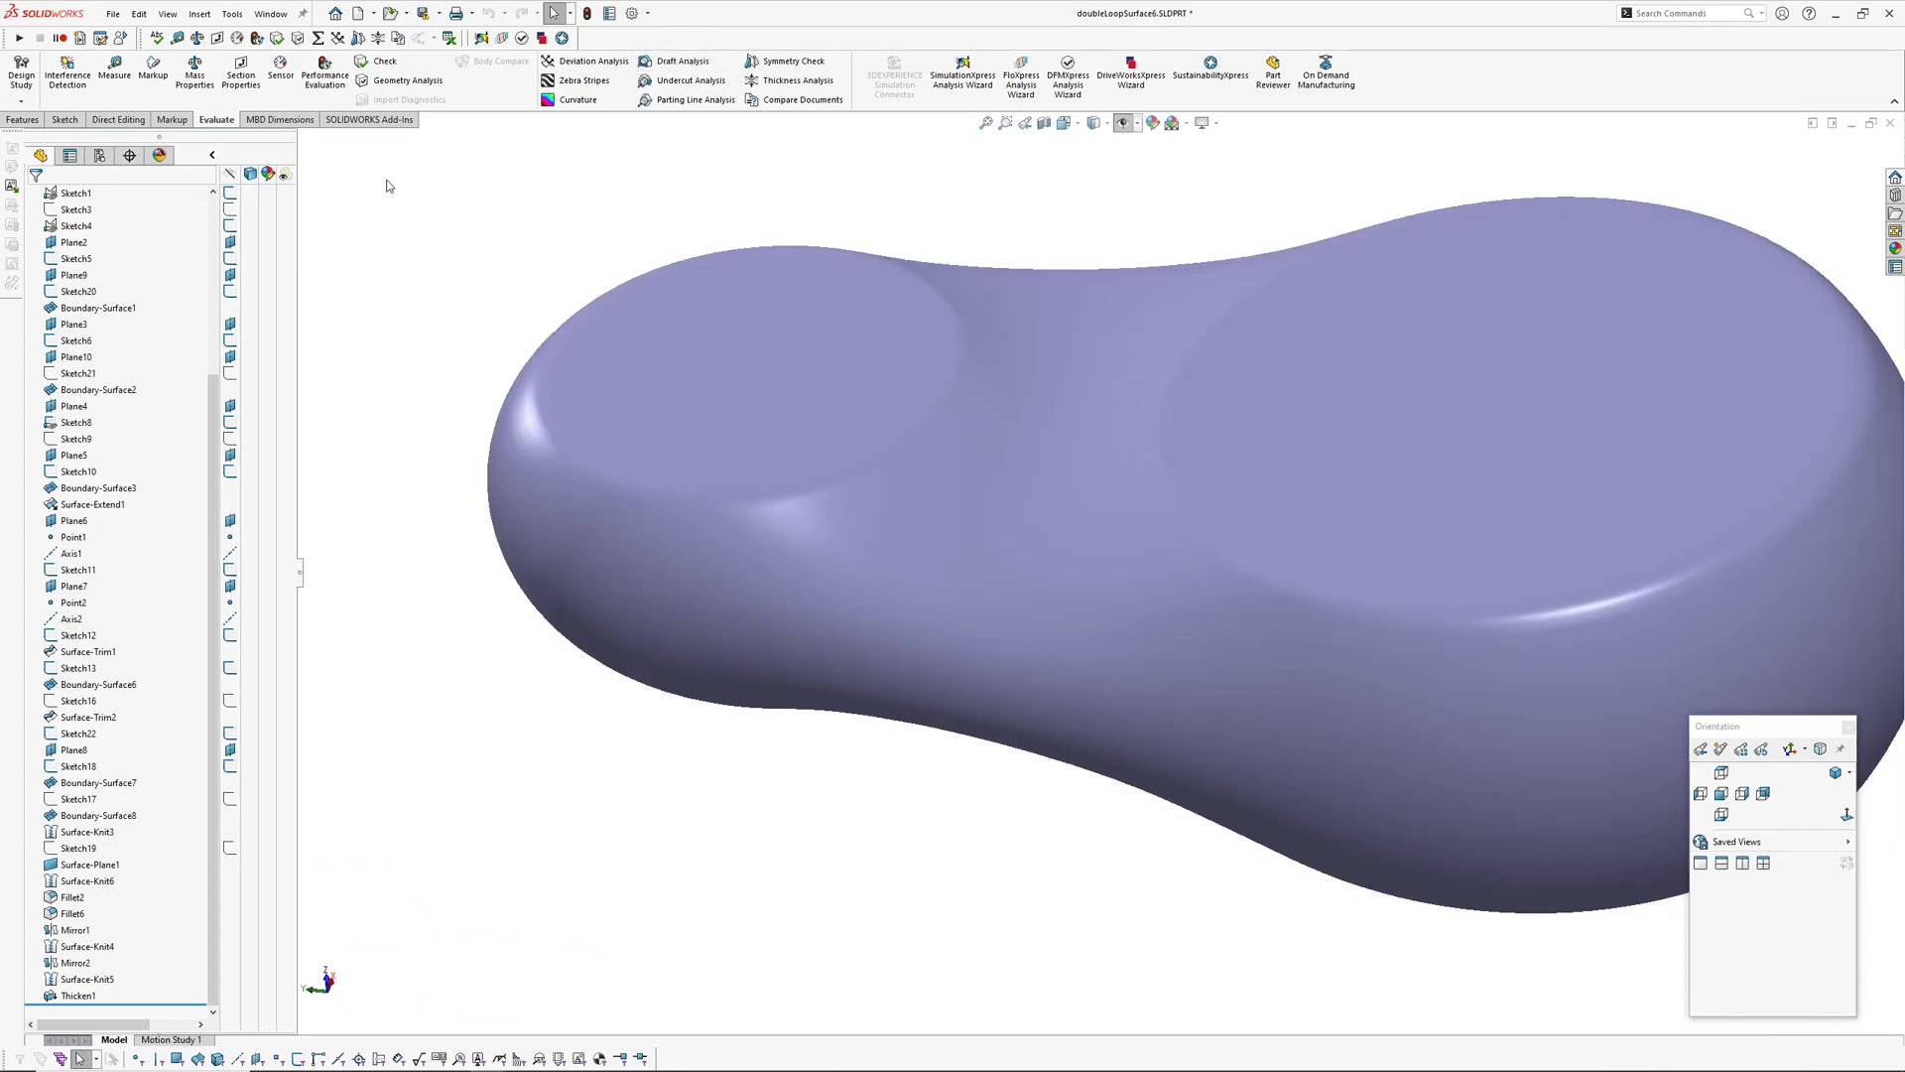
click(297, 14)
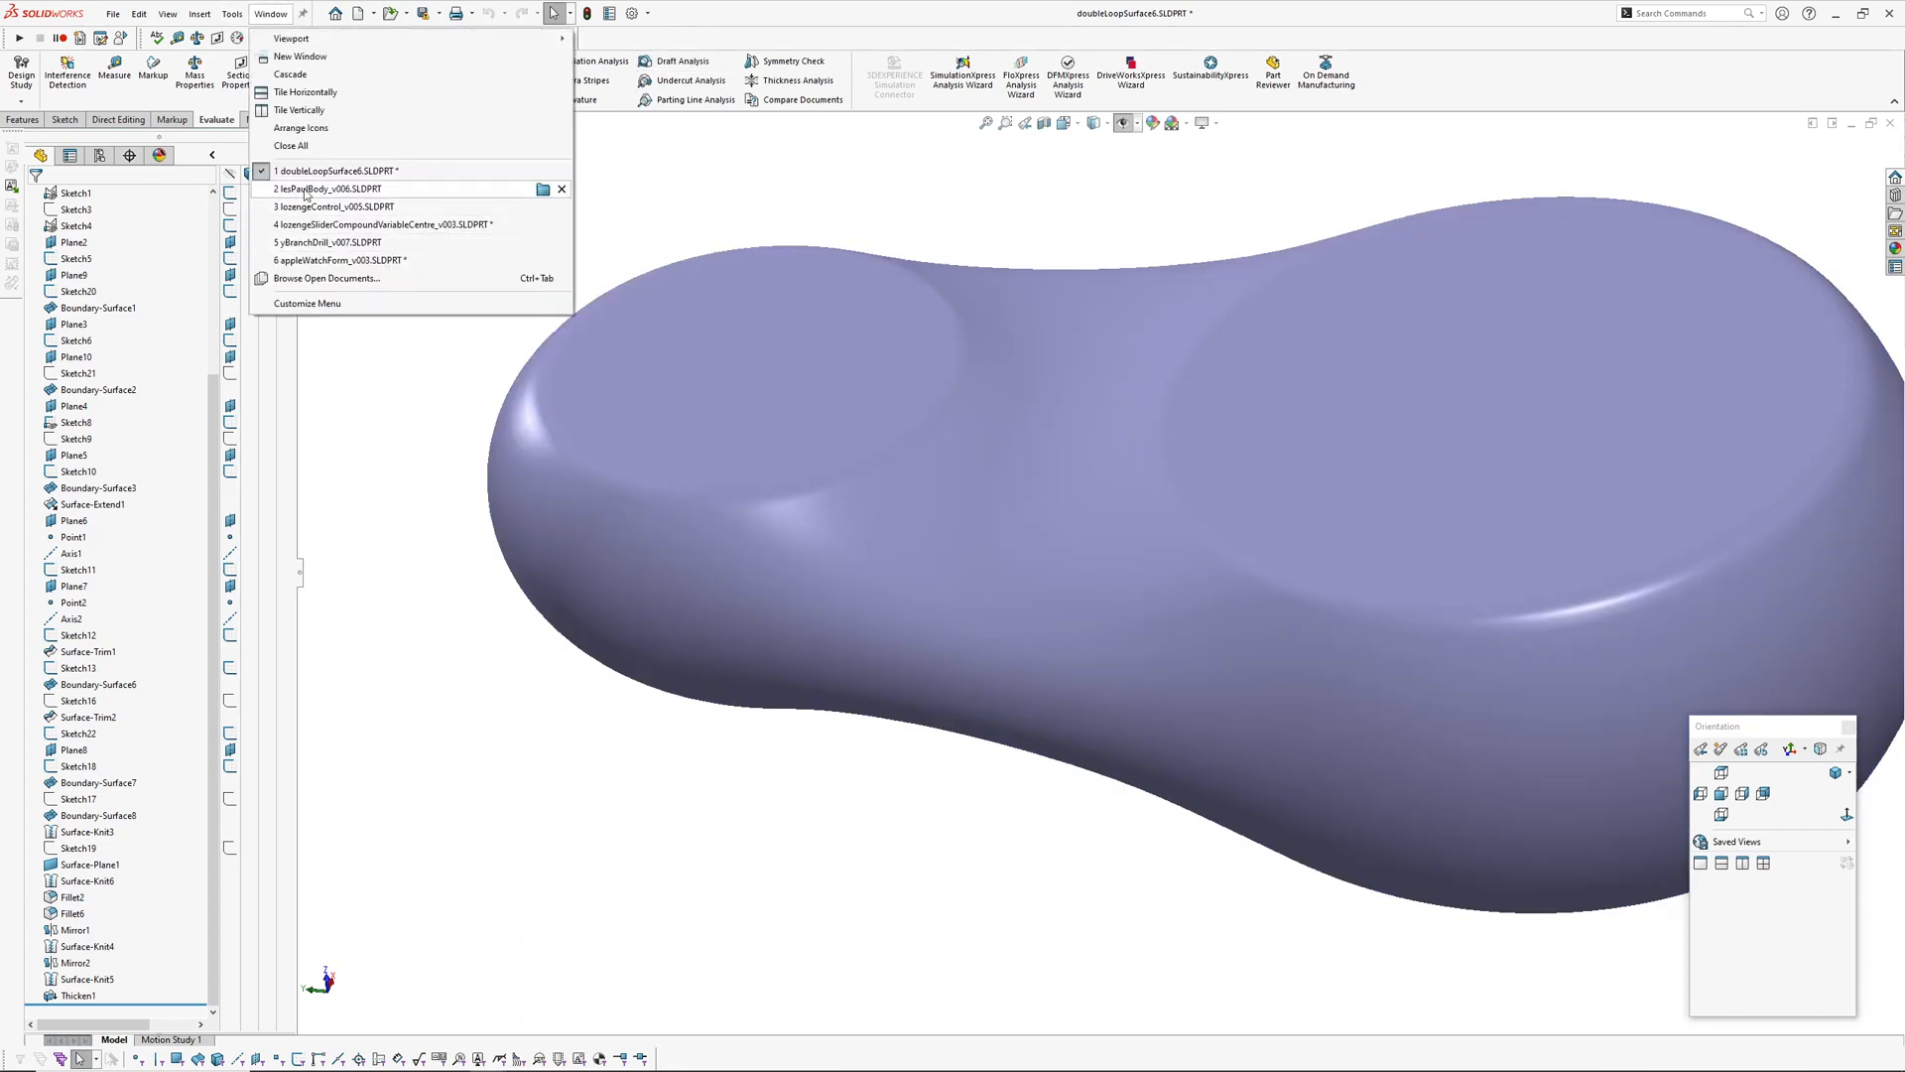
click(302, 189)
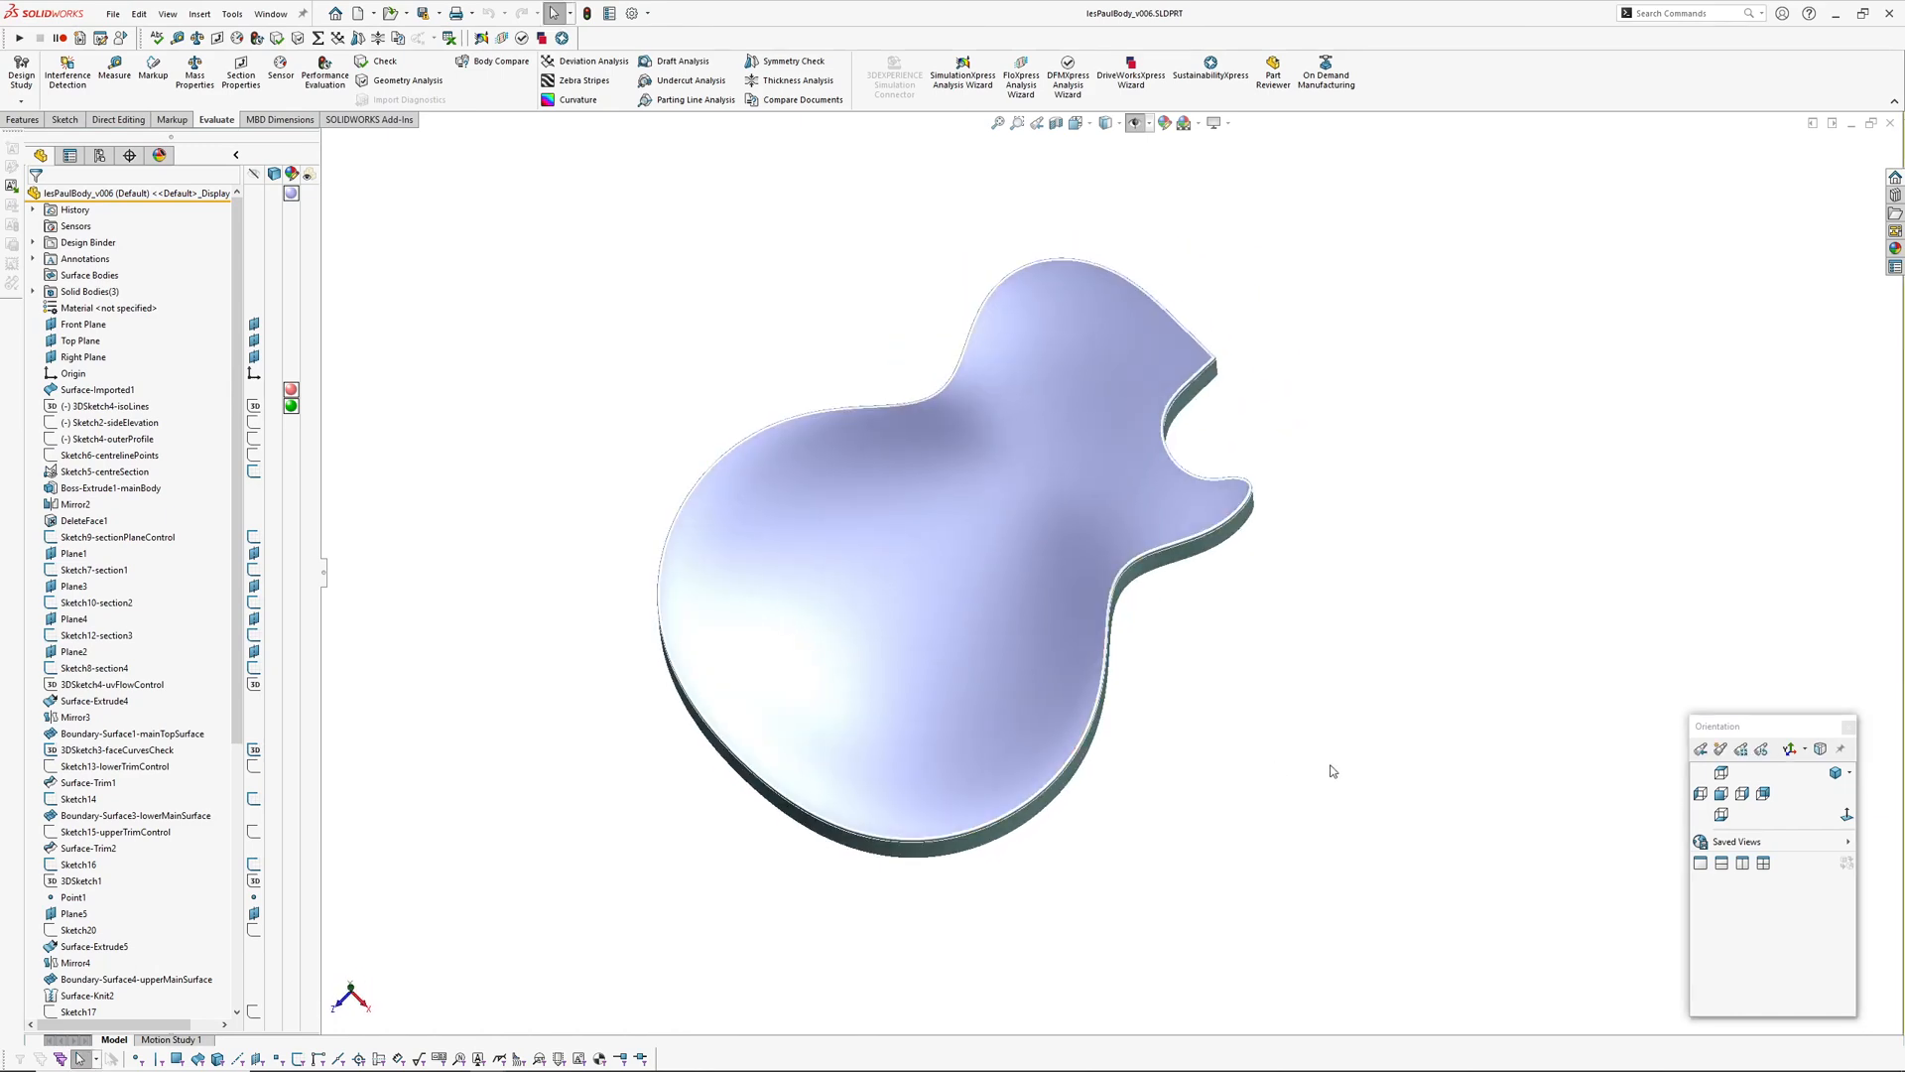
Show draft-analysis stripes on the guitar body and reopen the draft analysis settings
click(647, 60)
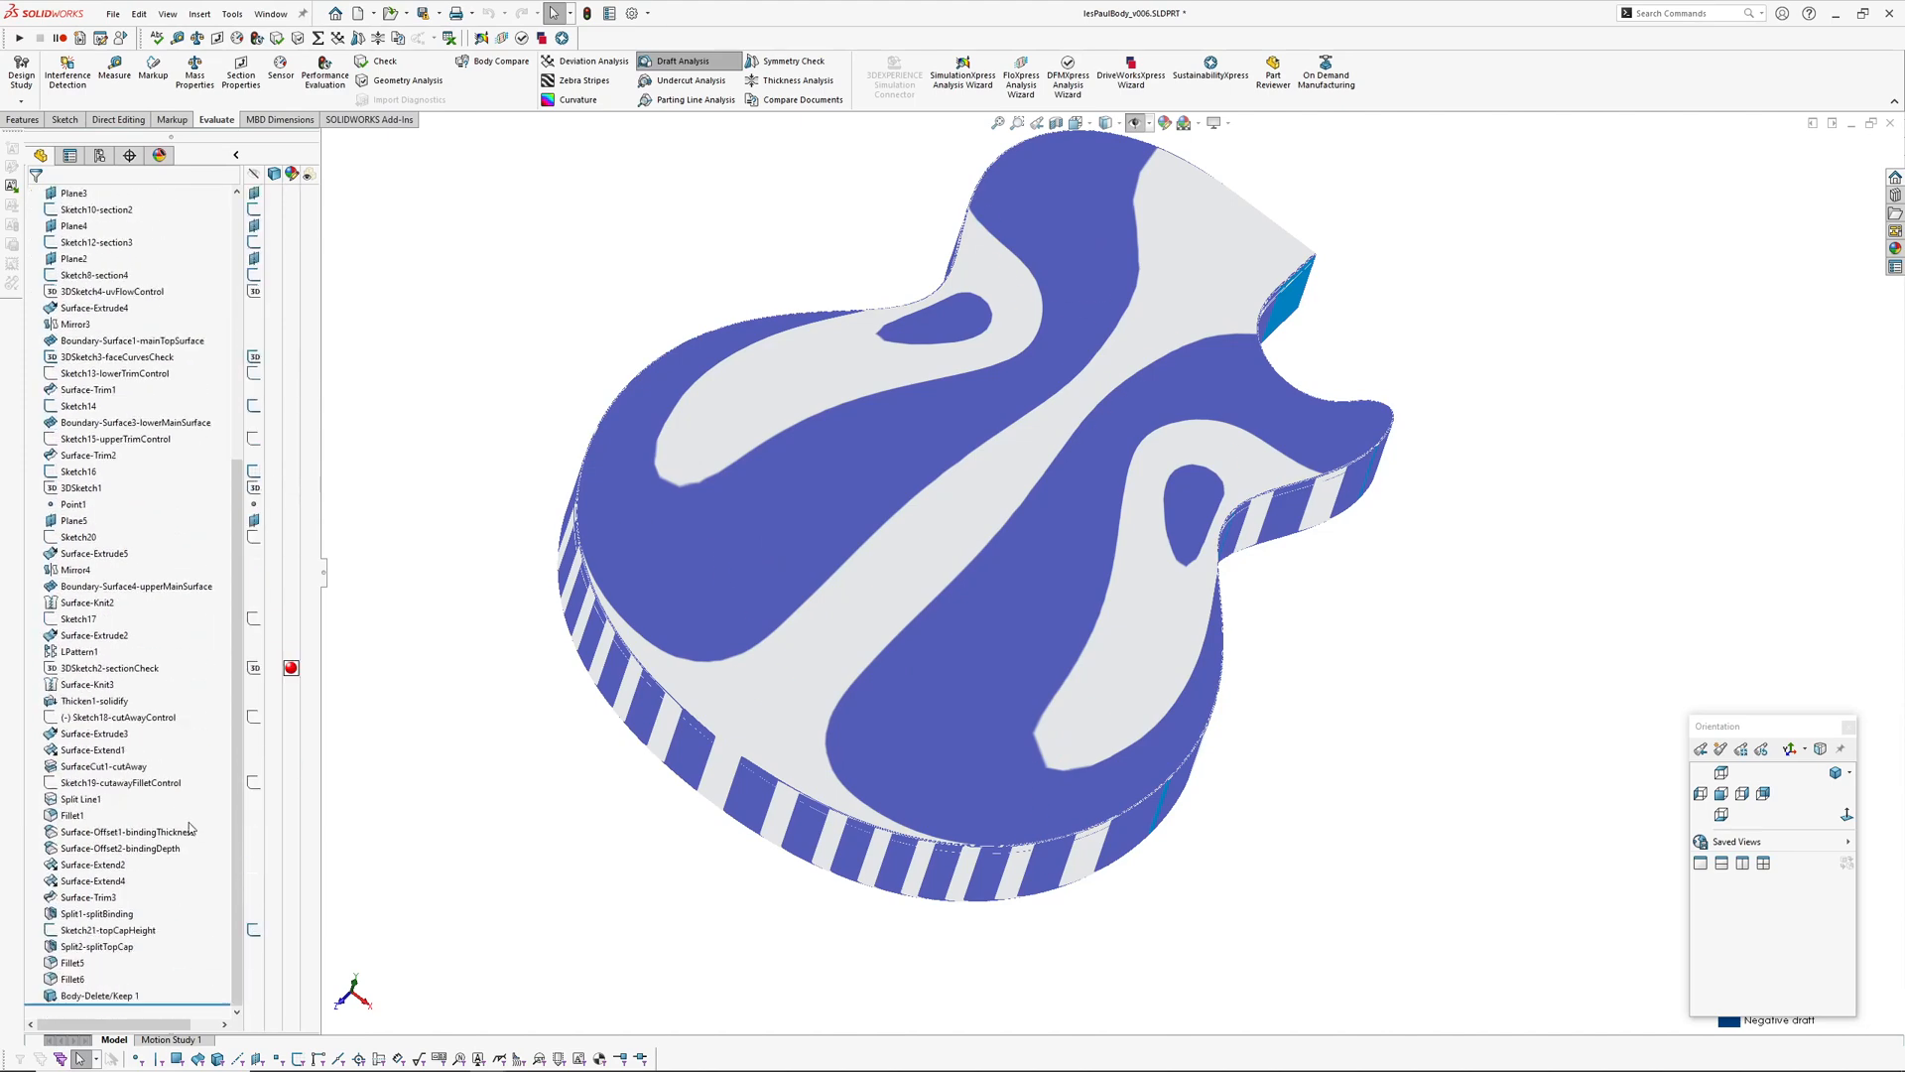
click(71, 814)
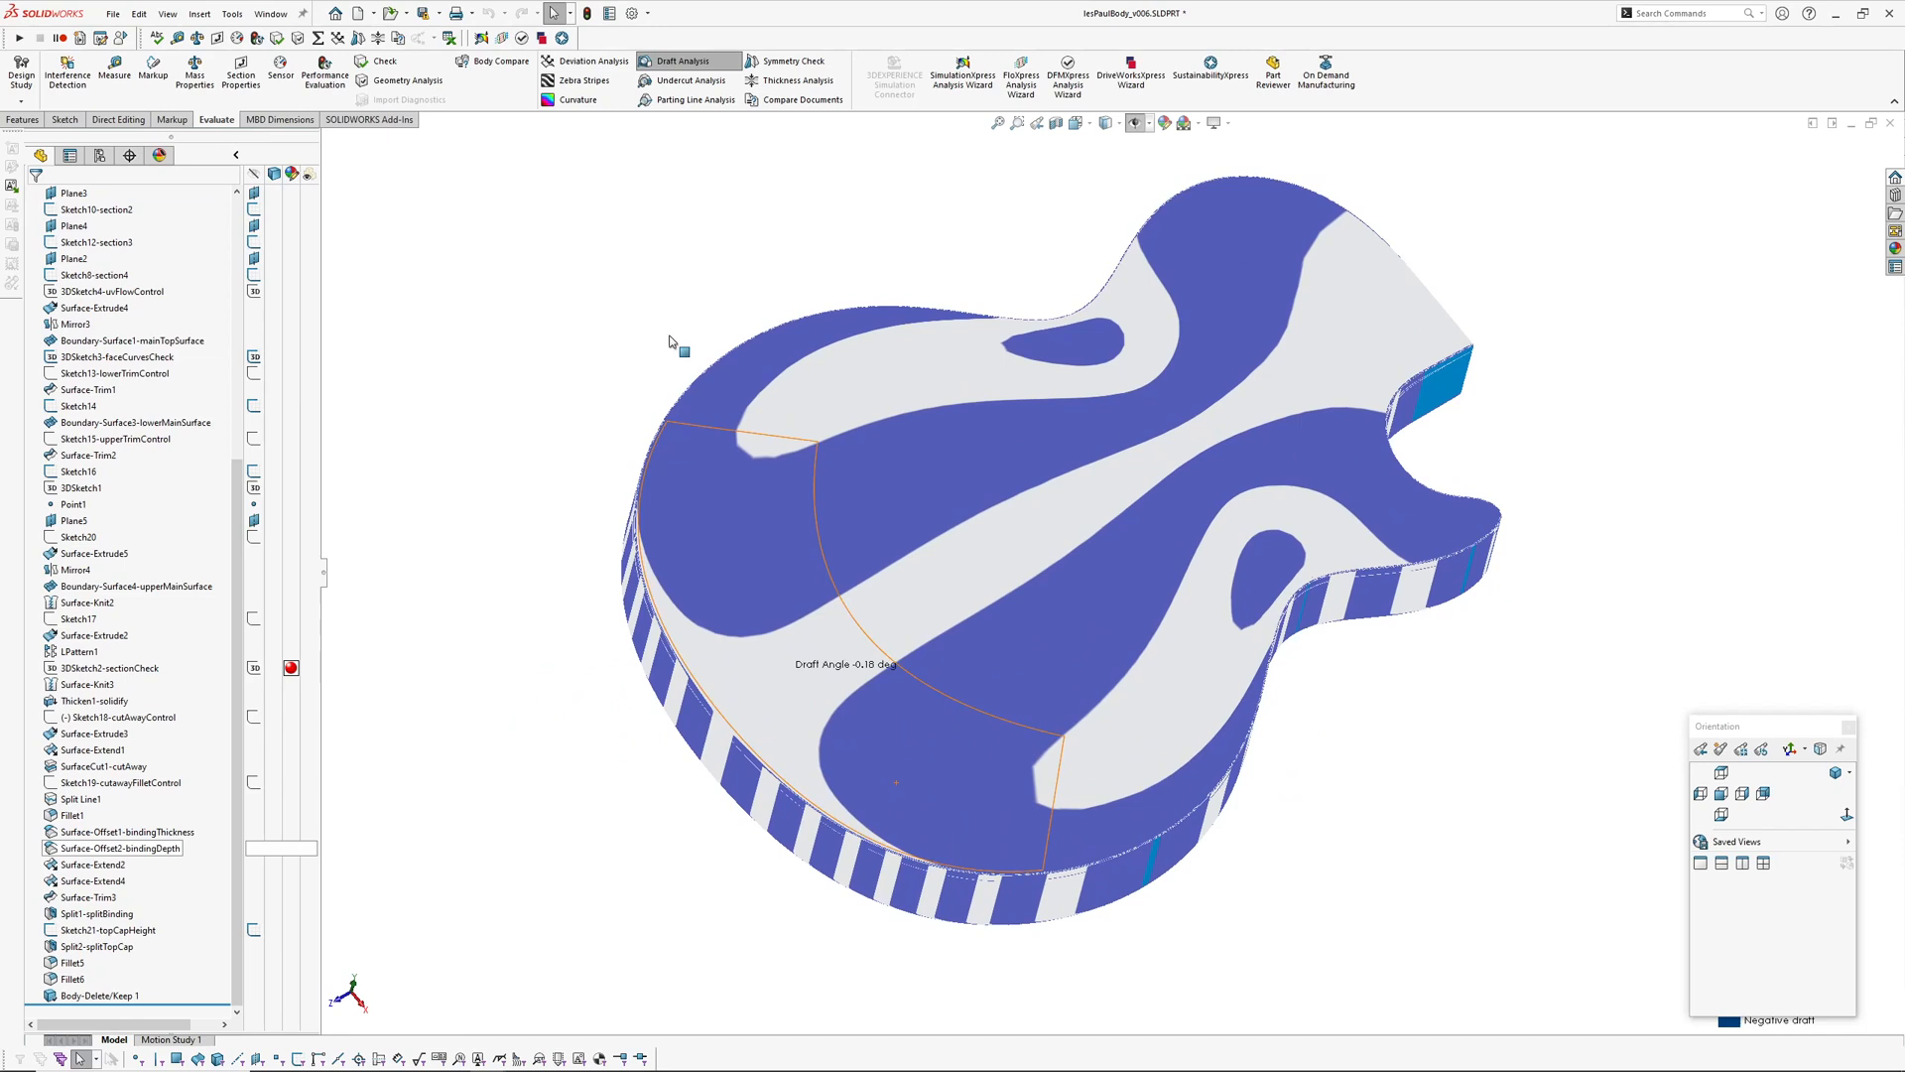
click(679, 60)
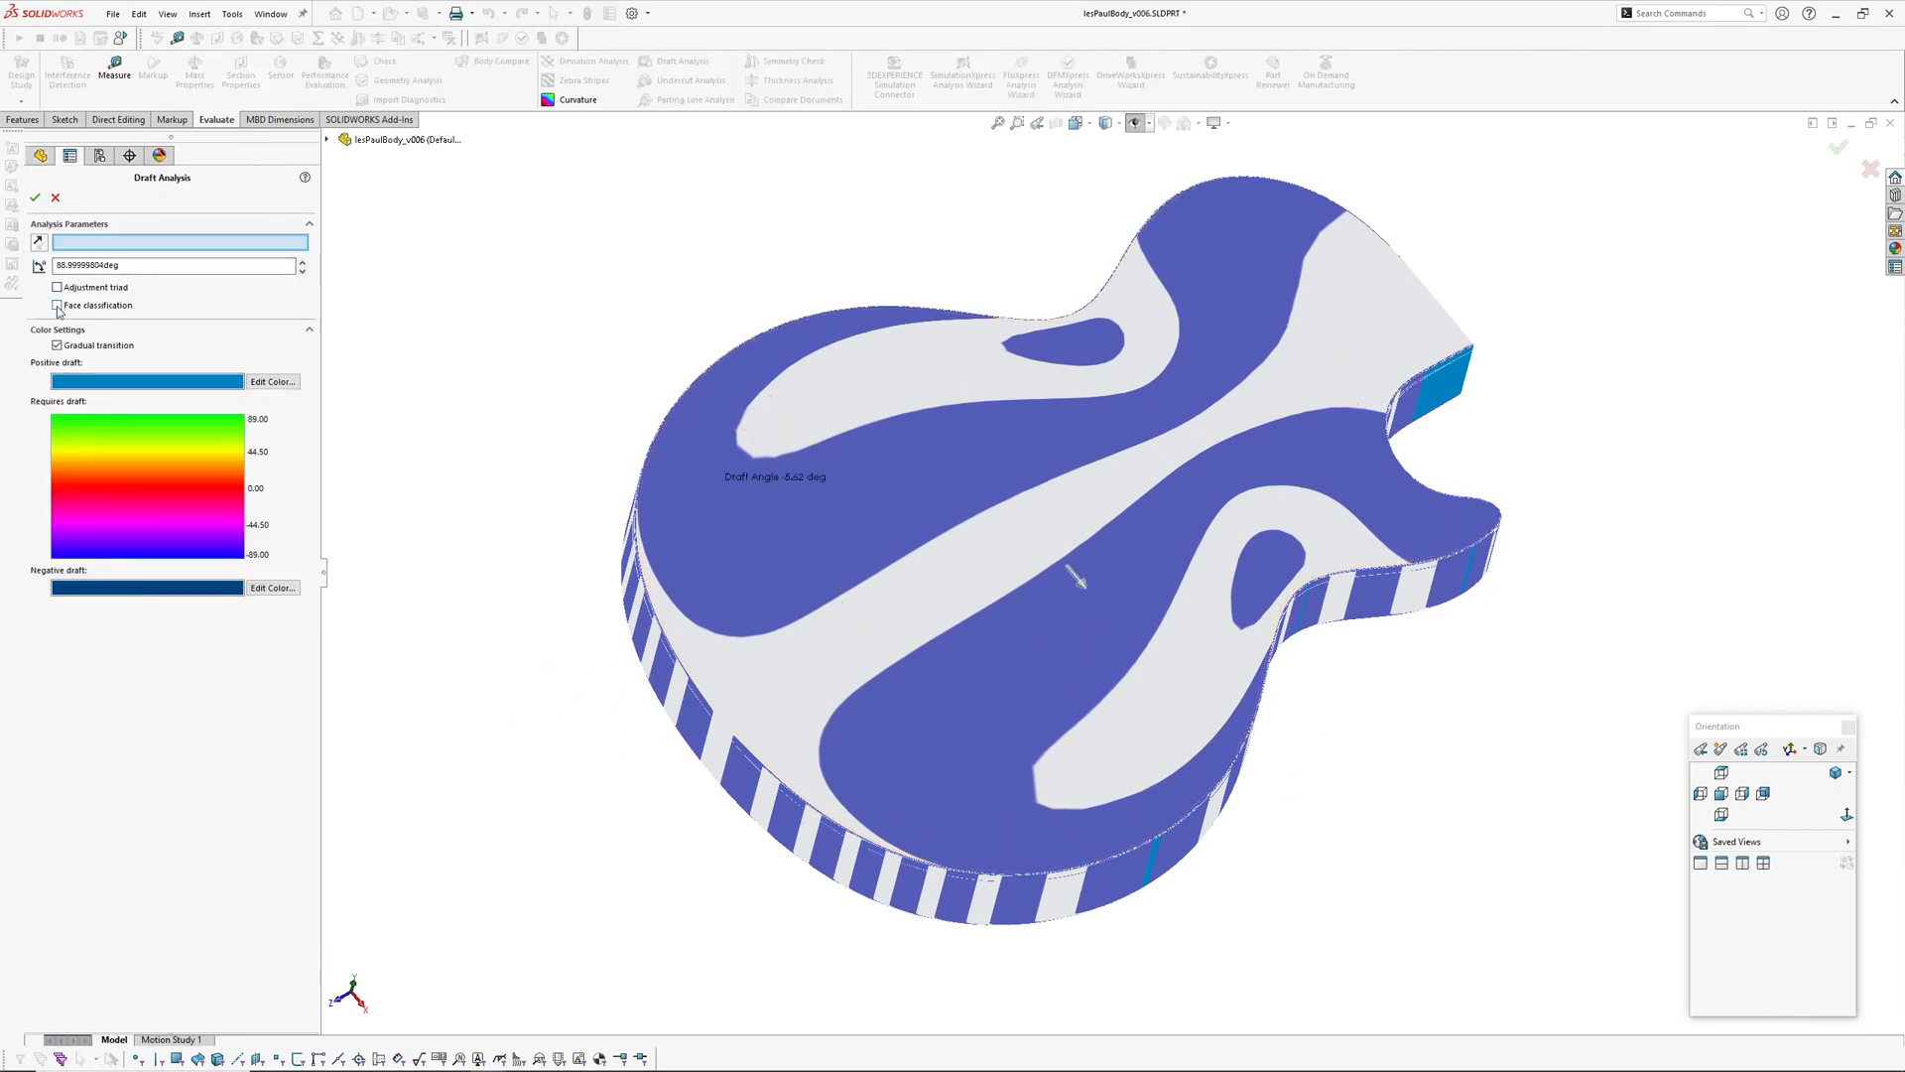
Enable the adjustment triad and tilt the pull direction to shift the stripes
click(56, 285)
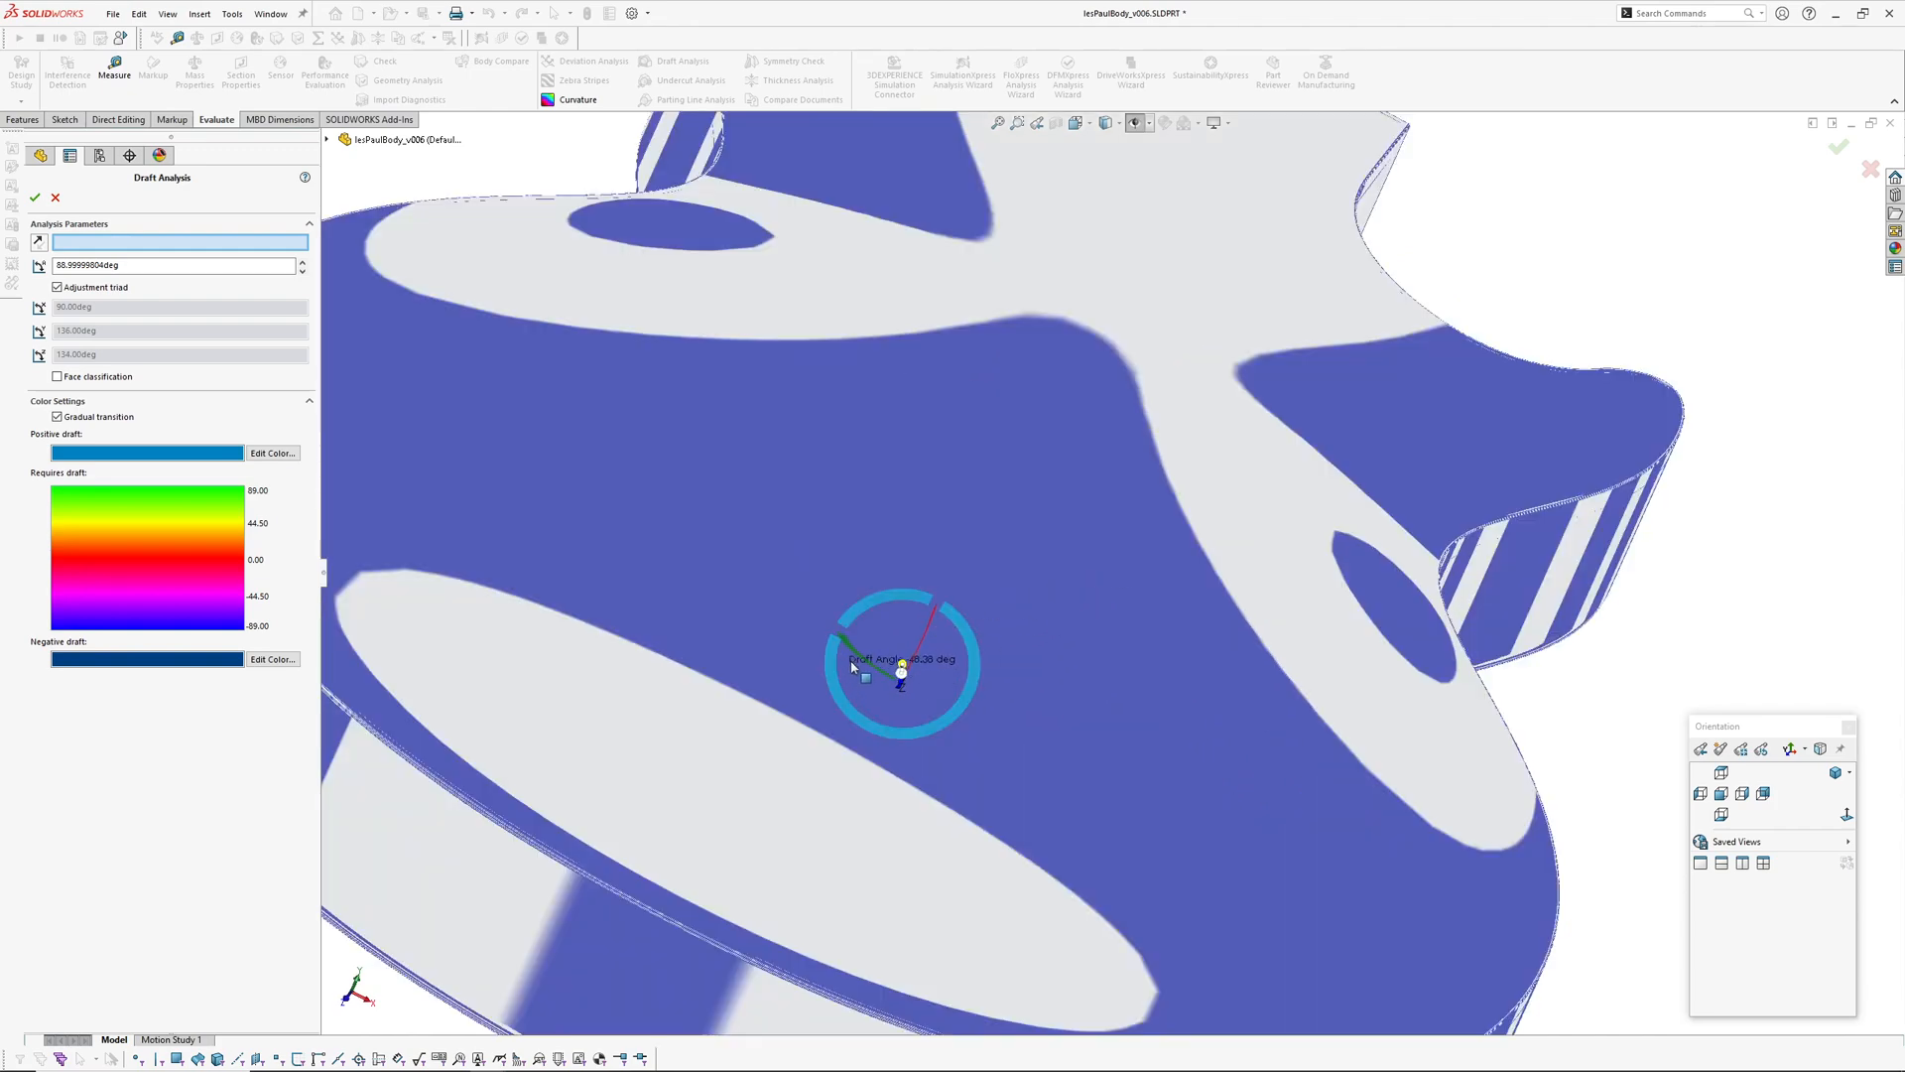
drag(899, 663, 875, 675)
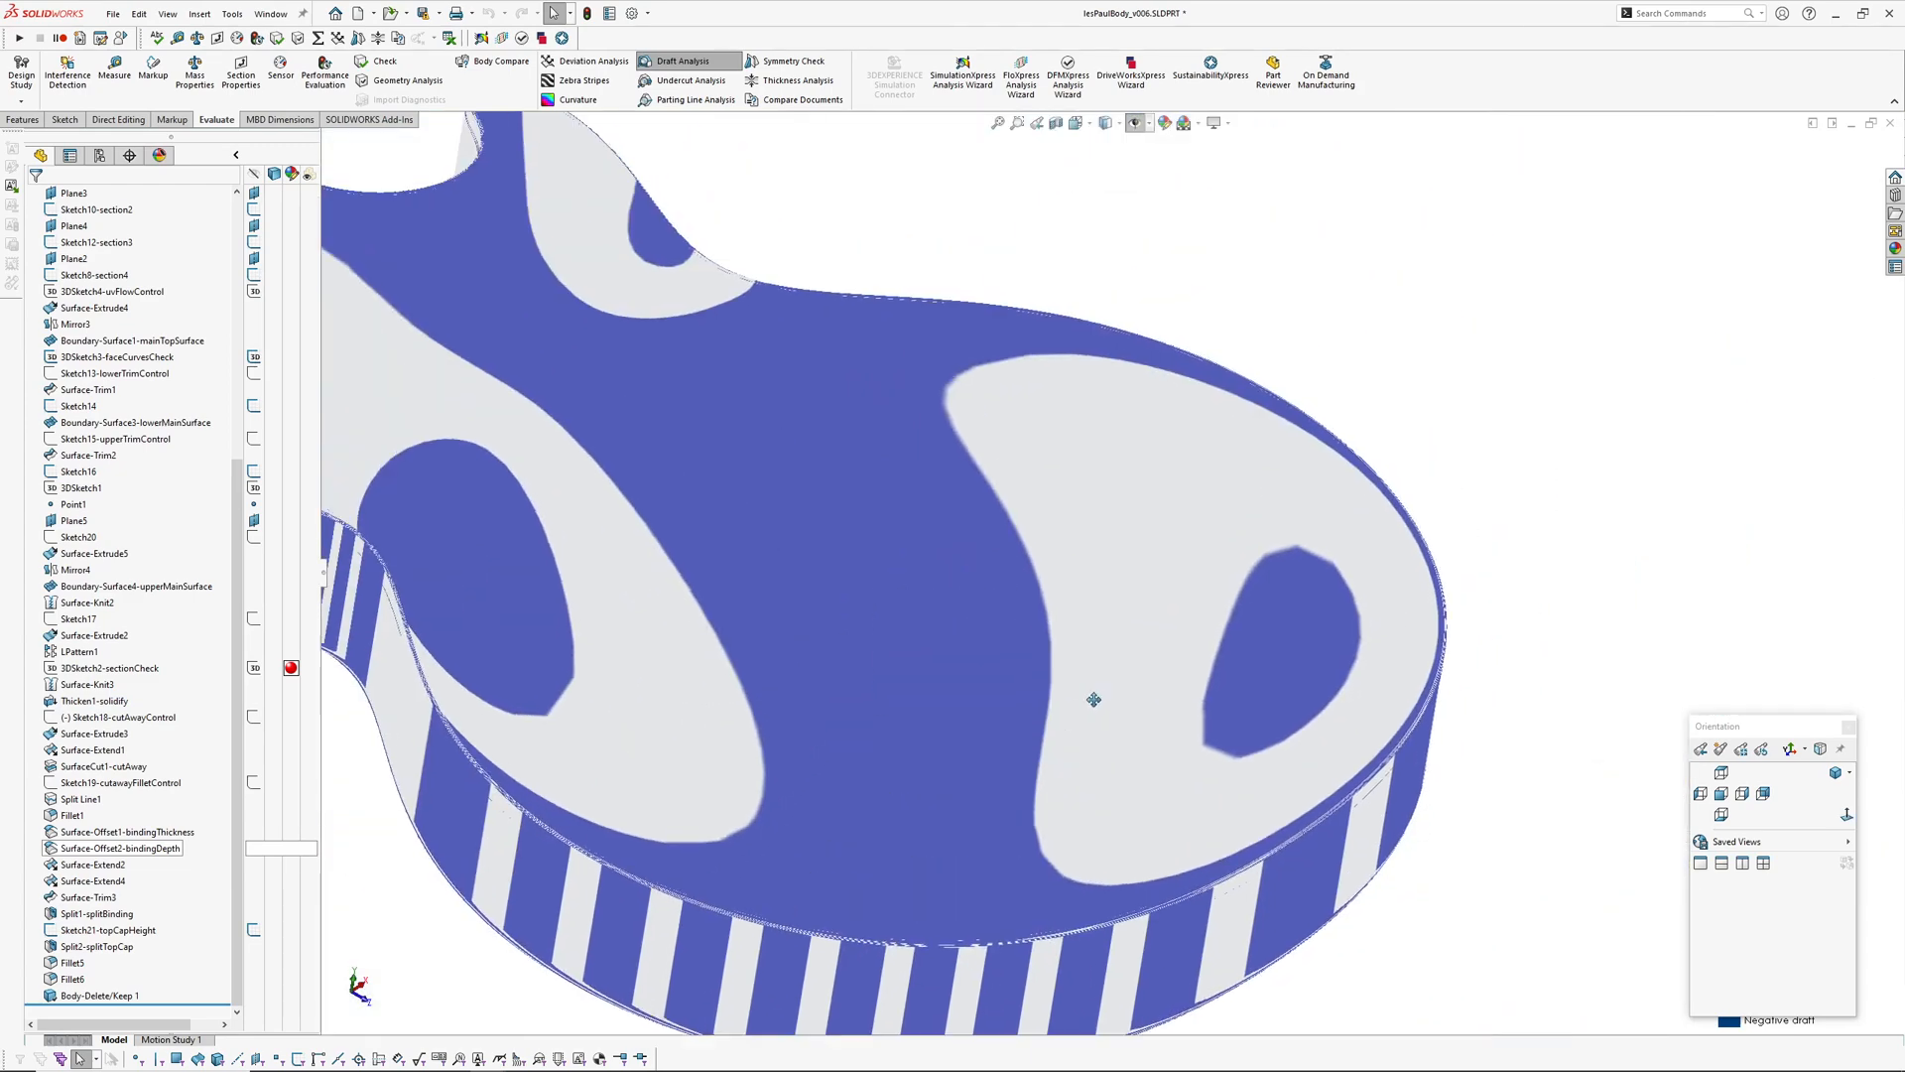
Inspect the guitar body's striped side wall, switch to lozengeControl_v005 and turn on its draft-analysis stripes
drag(1094, 699, 931, 736)
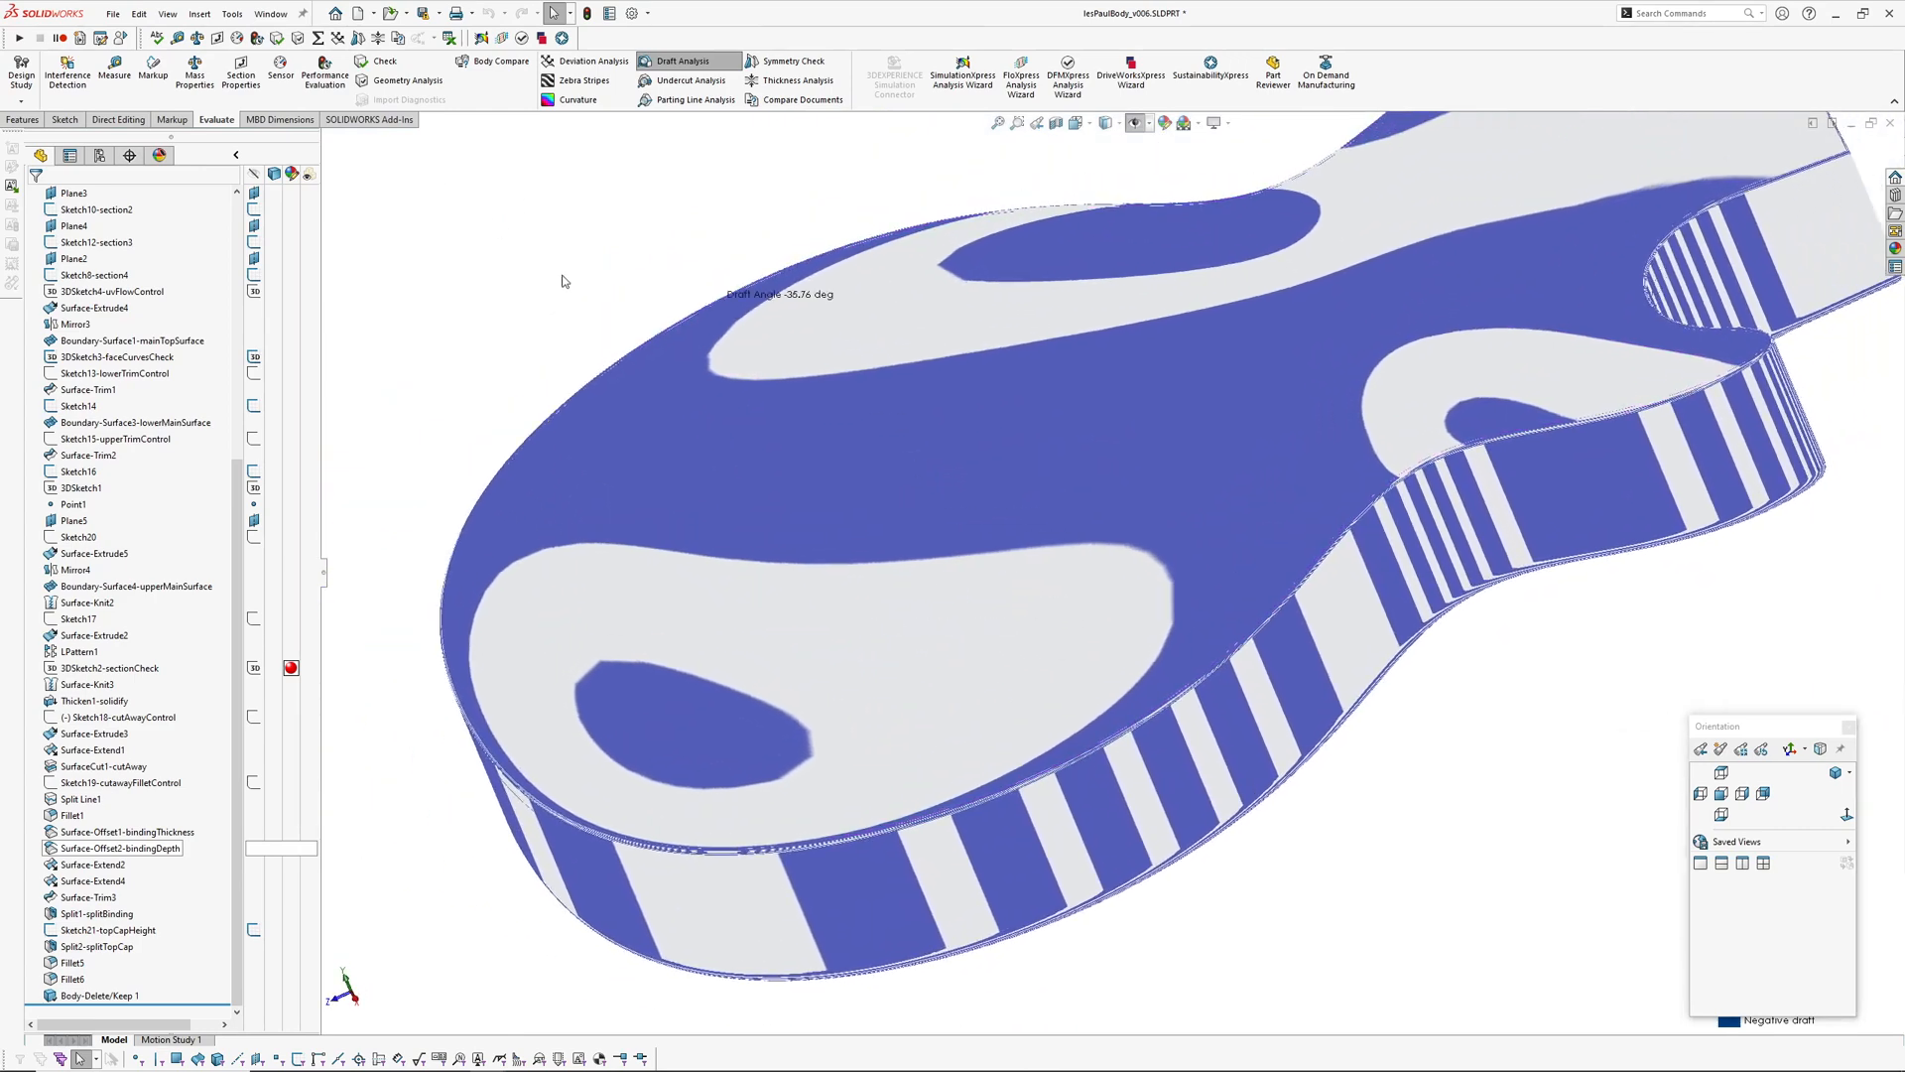
drag(852, 486, 1093, 486)
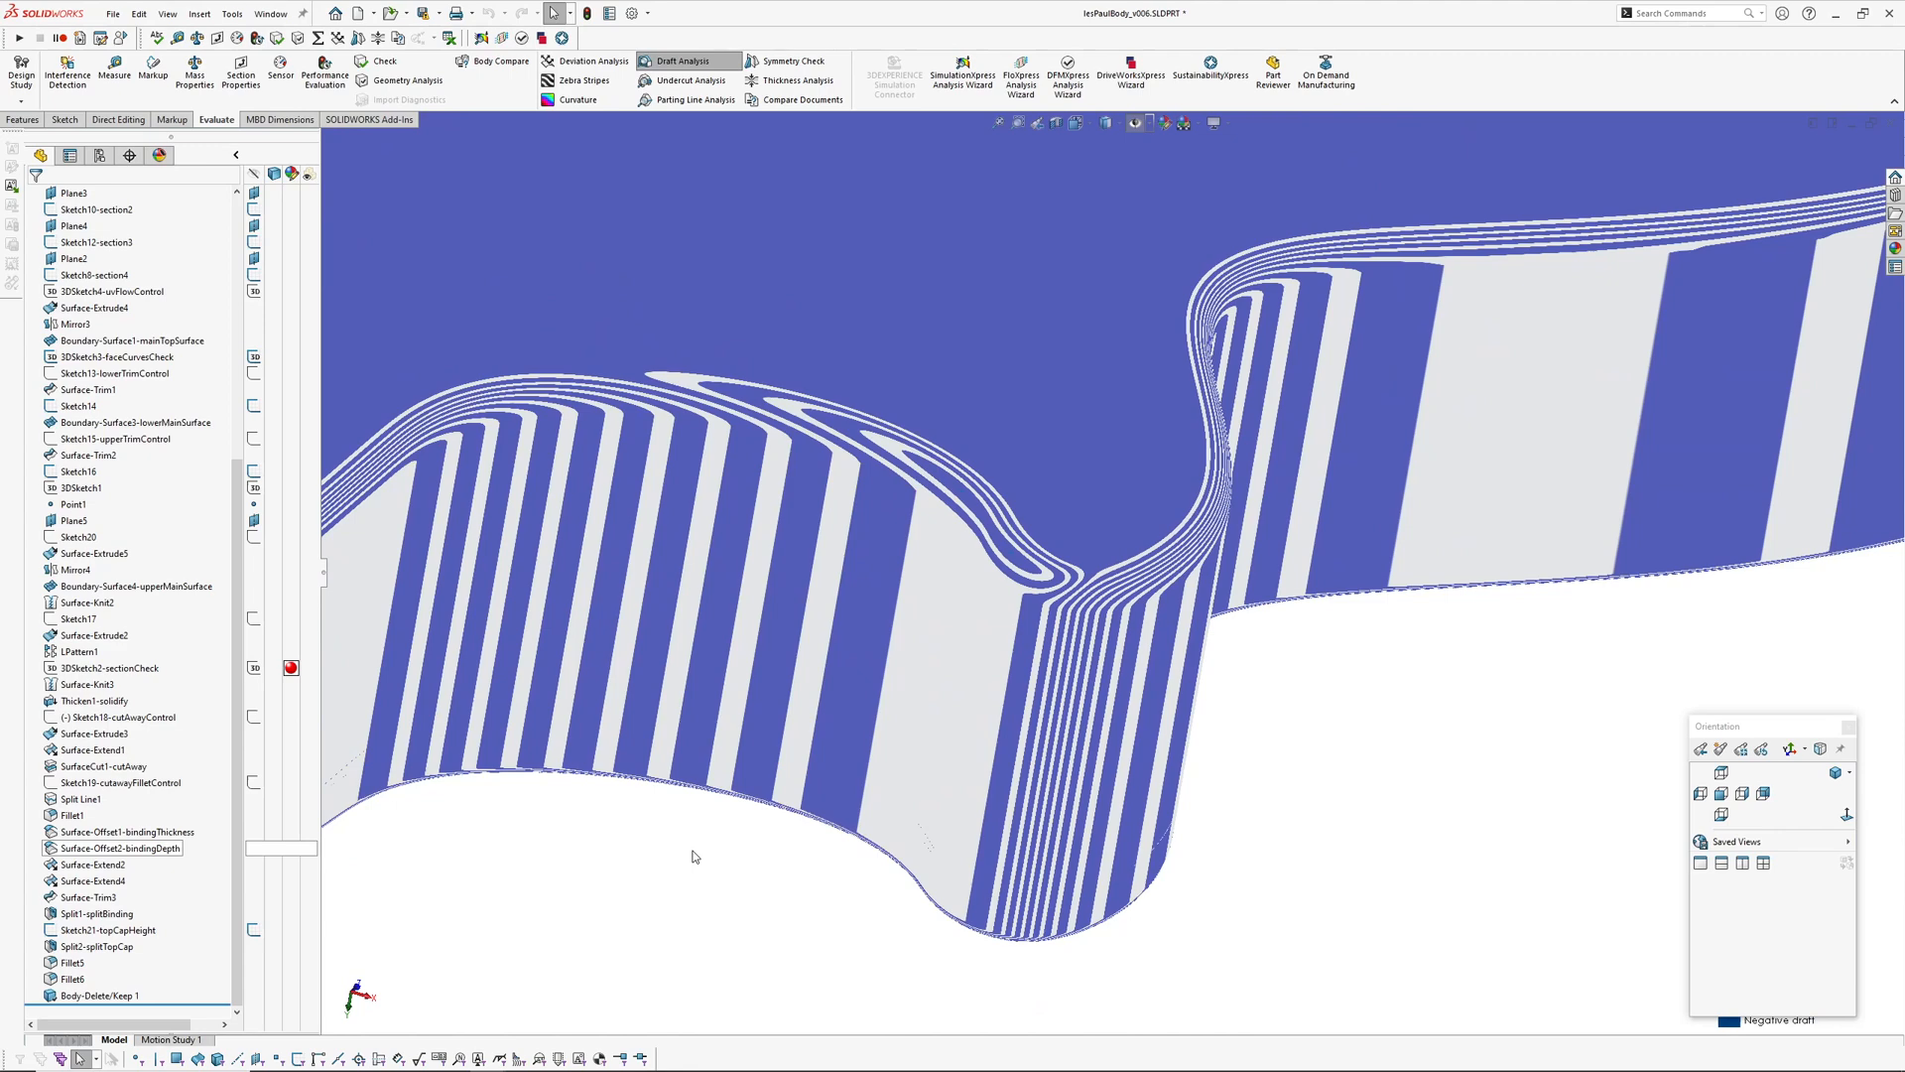
click(286, 14)
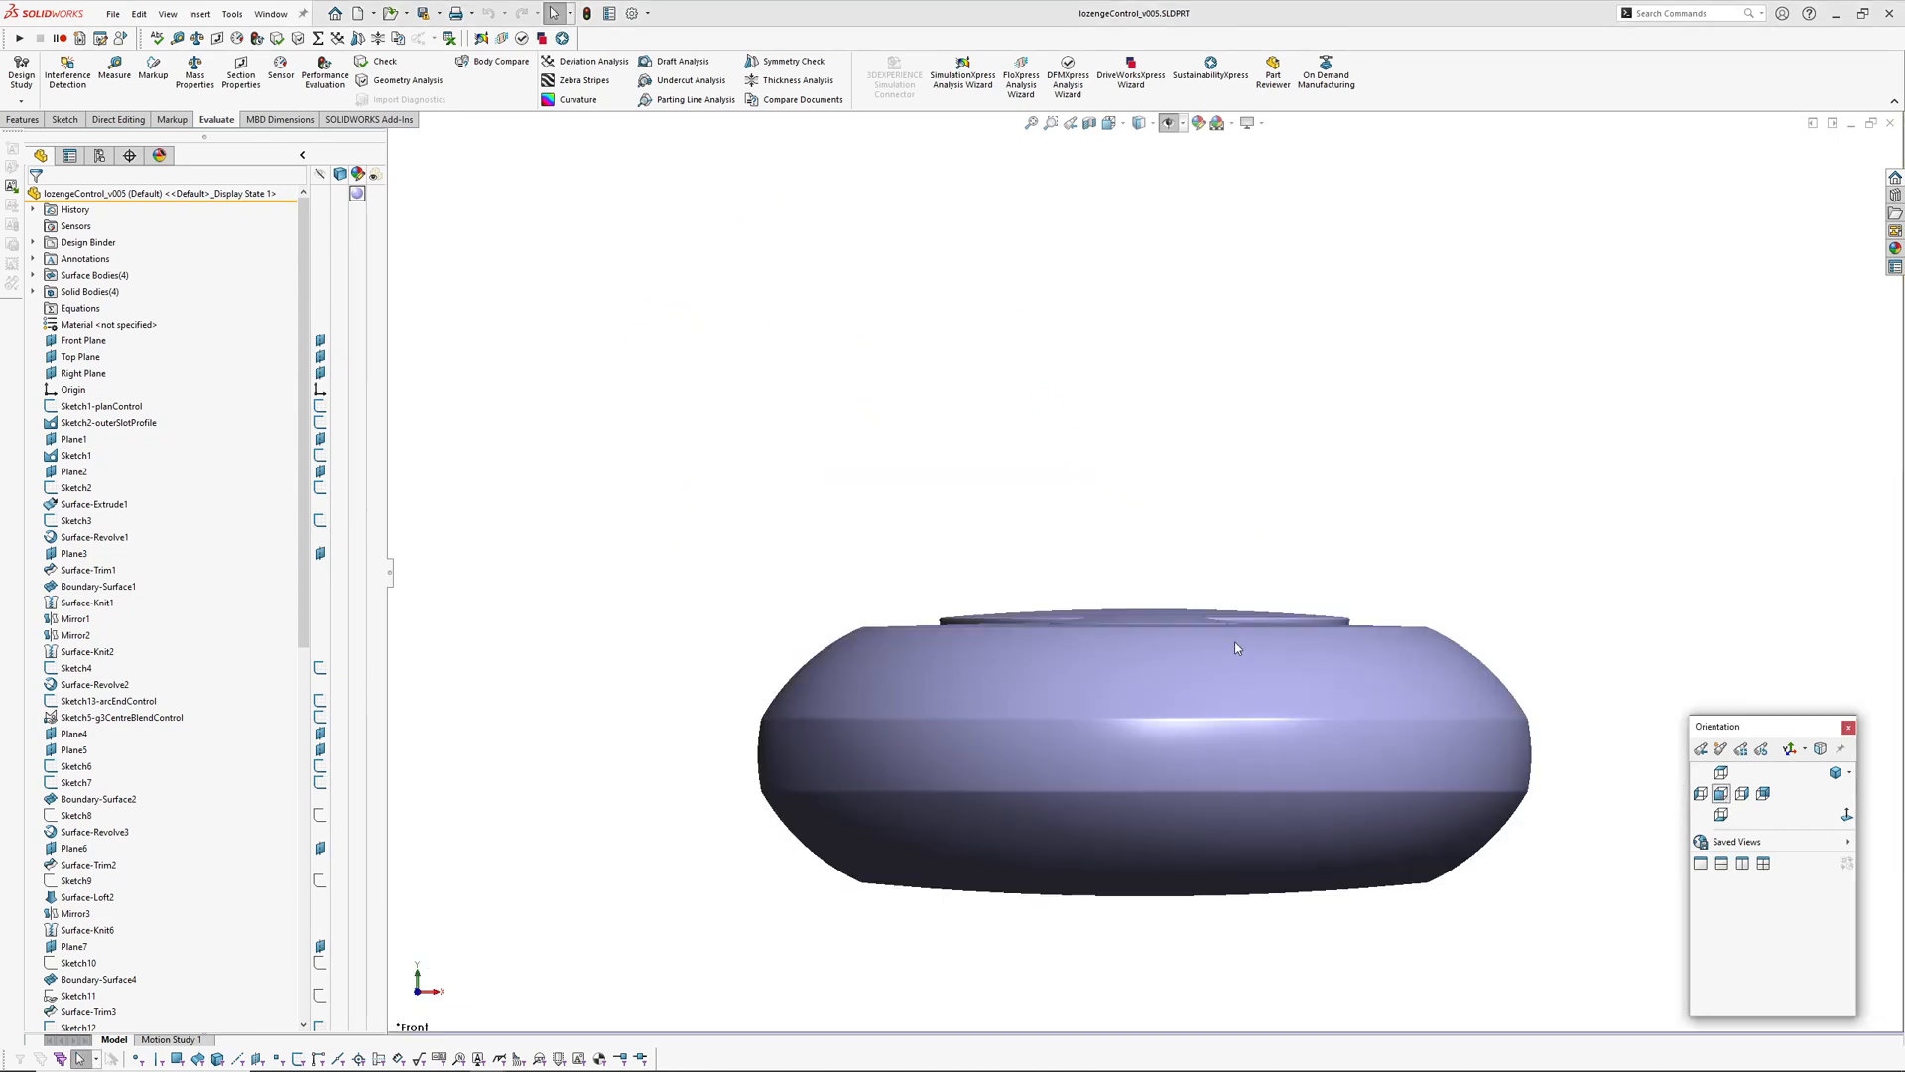
click(580, 79)
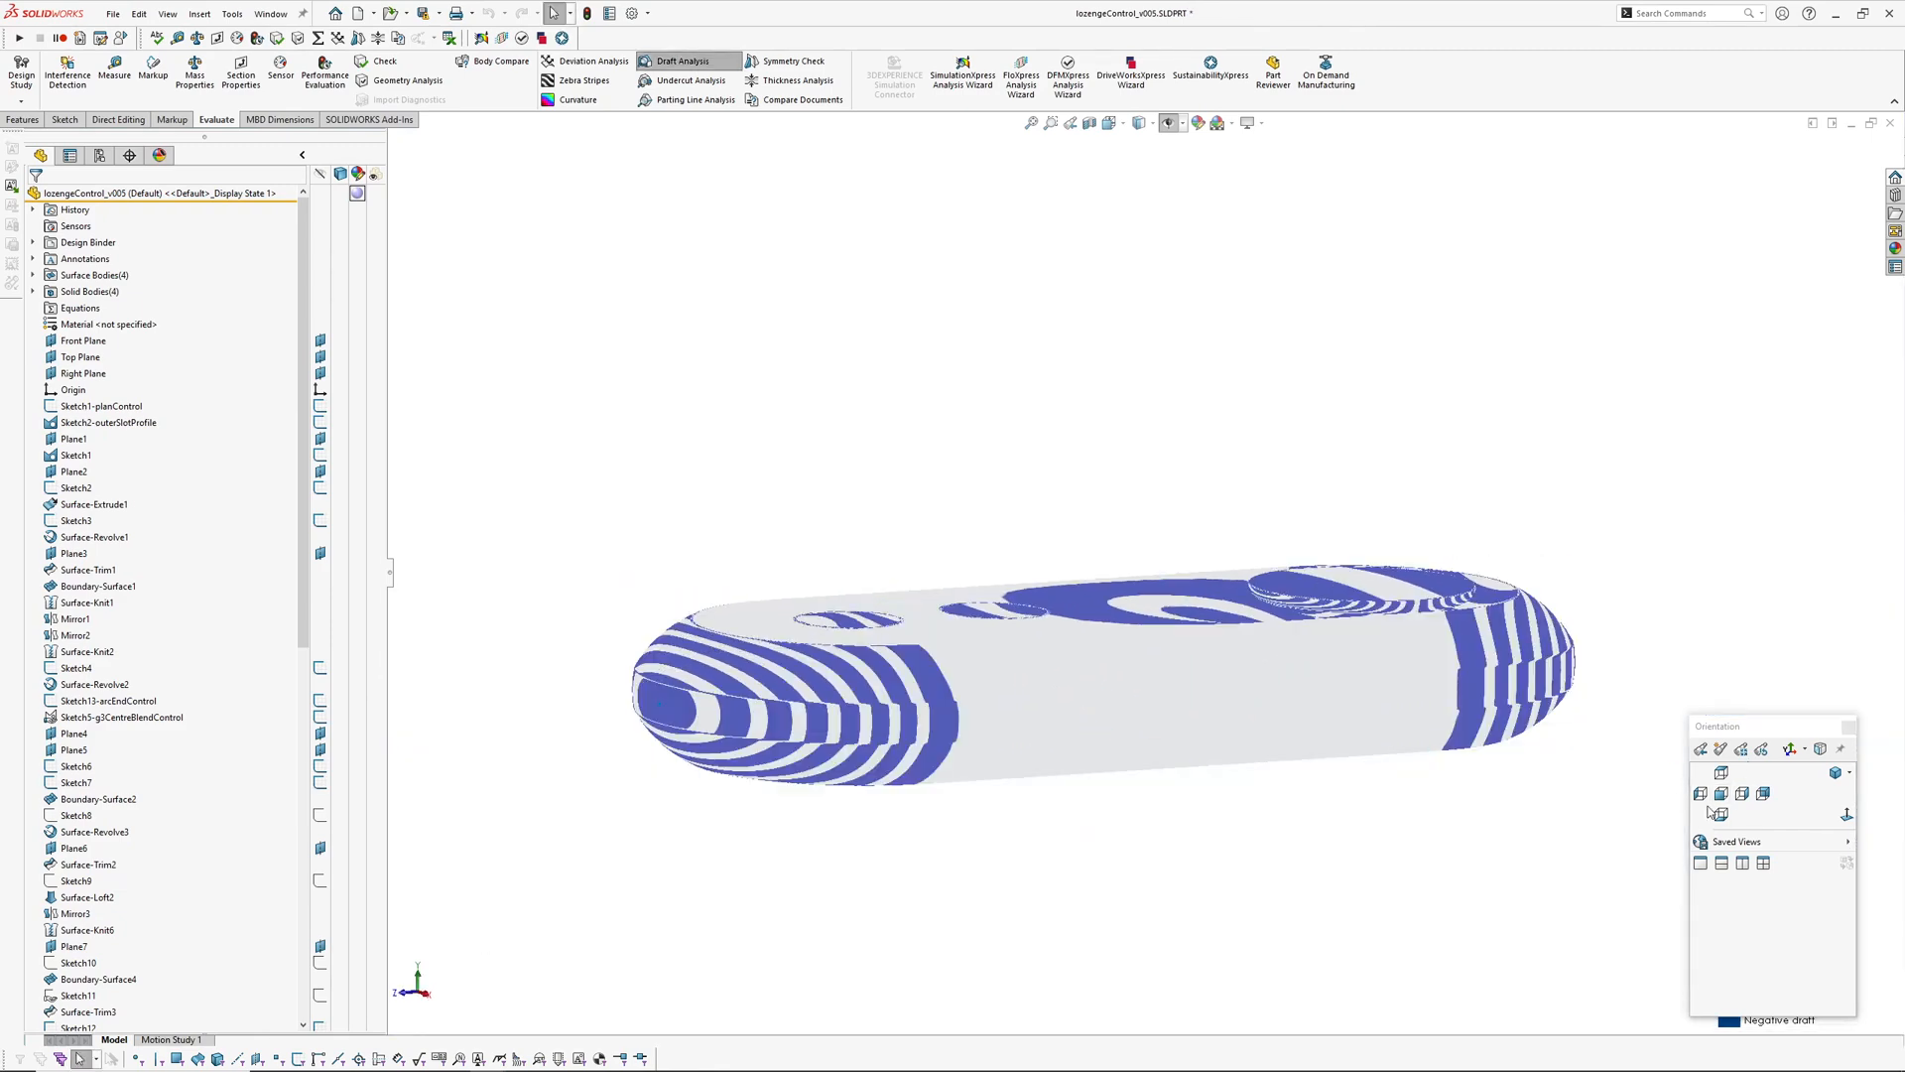
click(1721, 772)
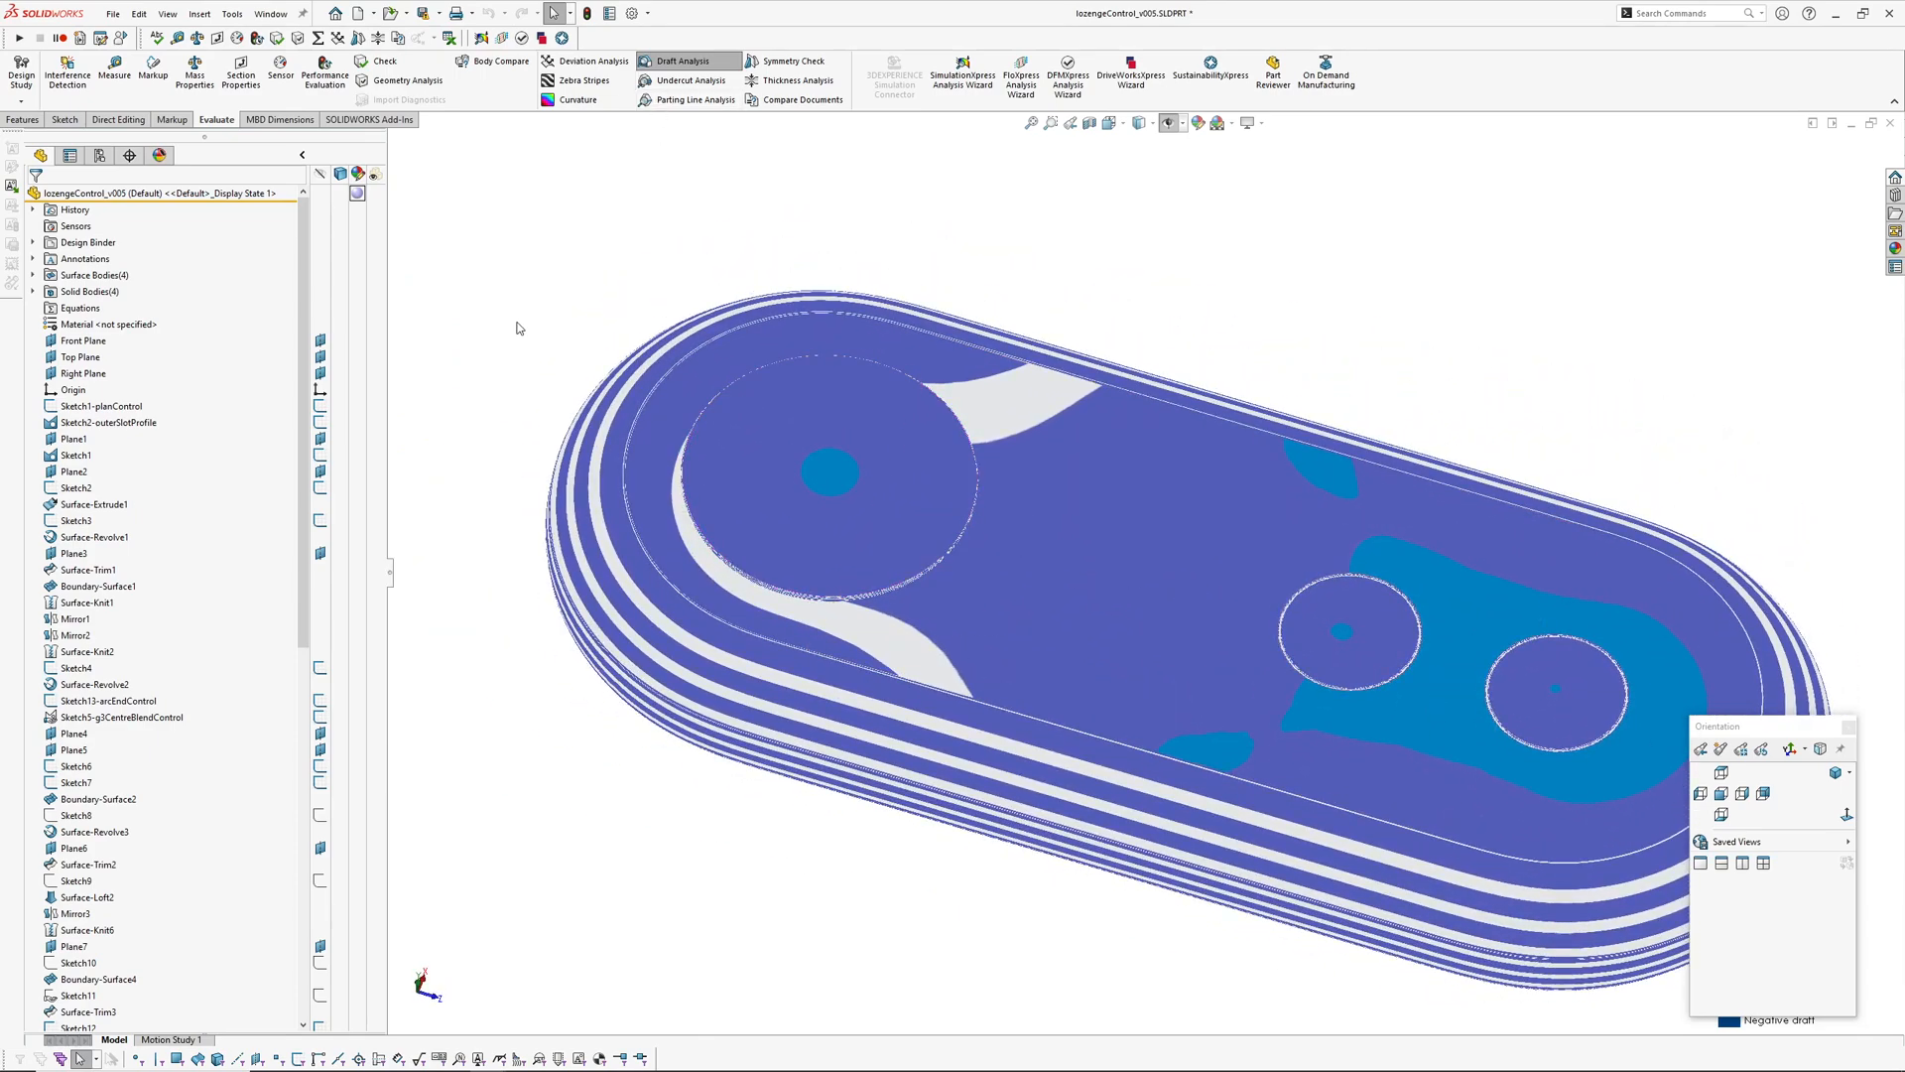
Re-aim the lozenge handle's draft direction with the adjustment triad and accept it
click(688, 59)
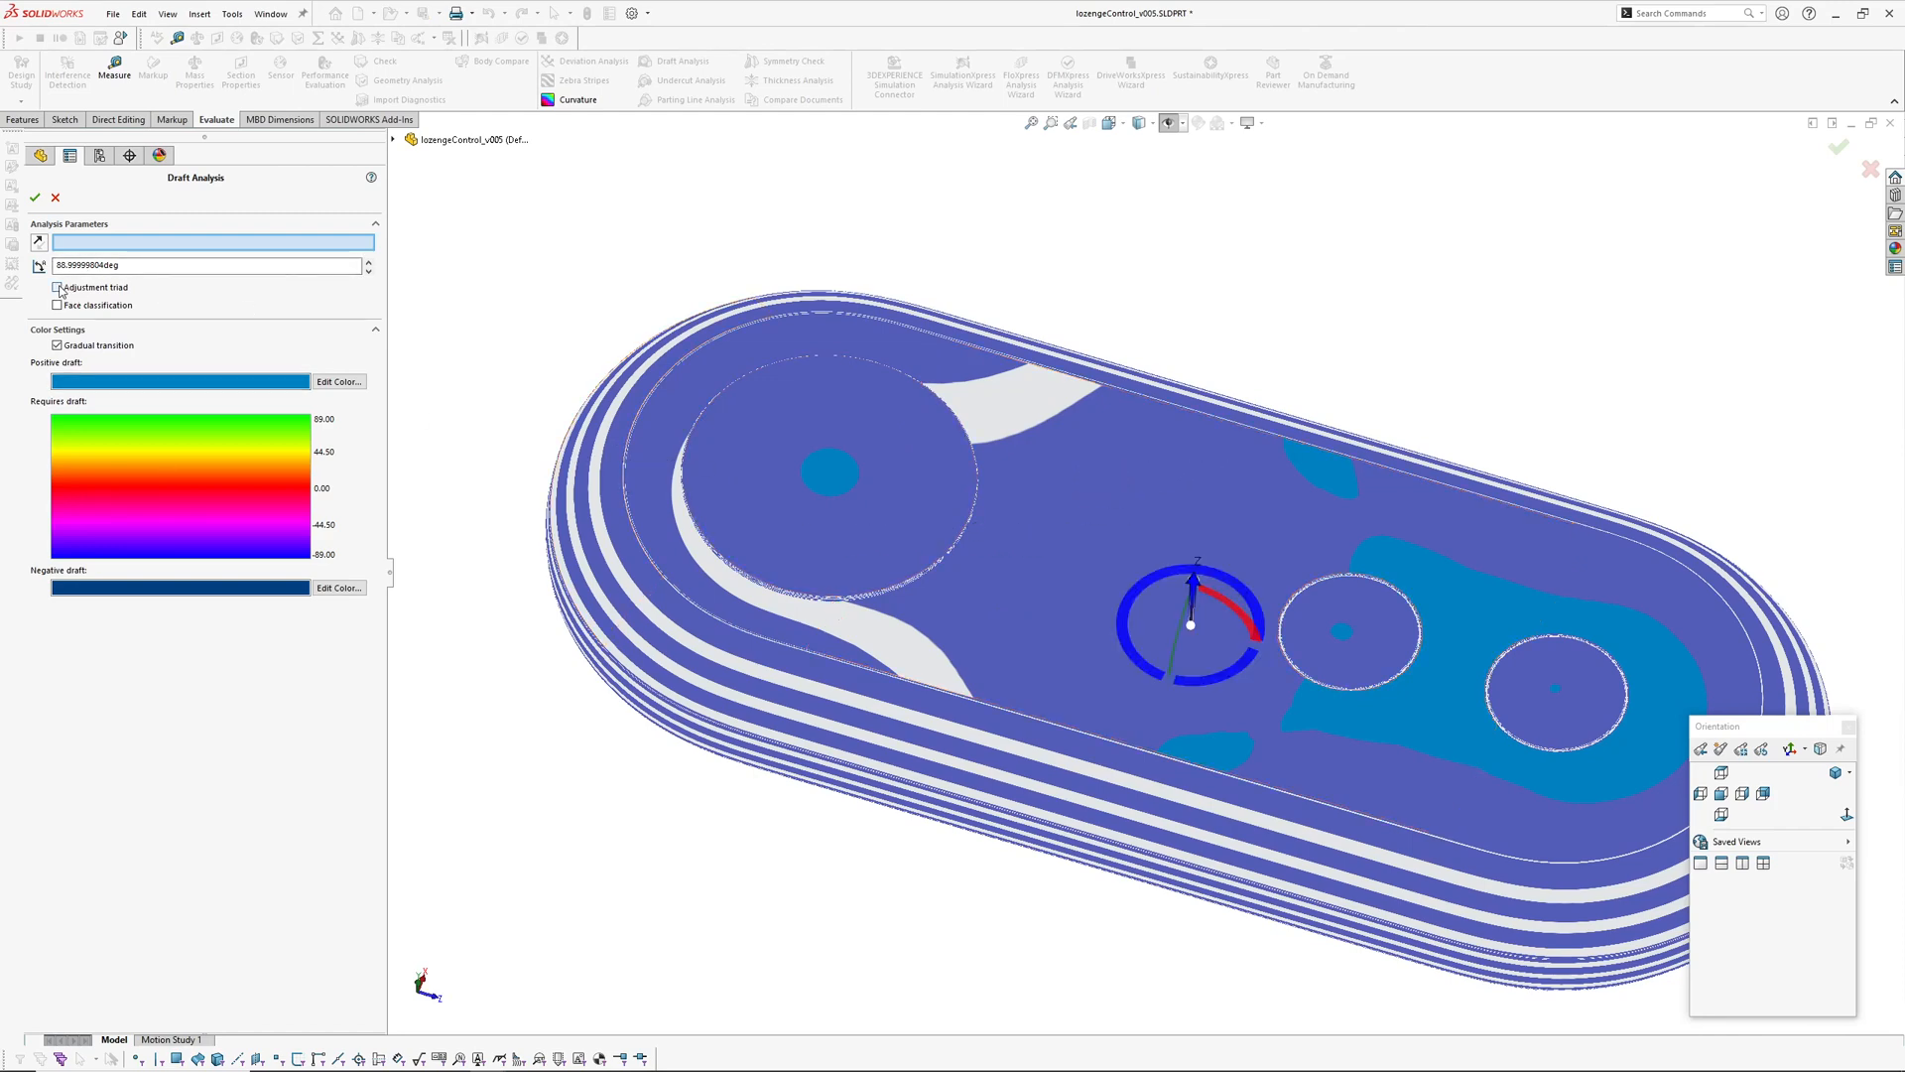
click(58, 285)
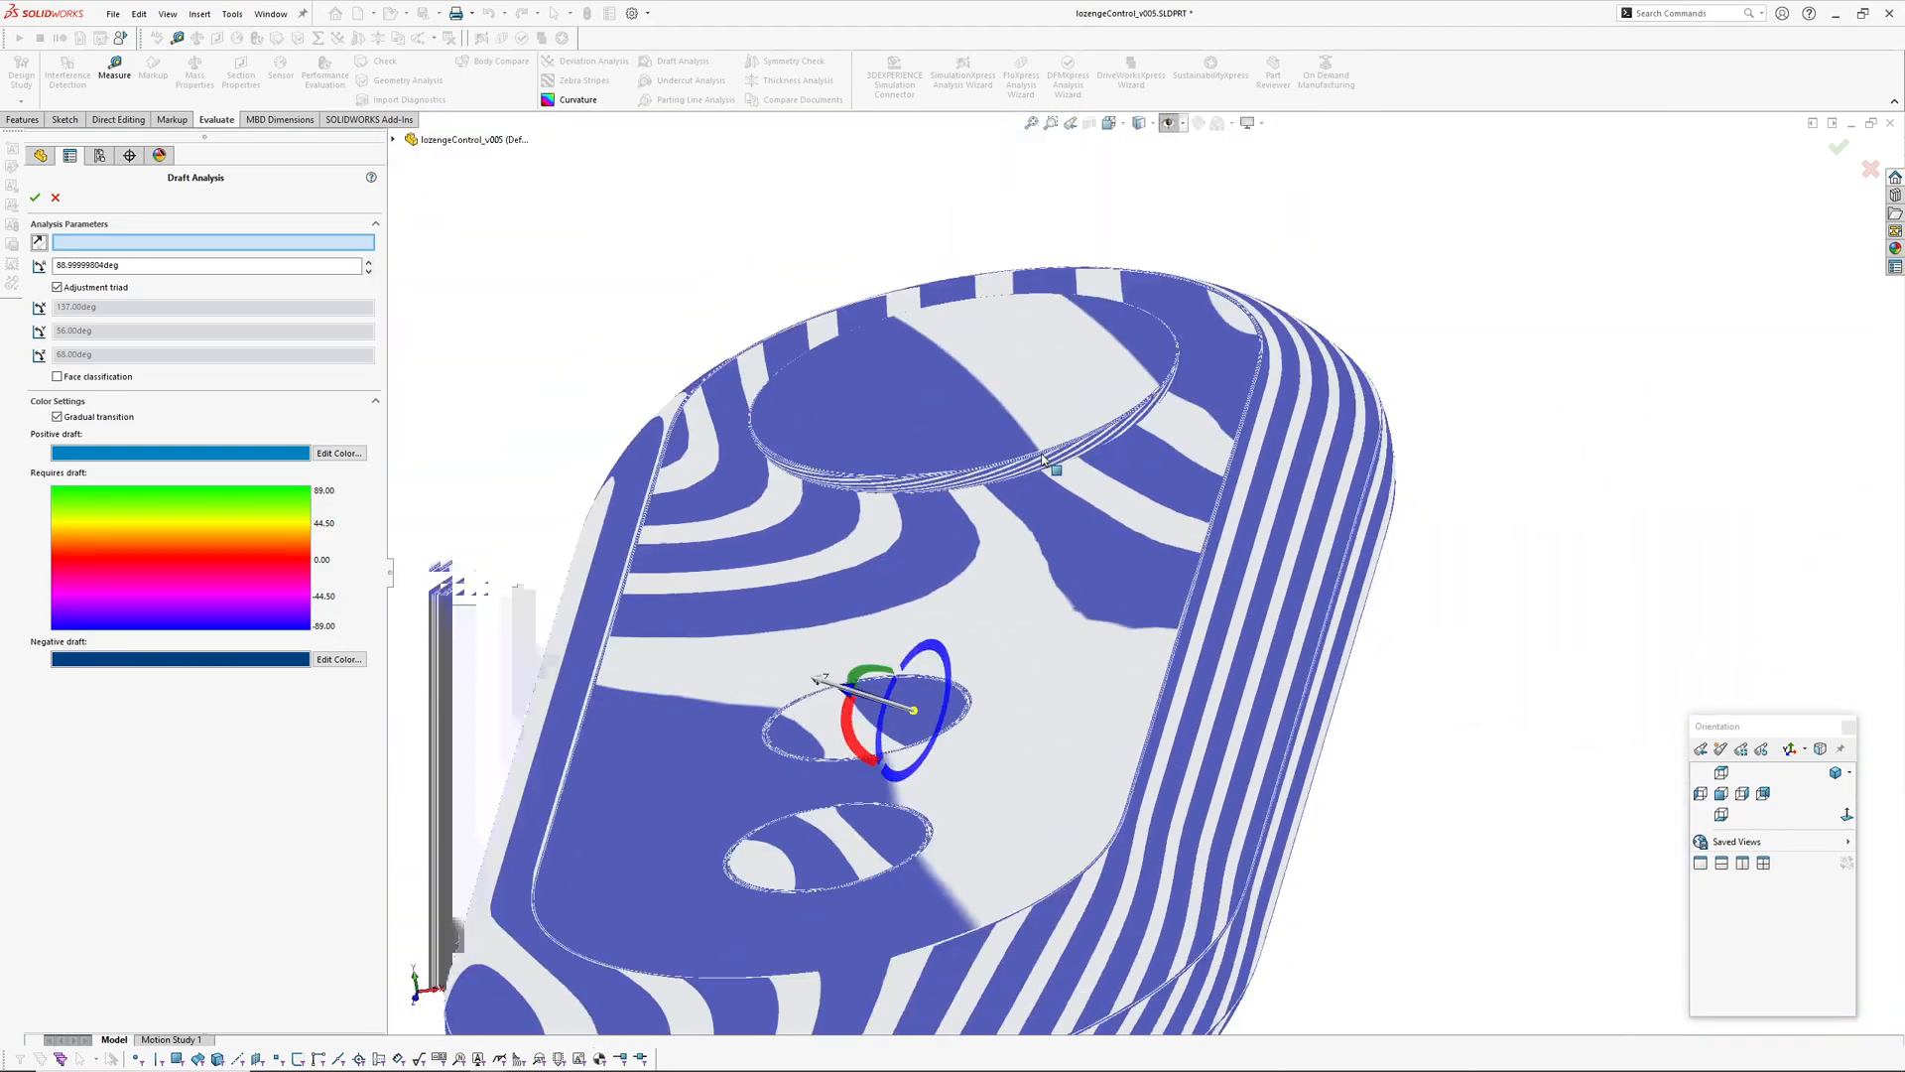
click(32, 195)
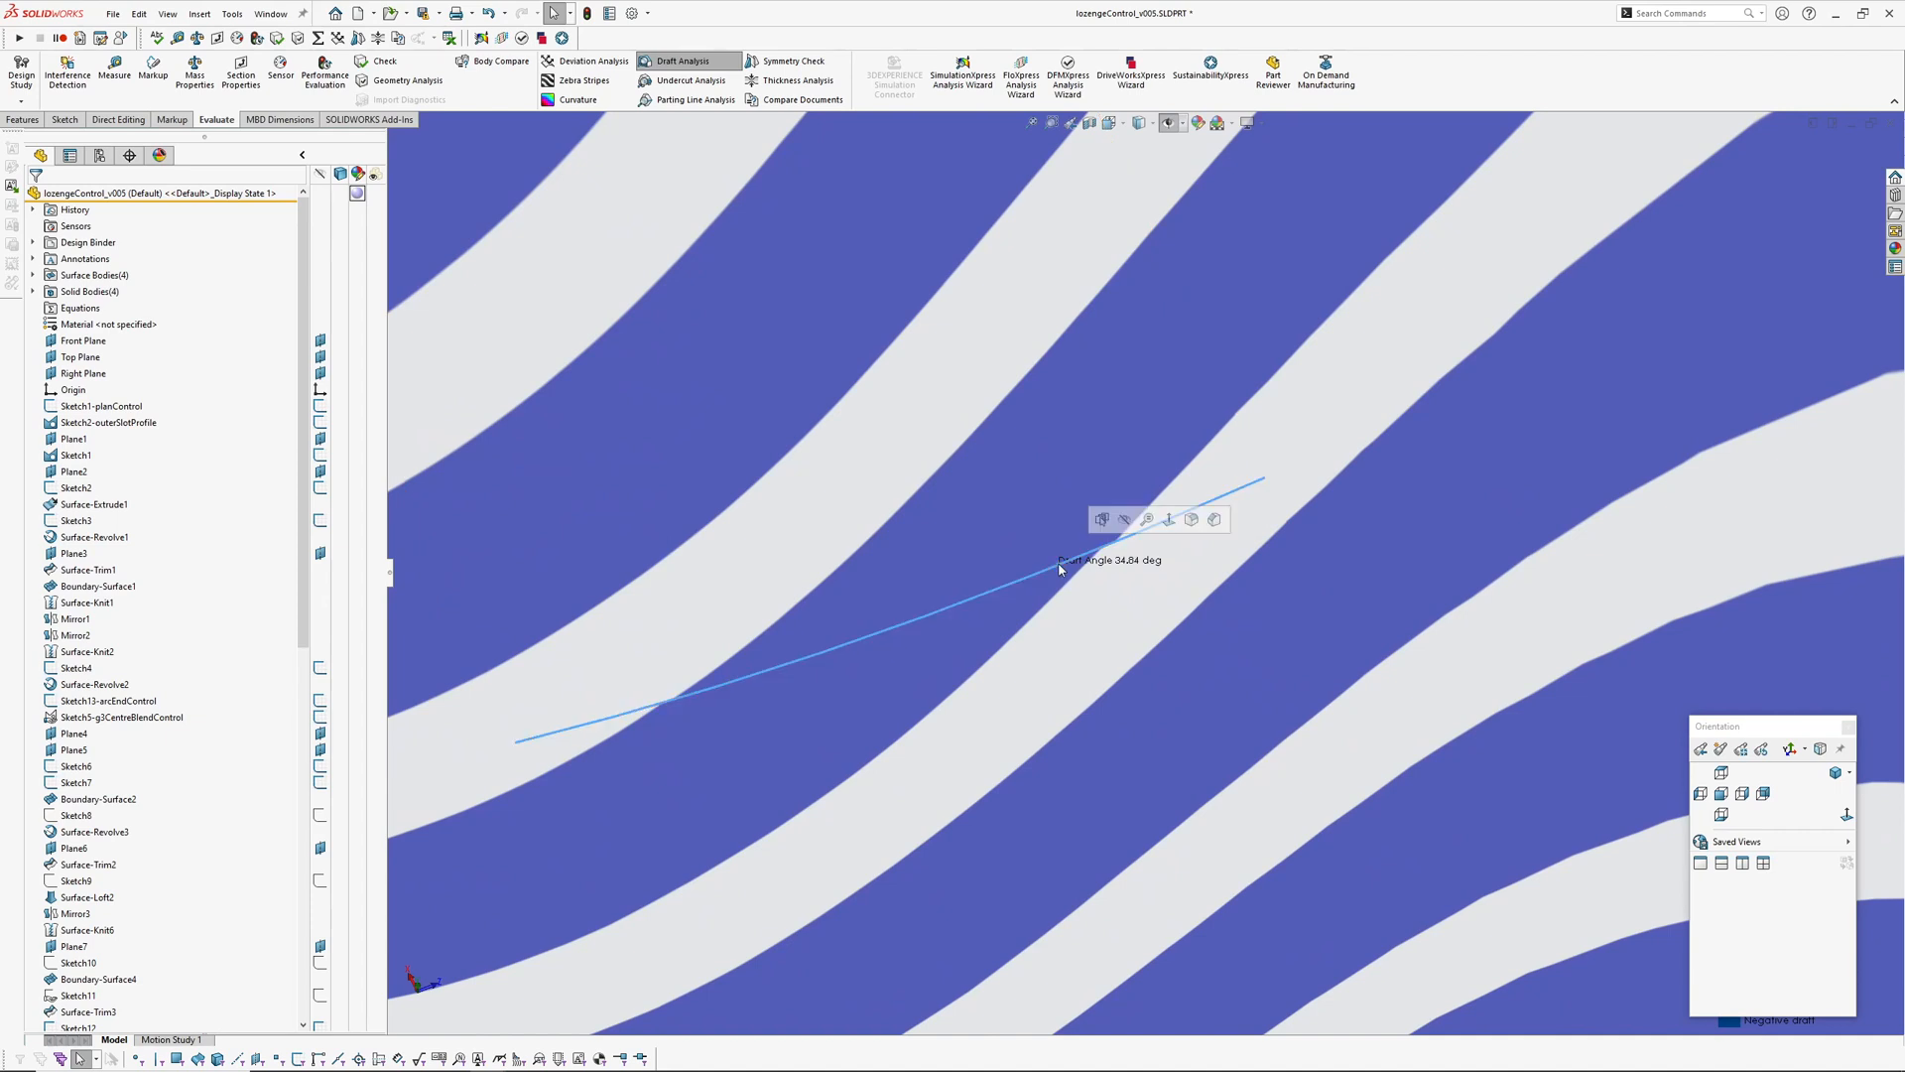
Start a Deviation Analysis on the handle edge and cancel it without running
click(601, 60)
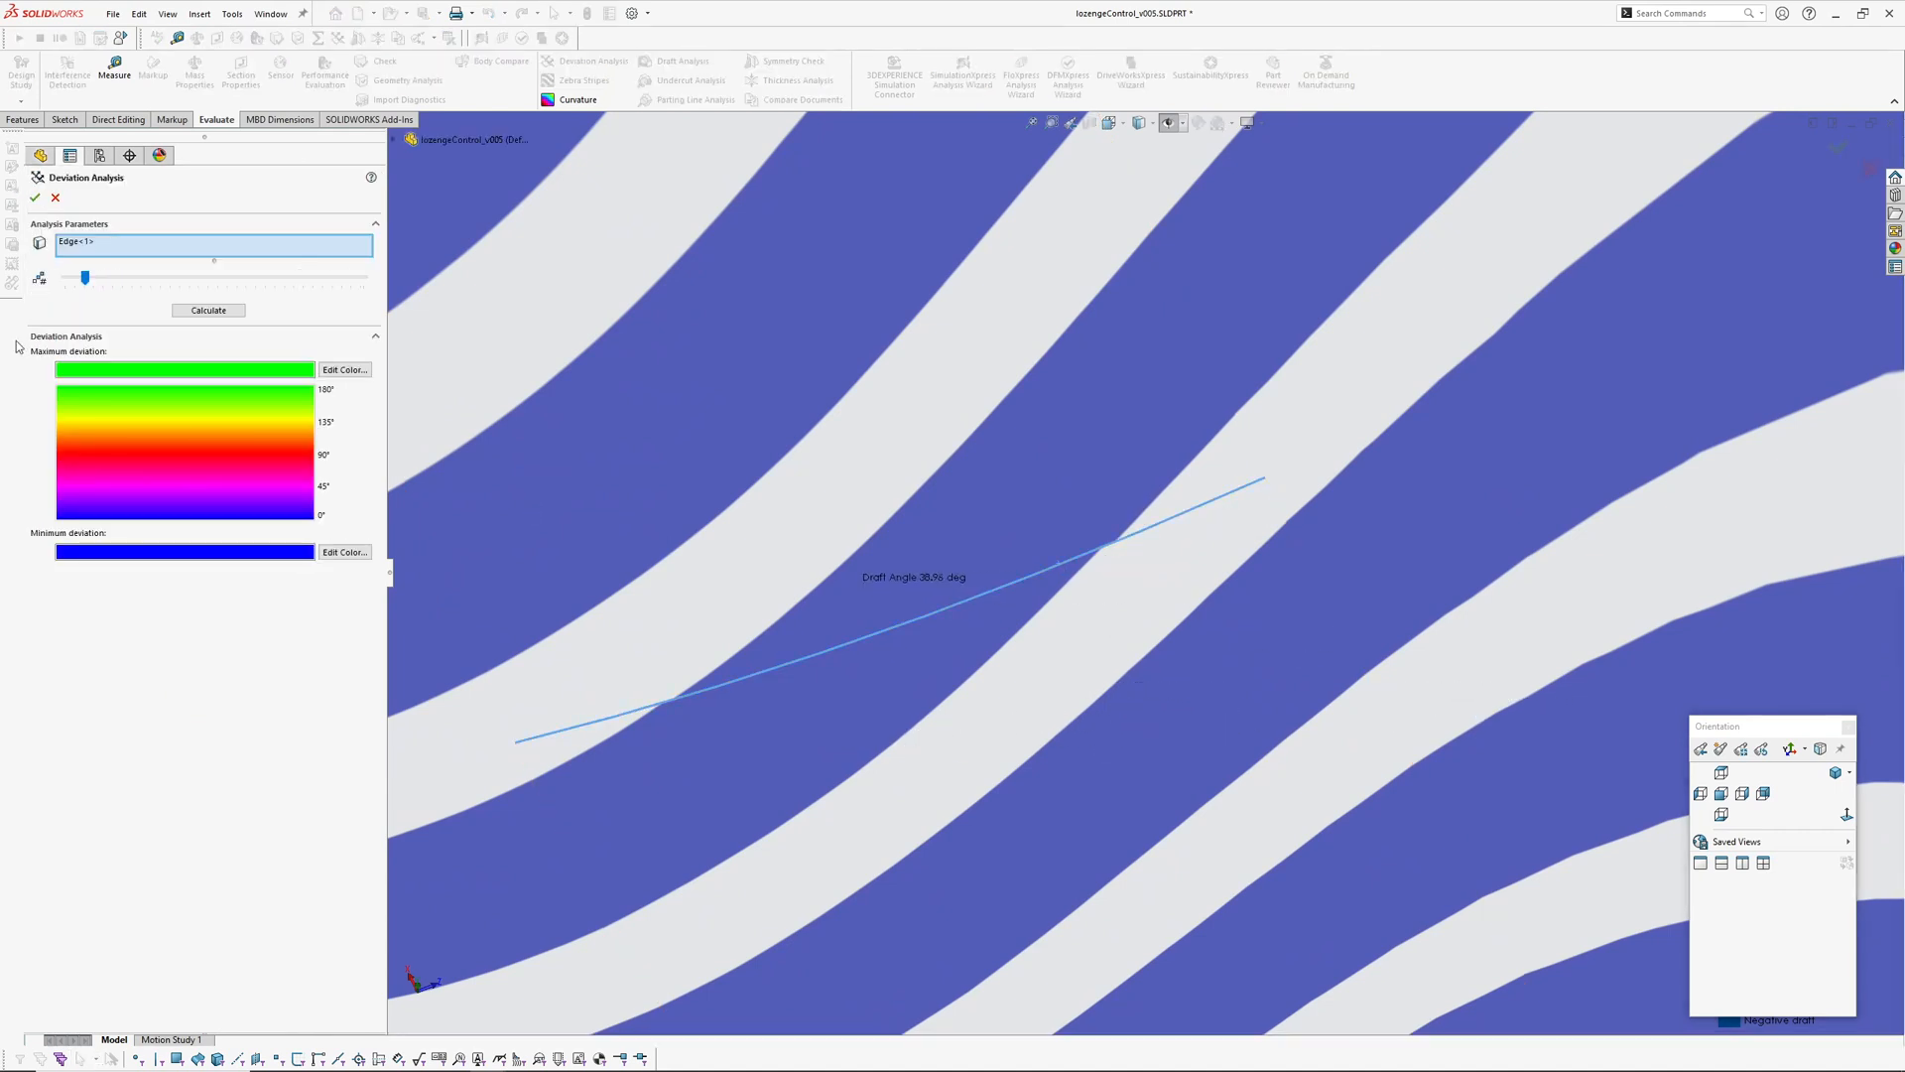
click(208, 310)
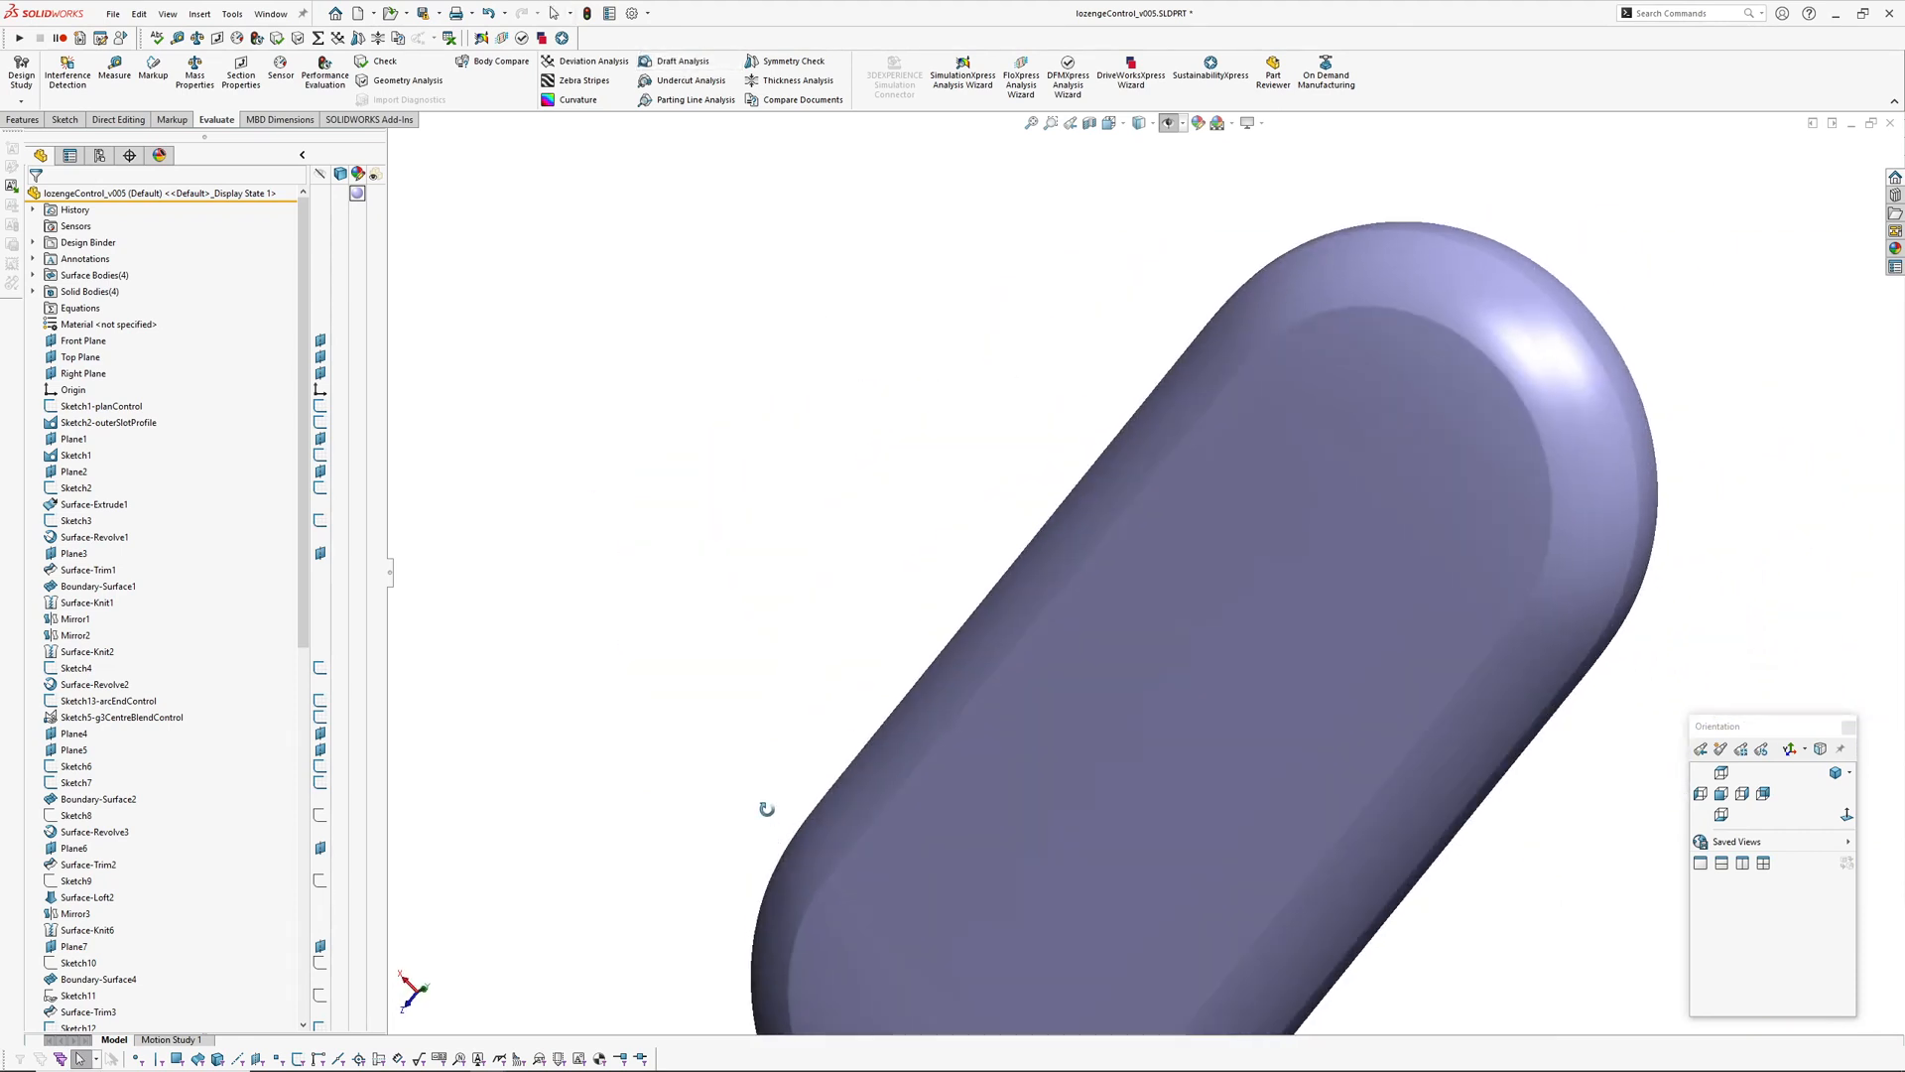
Show zebra stripes on the handle using an image from the zebraanalysis folder and orbit to inspect
click(573, 80)
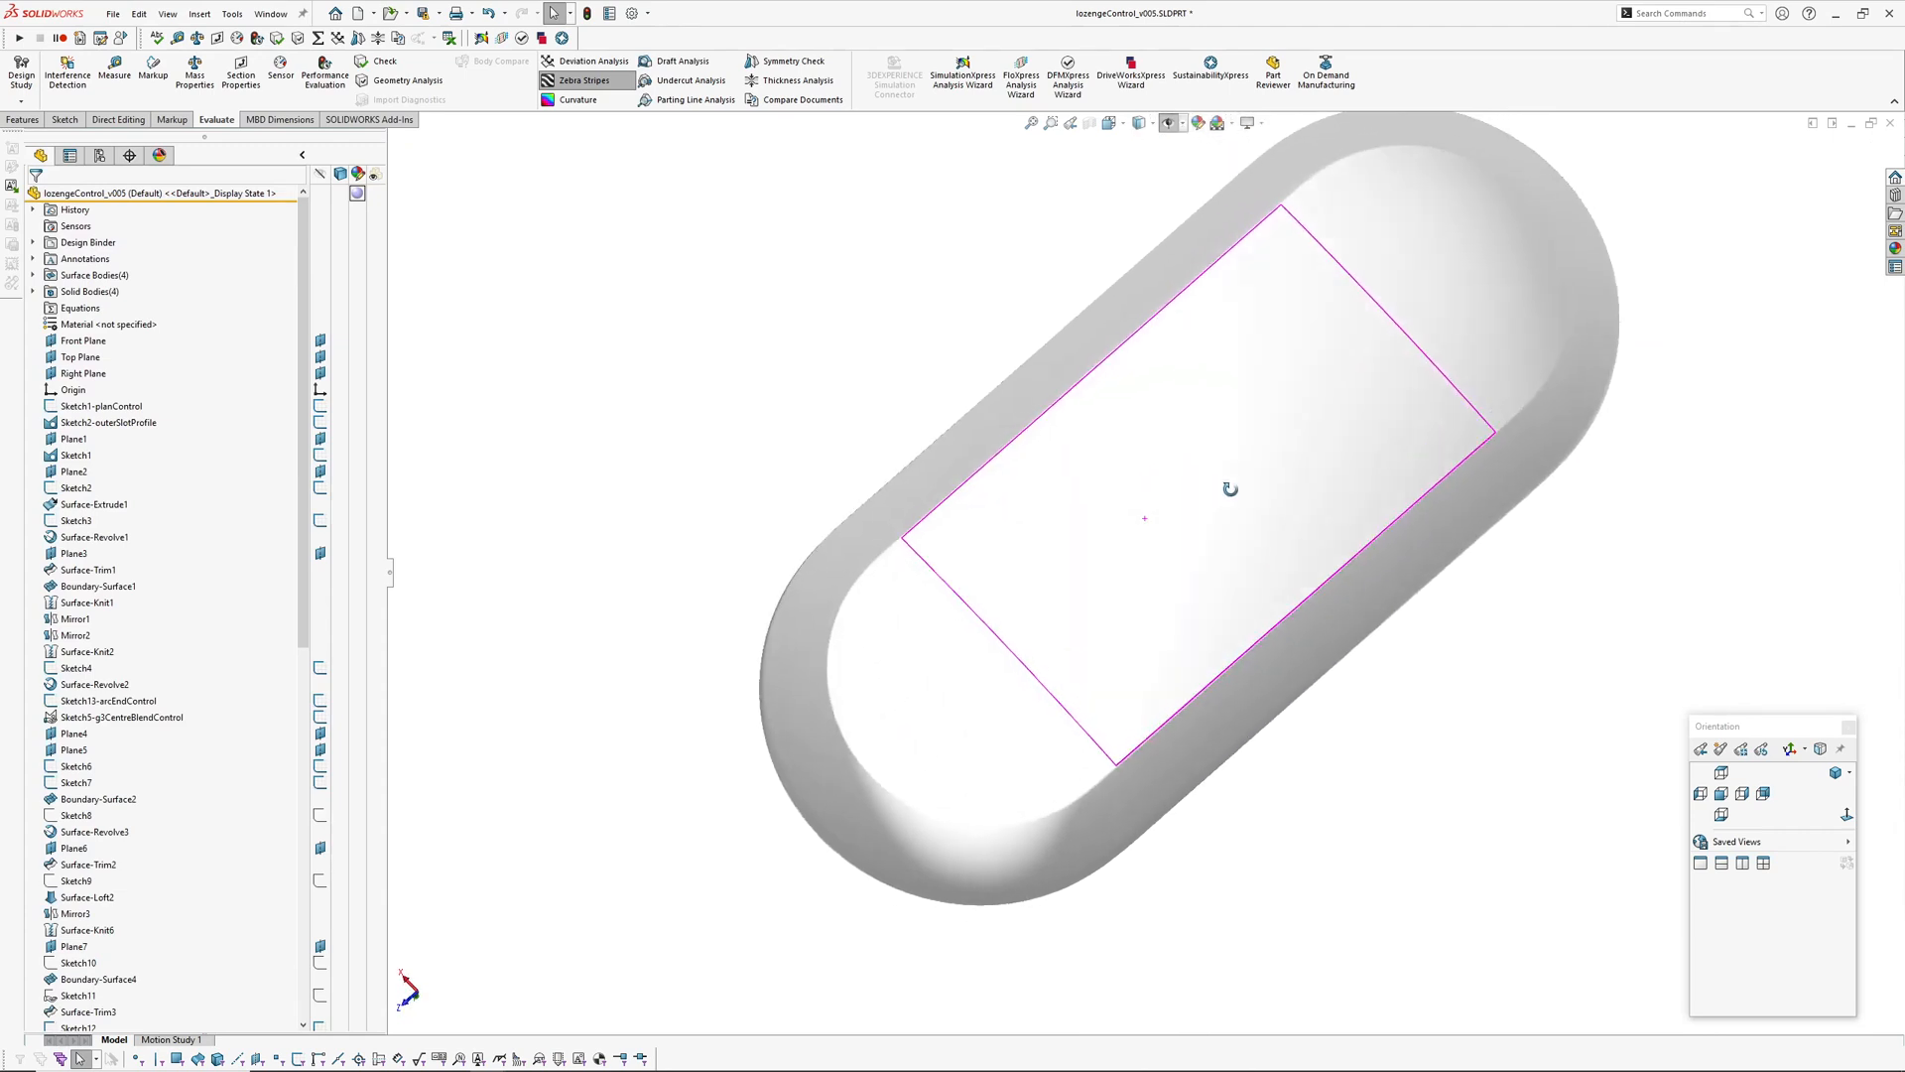
click(585, 80)
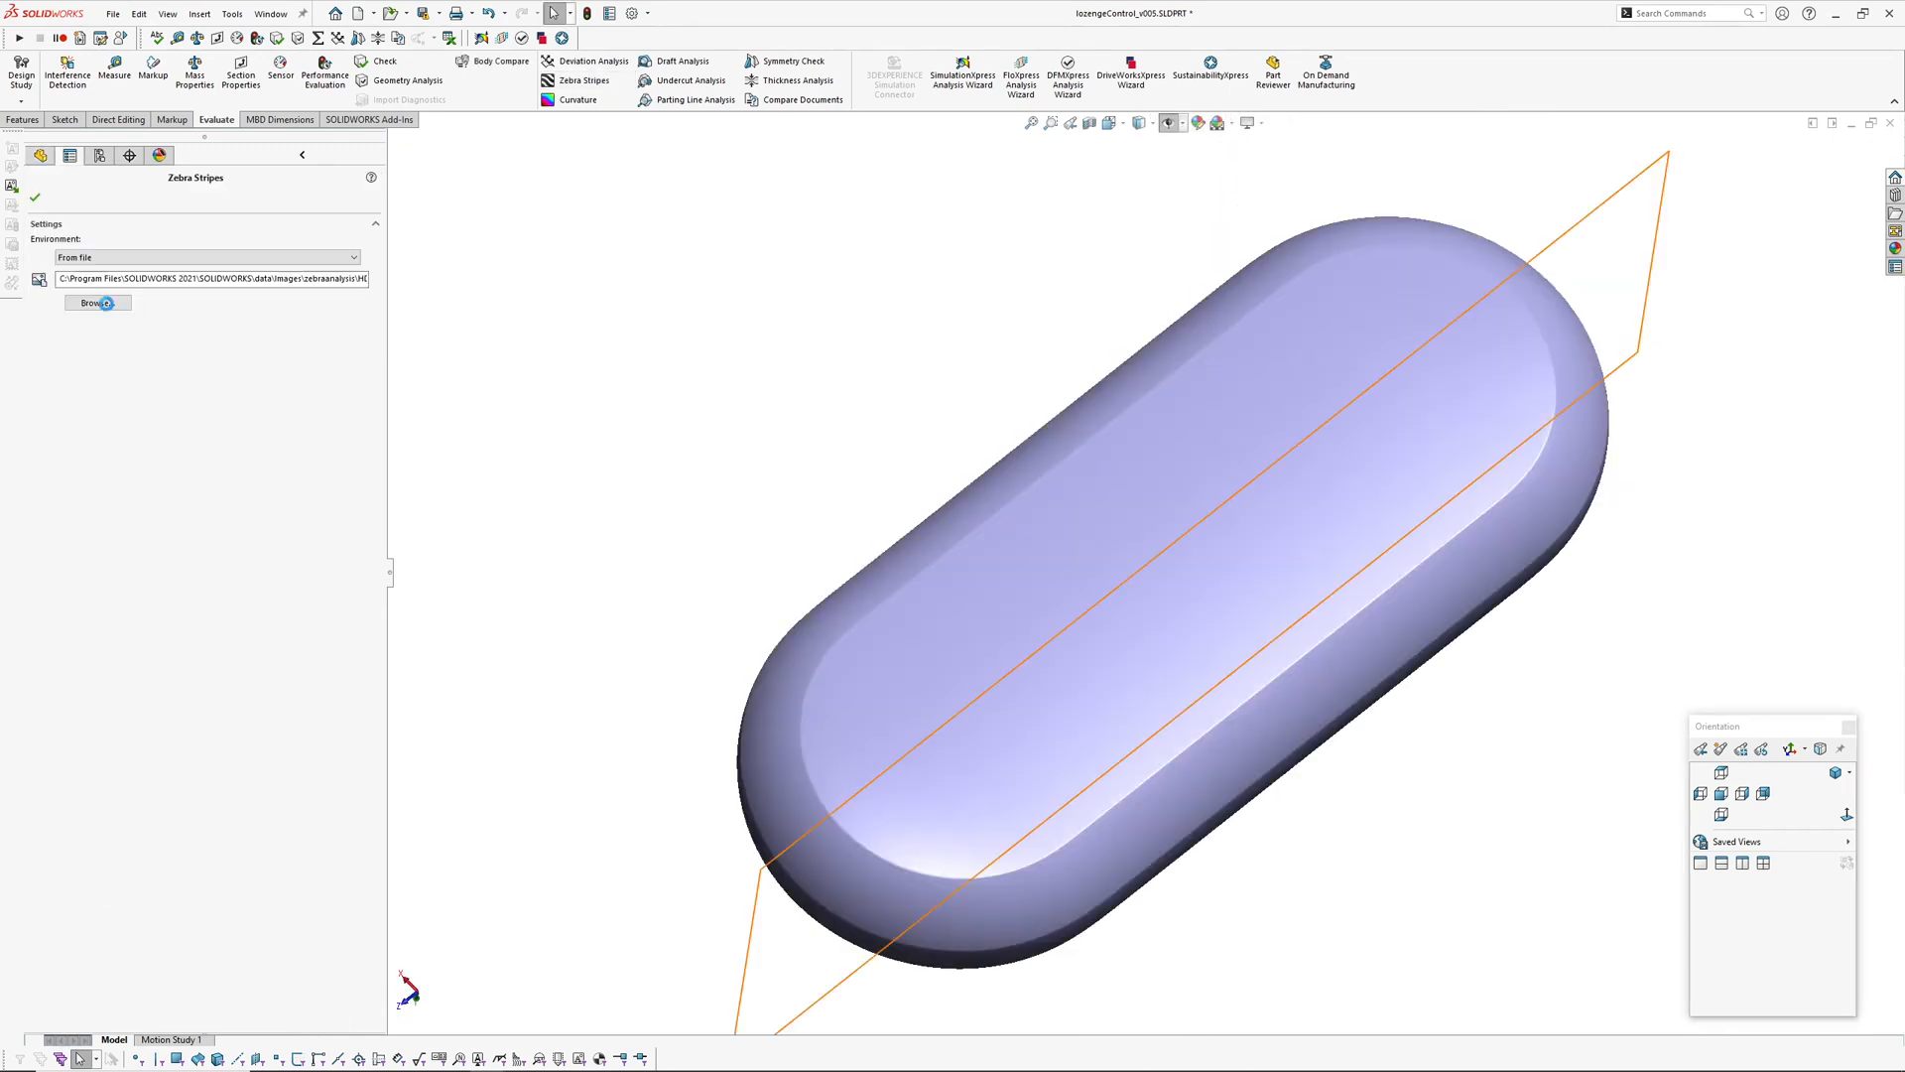
click(95, 301)
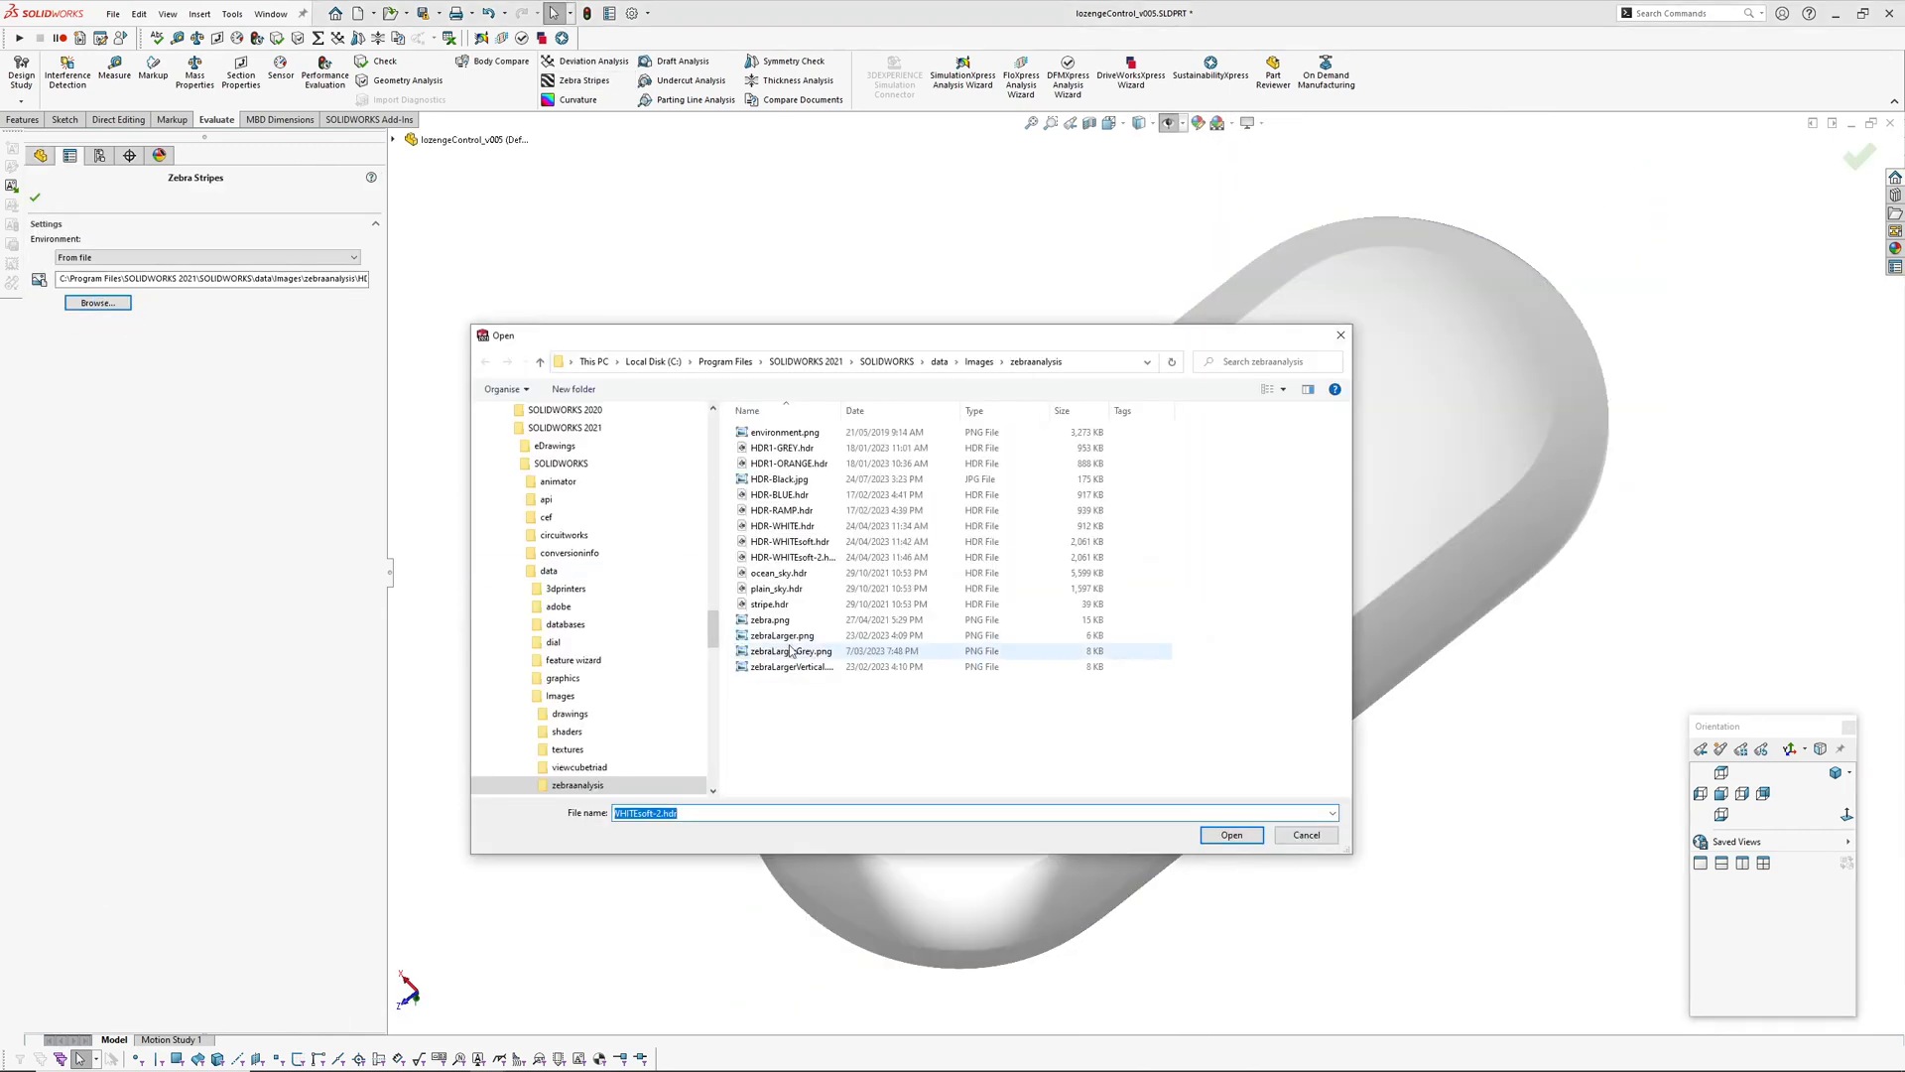
click(1231, 834)
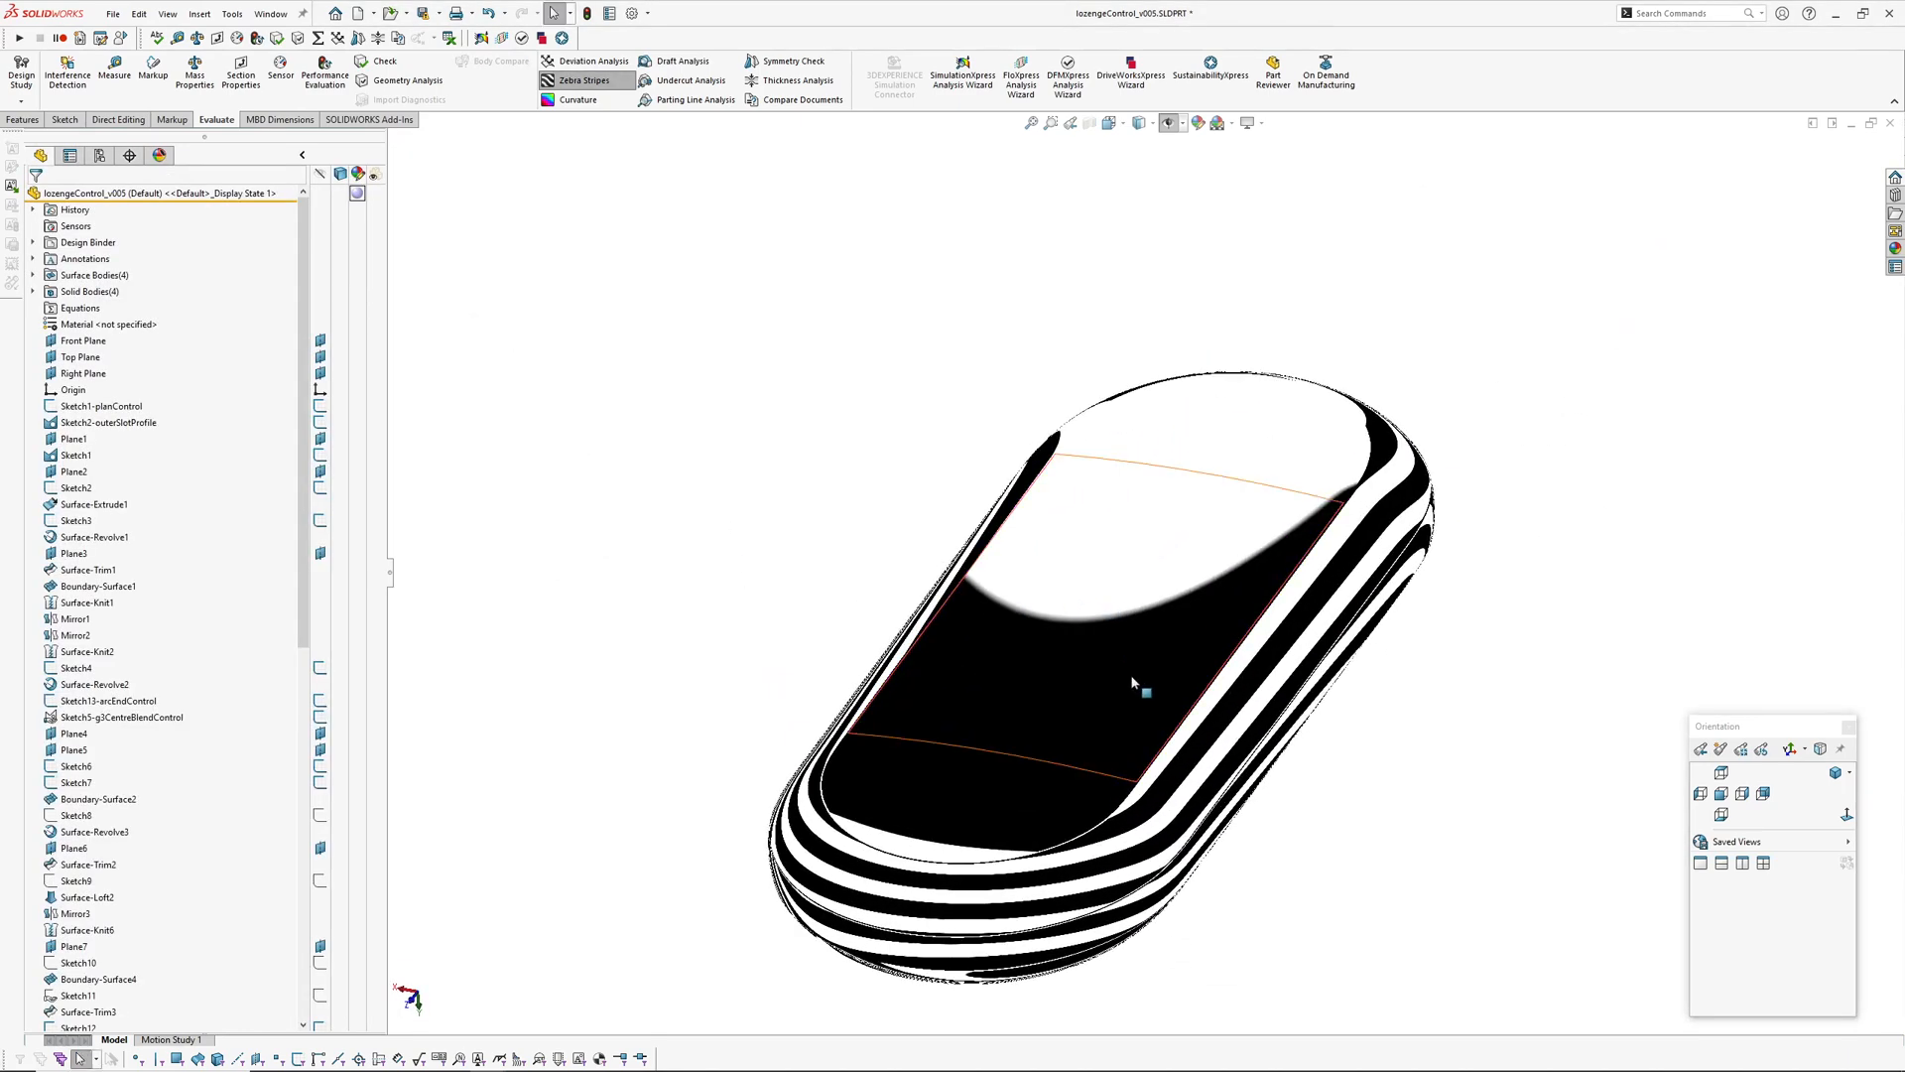
mouse_move(1002, 759)
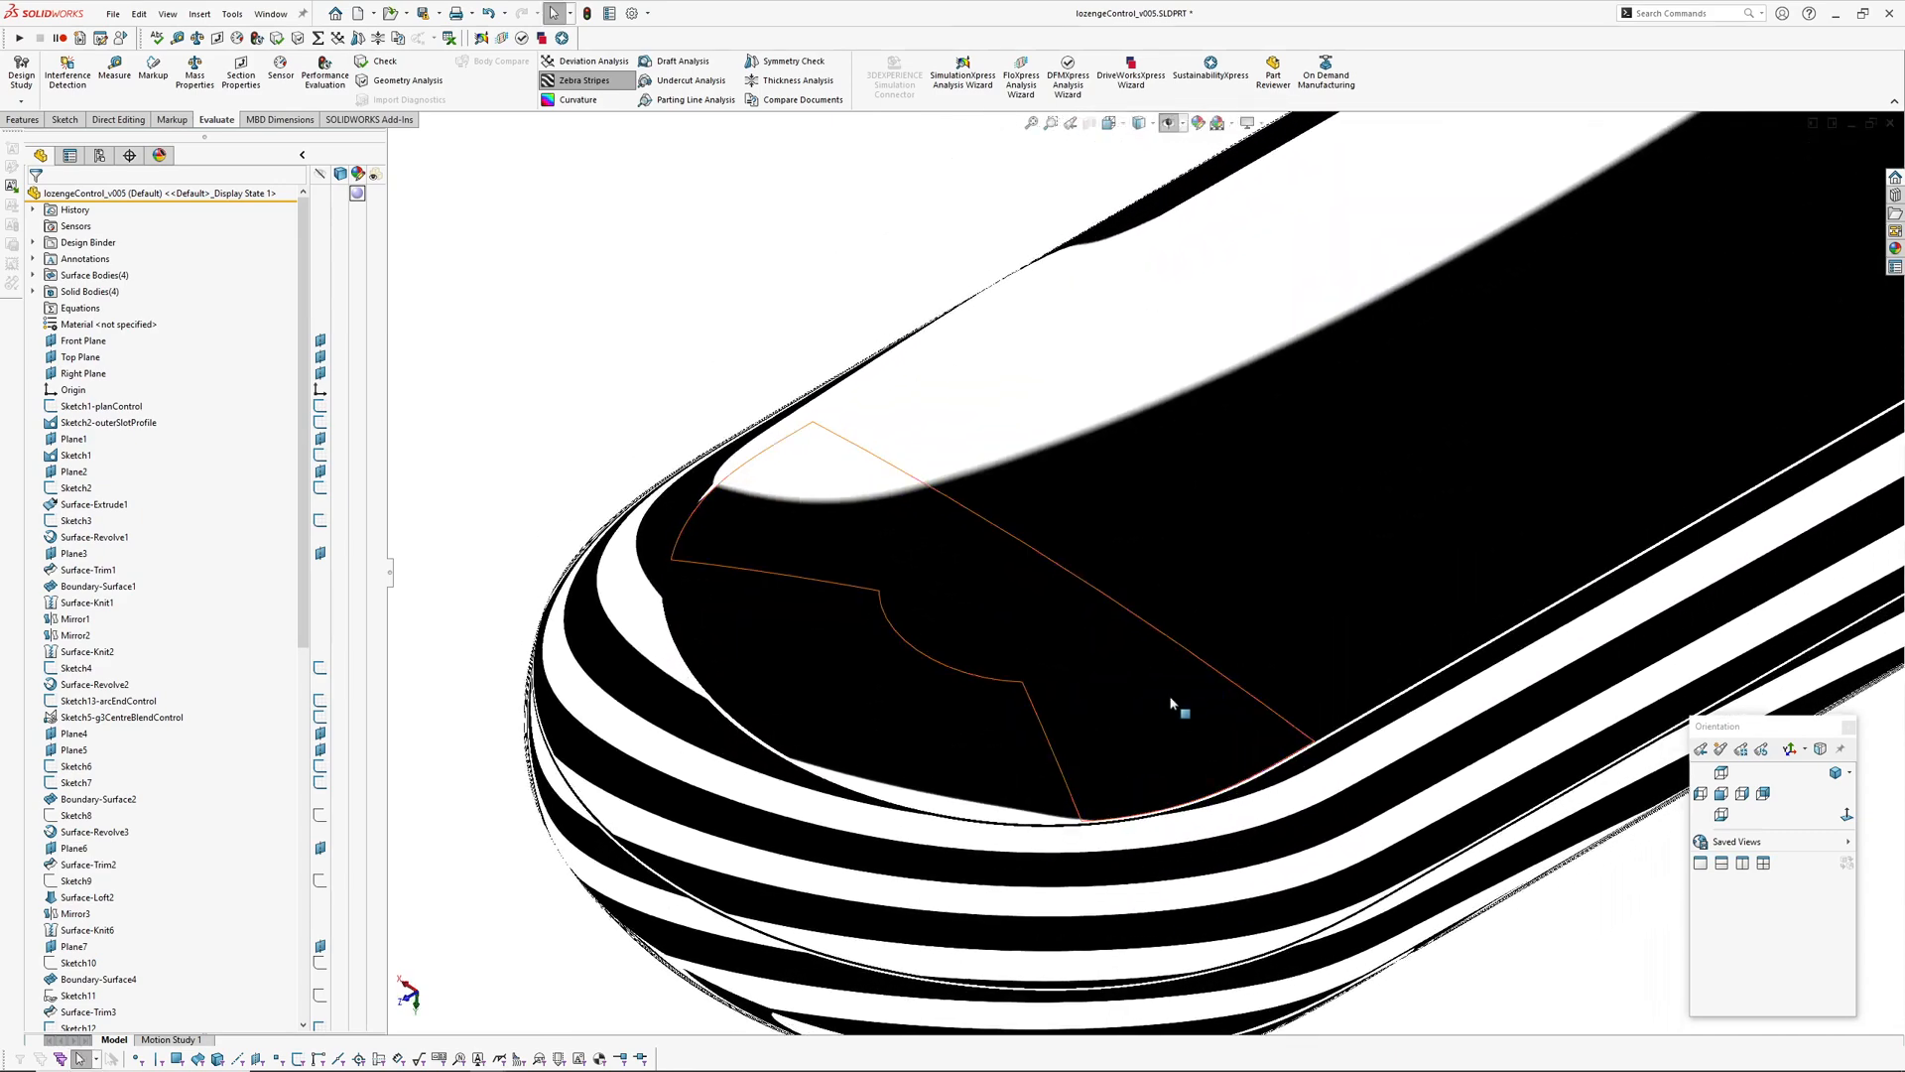
drag(1173, 705, 1211, 711)
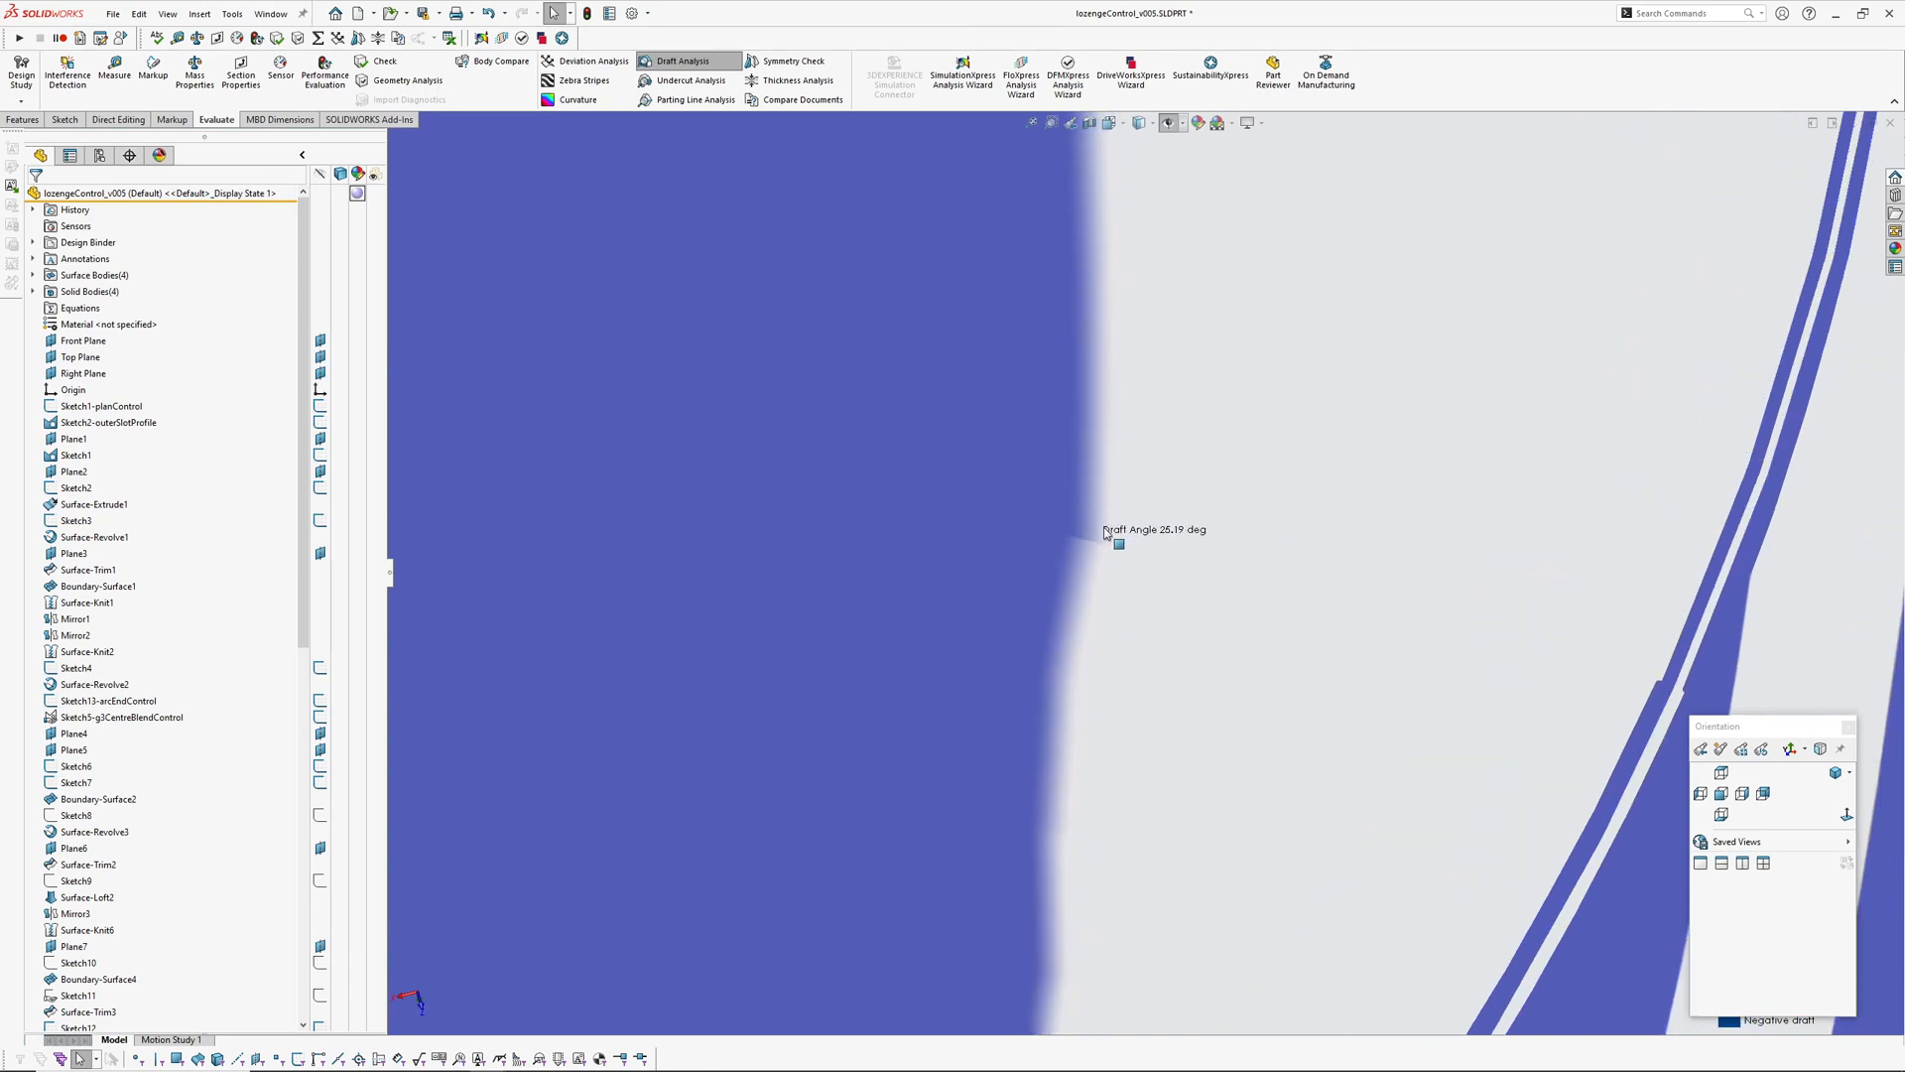
Cancel a Deviation Analysis and switch to the appleWatchForm_v003 part via the Window menu
click(592, 60)
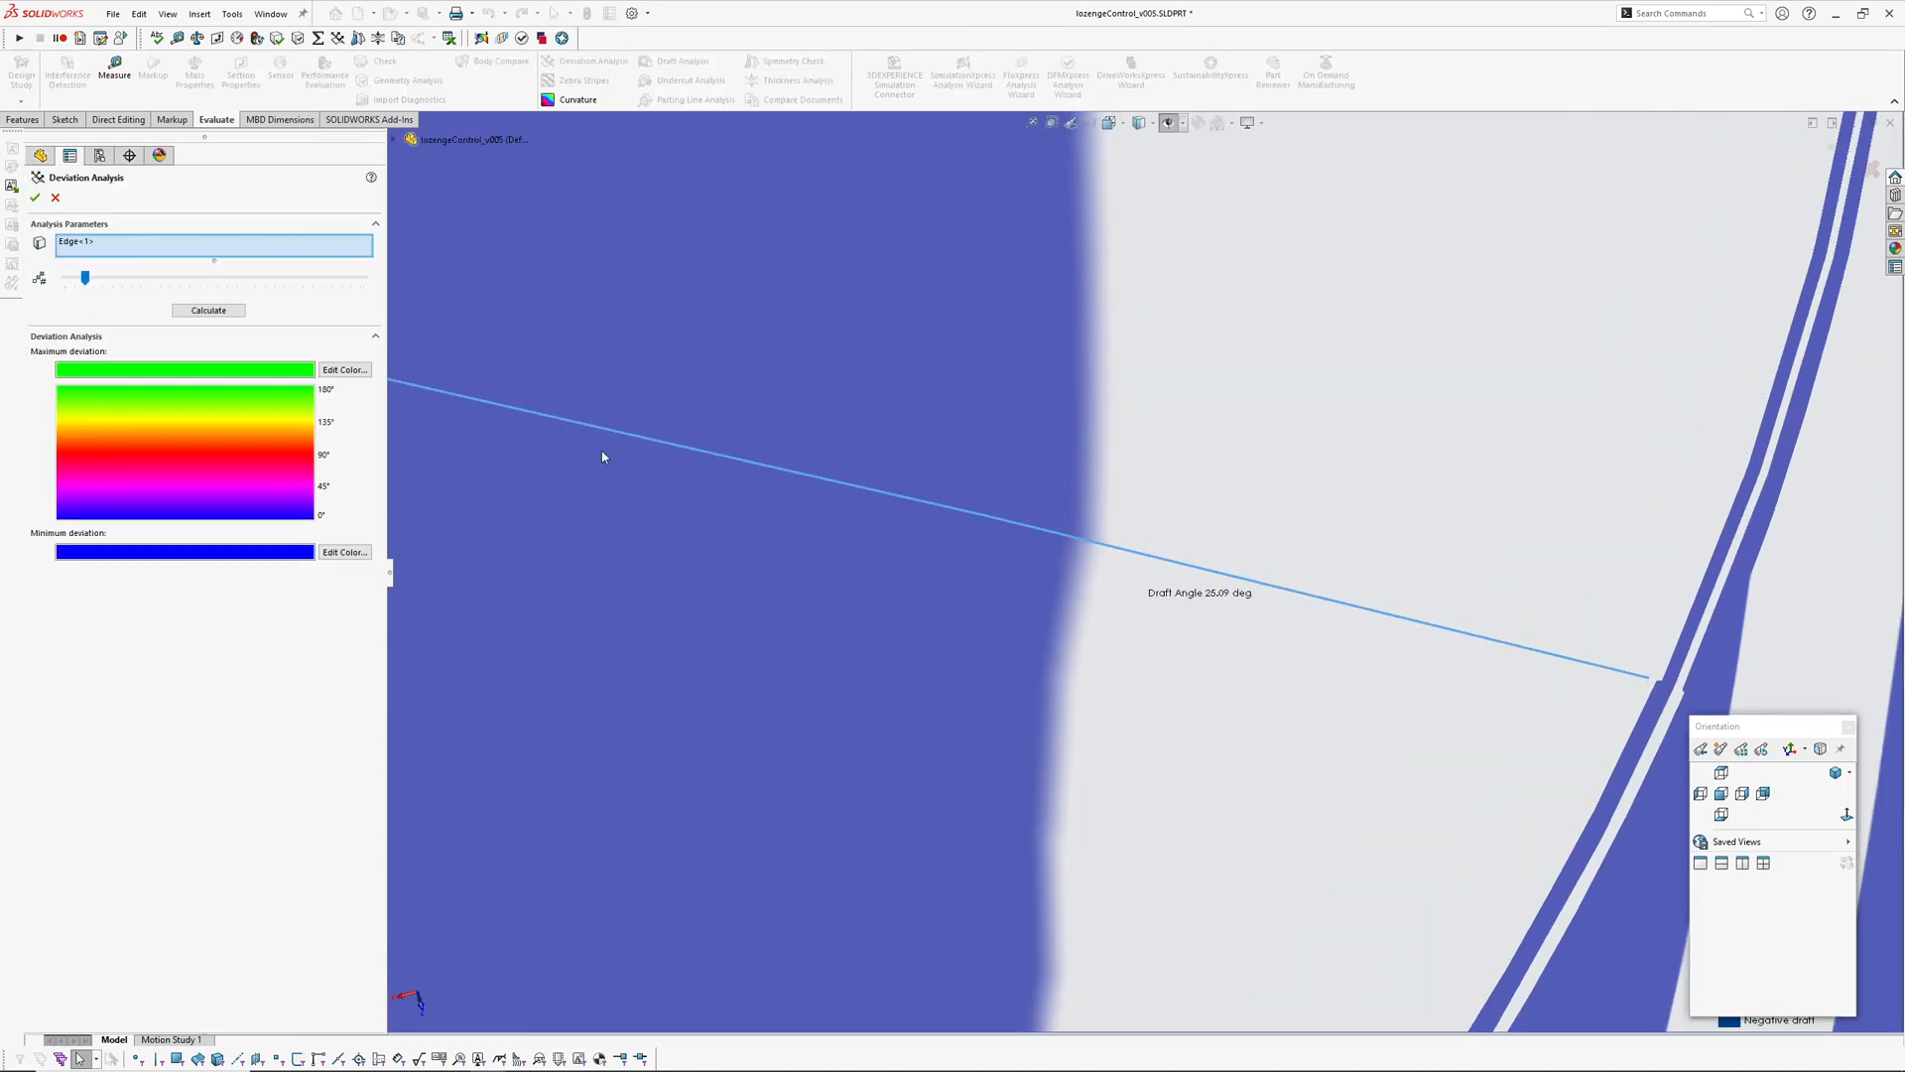
click(209, 310)
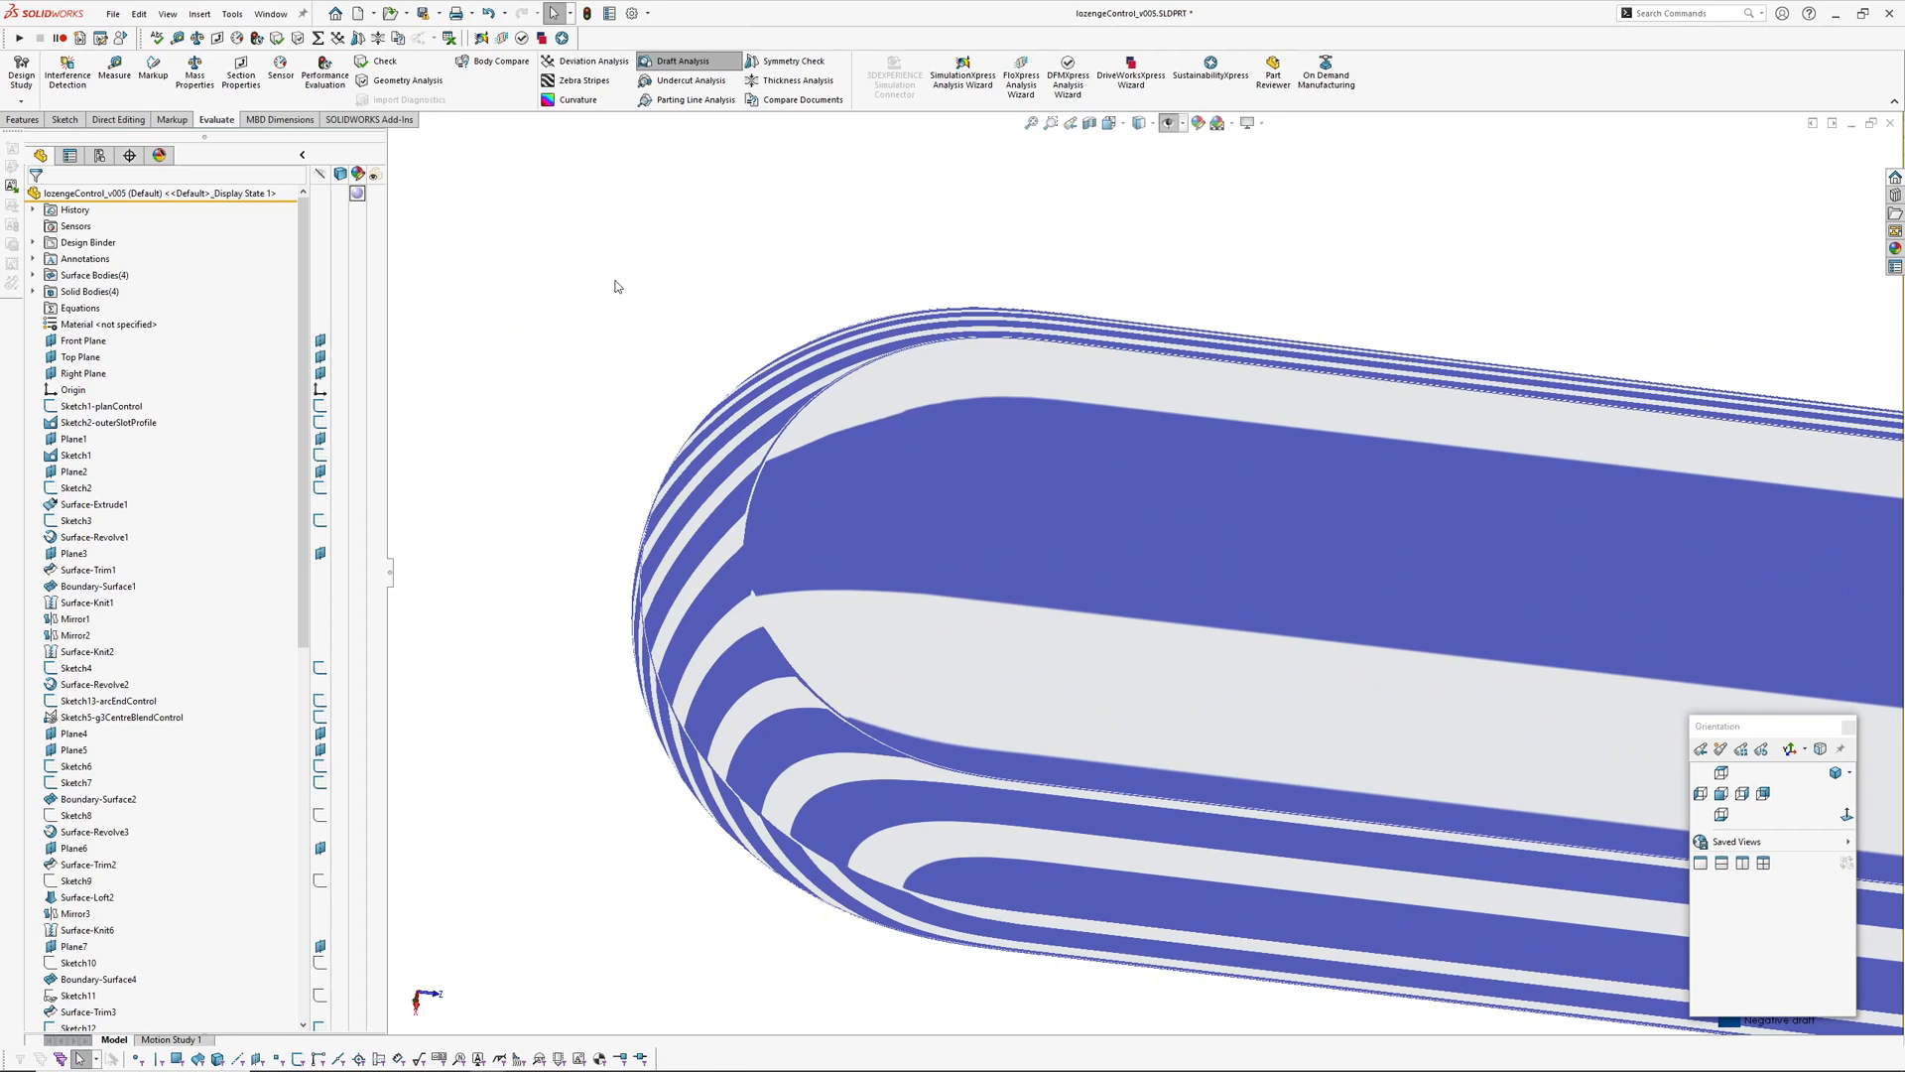
click(274, 14)
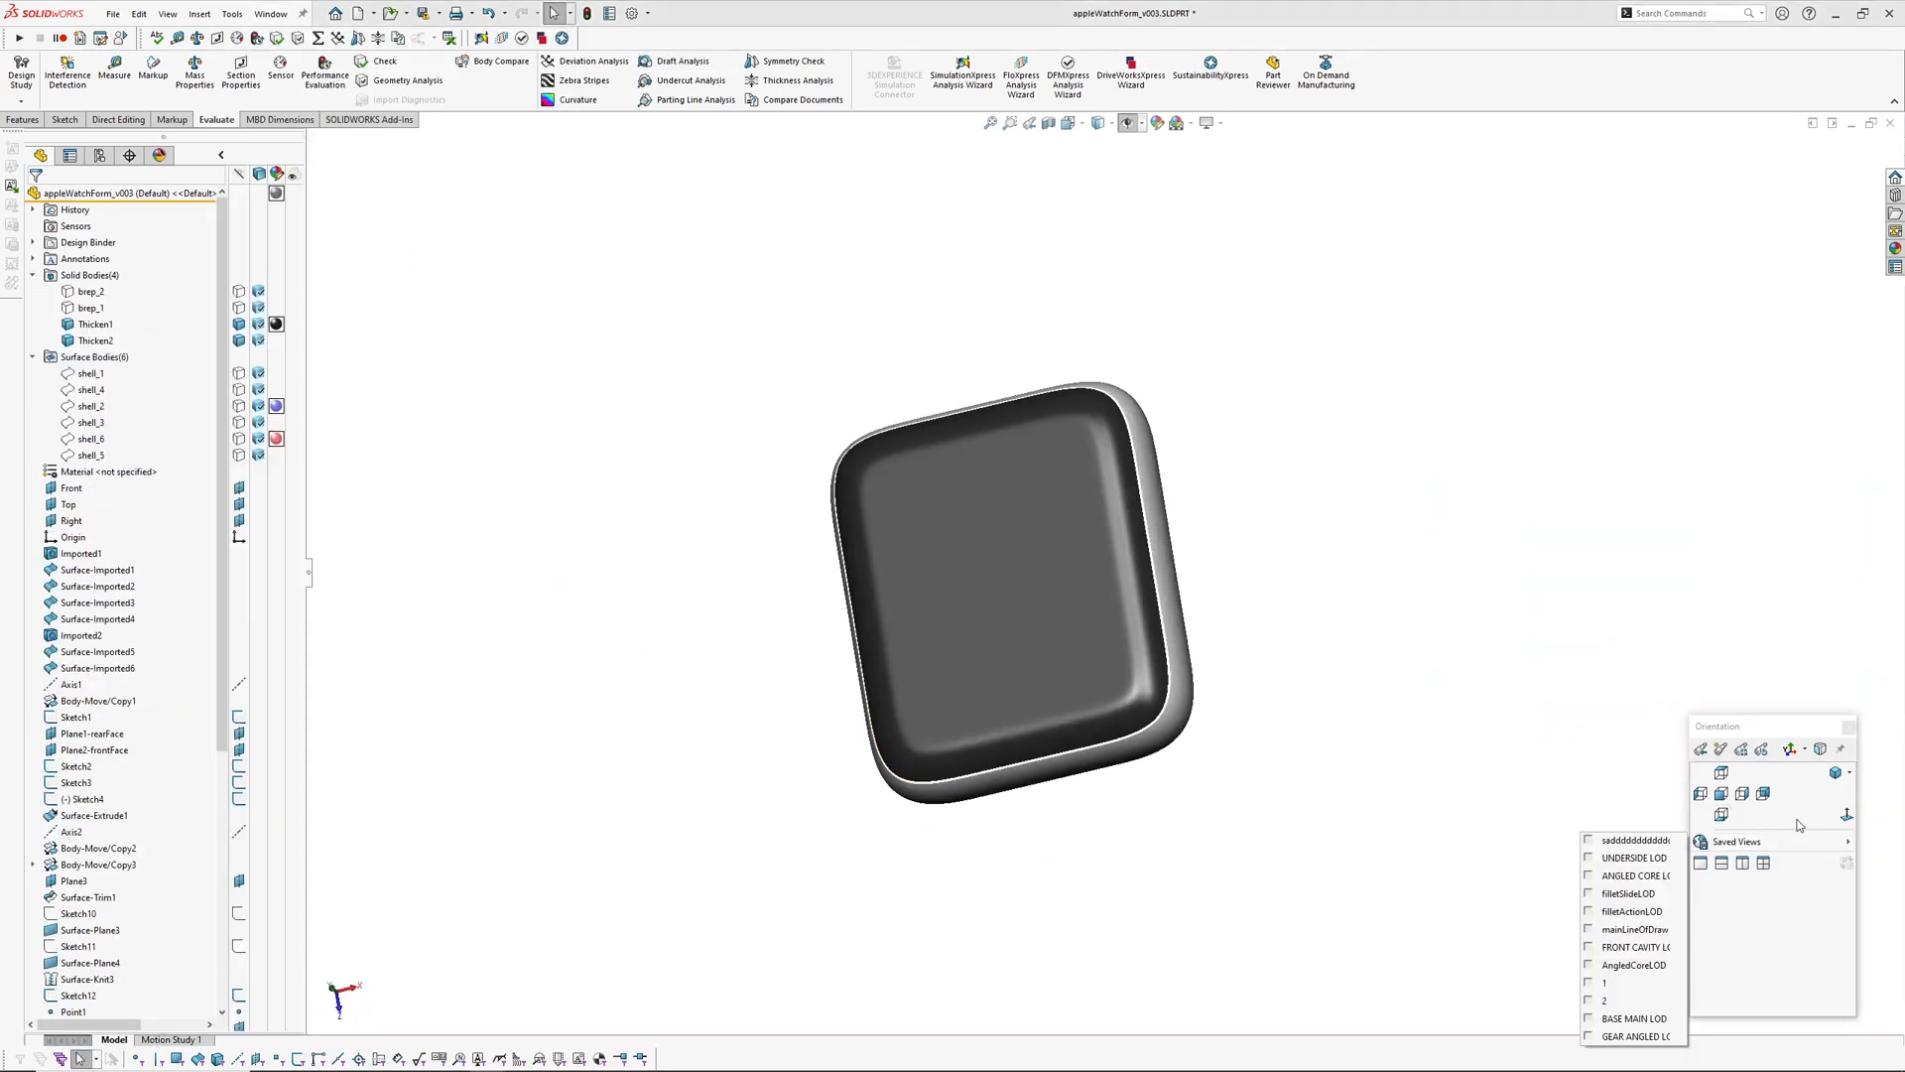
View the watch body from the Front and turn on Draft Analysis stripes
click(1723, 794)
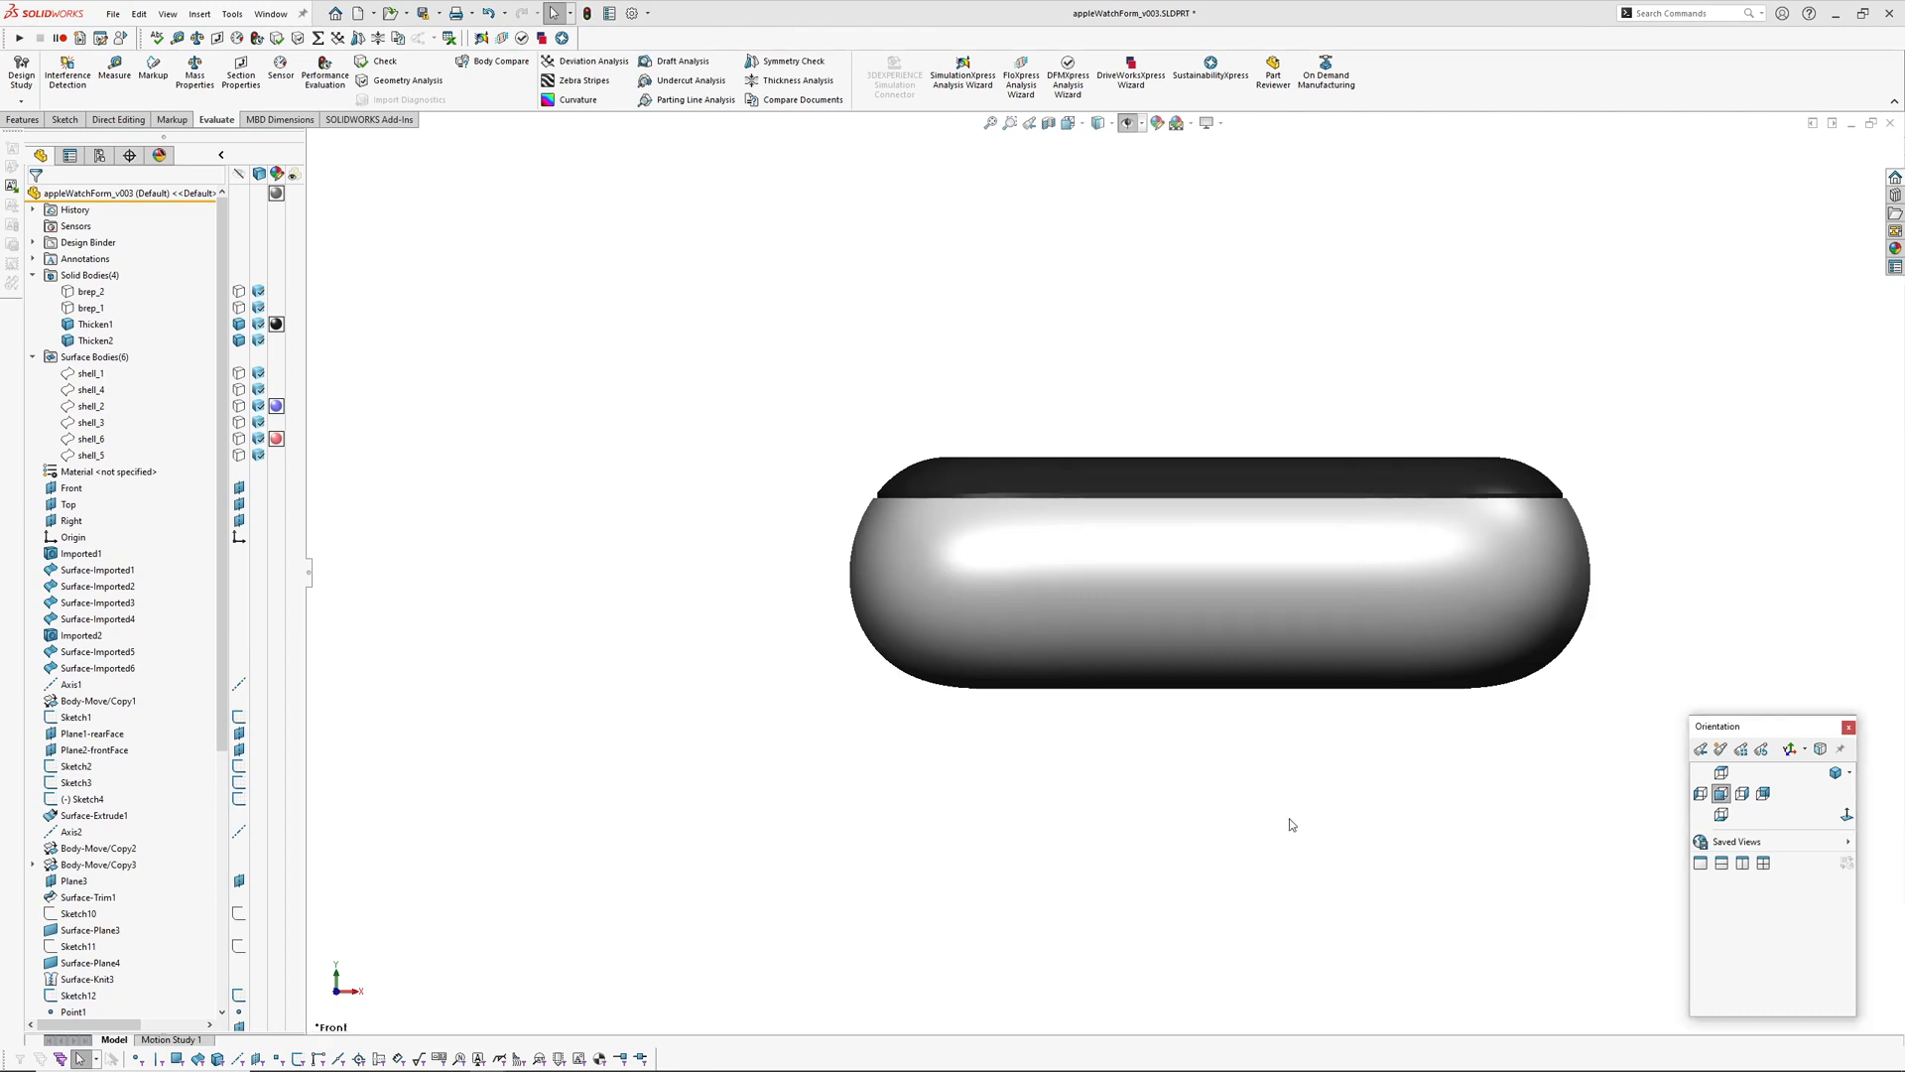
click(687, 59)
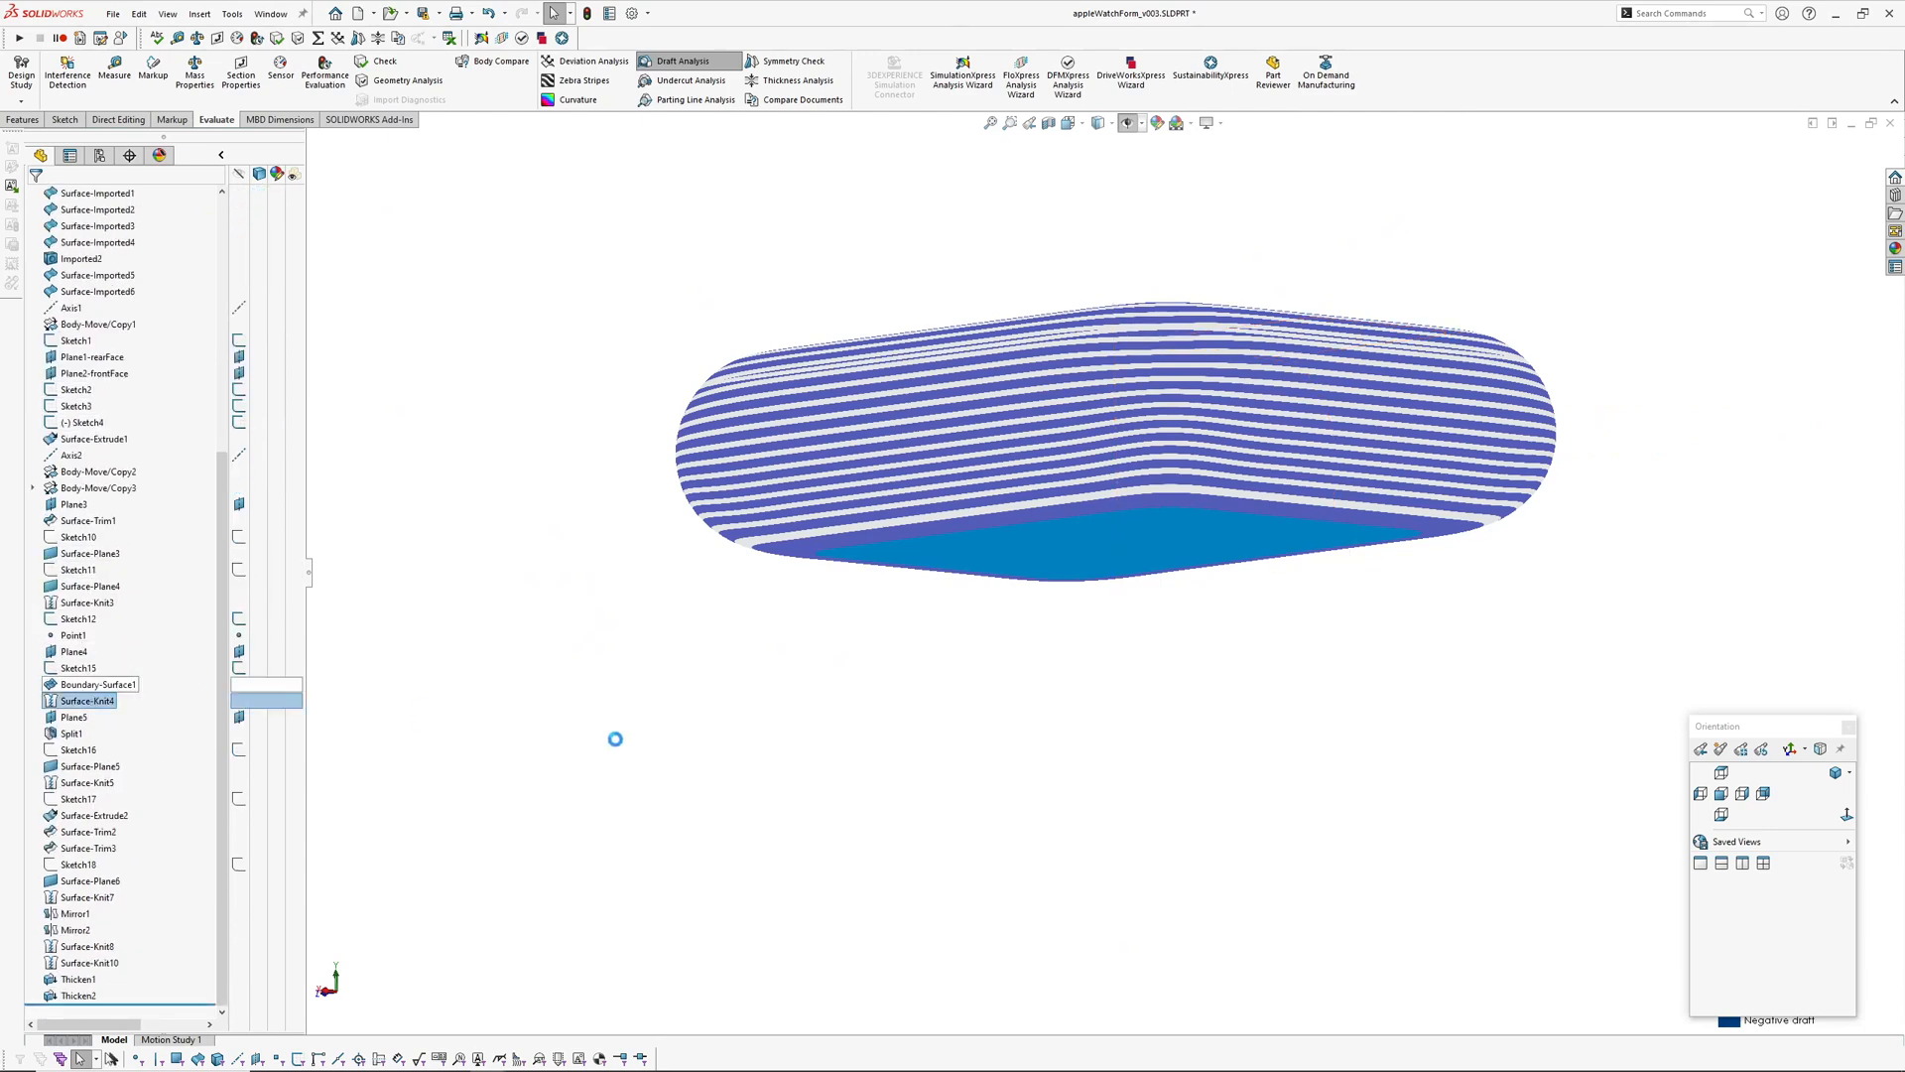
Accept the Draft Analysis settings and show Boundary-Surface1's sketch dimensions 10, 6.50 and 3.30
click(689, 59)
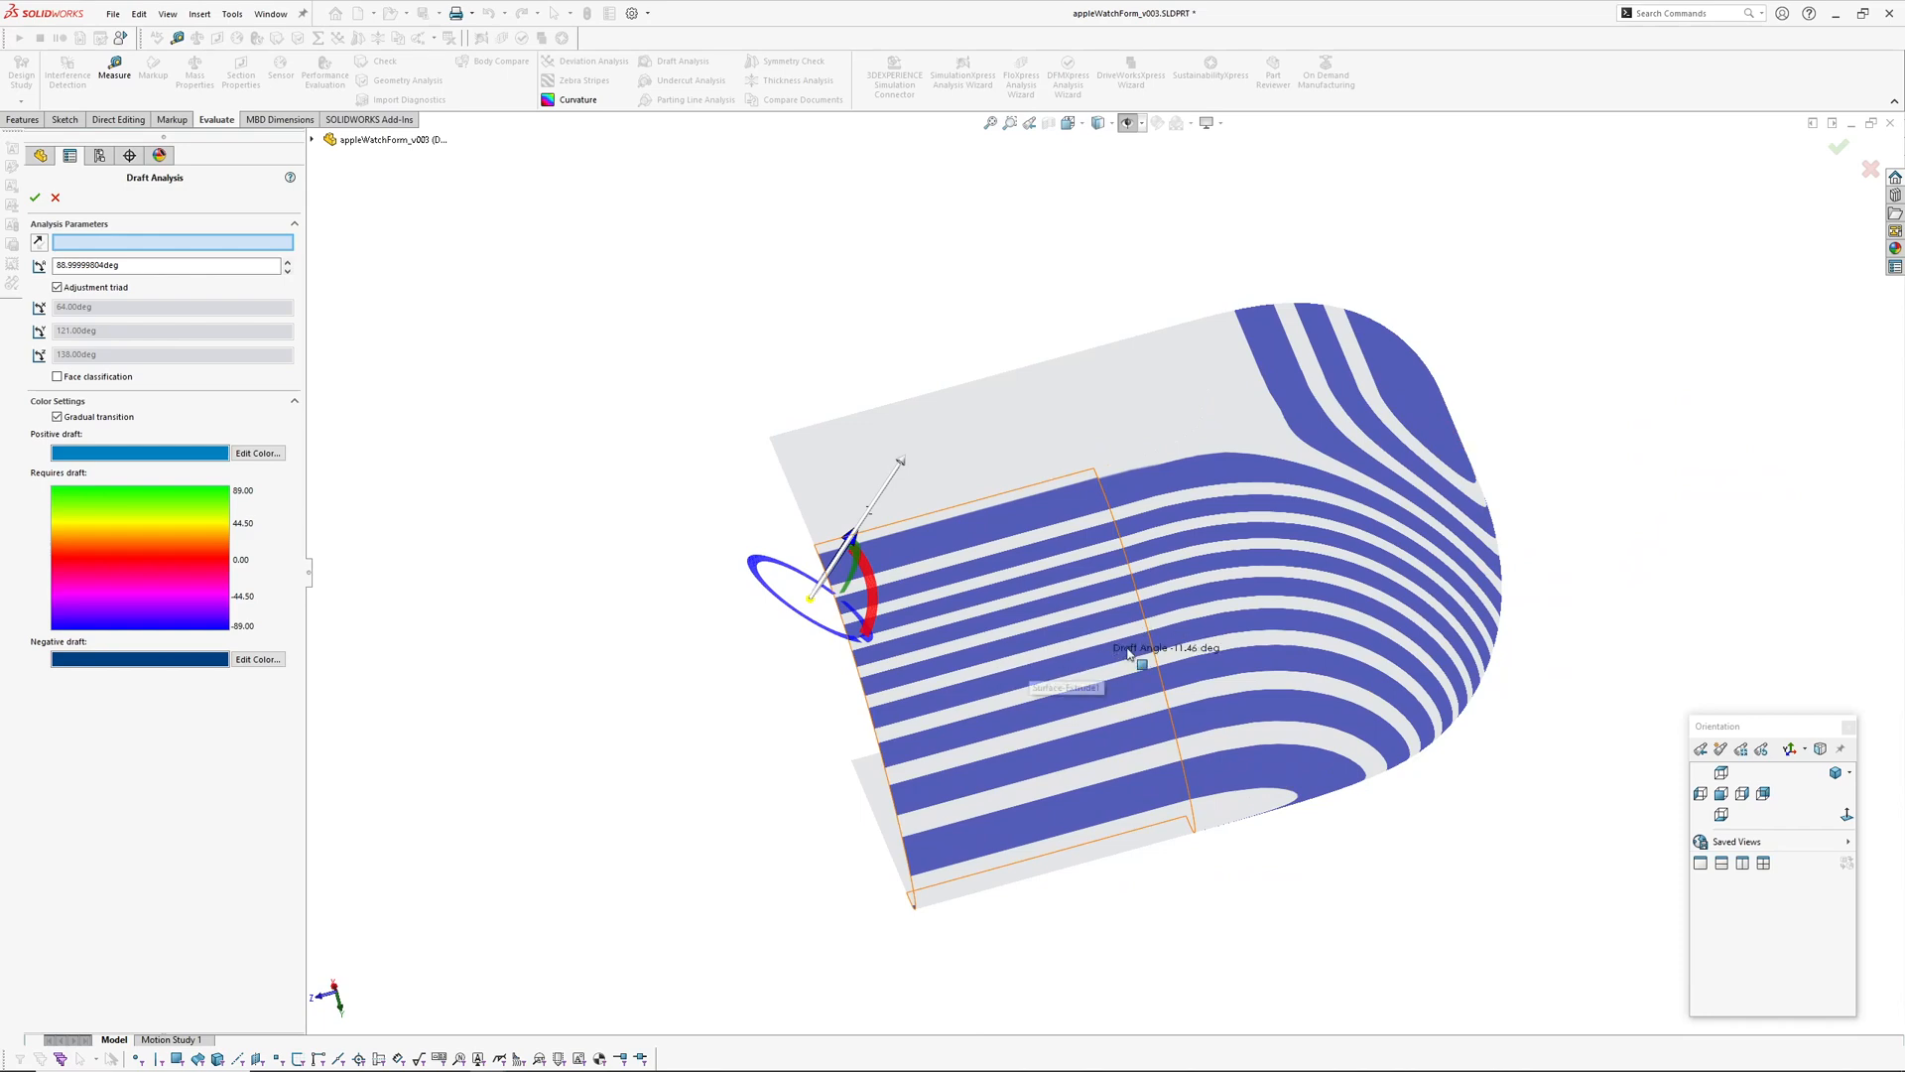
click(33, 195)
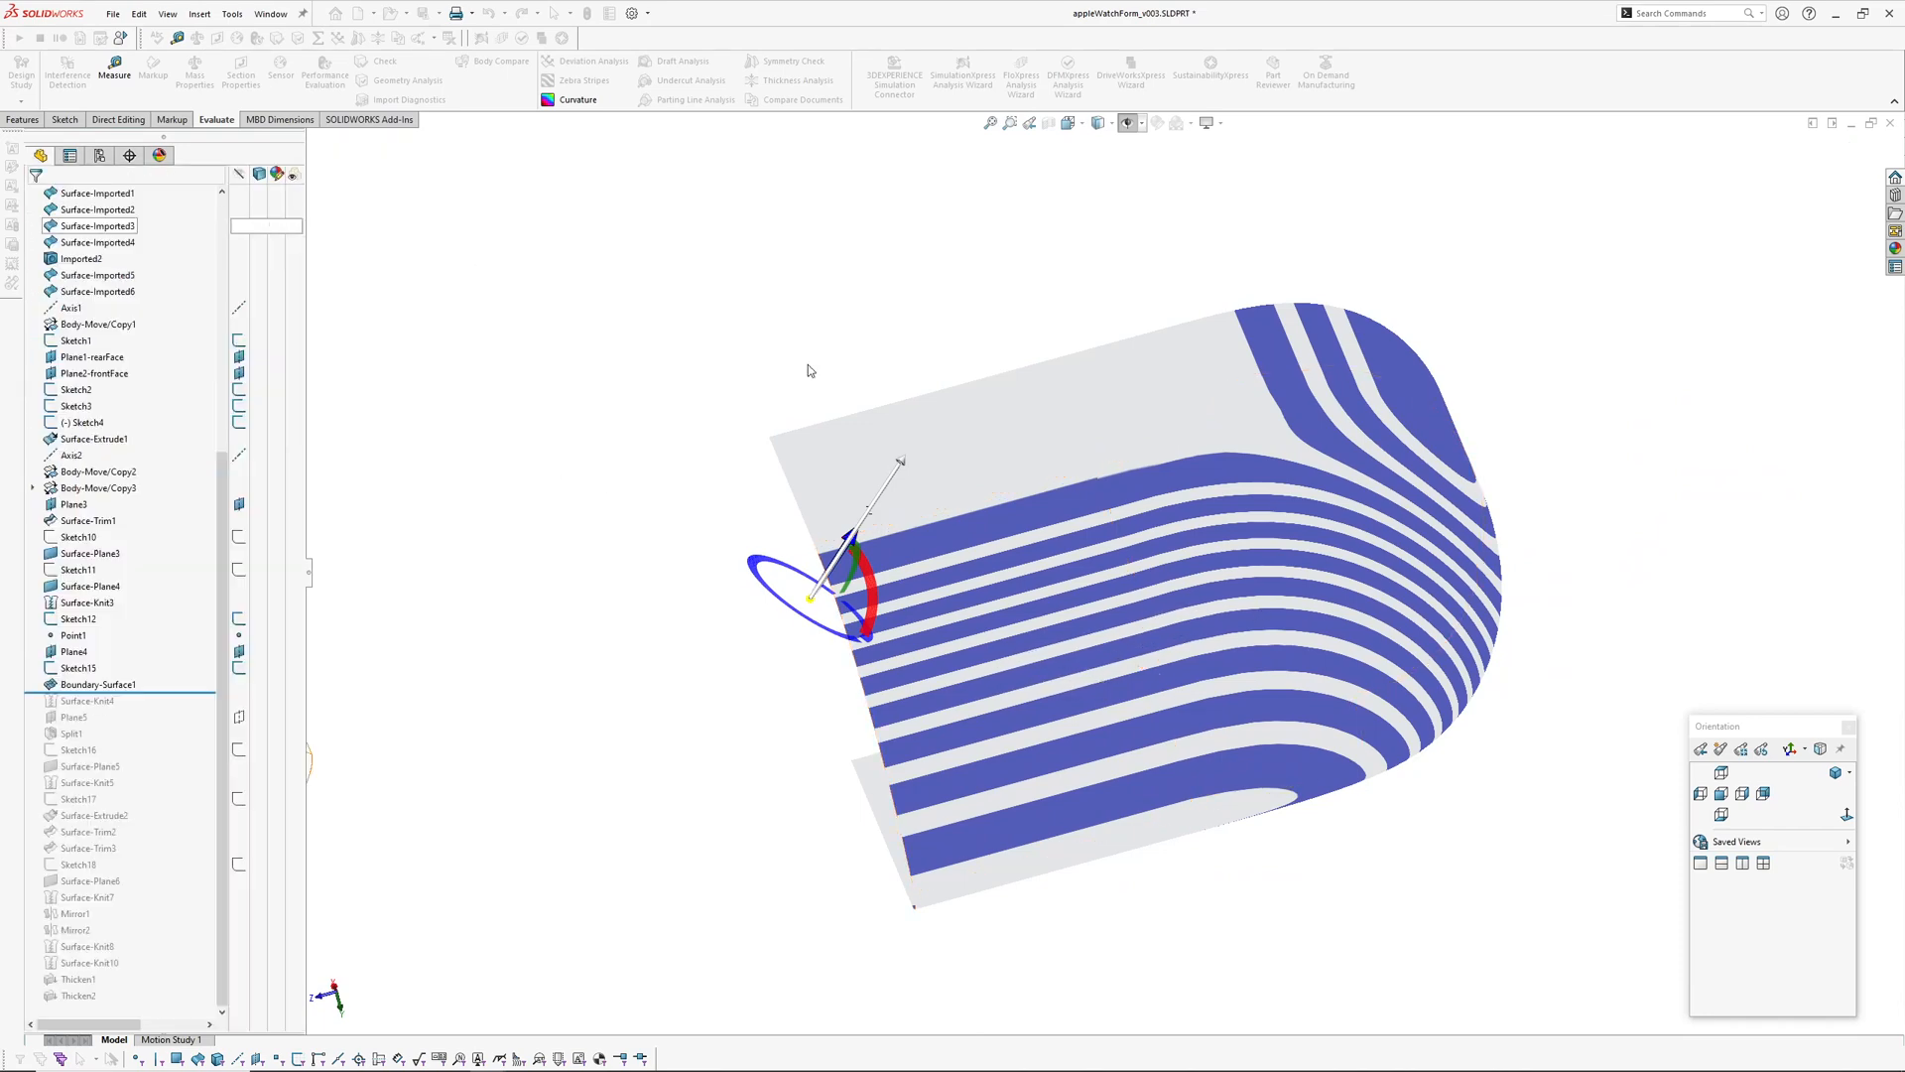
click(686, 59)
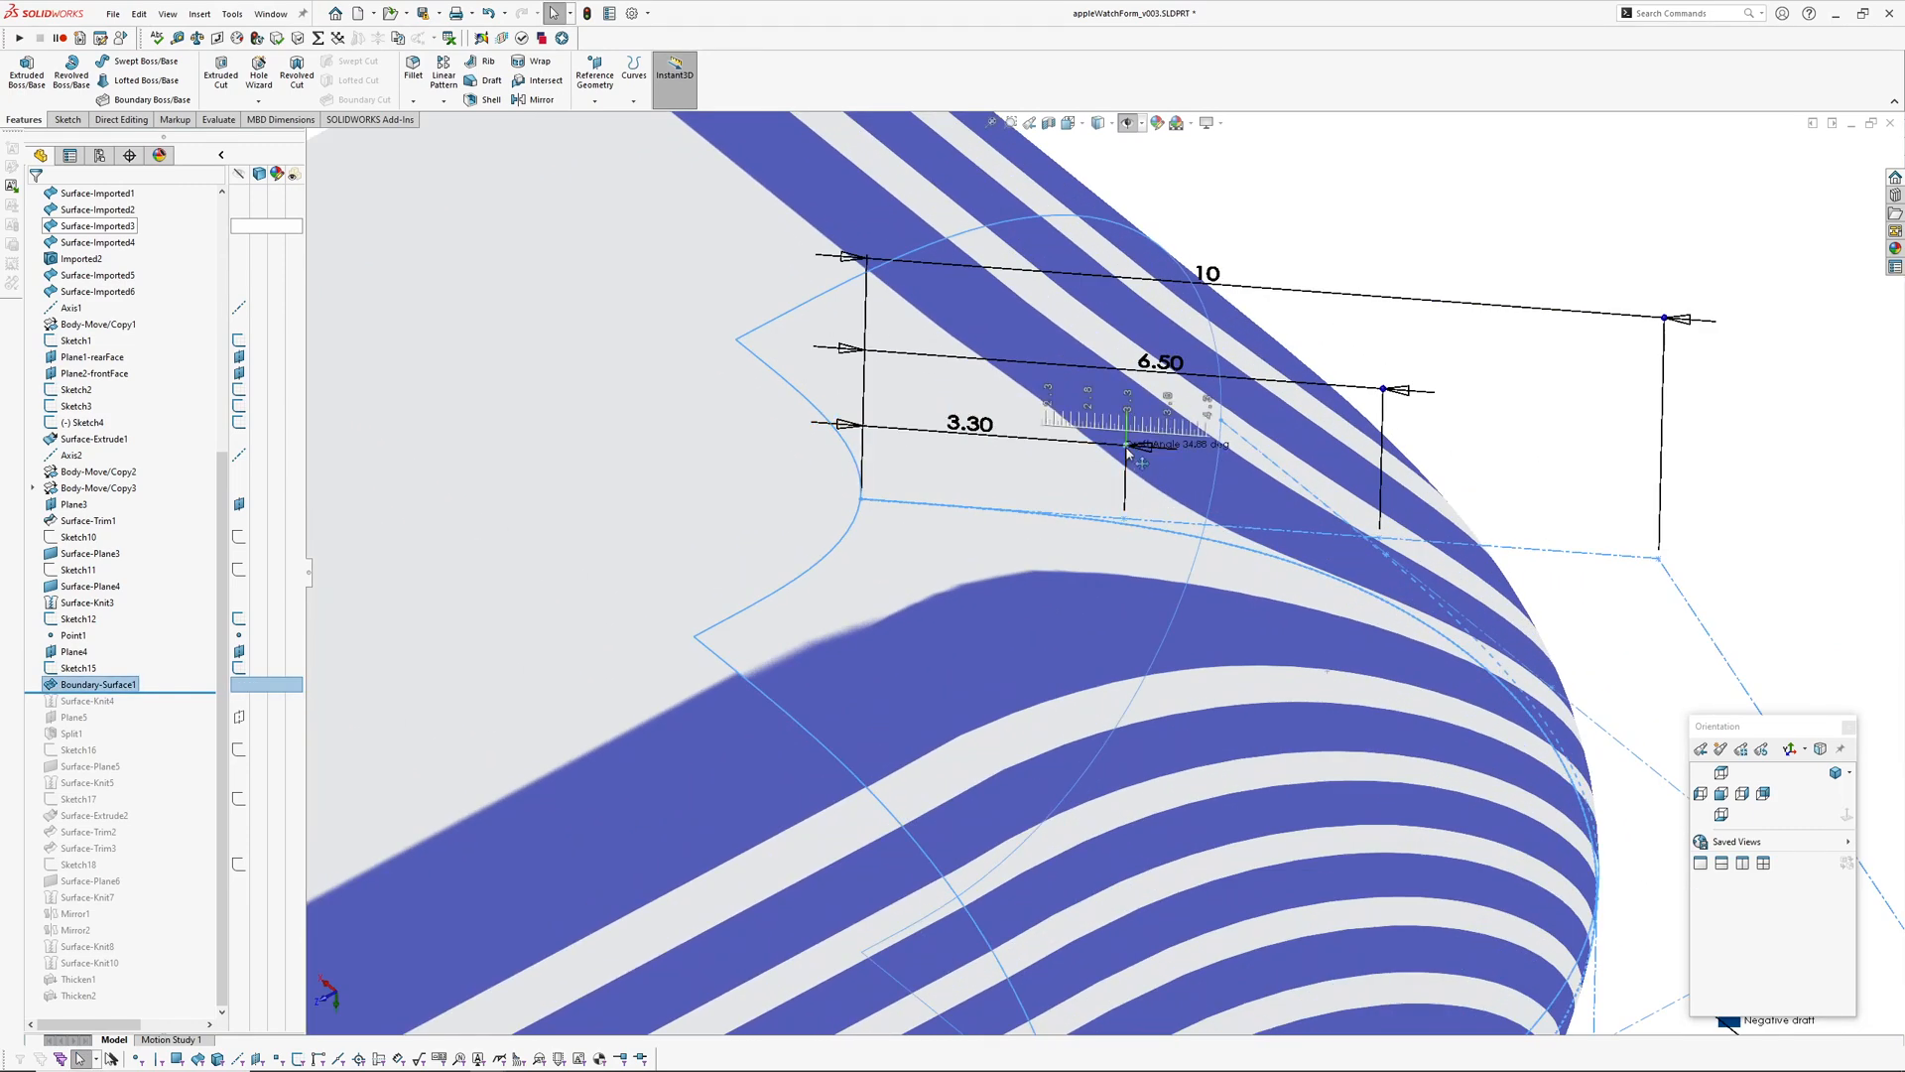
Drag the corner guide dimension live from 3.30 down to about 3, reshaping the striped surface
drag(1128, 431, 1069, 418)
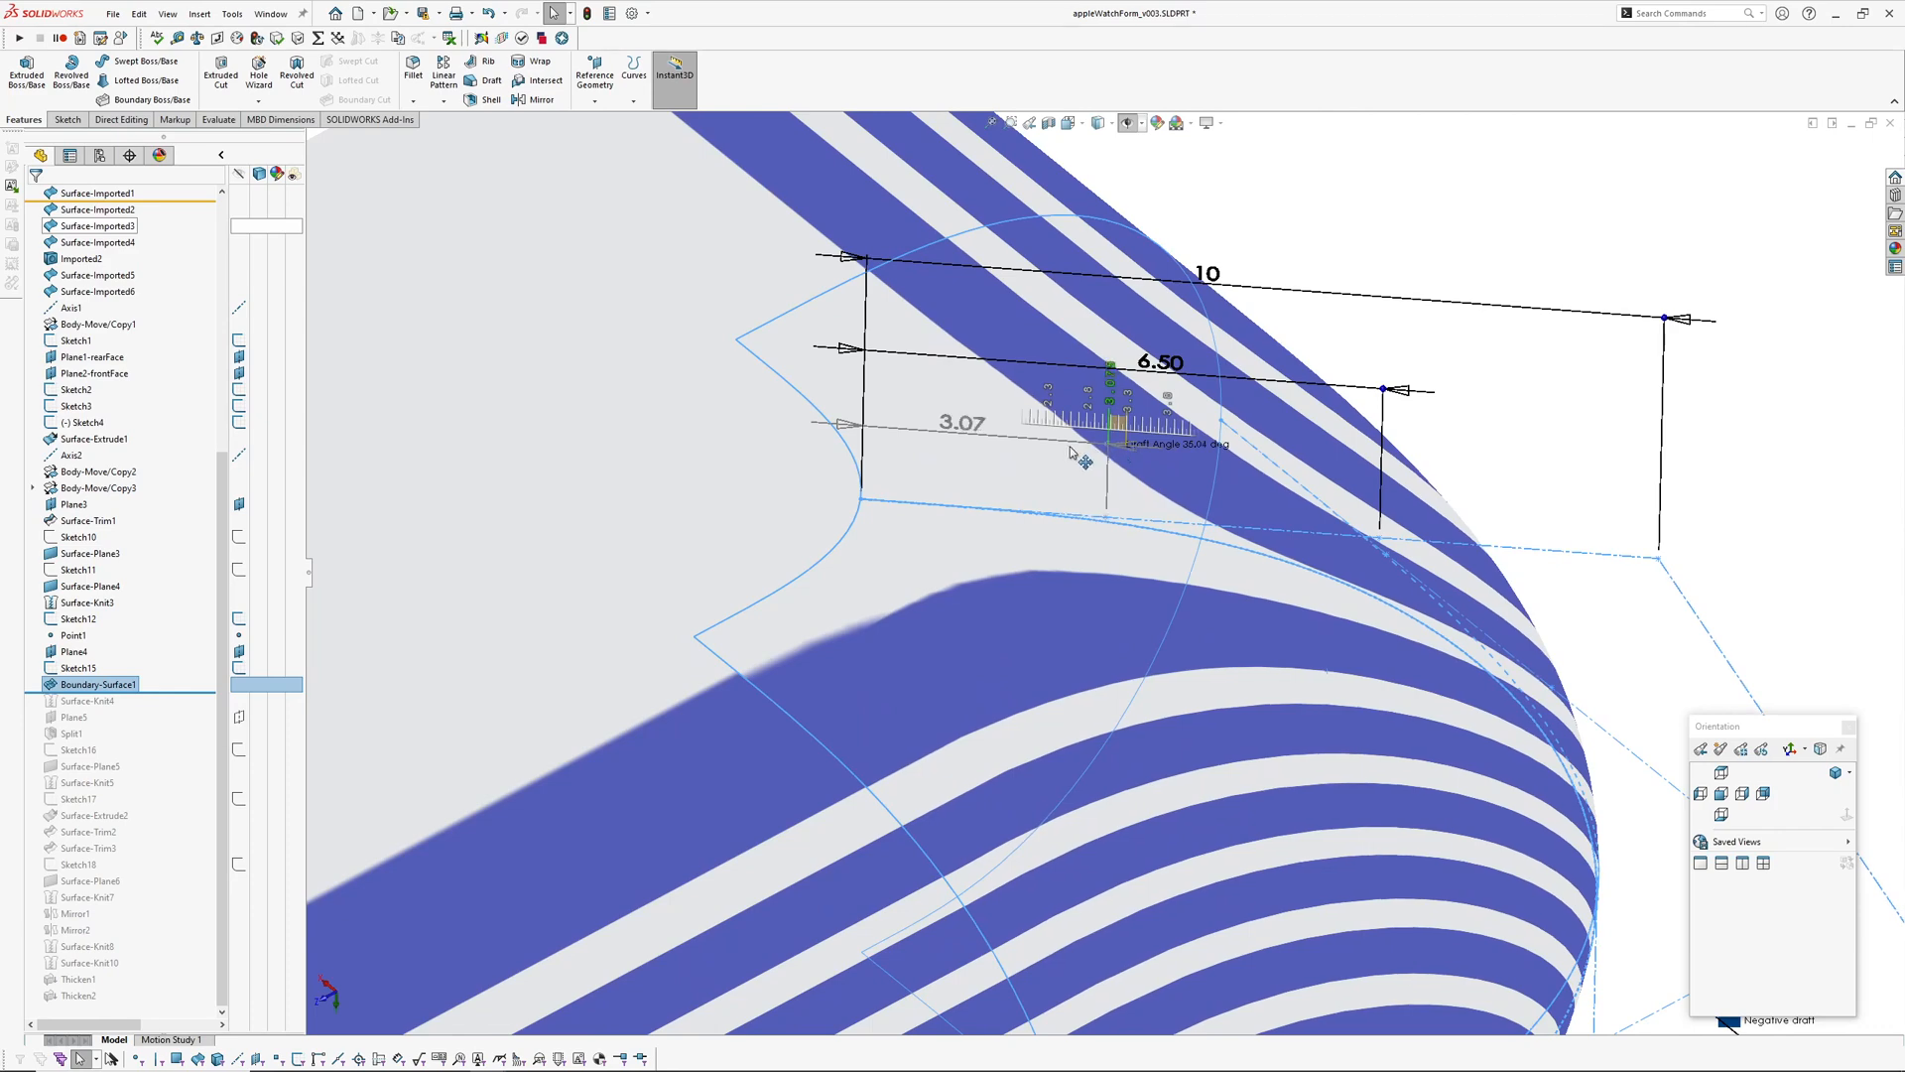
drag(1082, 419, 1149, 458)
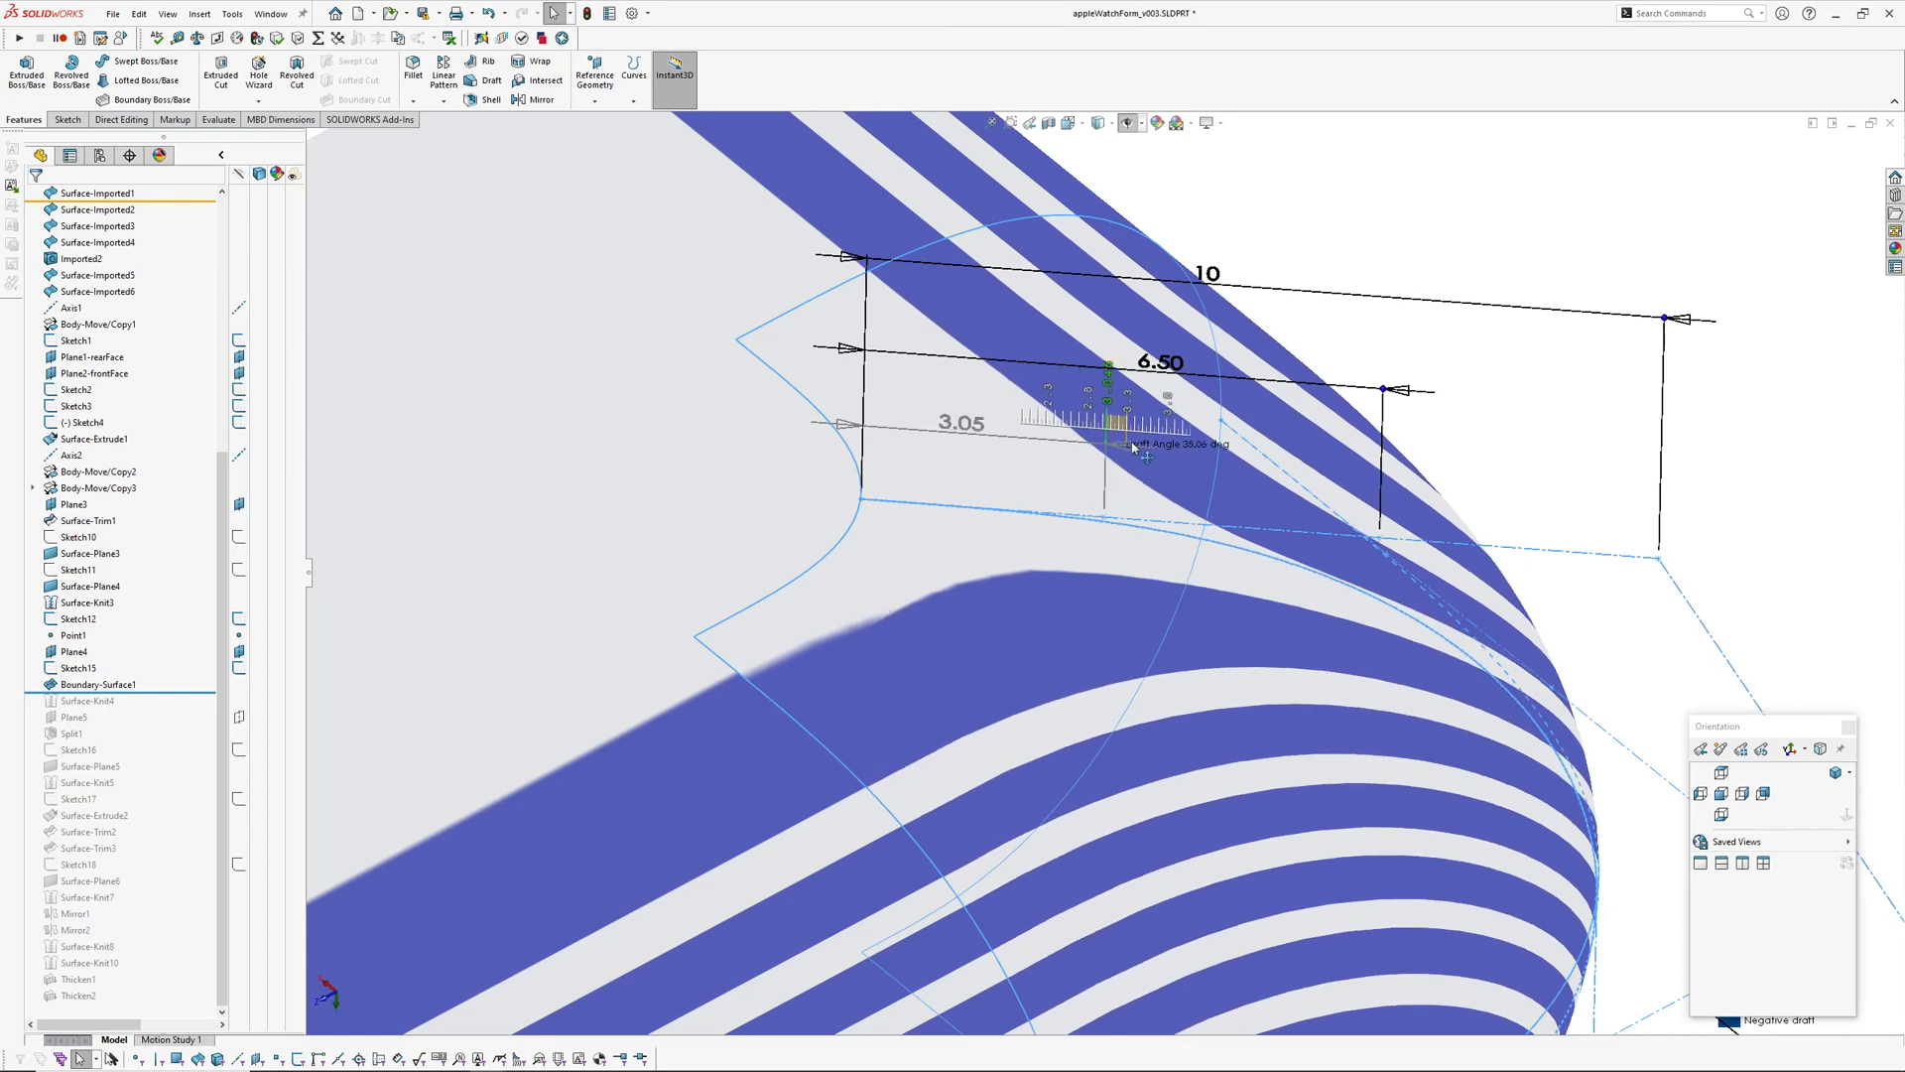
drag(1143, 443, 1094, 443)
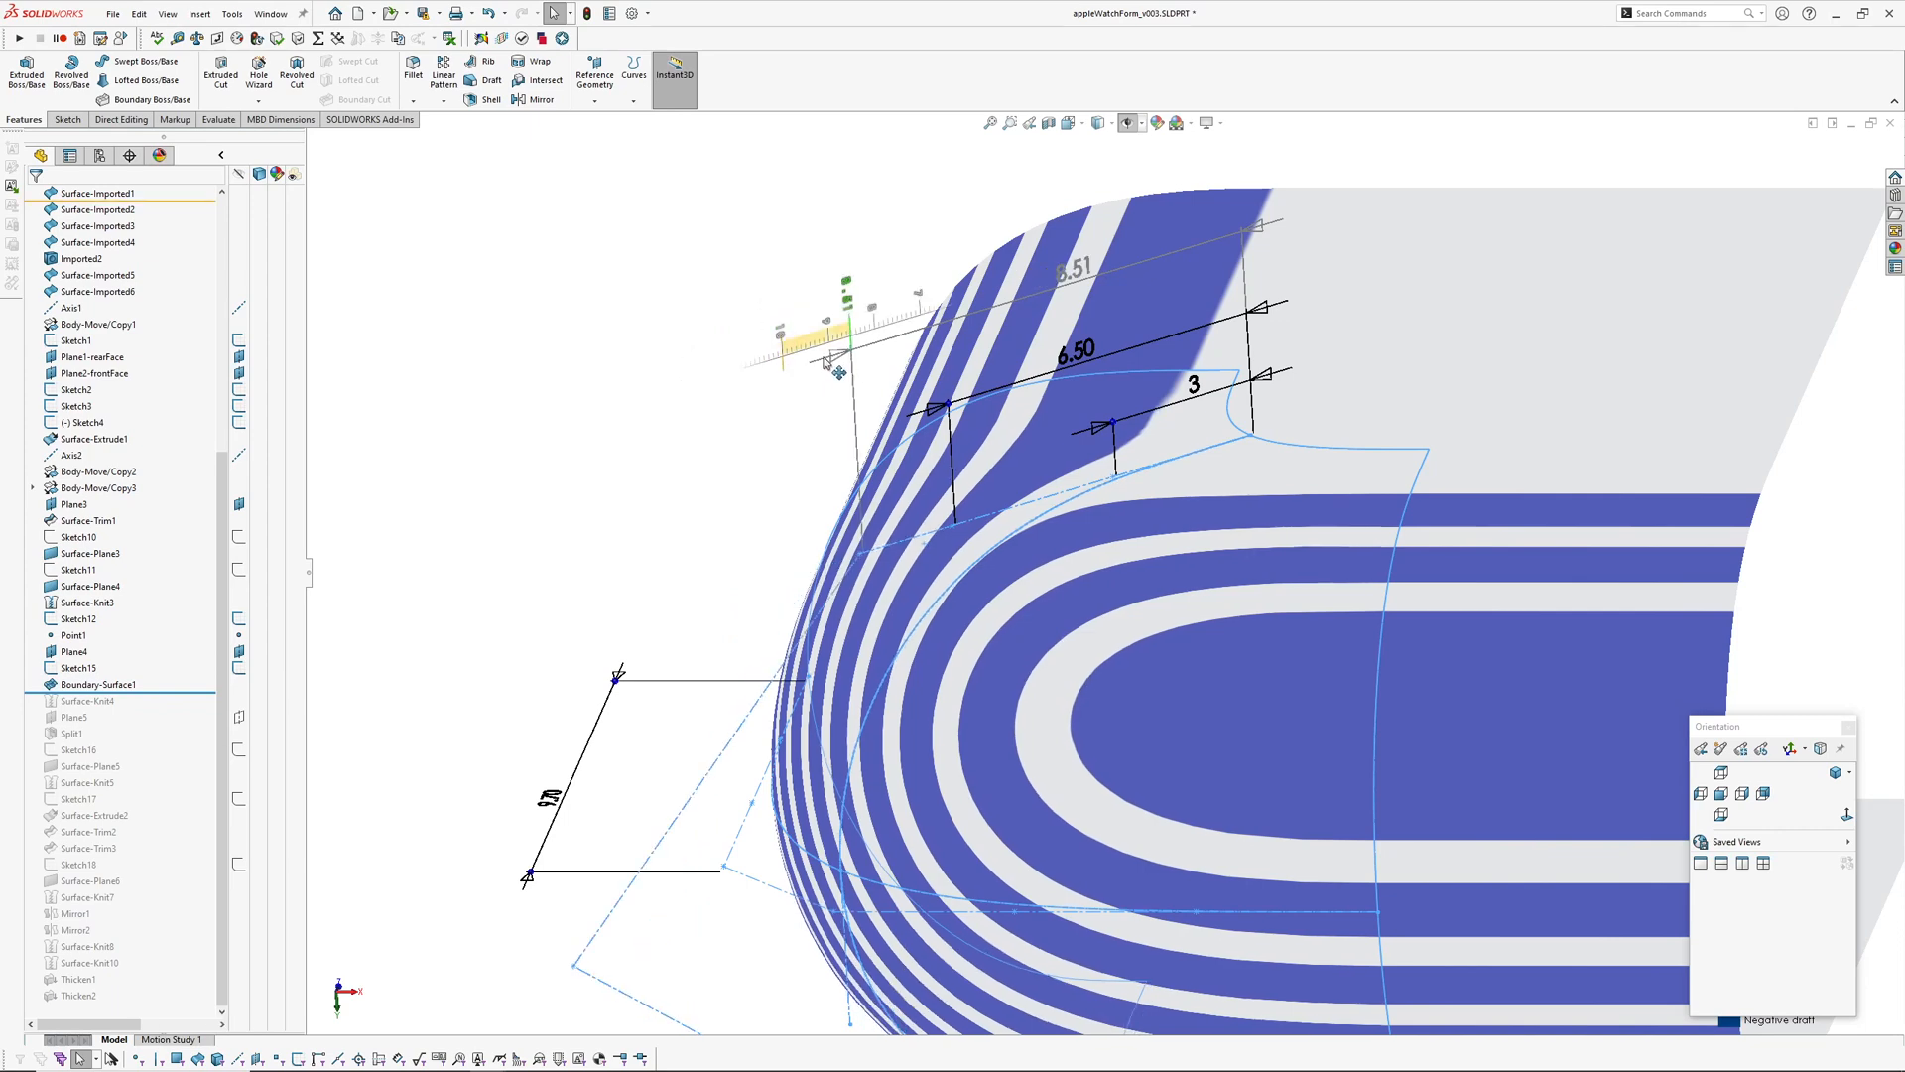
Show the corner boundary surface's driving dimensions, orbit to the corner, and bring up the open-documents list
click(95, 682)
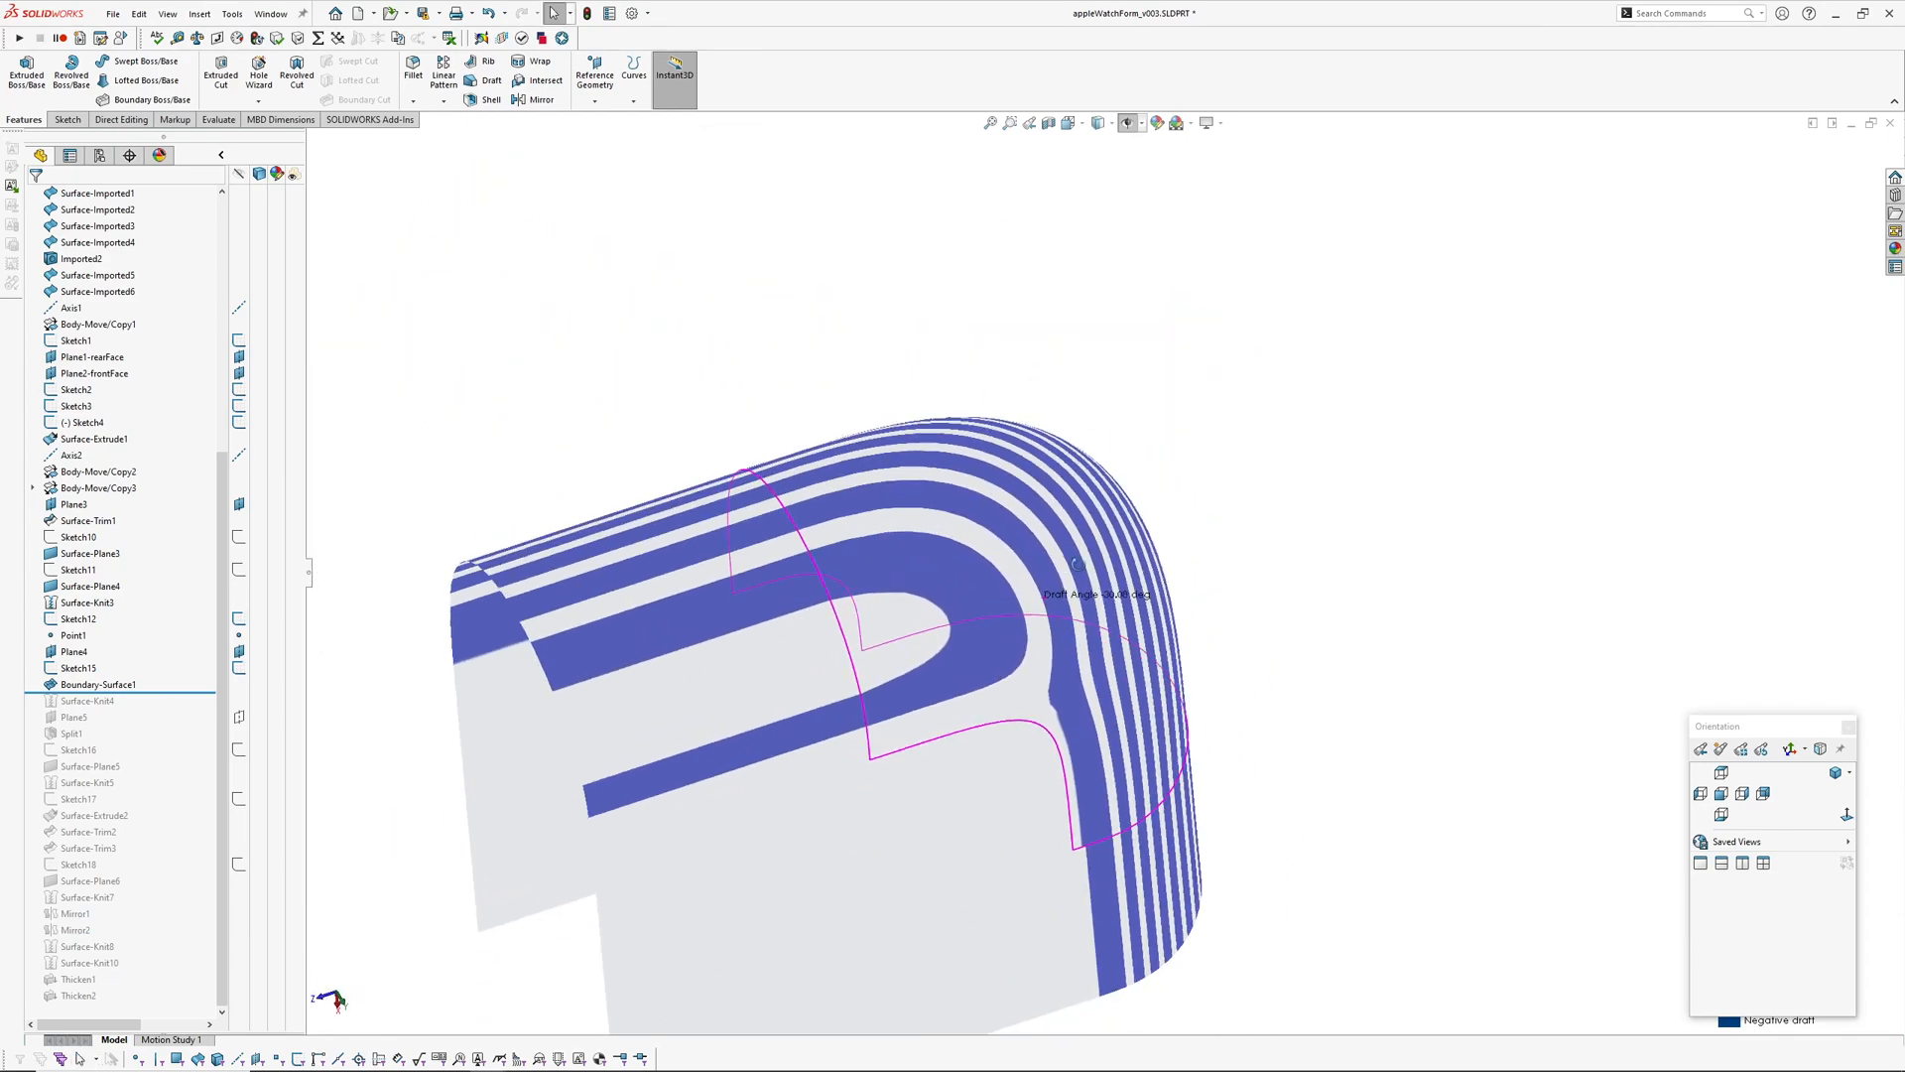
click(91, 683)
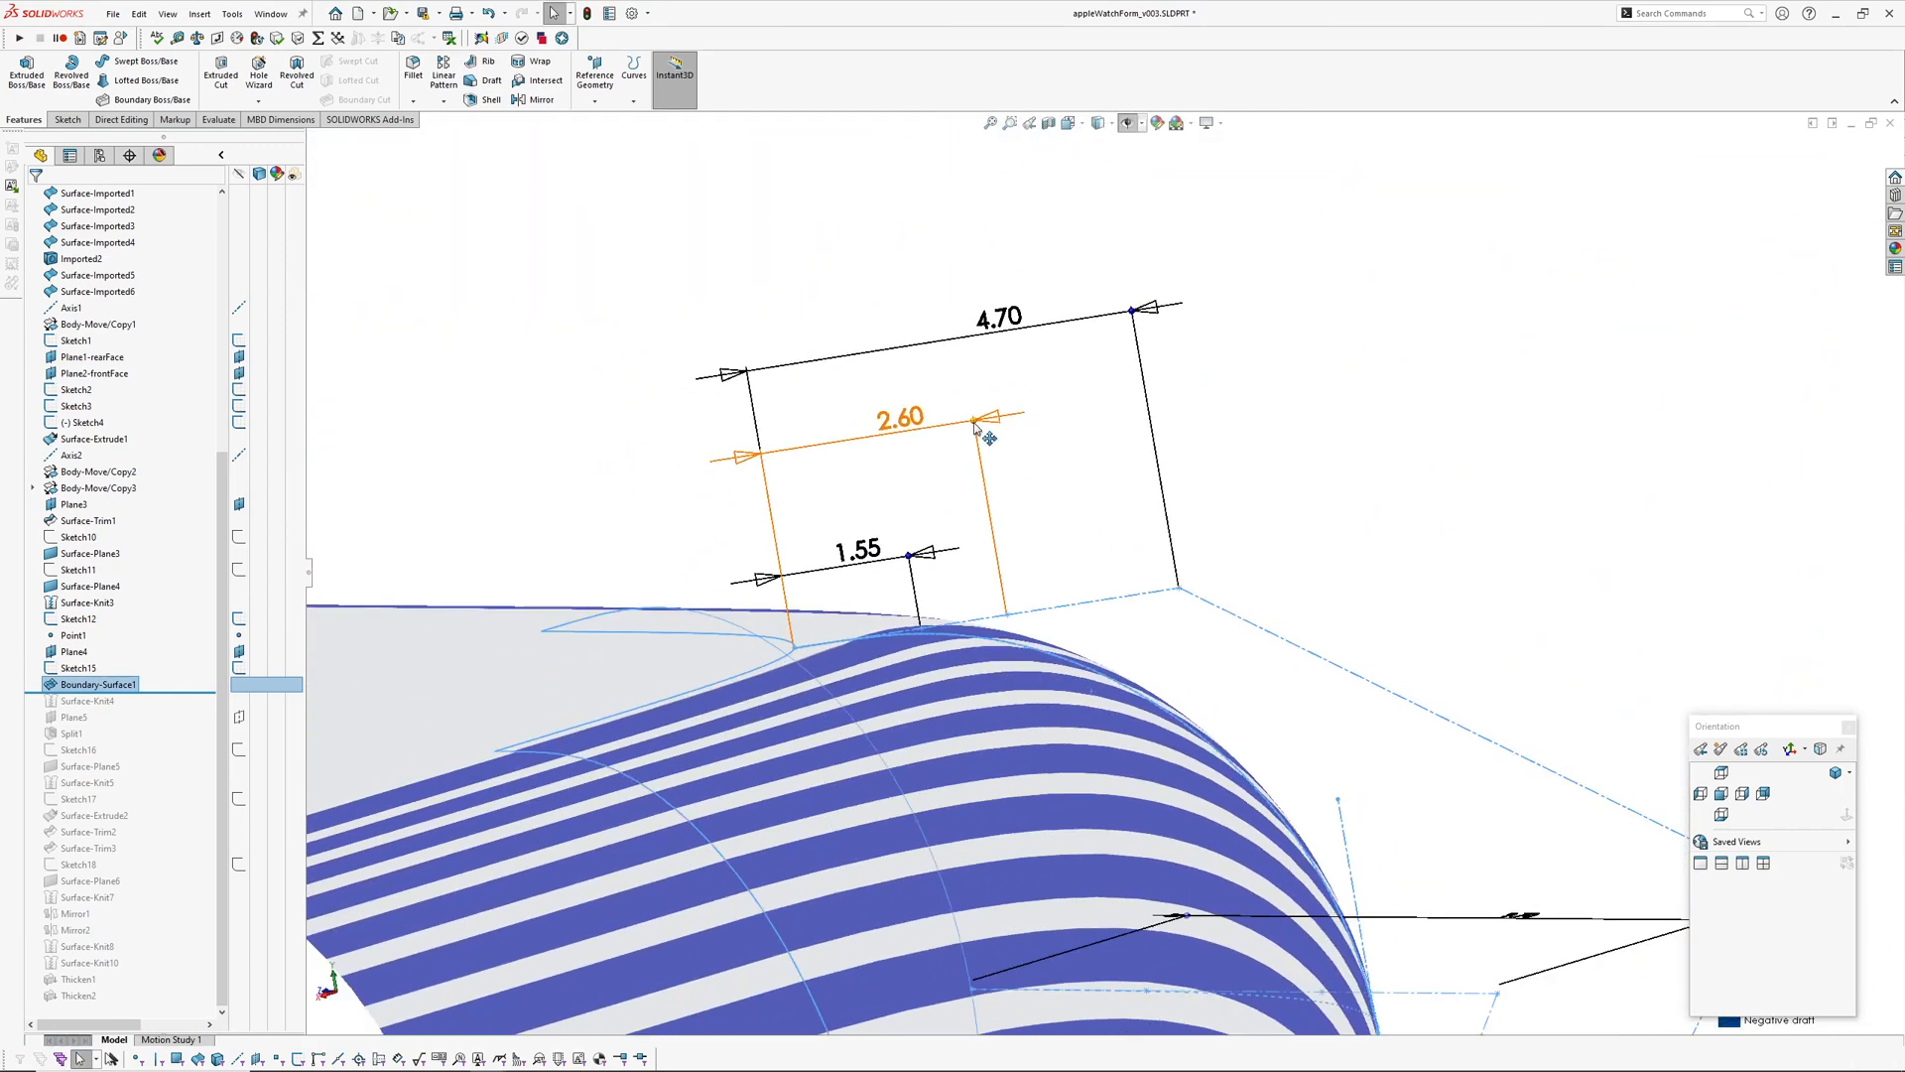
drag(972, 419, 1038, 407)
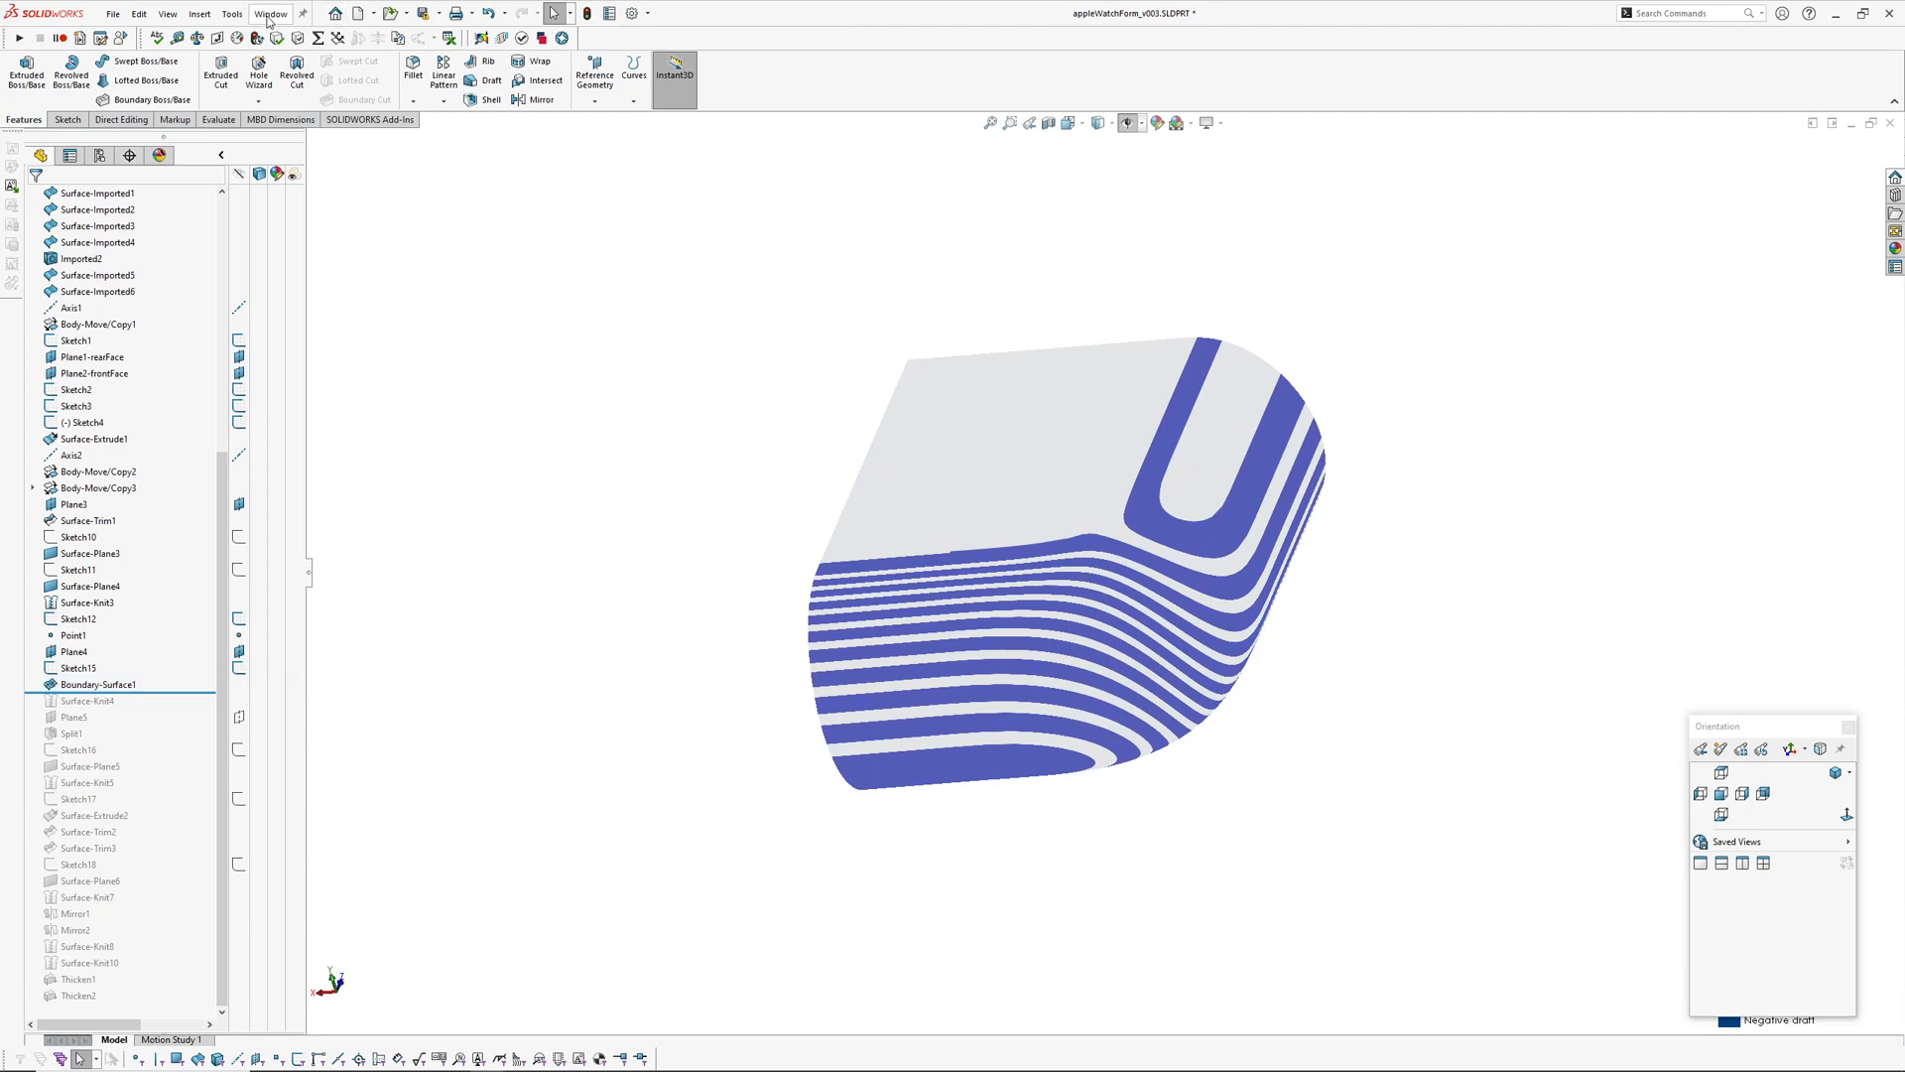
click(273, 16)
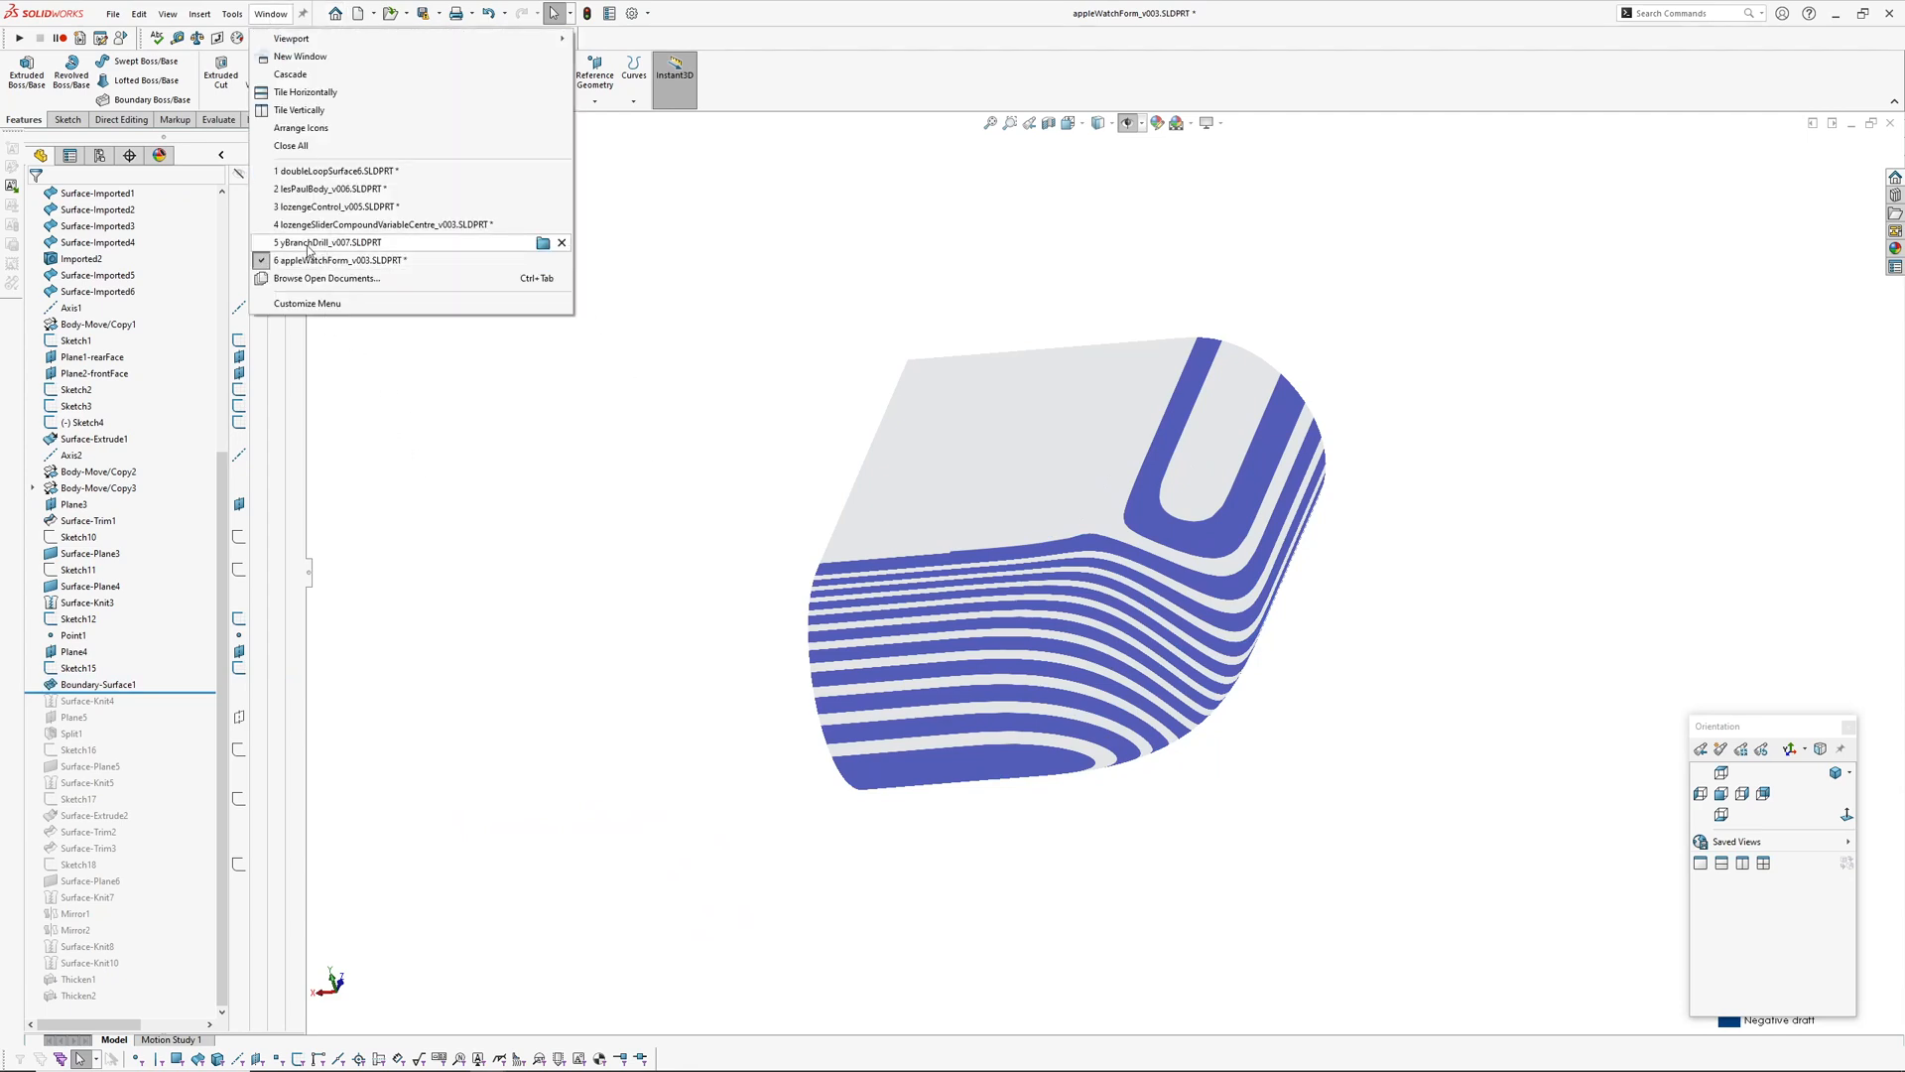
Switch to yBranchDrill_v007 and start a Draft Analysis on the branch model
click(309, 242)
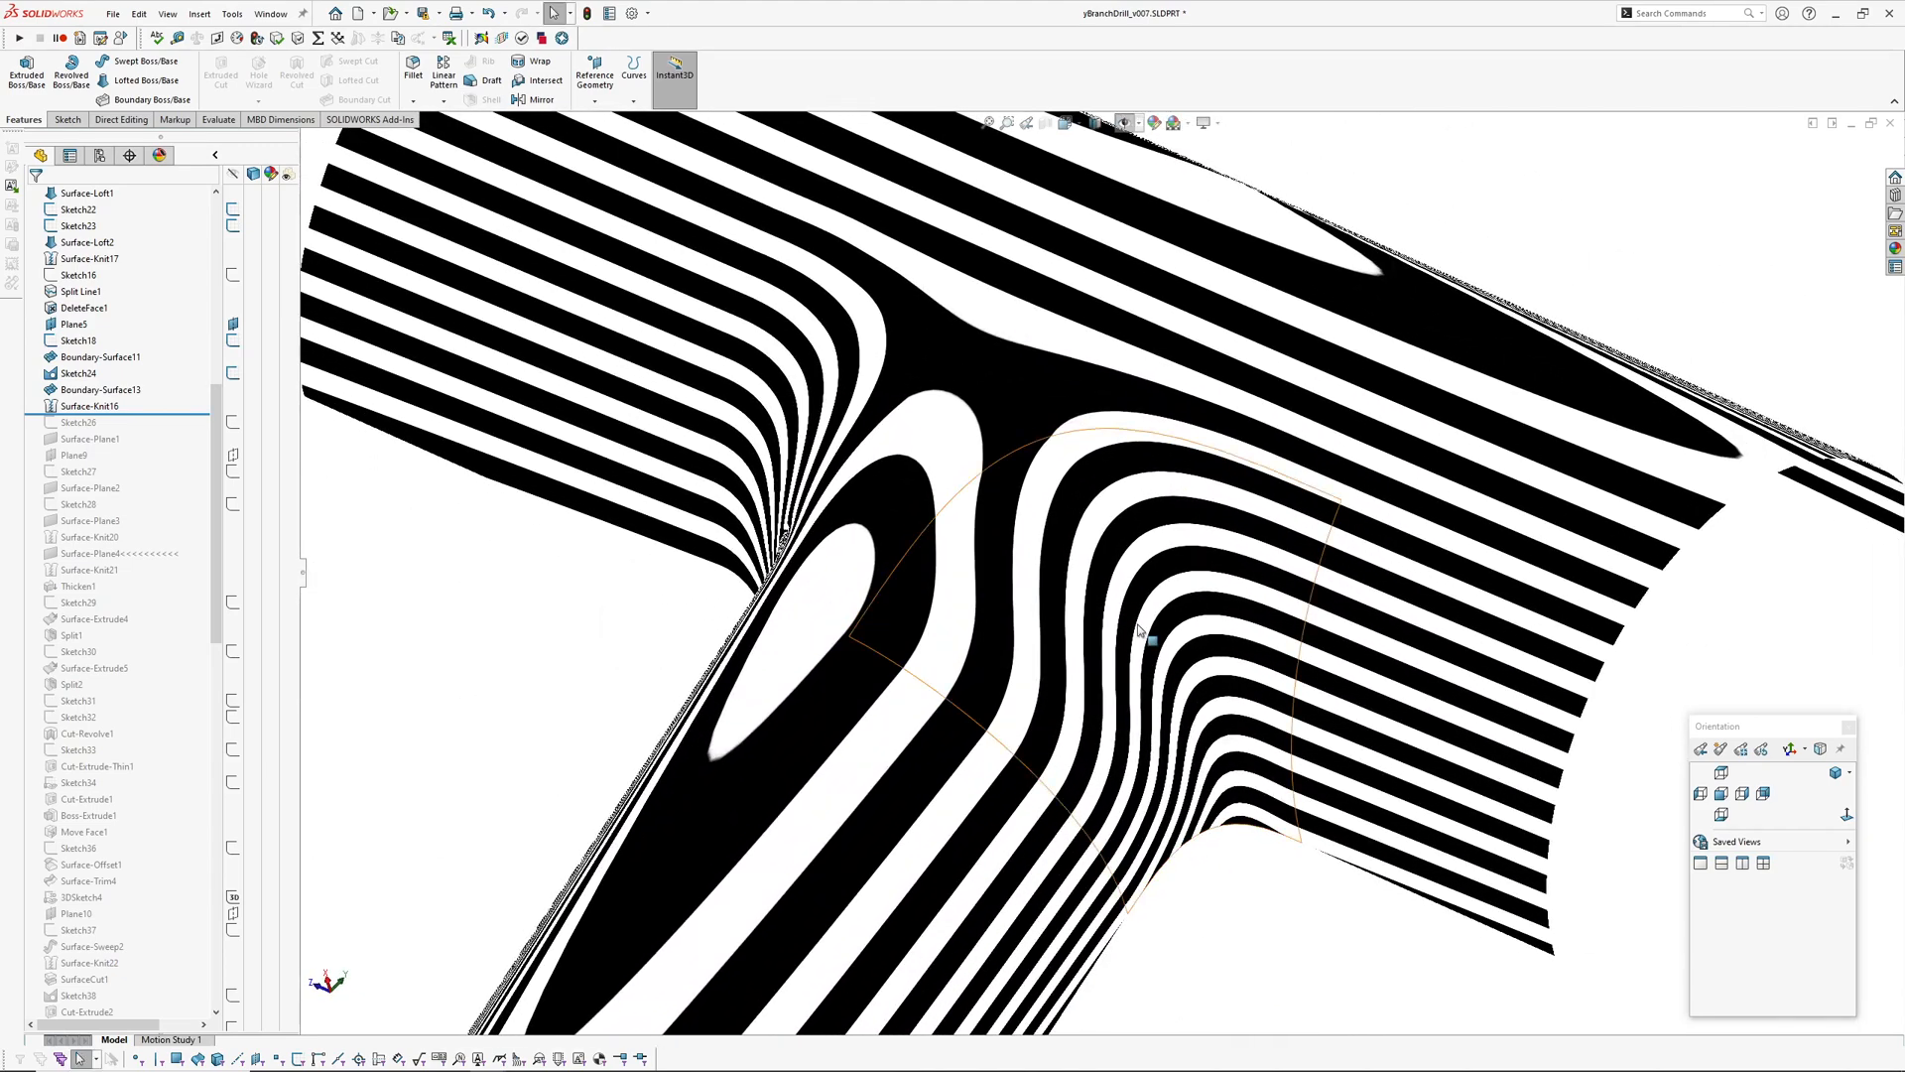
click(84, 357)
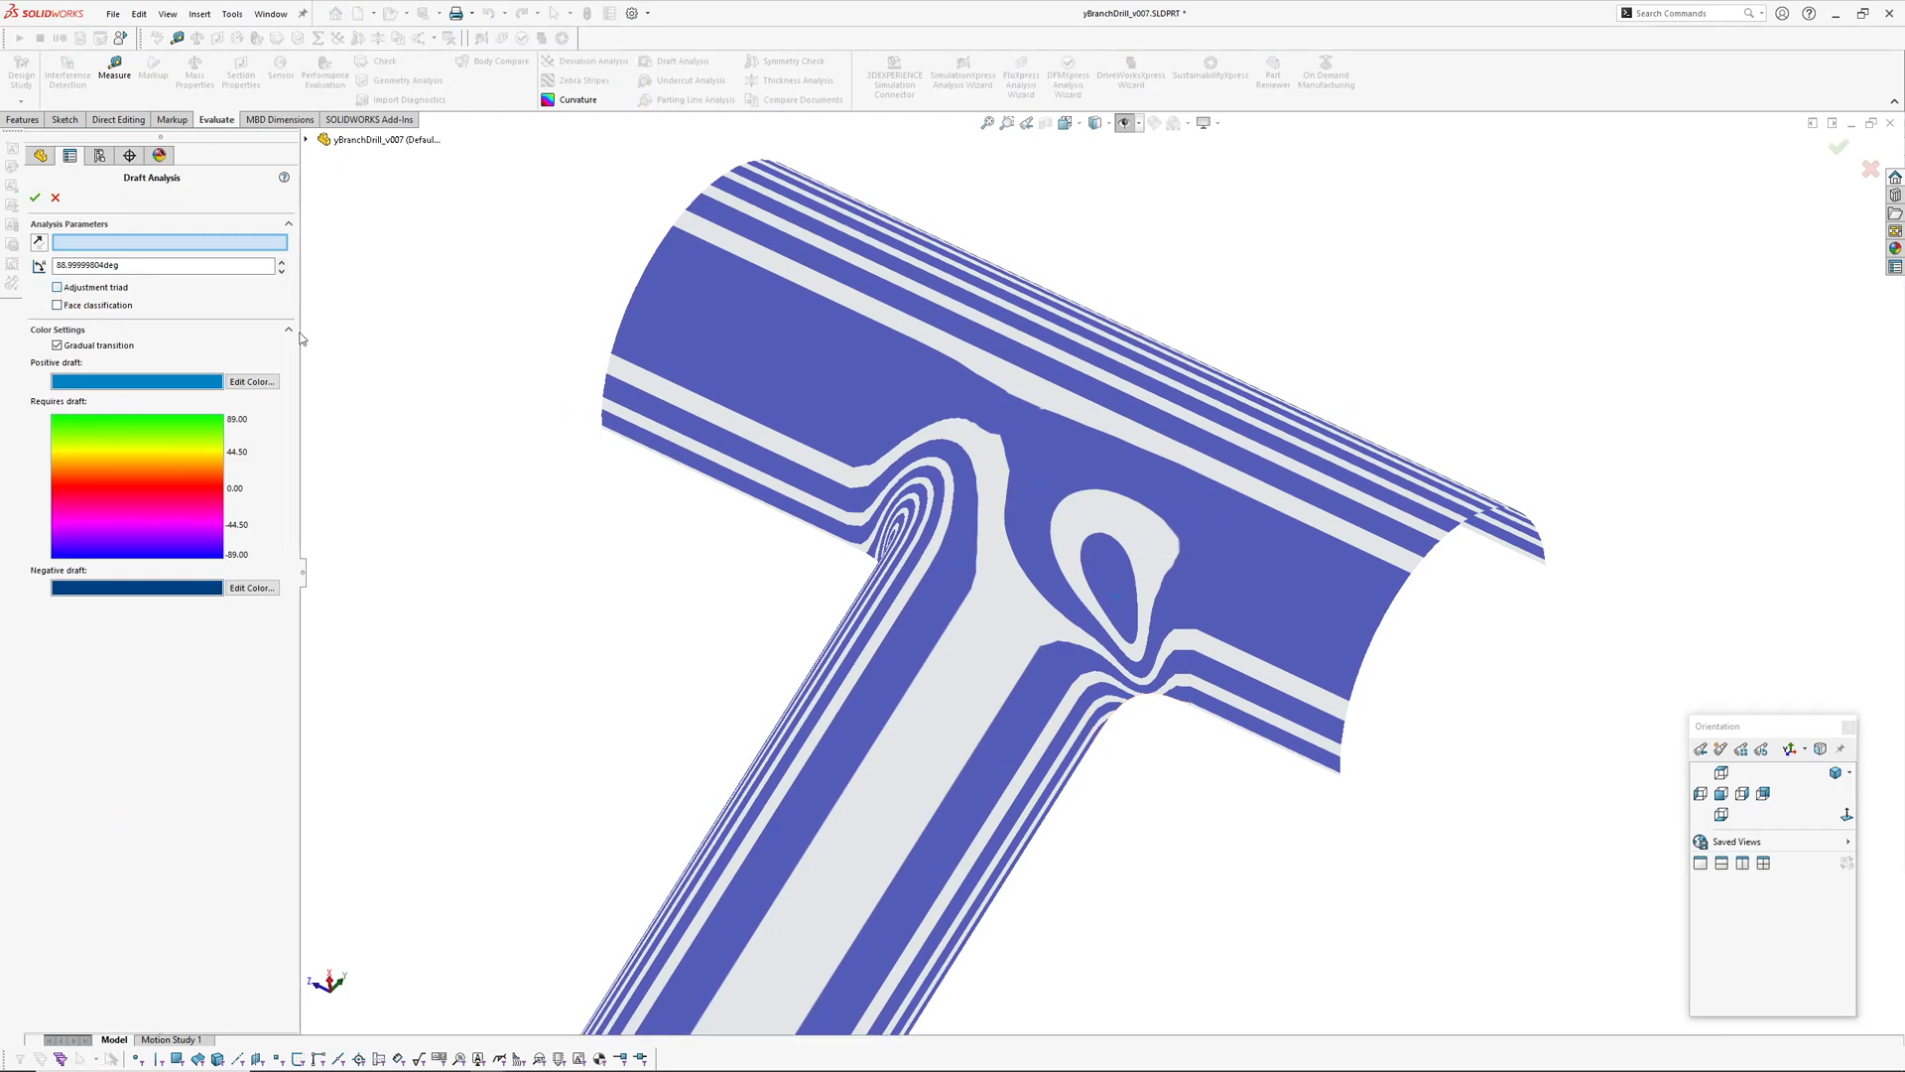
Enable the Adjustment triad and tilt the pull direction so stripes wrap evenly around the tubes
click(56, 286)
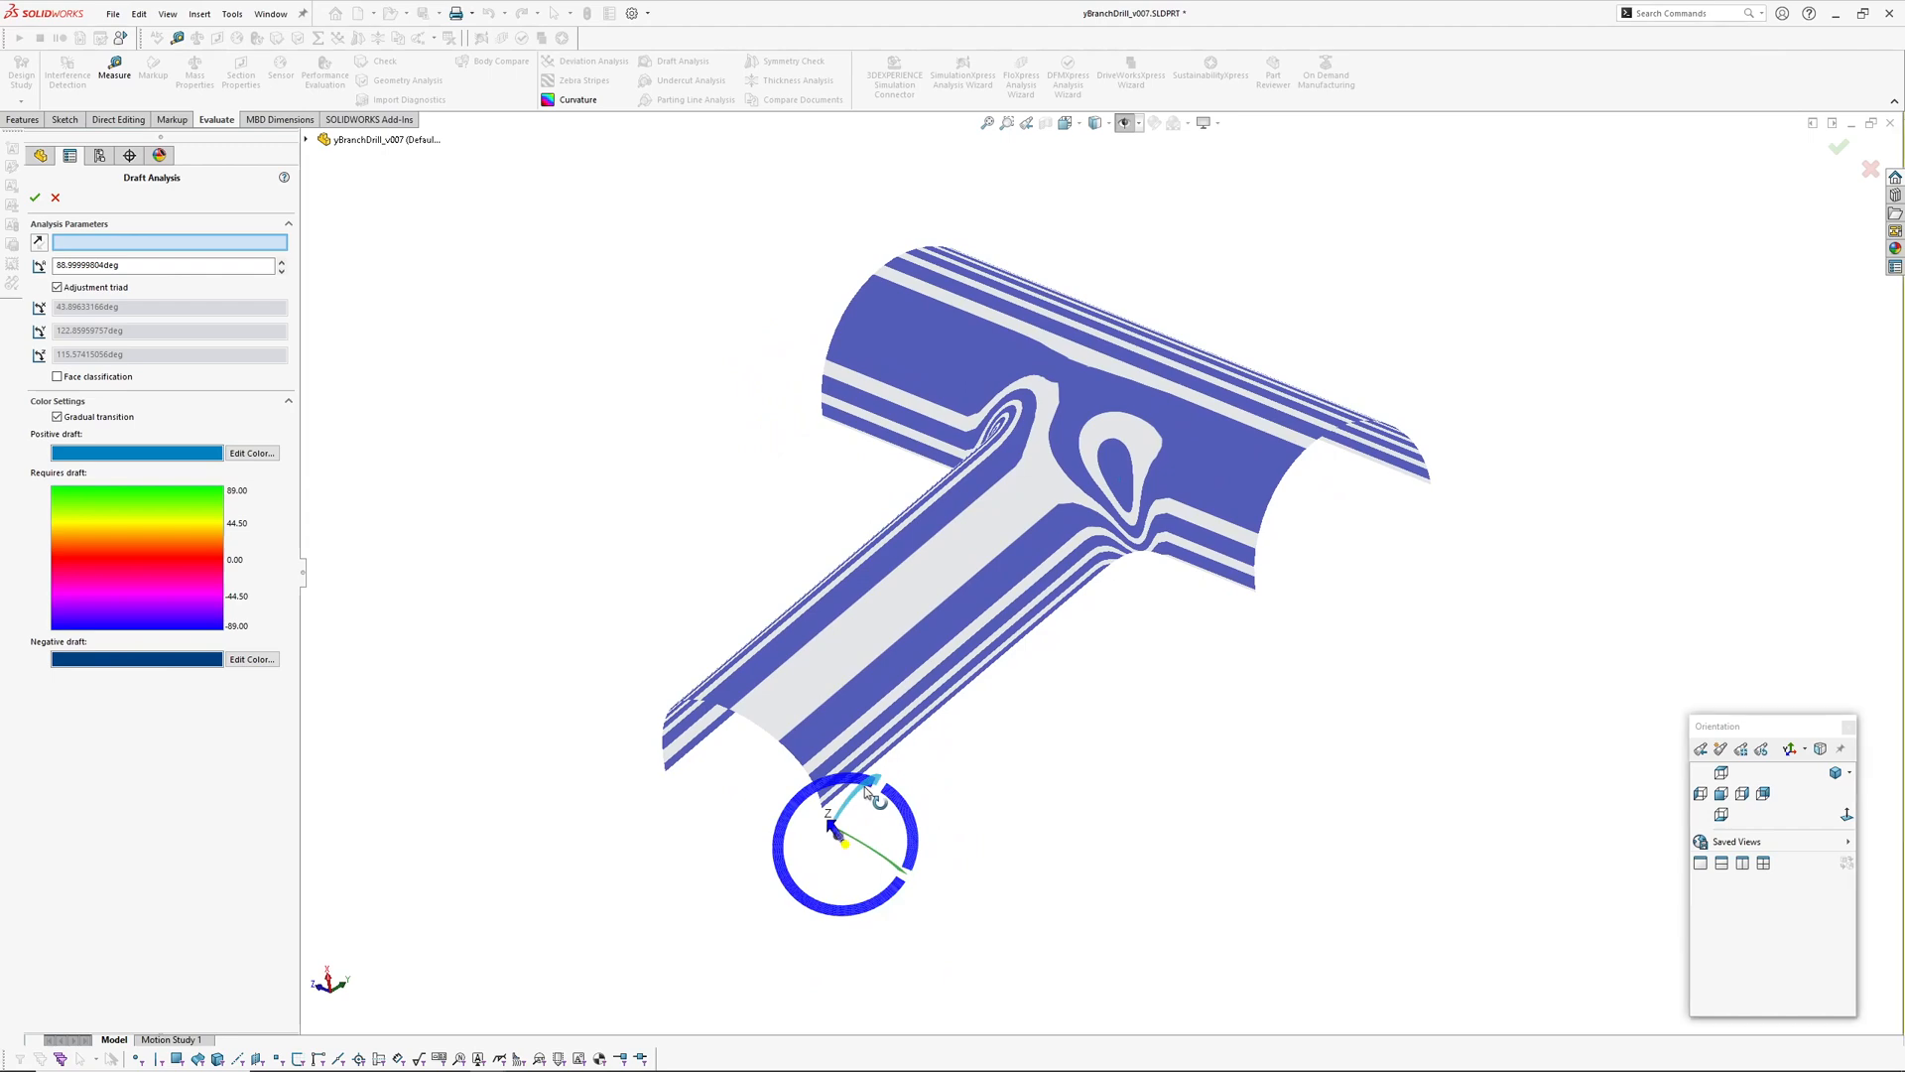
drag(876, 802, 887, 790)
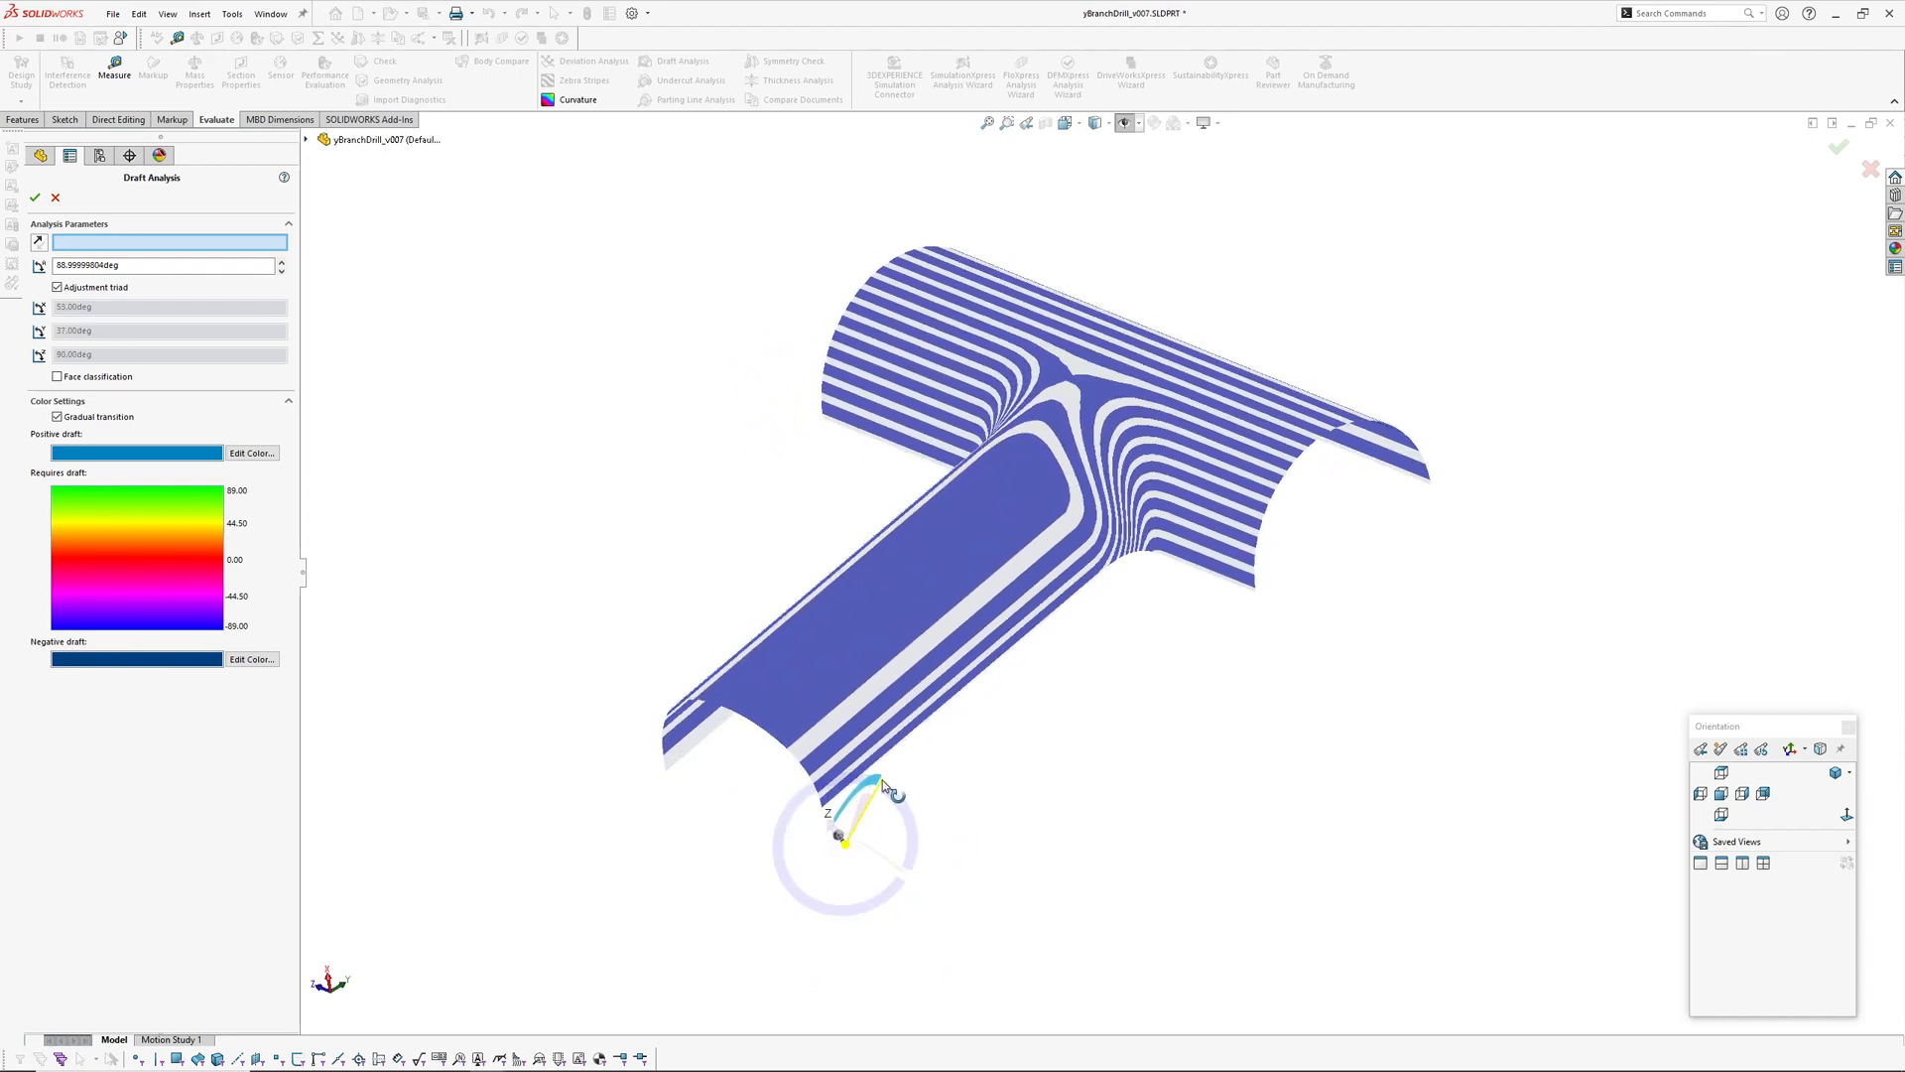
drag(887, 788, 911, 741)
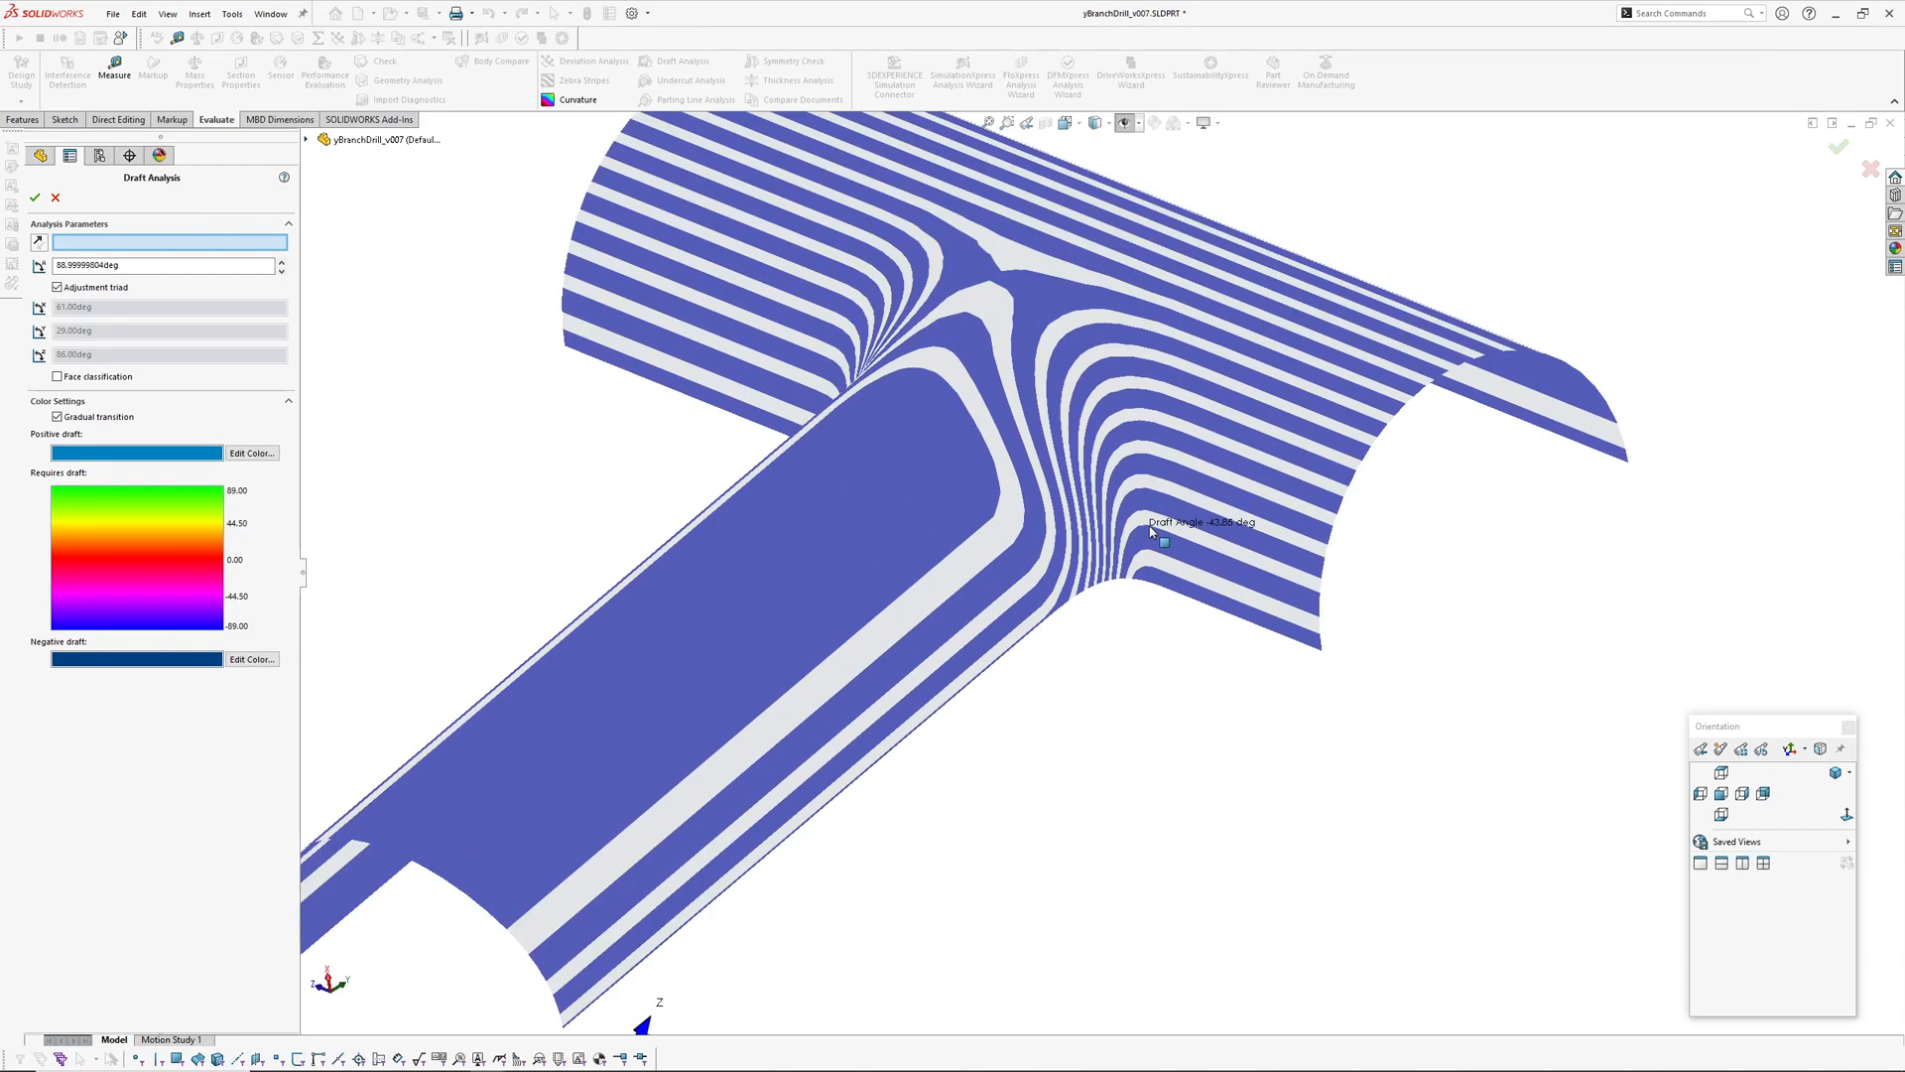
click(34, 194)
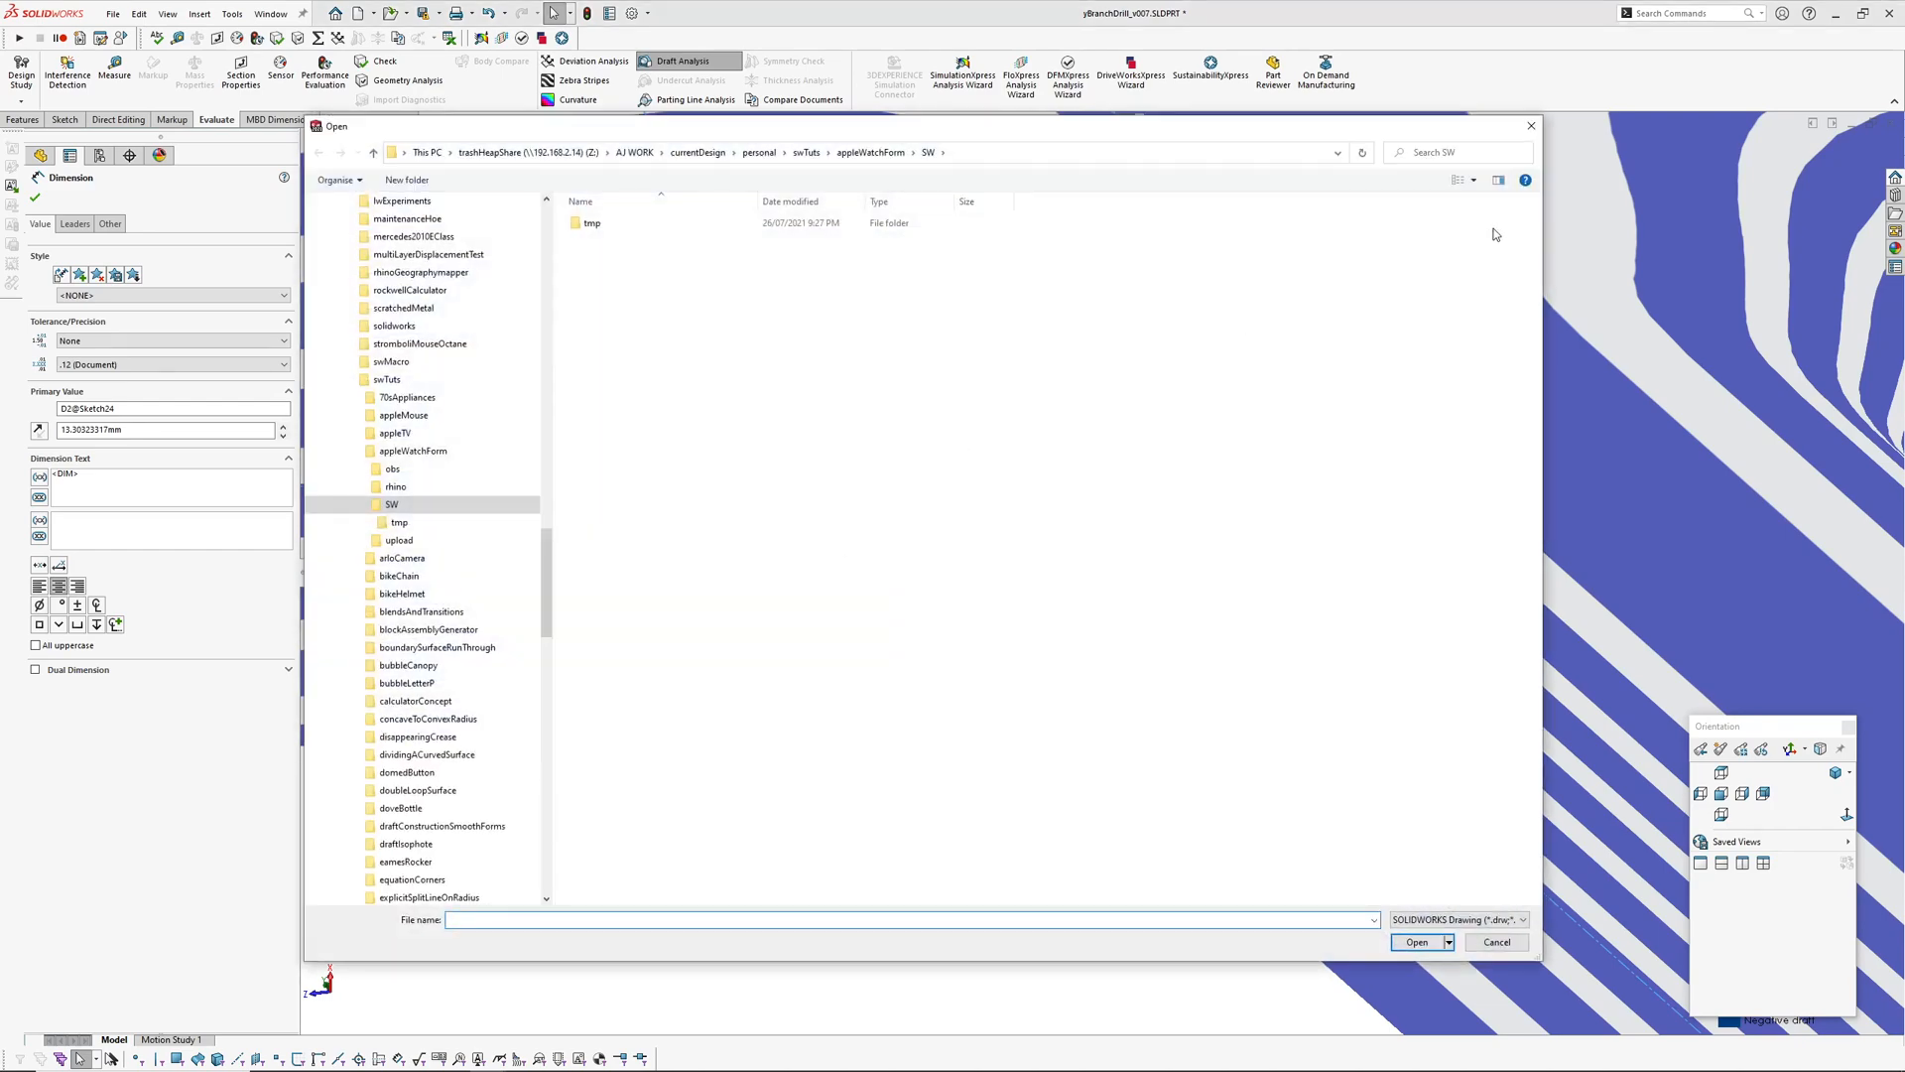
Cancel the Open dialog, switch to the lozenge slider part, then to the Rowenta_EK55 part
click(1497, 941)
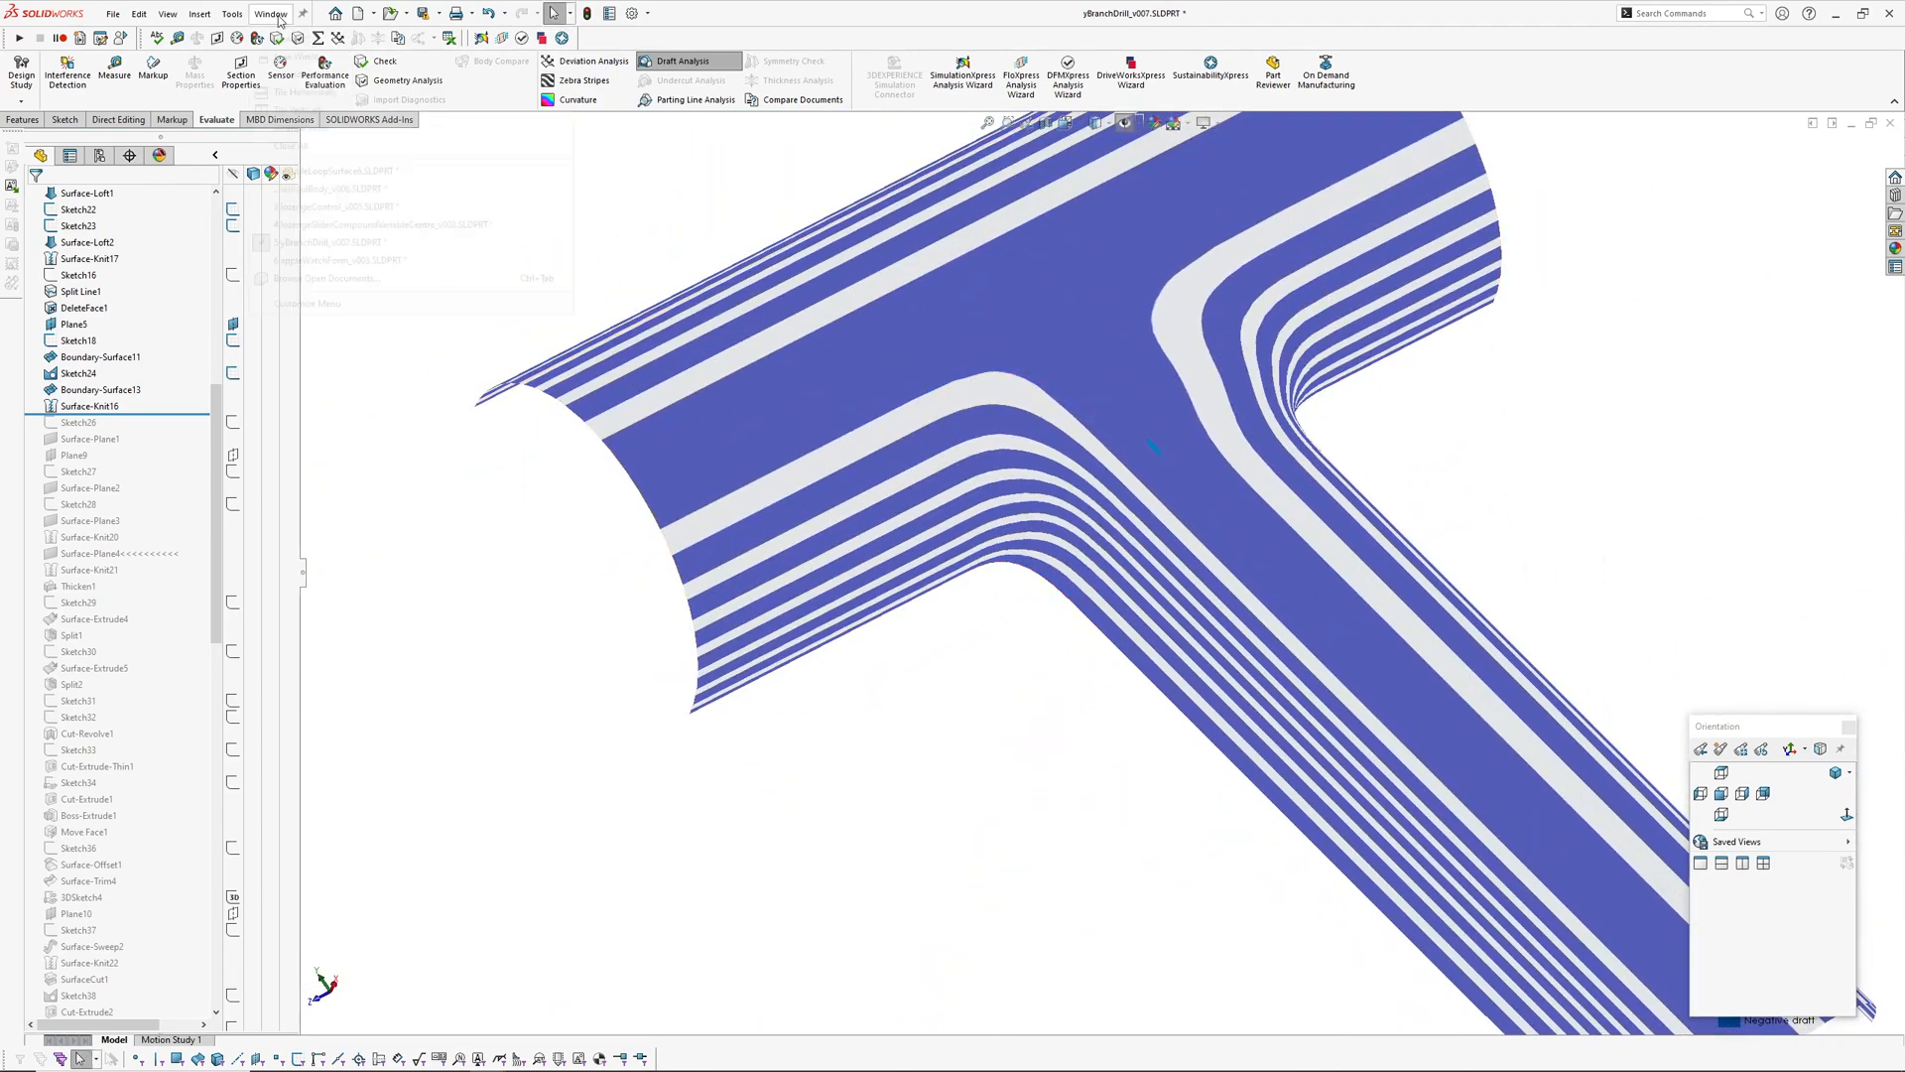
click(268, 14)
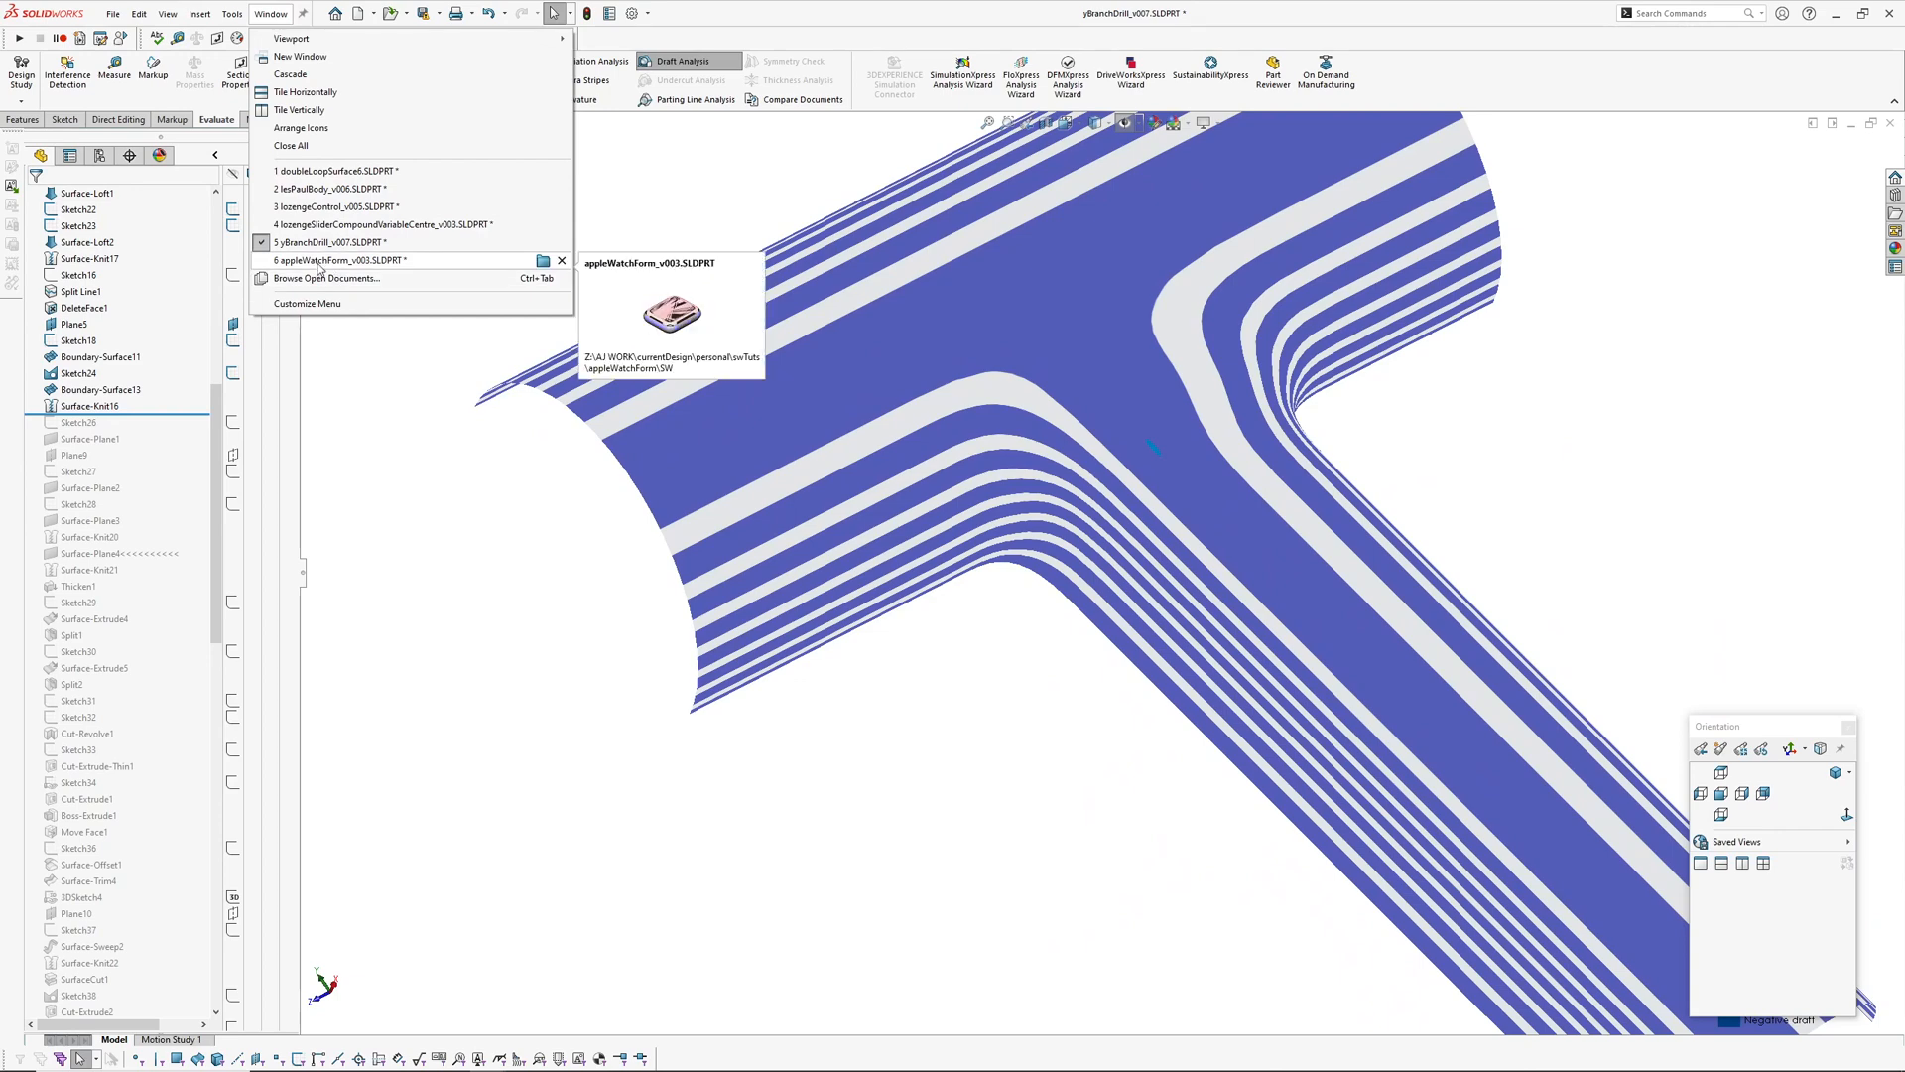
click(1083, 623)
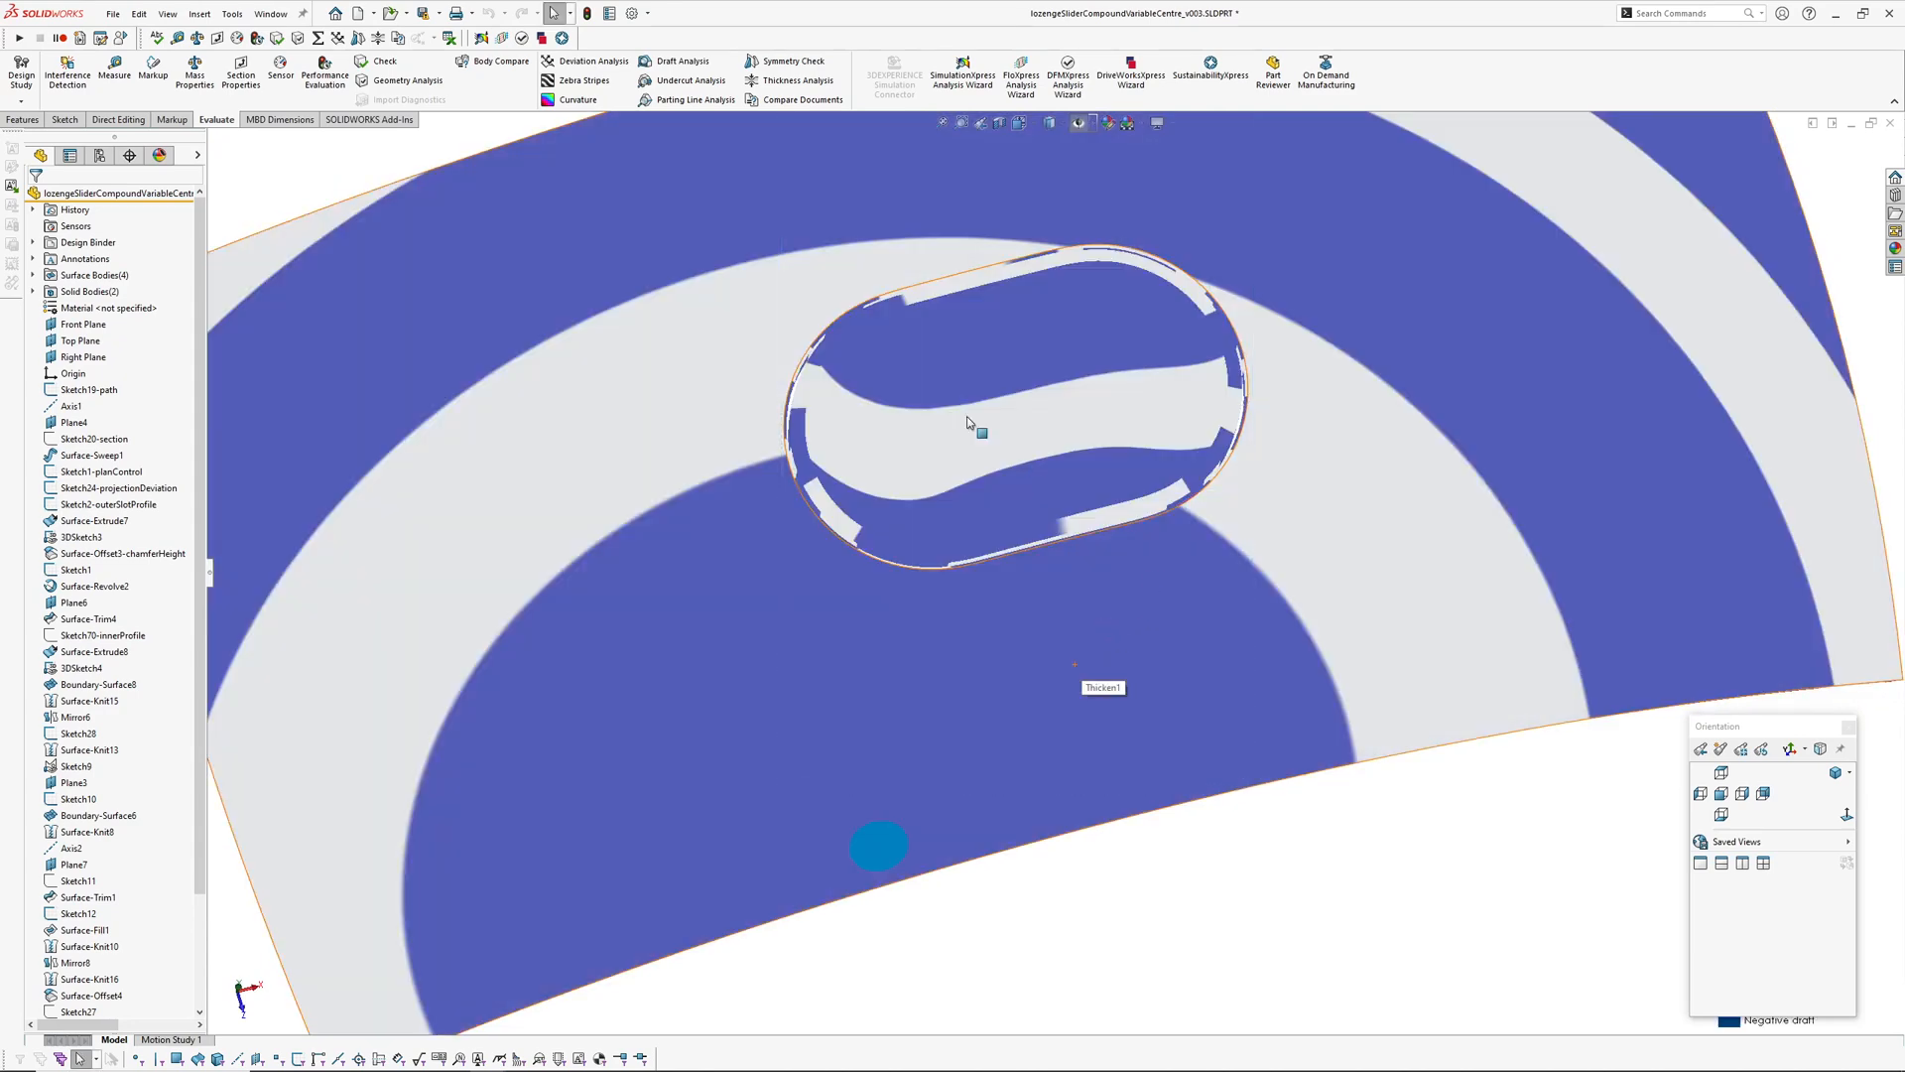
click(683, 60)
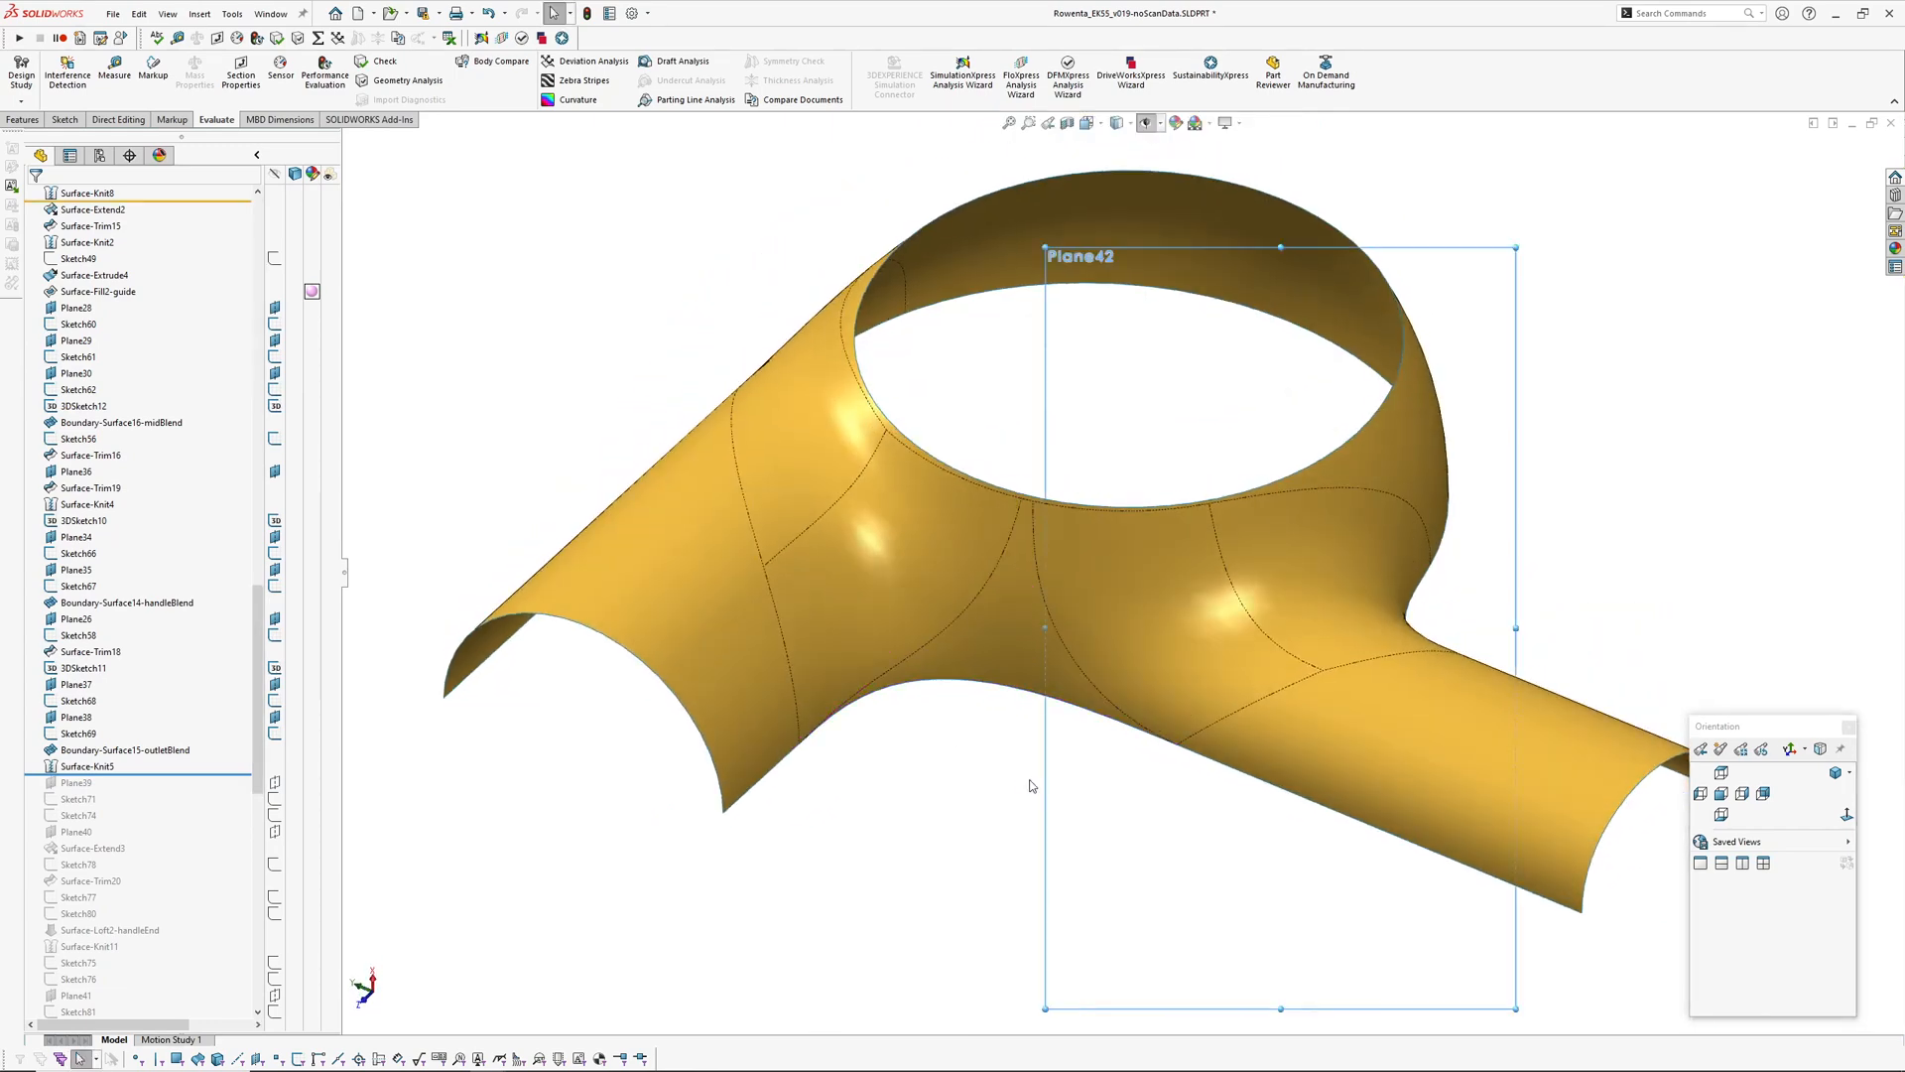
Show draft-analysis stripes on the Rowenta part, read 74.28 degrees on a blend, and reopen the settings
click(685, 59)
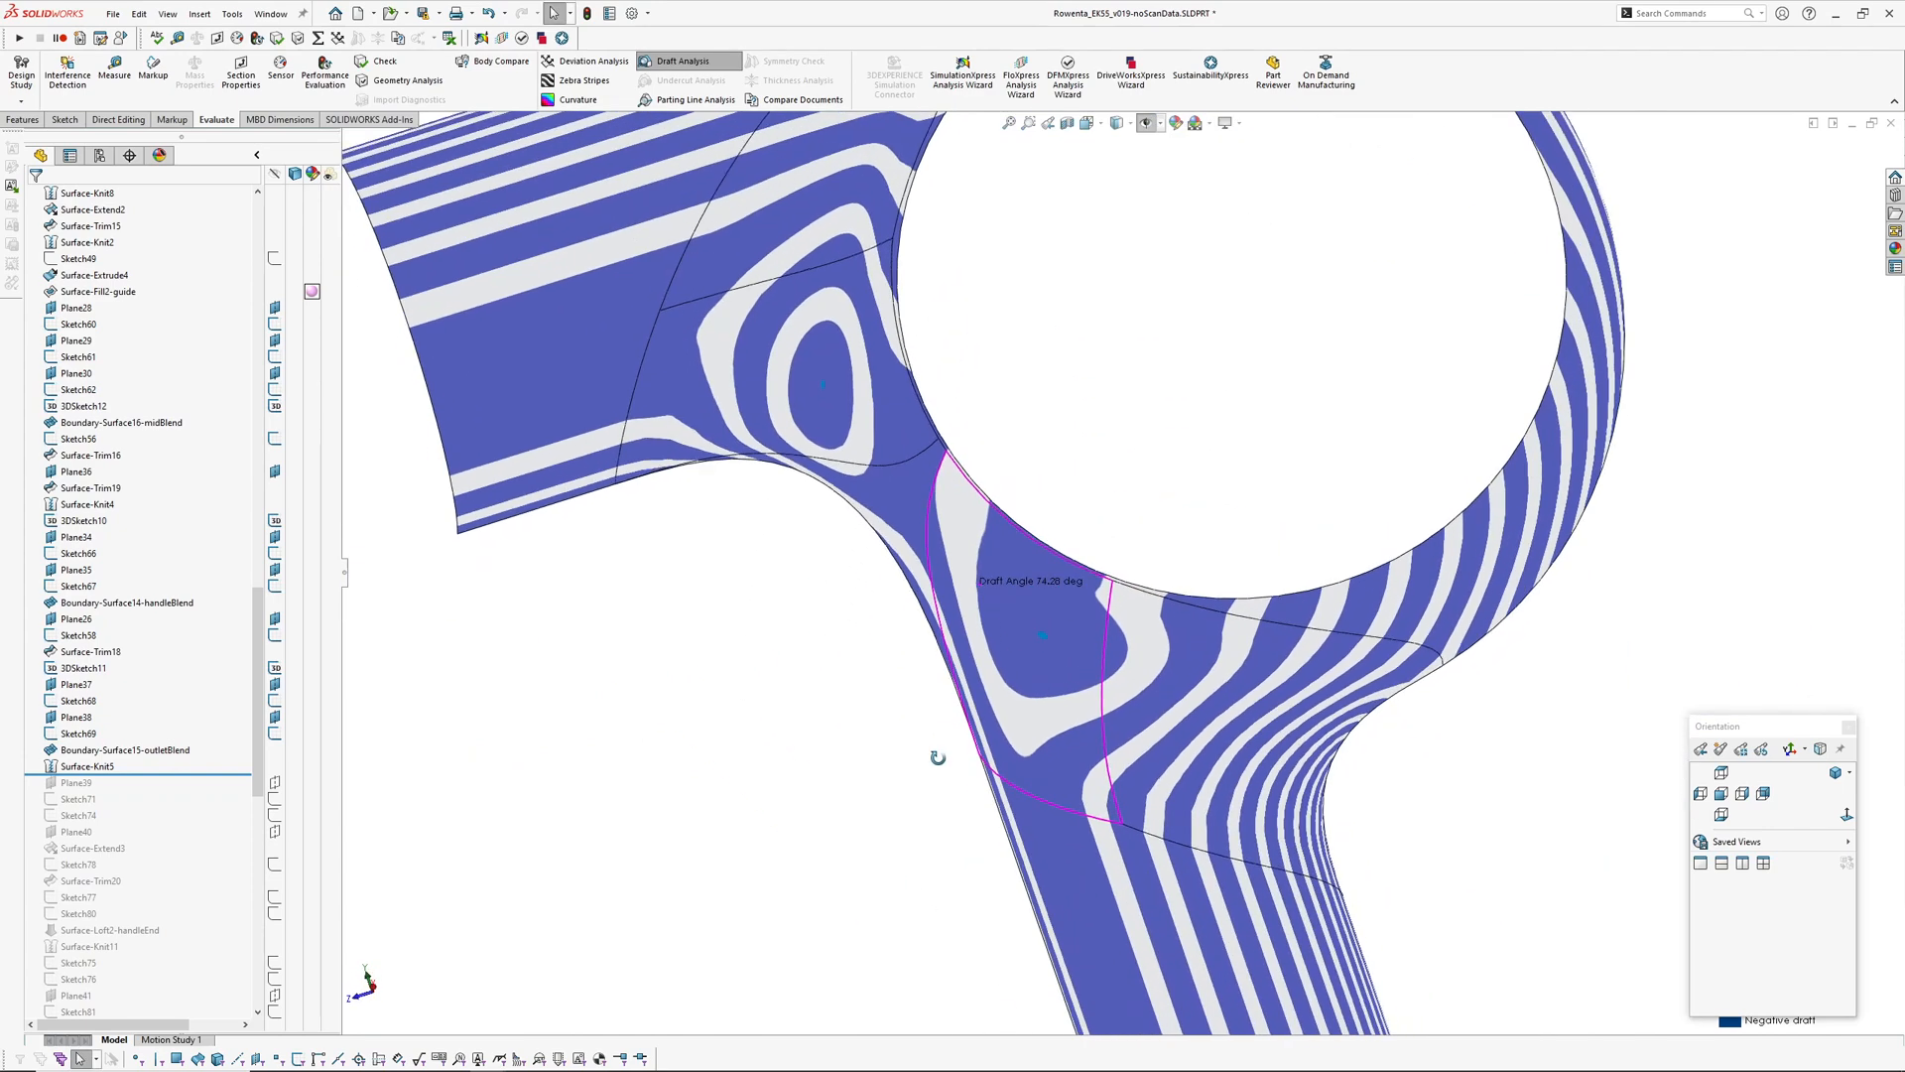
click(1720, 794)
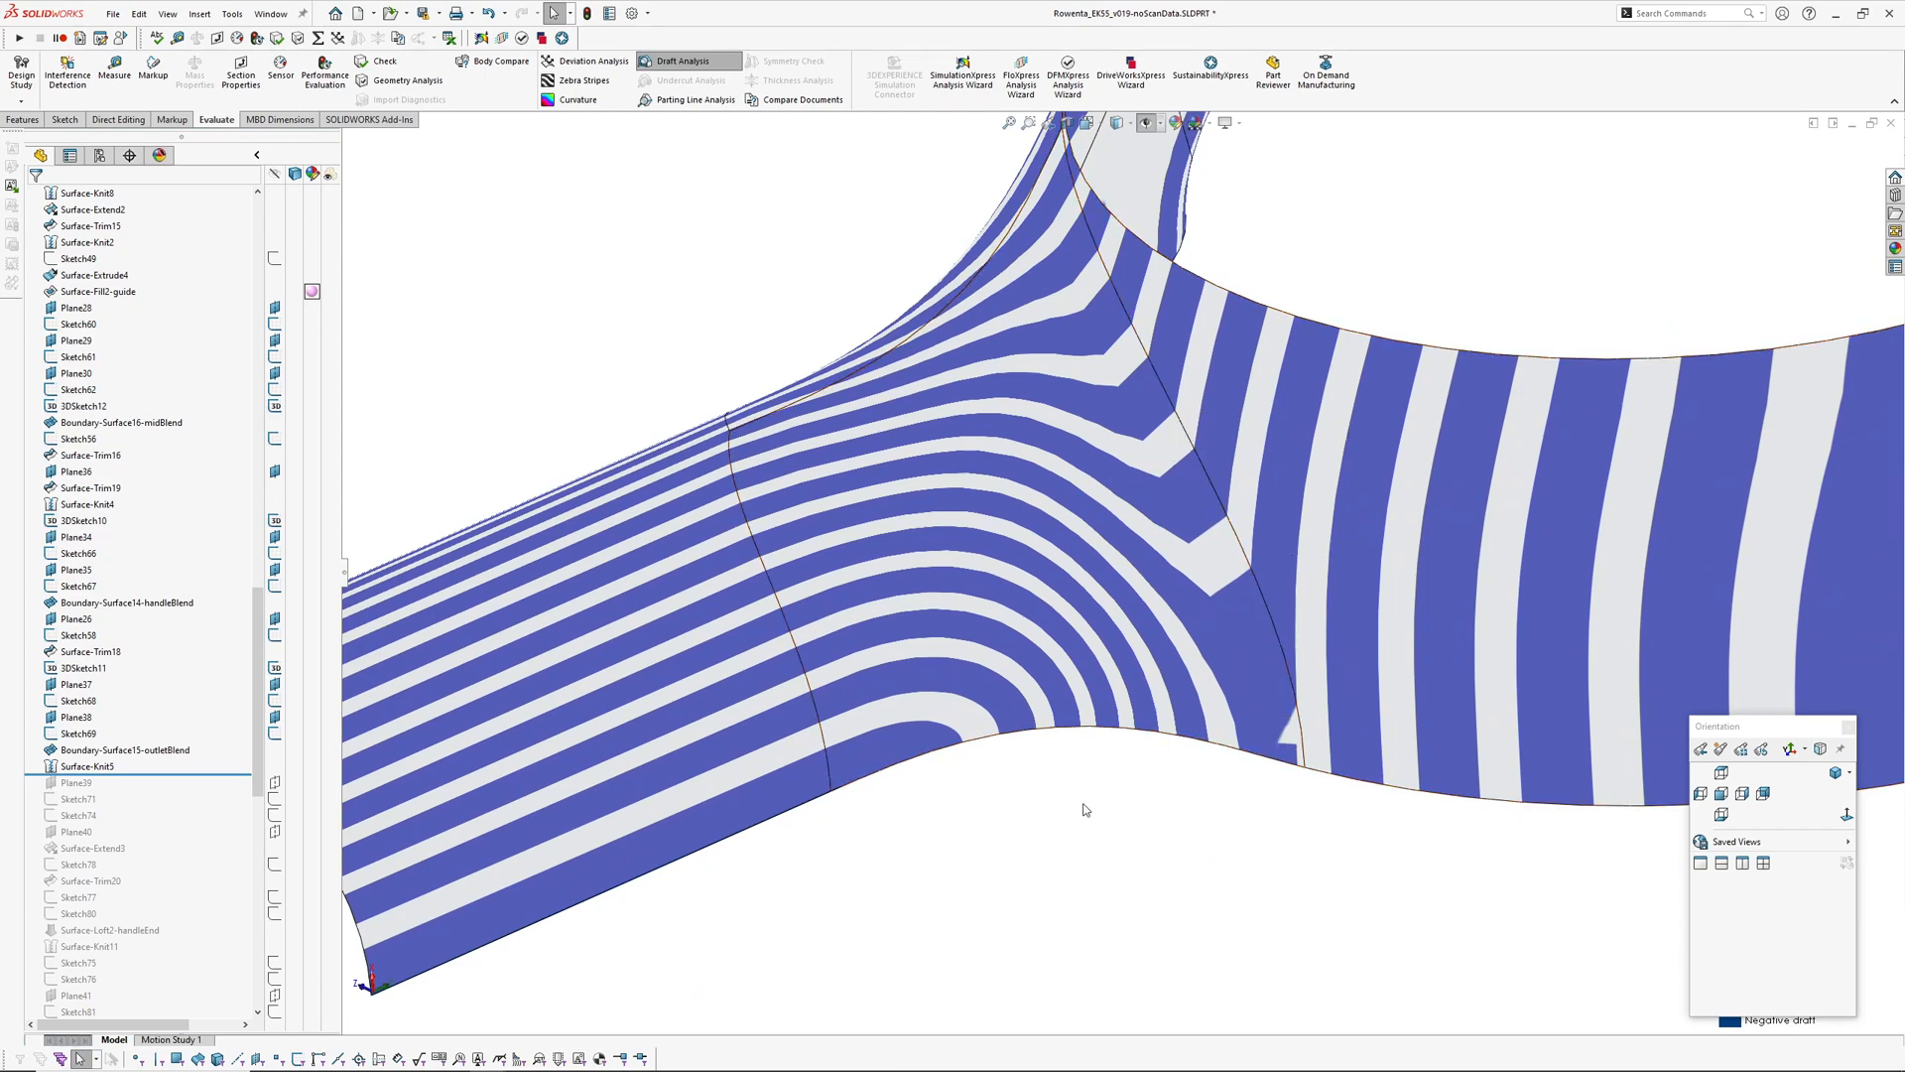
click(689, 59)
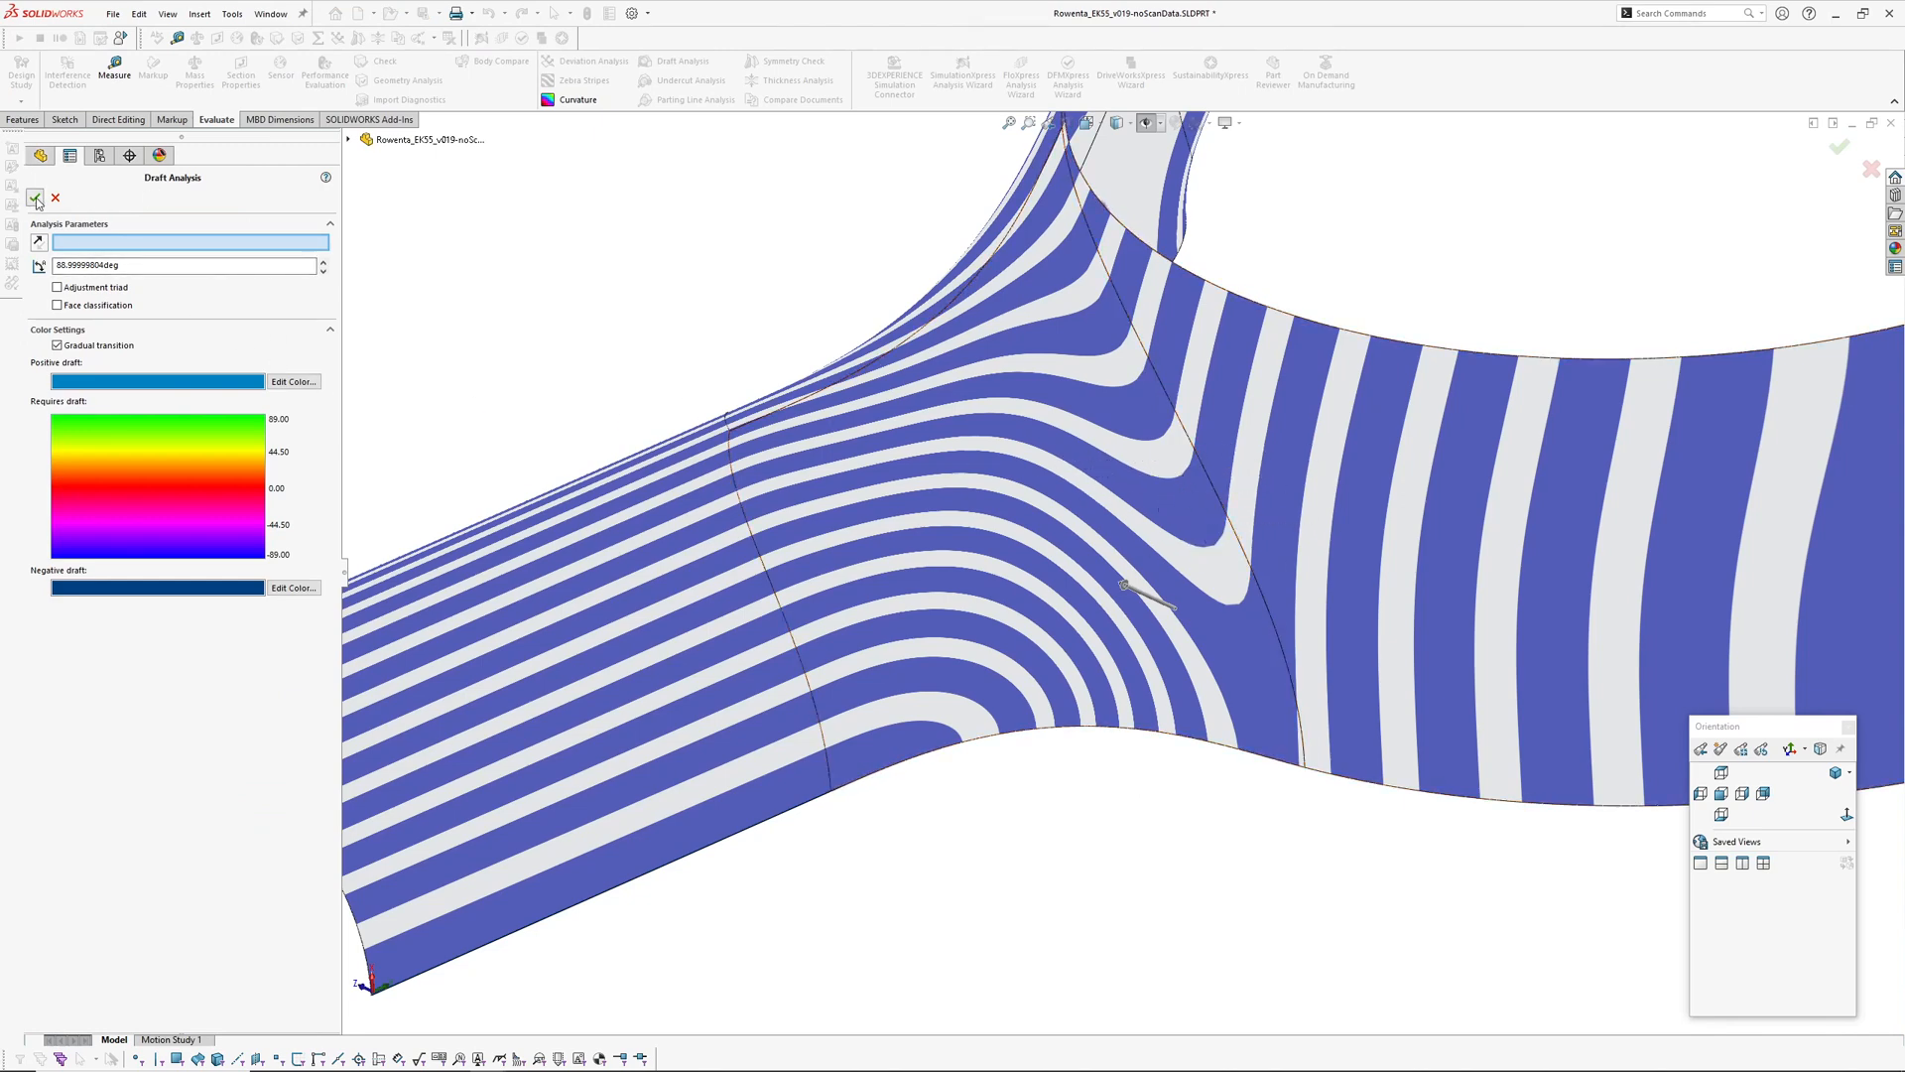
Confirm the Draft Analysis settings with the green check to keep the stripe display
click(34, 195)
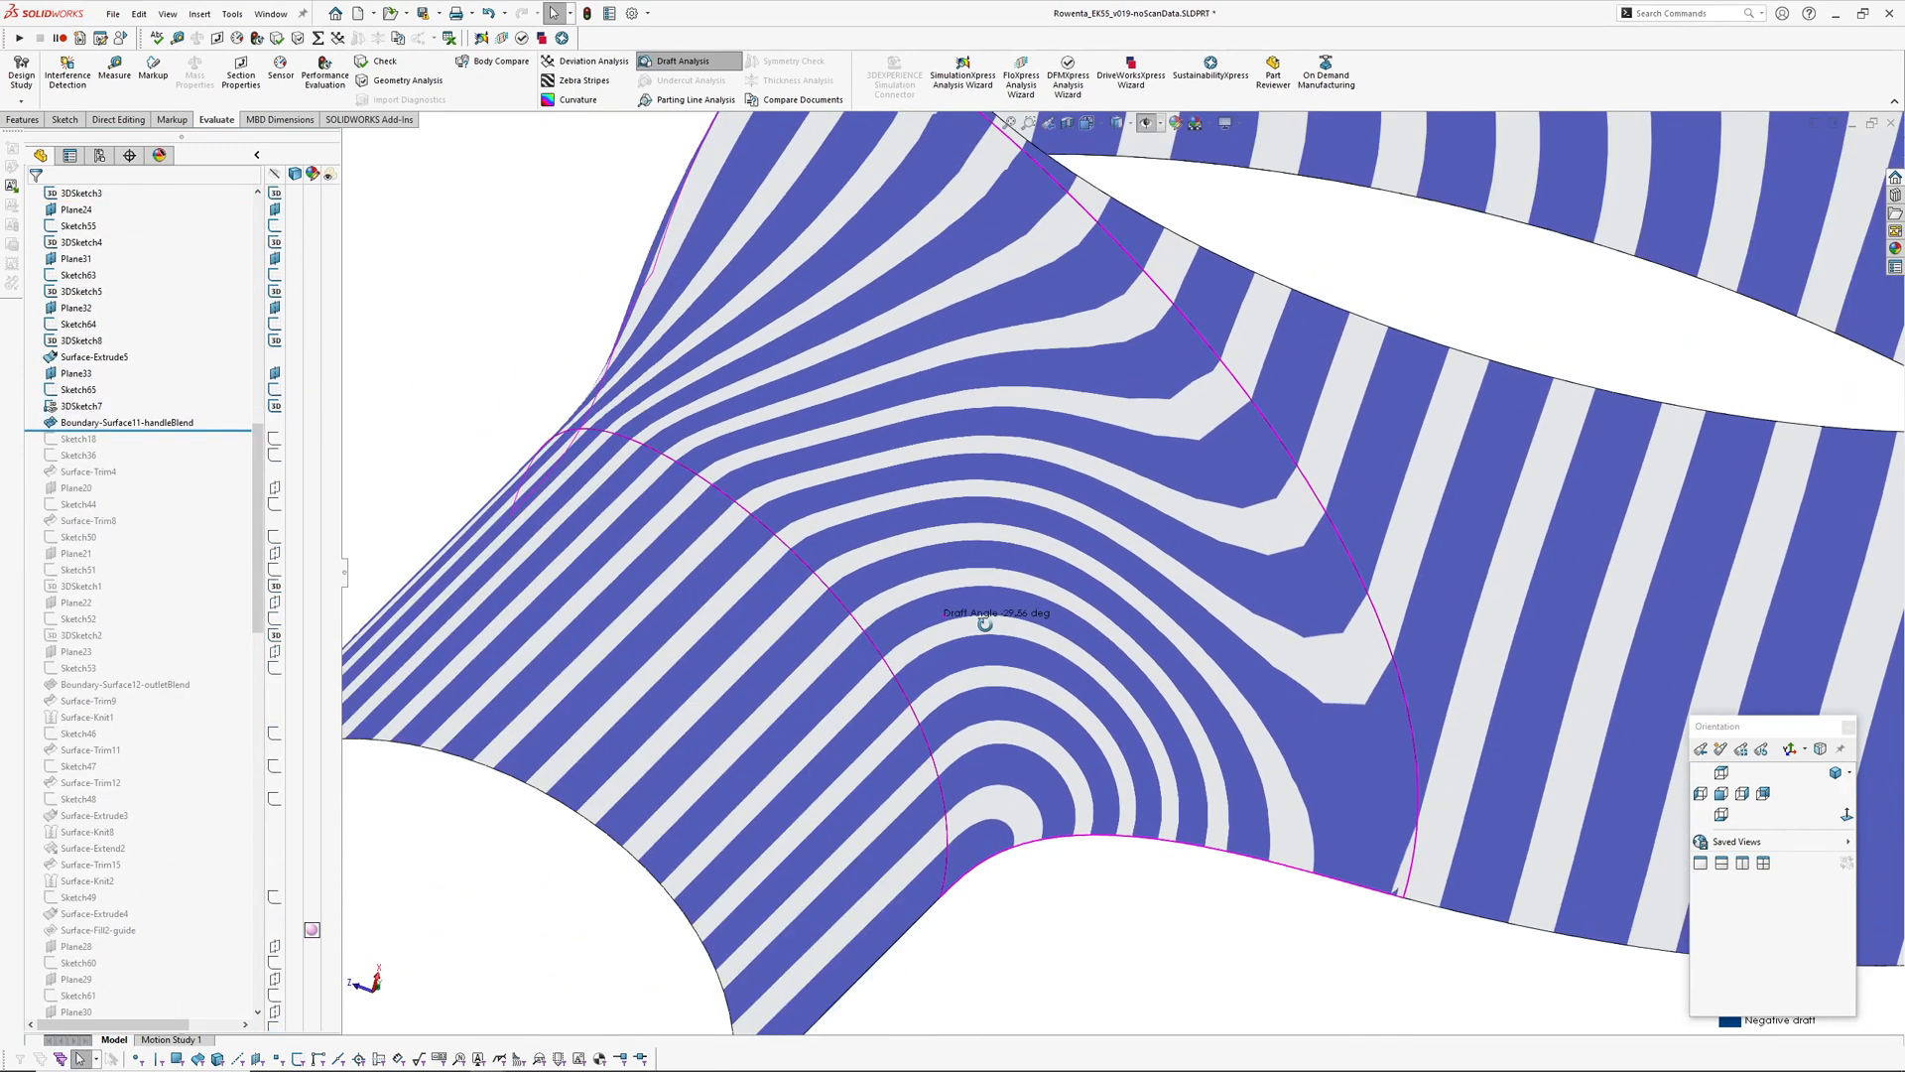
Orbit the handle to follow the stripe rings across the blend surface
drag(984, 623, 1058, 560)
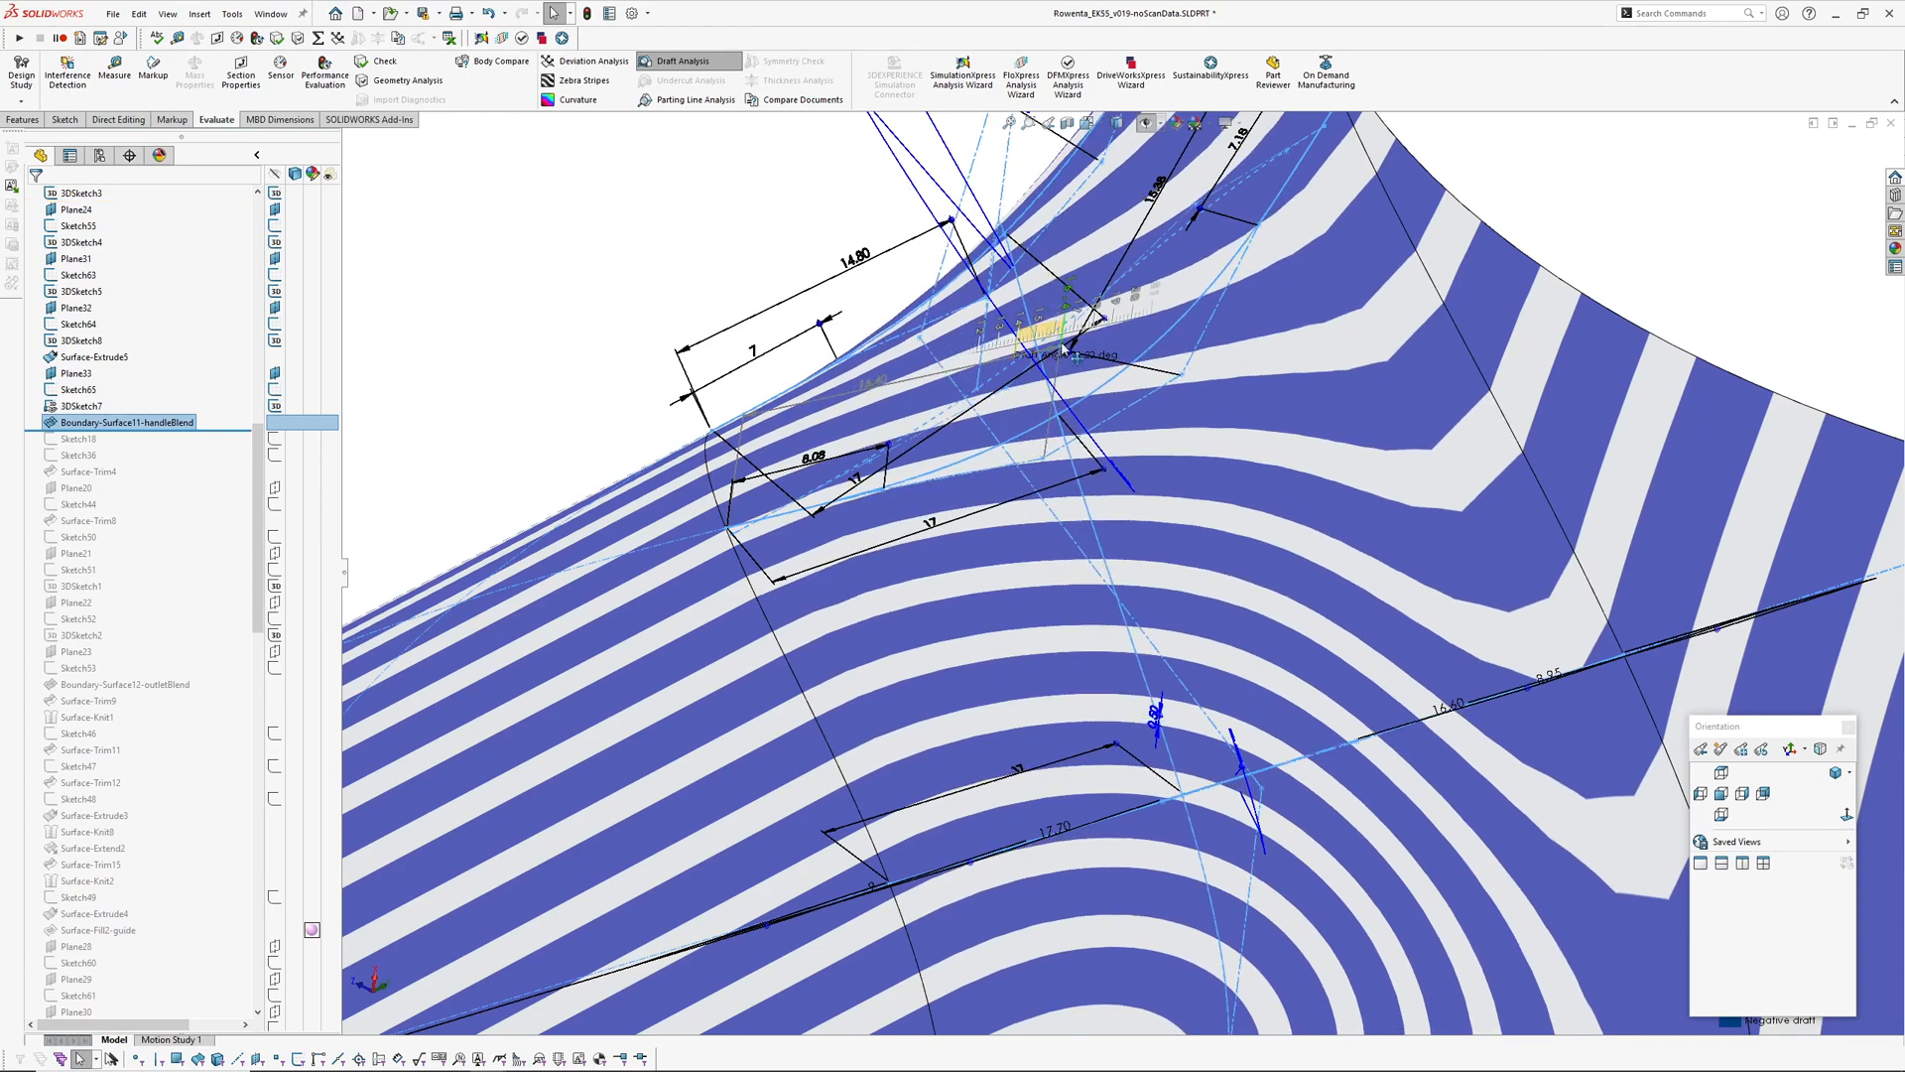
mouse_move(937, 556)
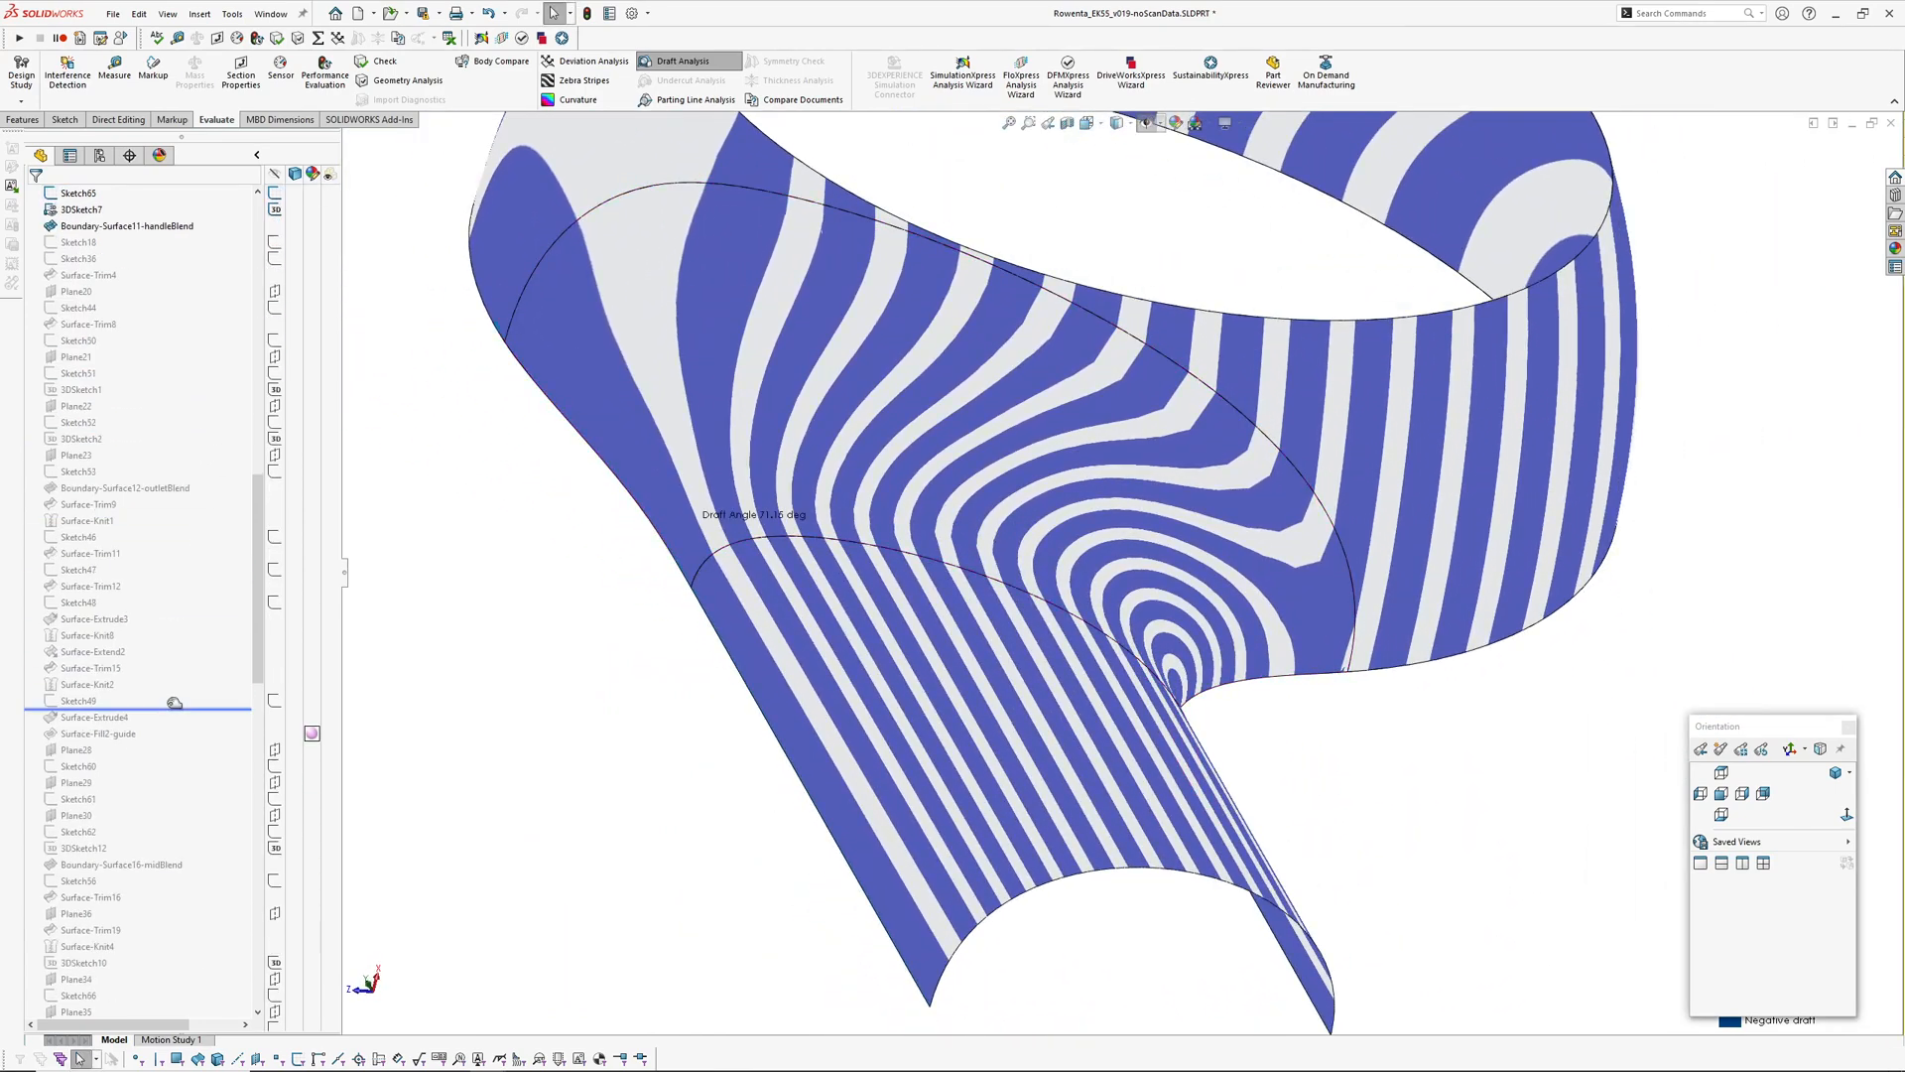
scroll(down, 3)
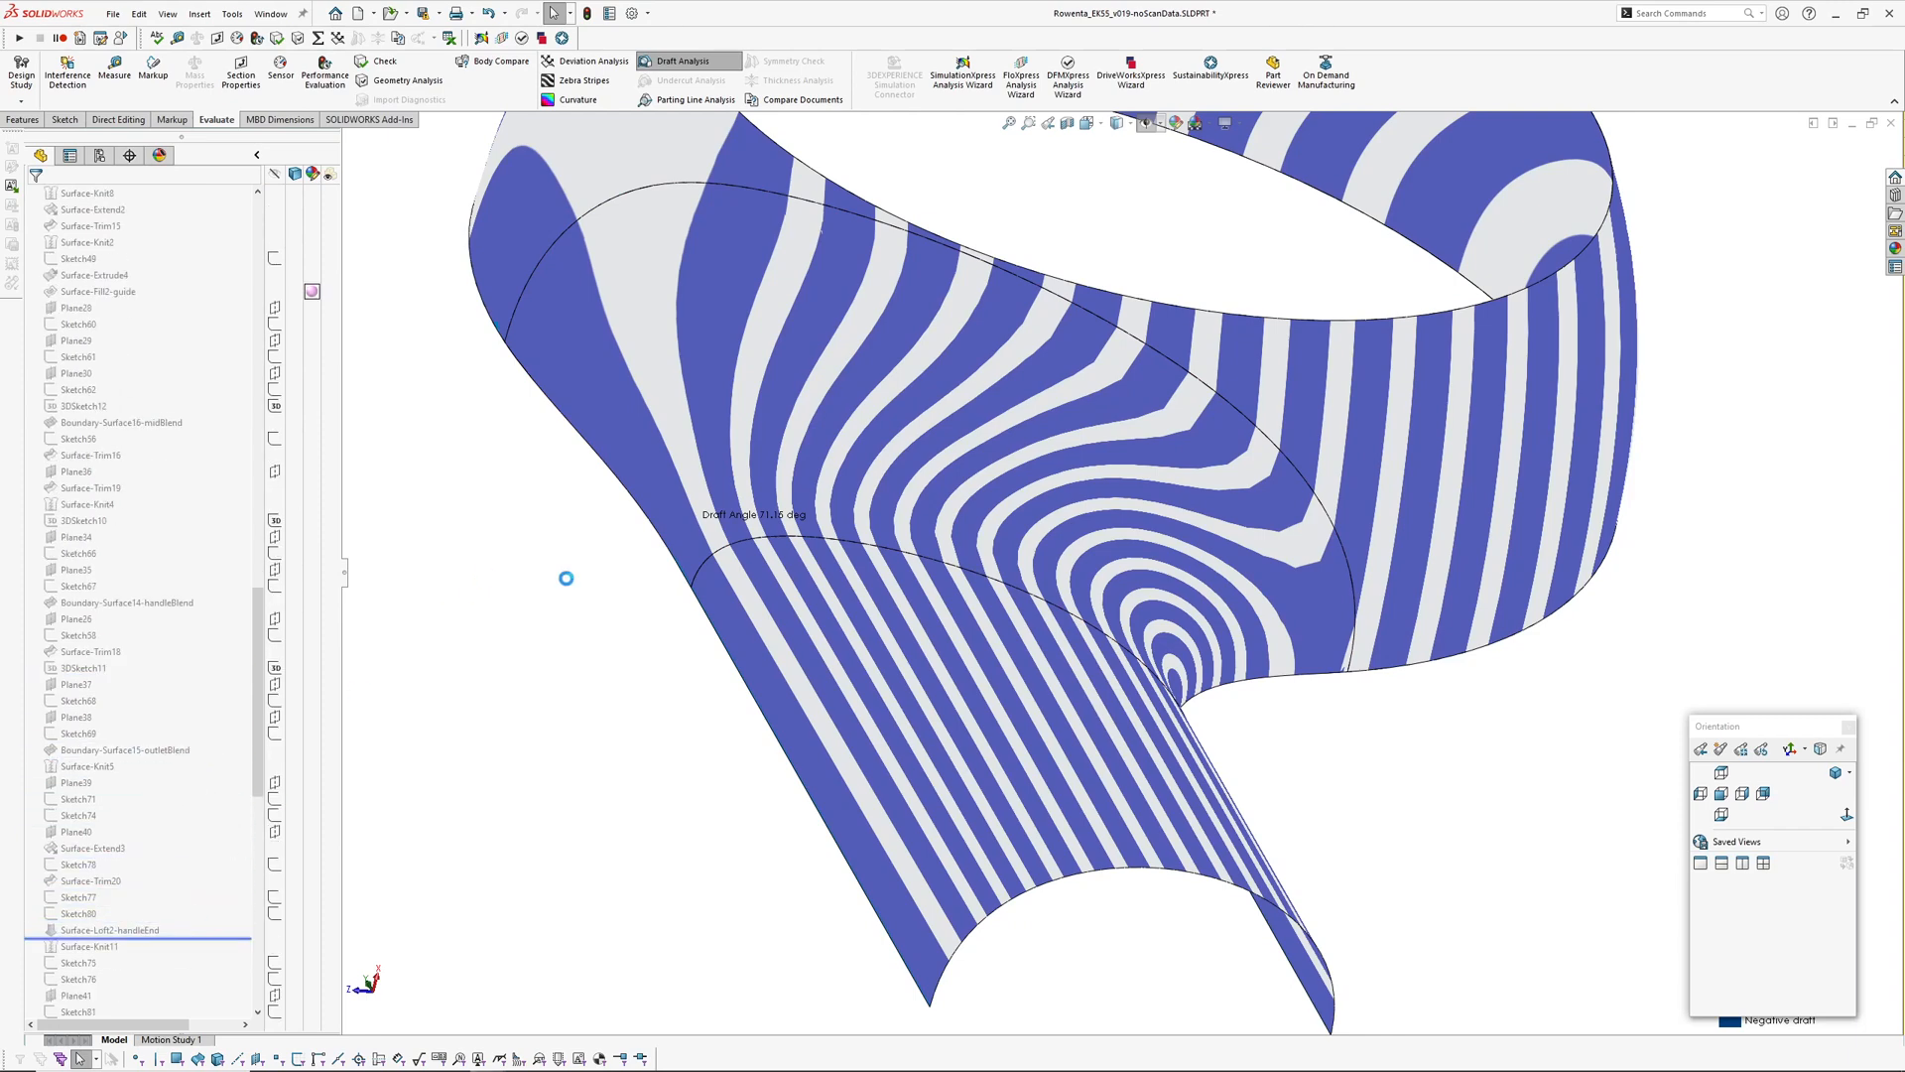
mouse_move(676, 755)
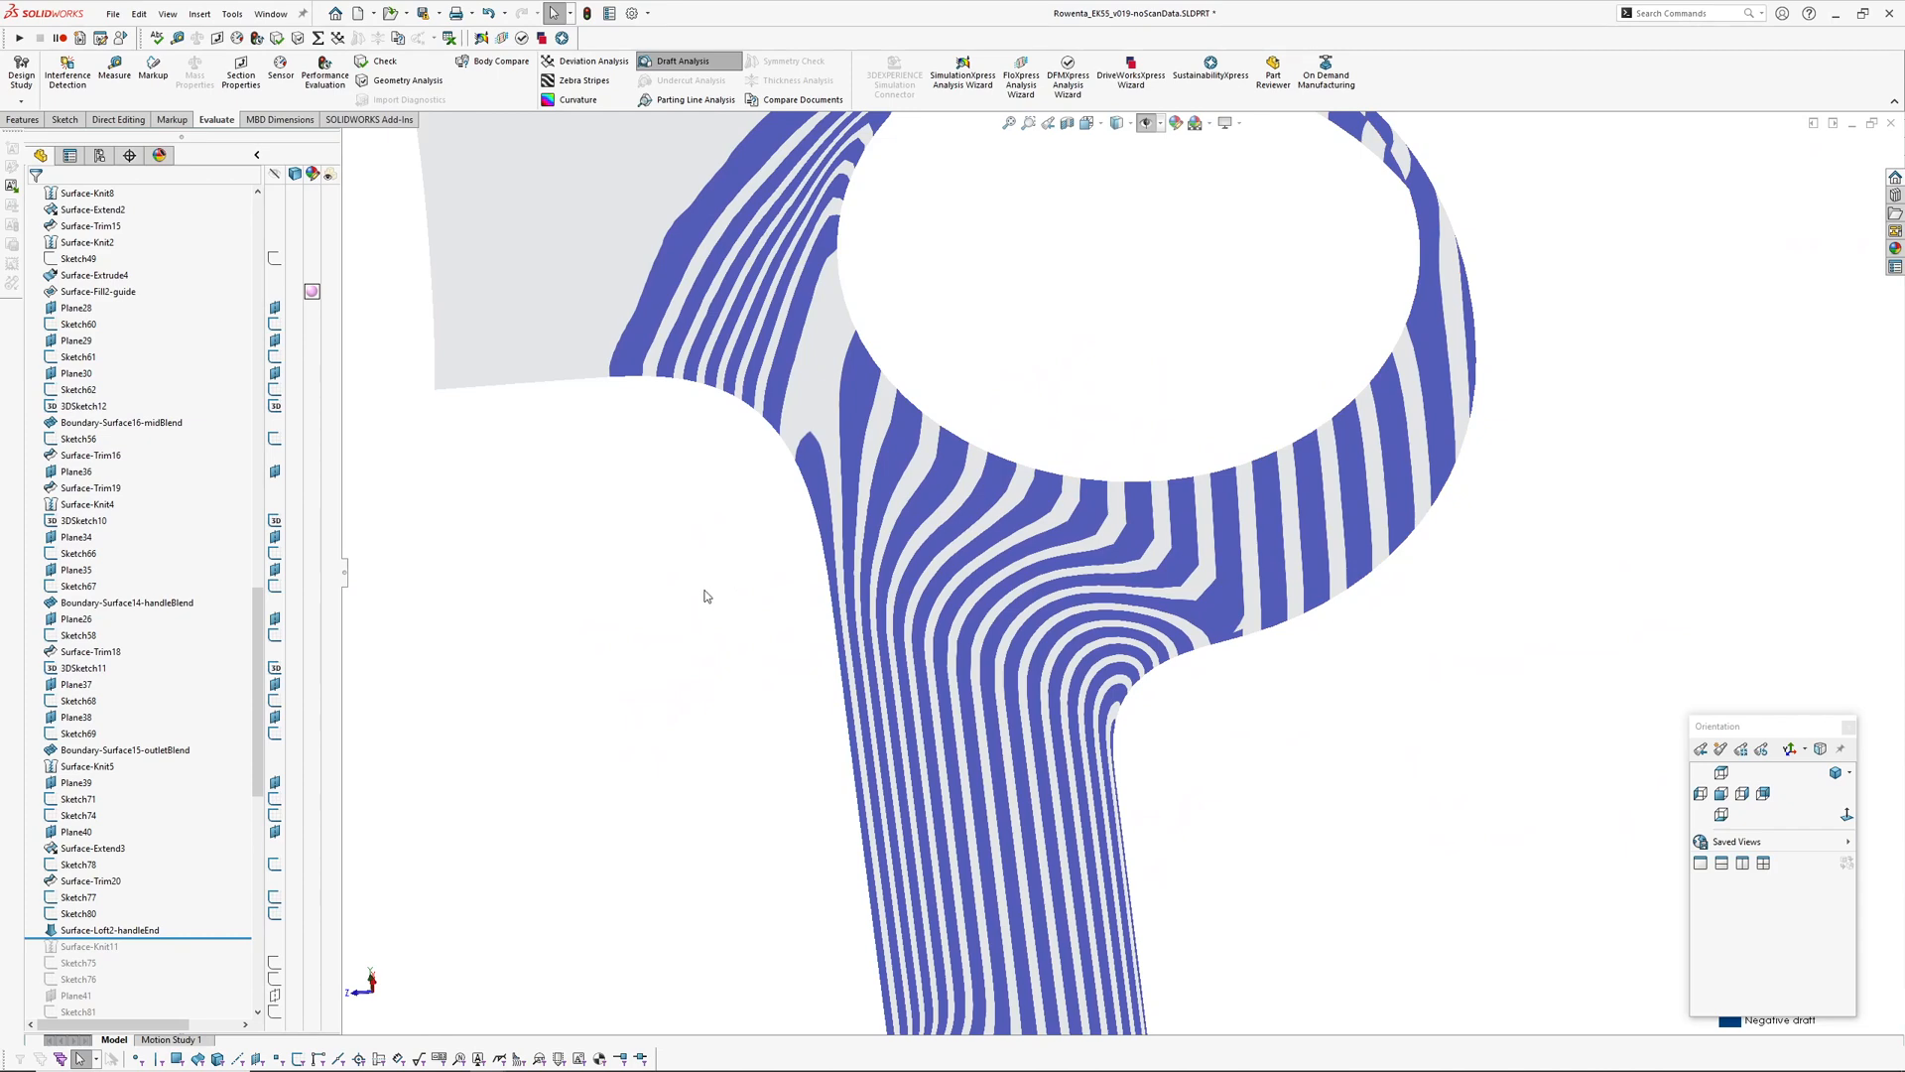
mouse_move(706, 587)
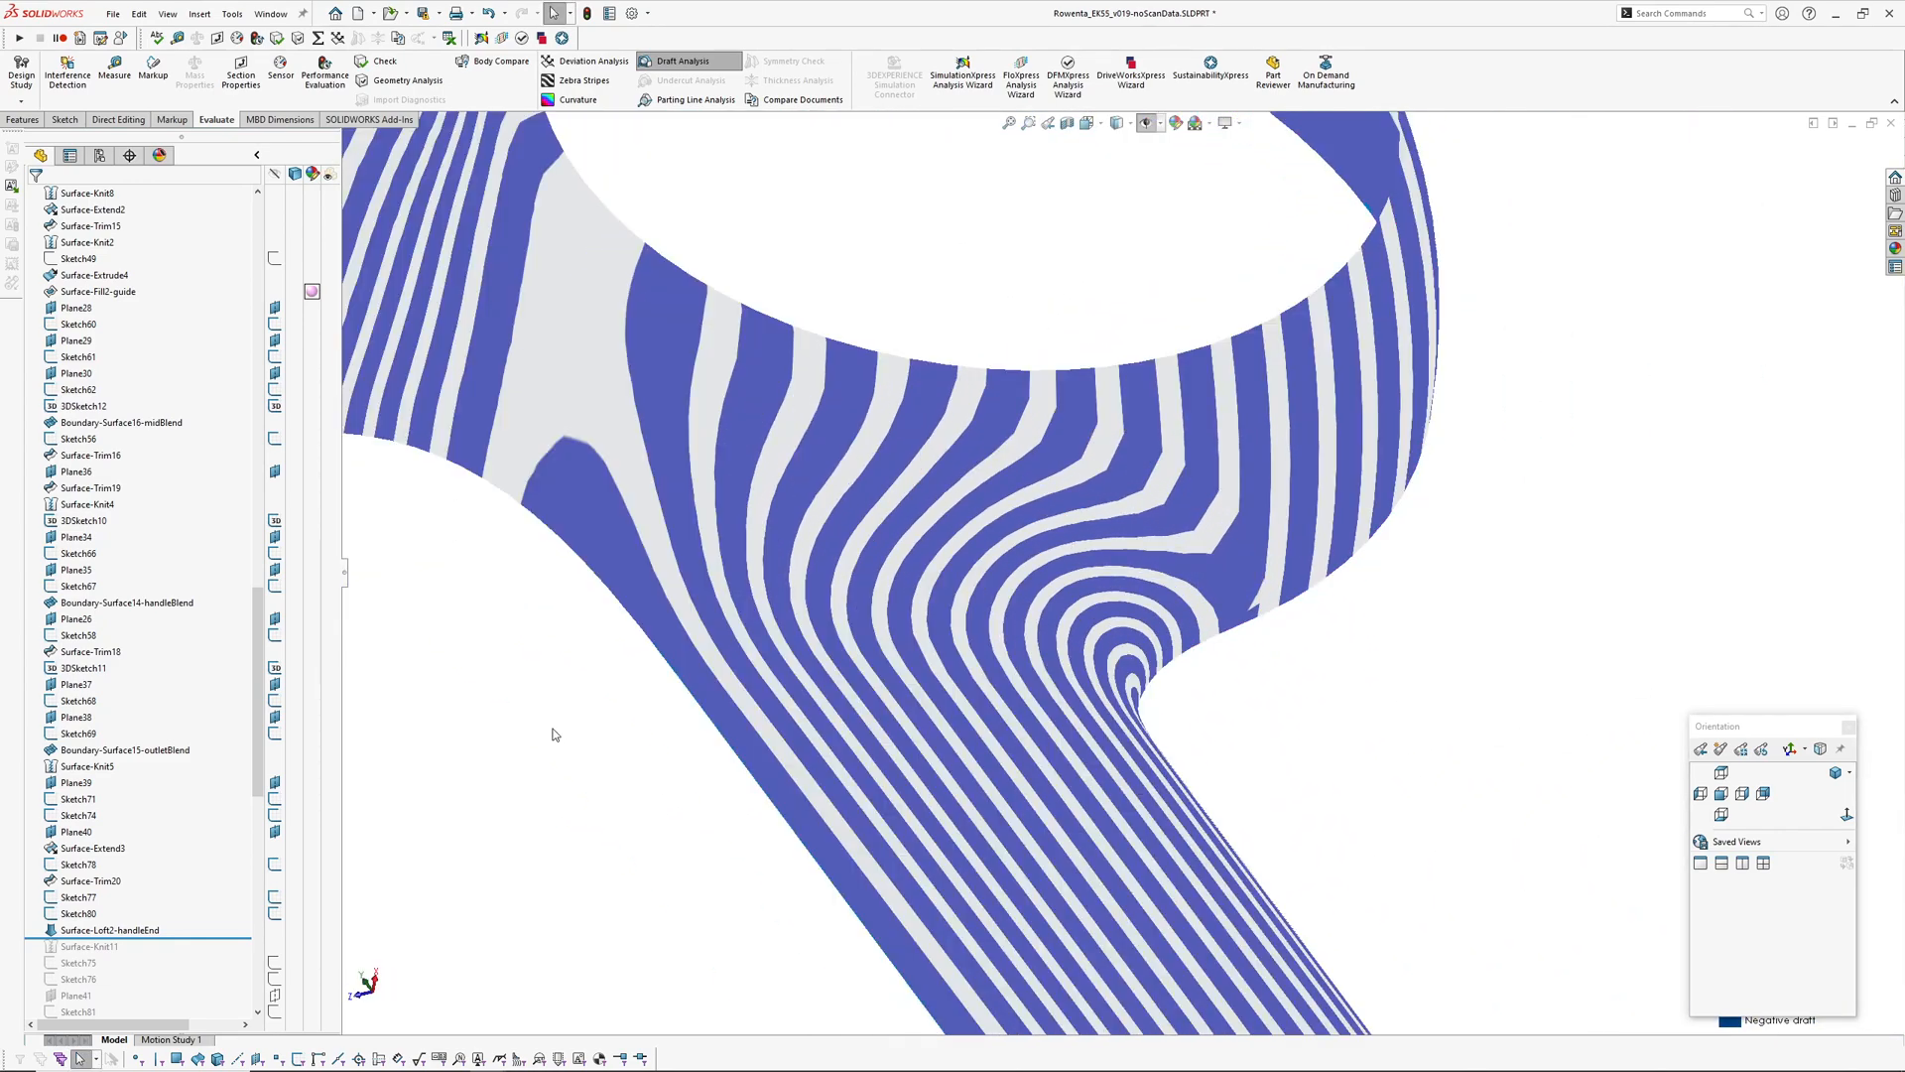
mouse_move(639, 710)
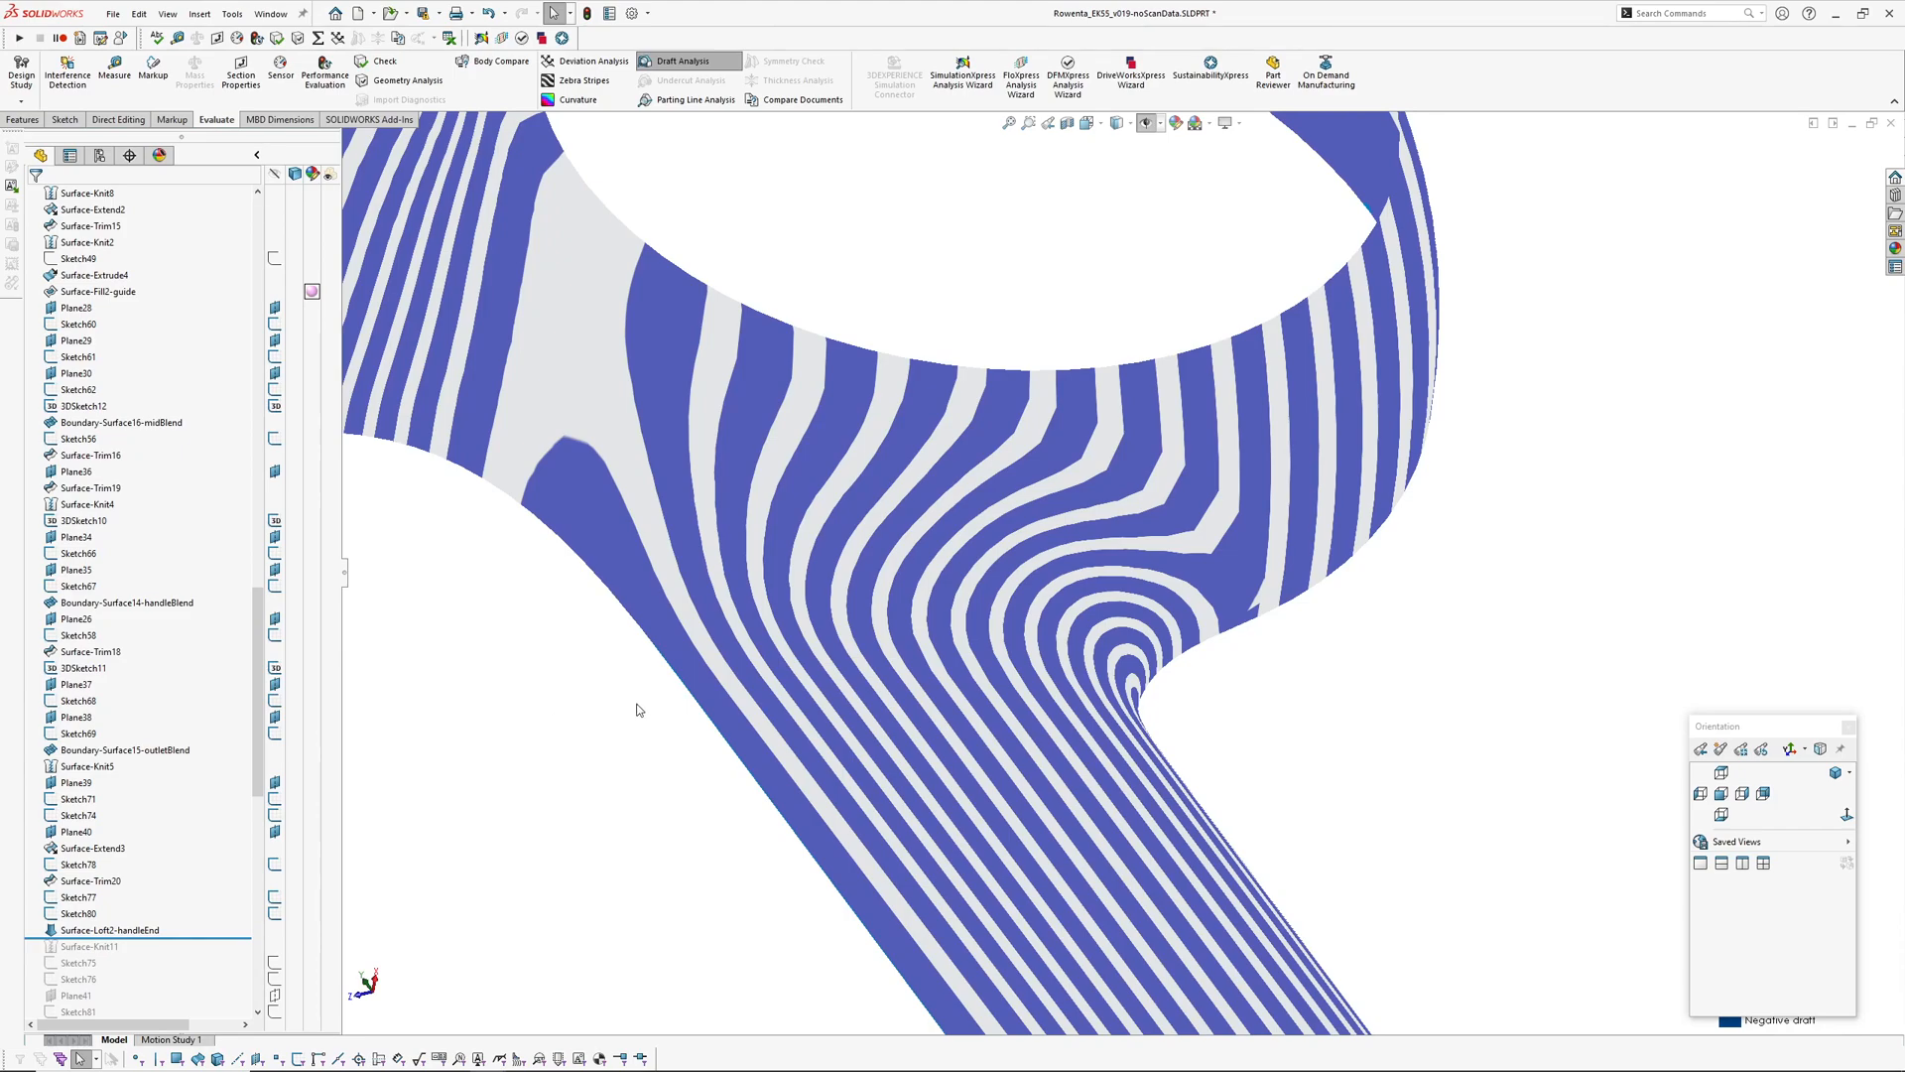